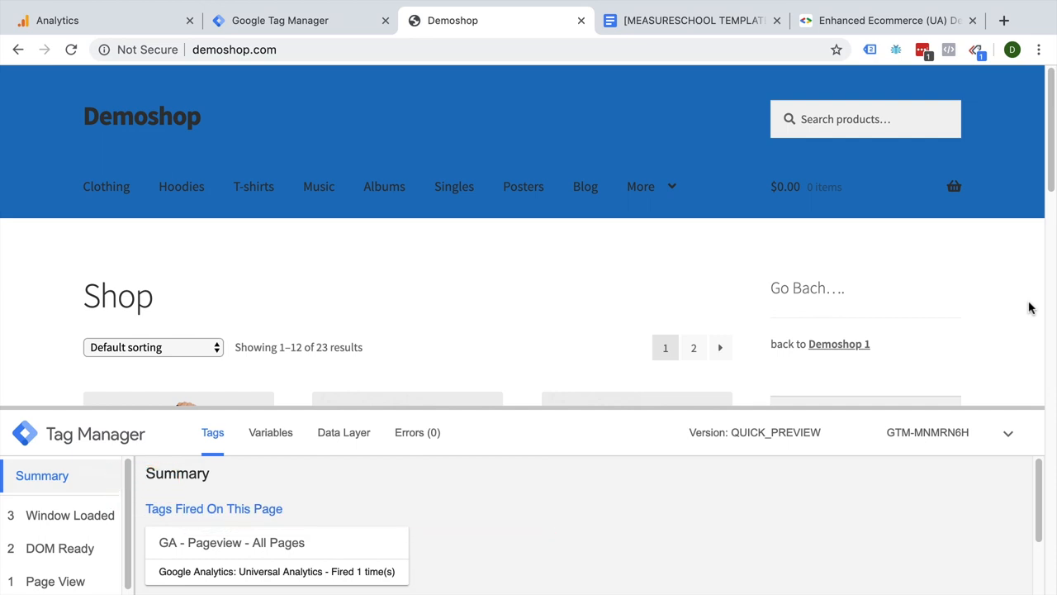
mouse_move(343, 437)
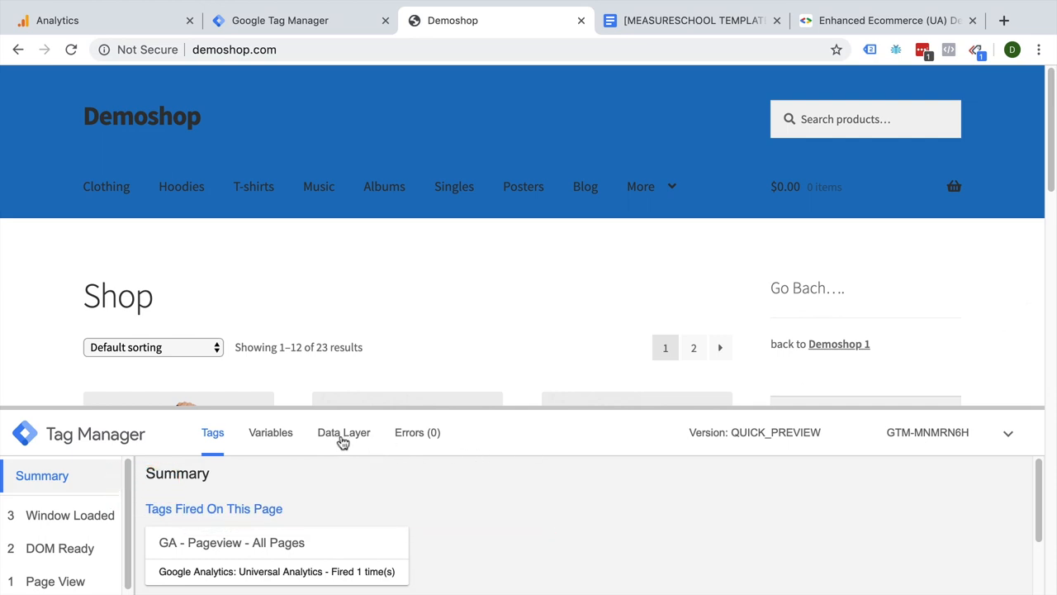
Open the preview's Data Layer view and step through the Page View, DOM Ready and Window Loaded messages, ending on Page View
left_click(343, 432)
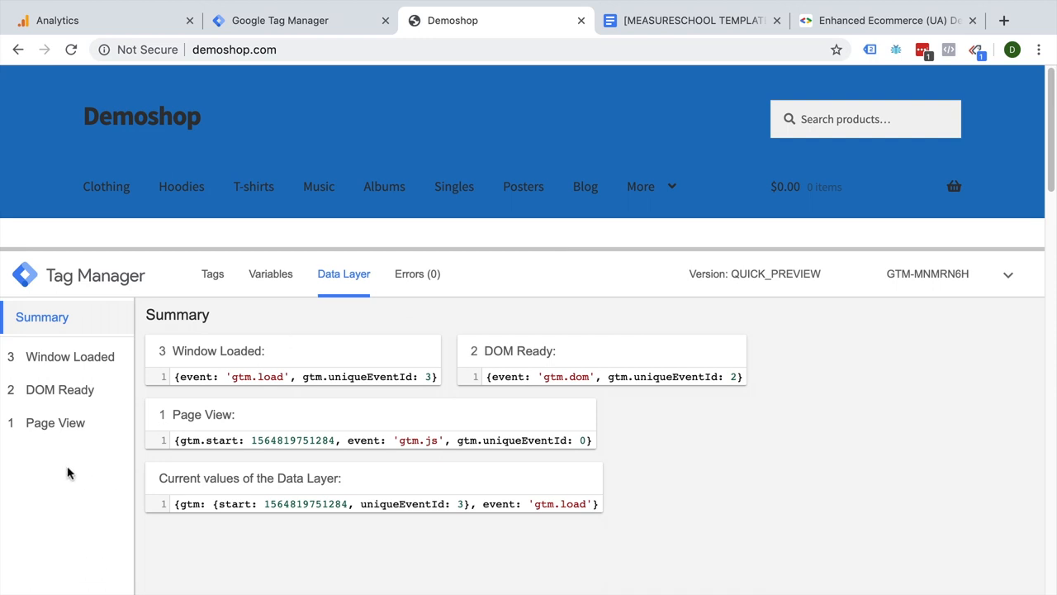
mouse_move(74, 520)
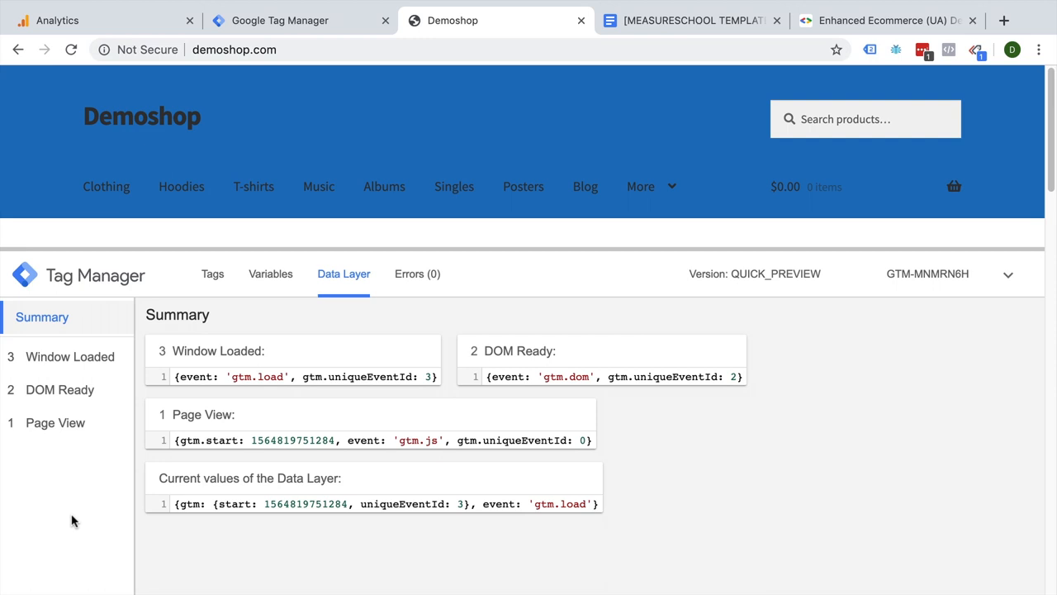
mouse_move(178, 430)
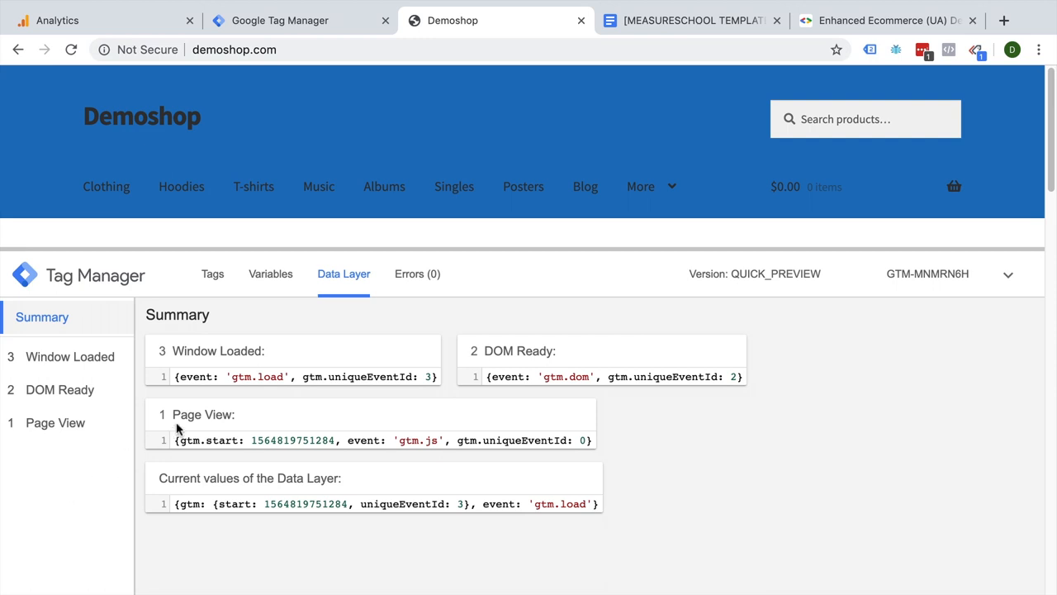
left_click(56, 422)
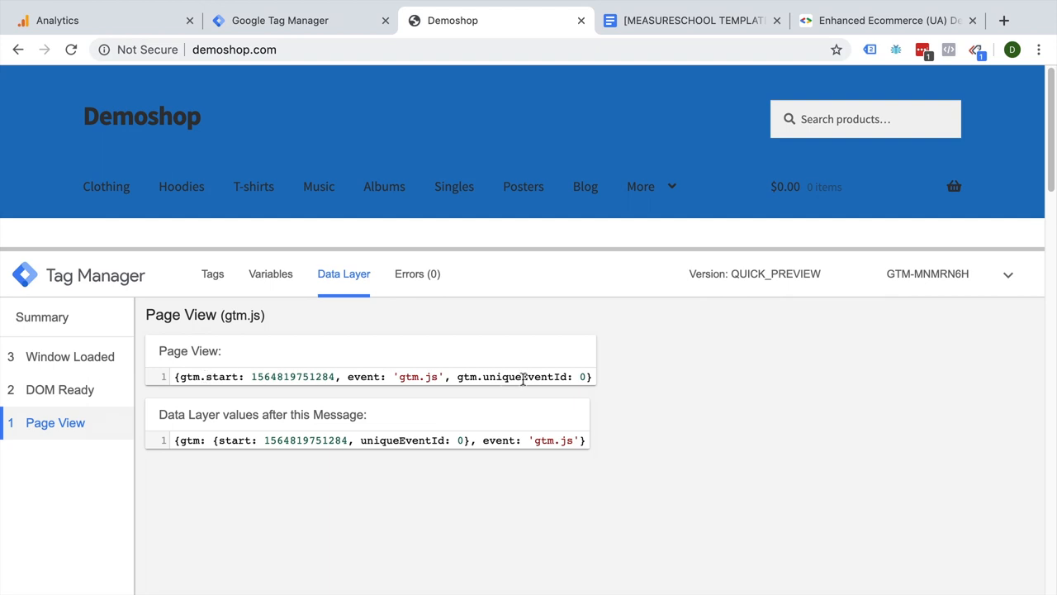
left_click(60, 389)
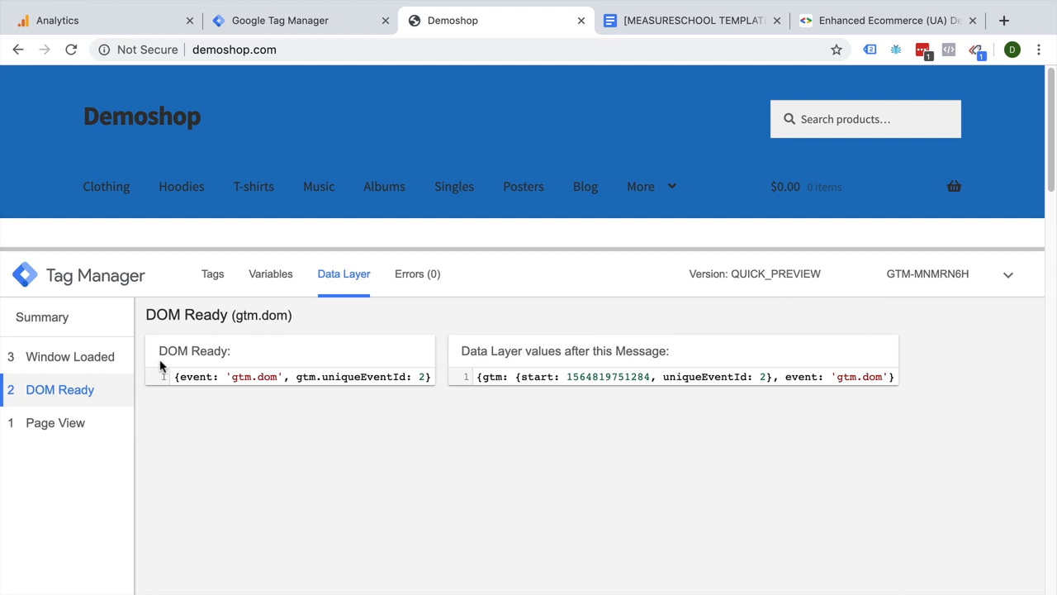
left_click(69, 356)
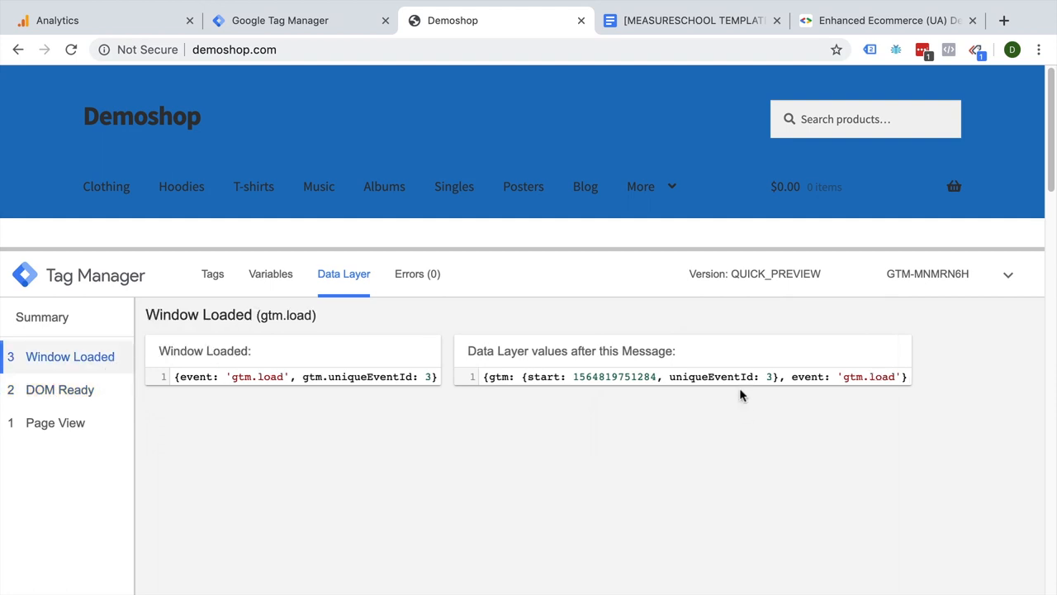
mouse_move(783, 358)
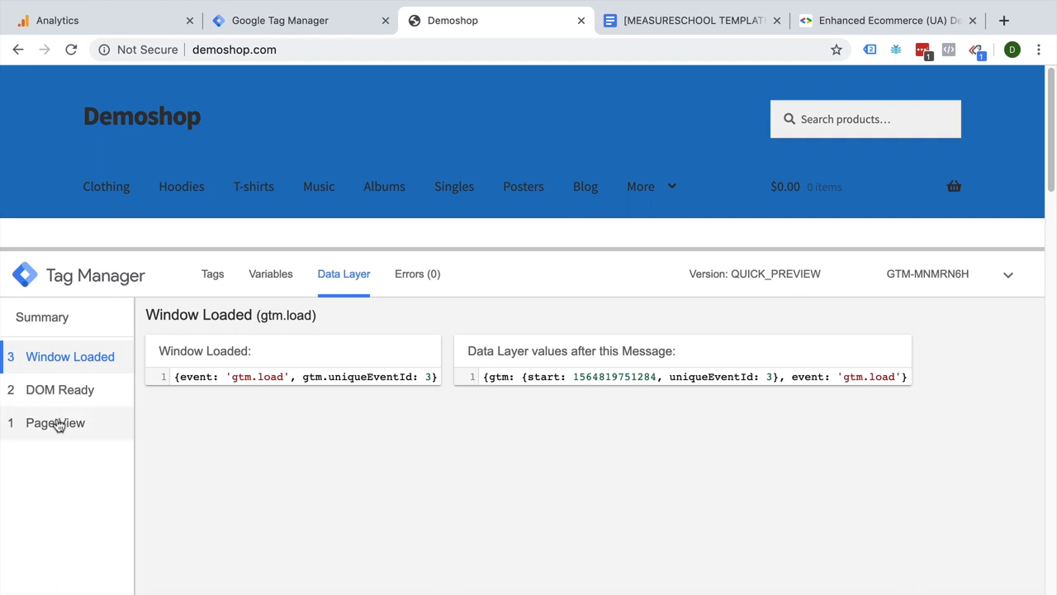
left_click(56, 422)
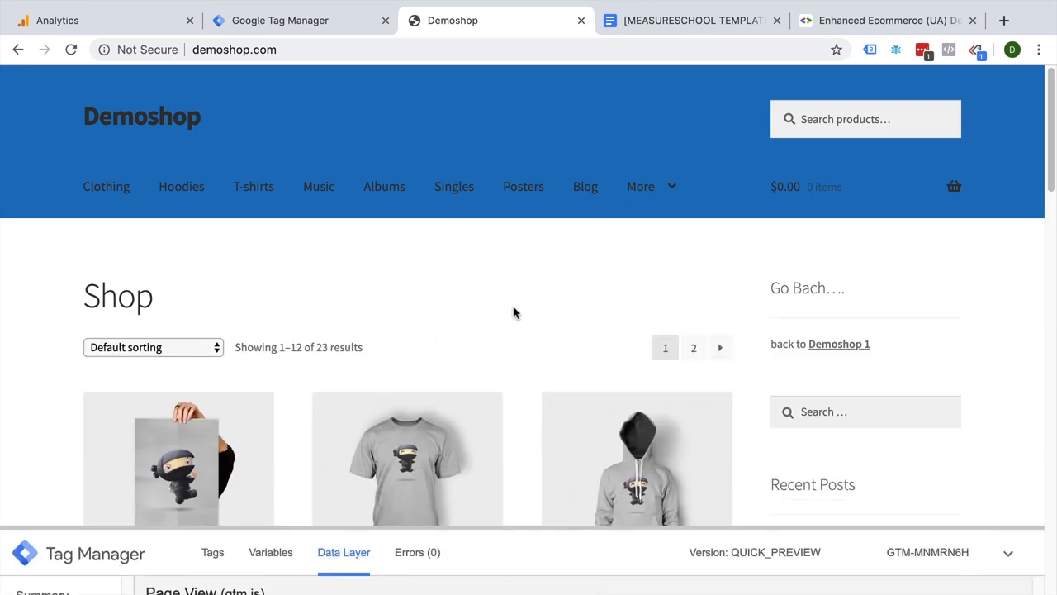
mouse_move(463, 303)
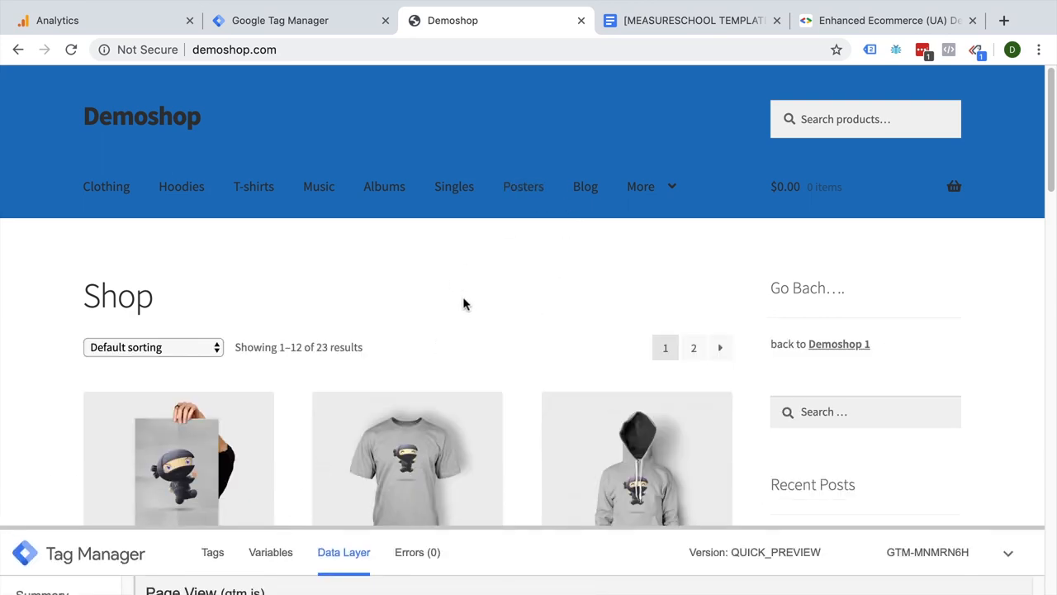
Buy the Happy Ninja t-shirt and hoodie, placing order 464 for $68.00, then go to Analytics
scroll("down", 3)
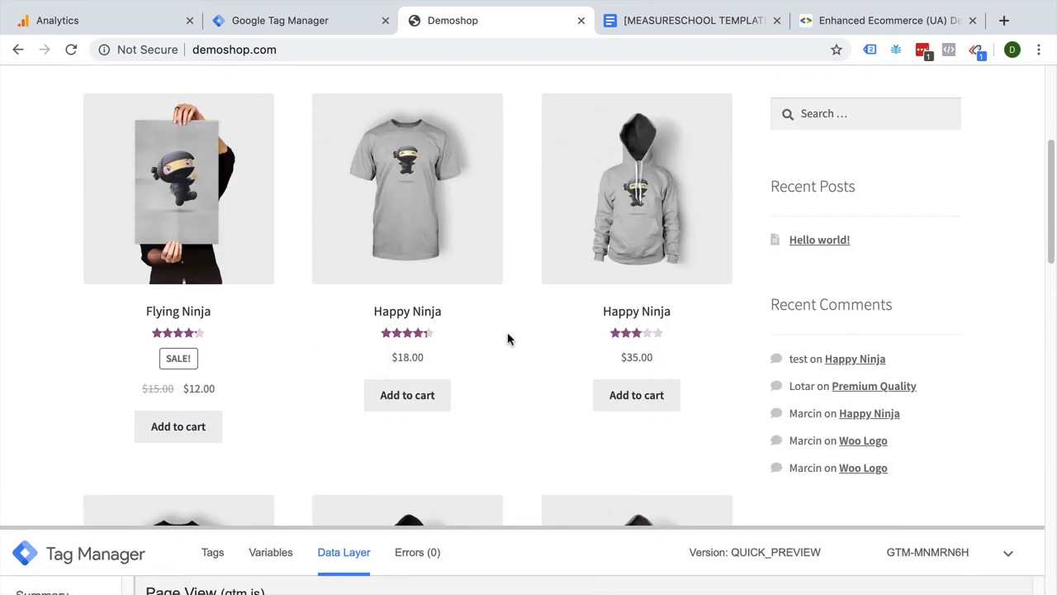
mouse_move(407, 395)
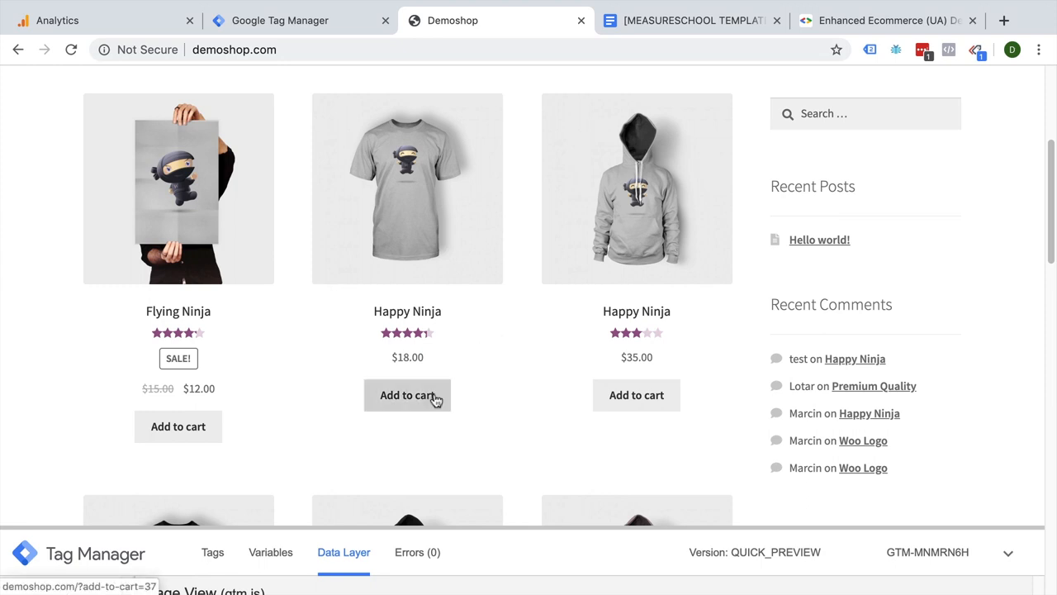
left_click(407, 395)
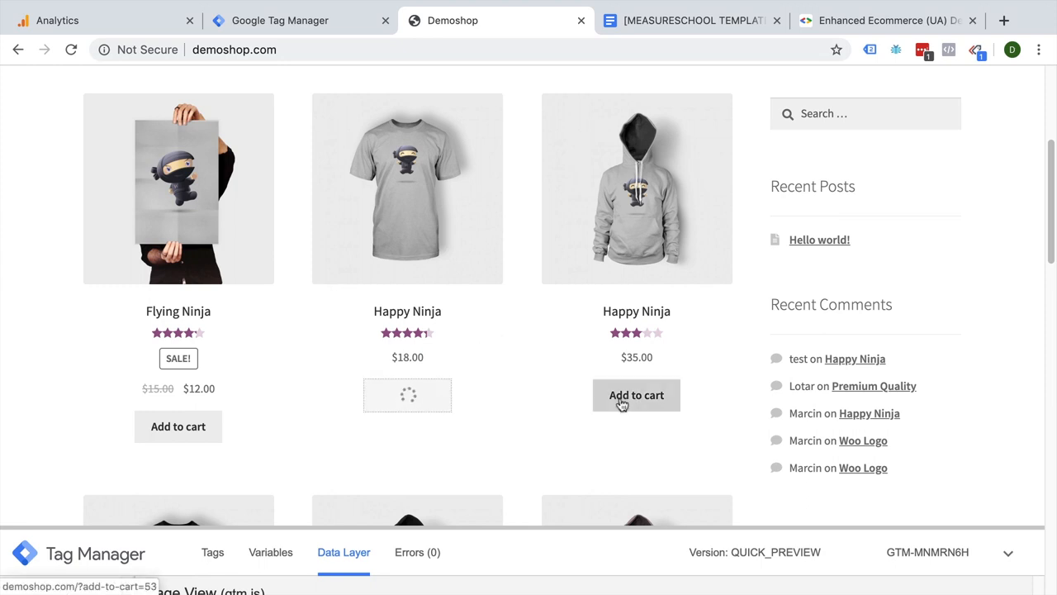
left_click(636, 395)
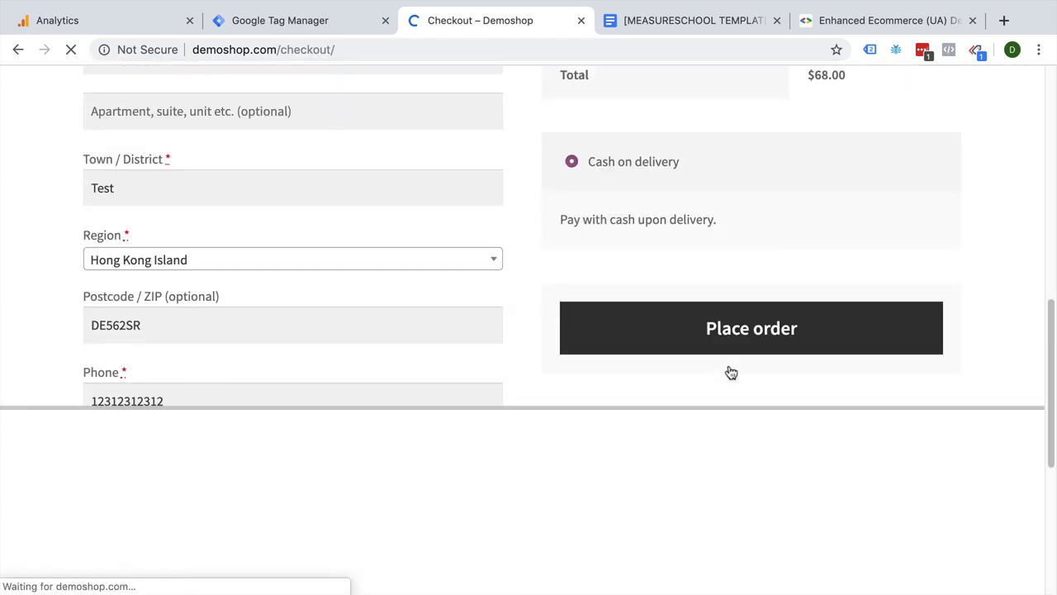
left_click(751, 328)
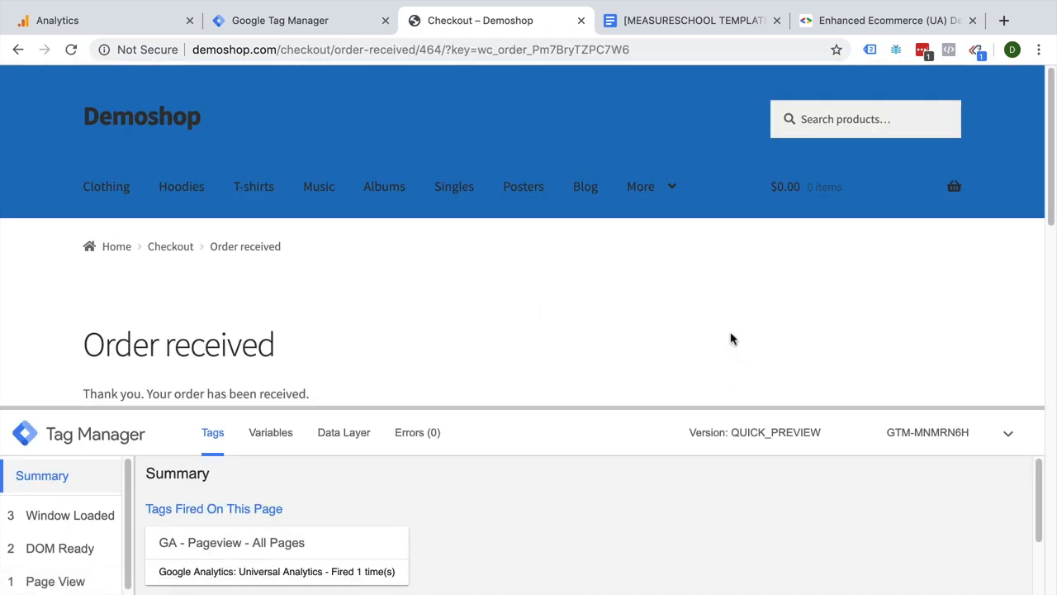
scroll("down", 3)
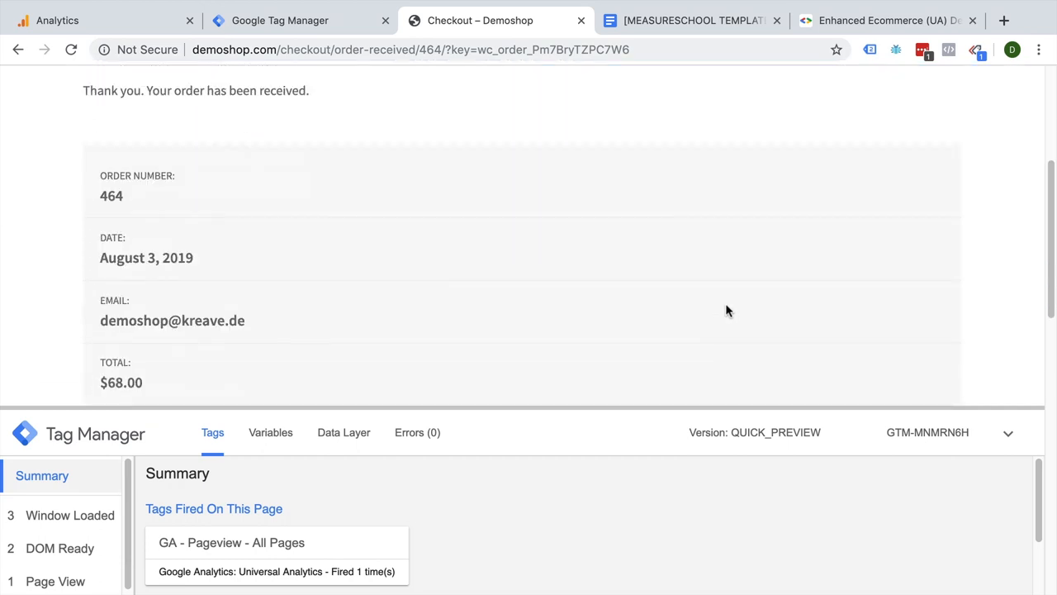
left_click(57, 19)
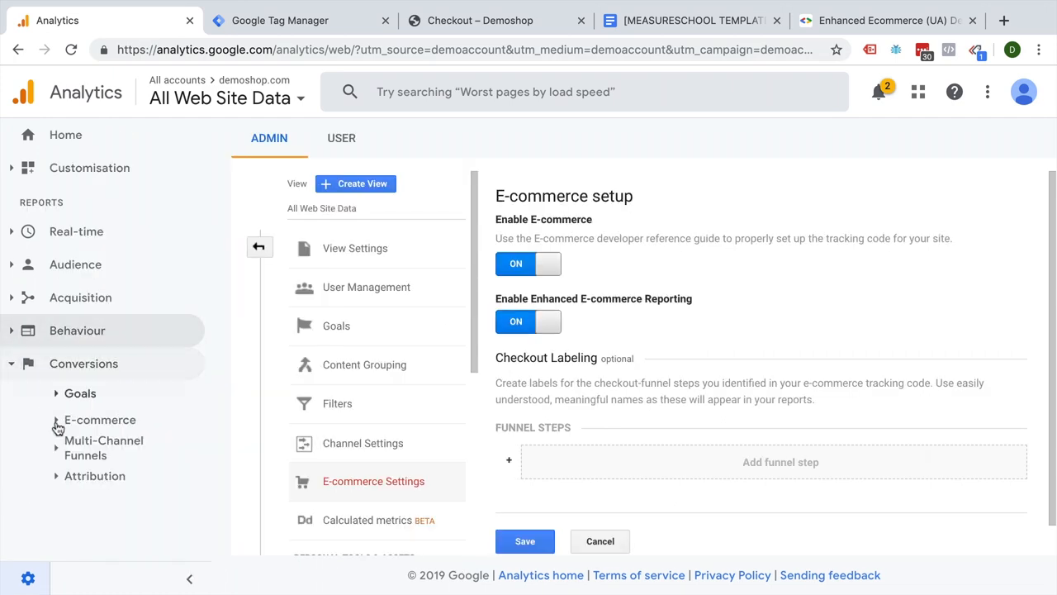
Review the Sales Performance report and transaction 2432's products, then return to order 464's page
left_click(99, 419)
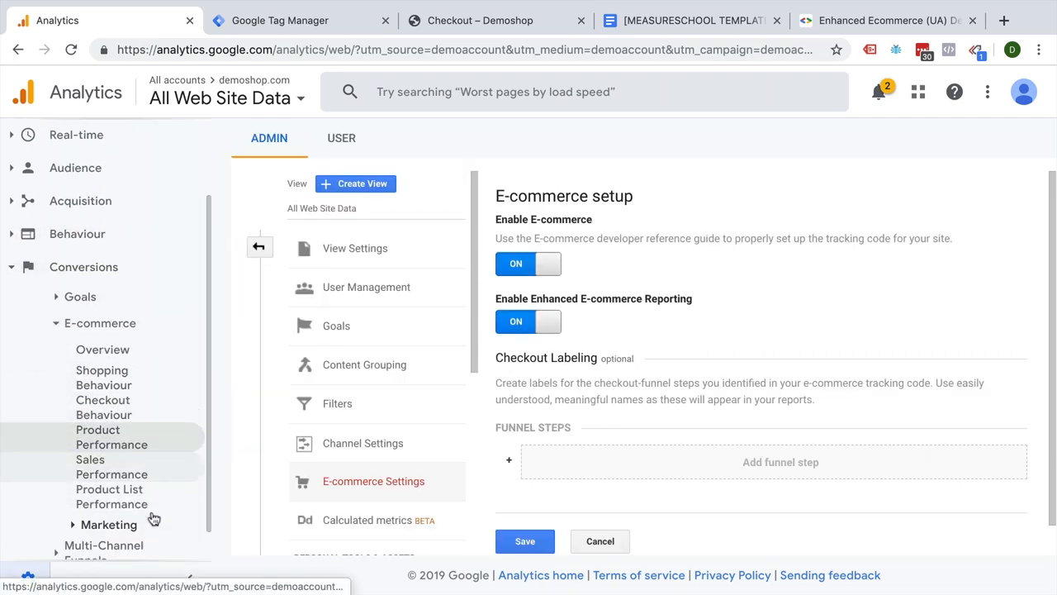
left_click(112, 466)
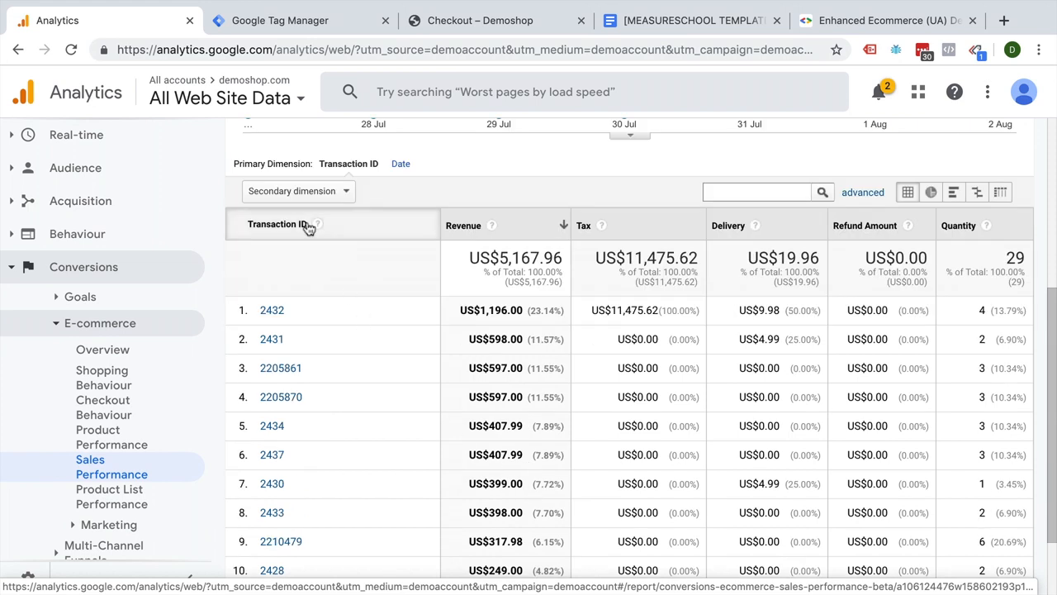
mouse_move(591, 235)
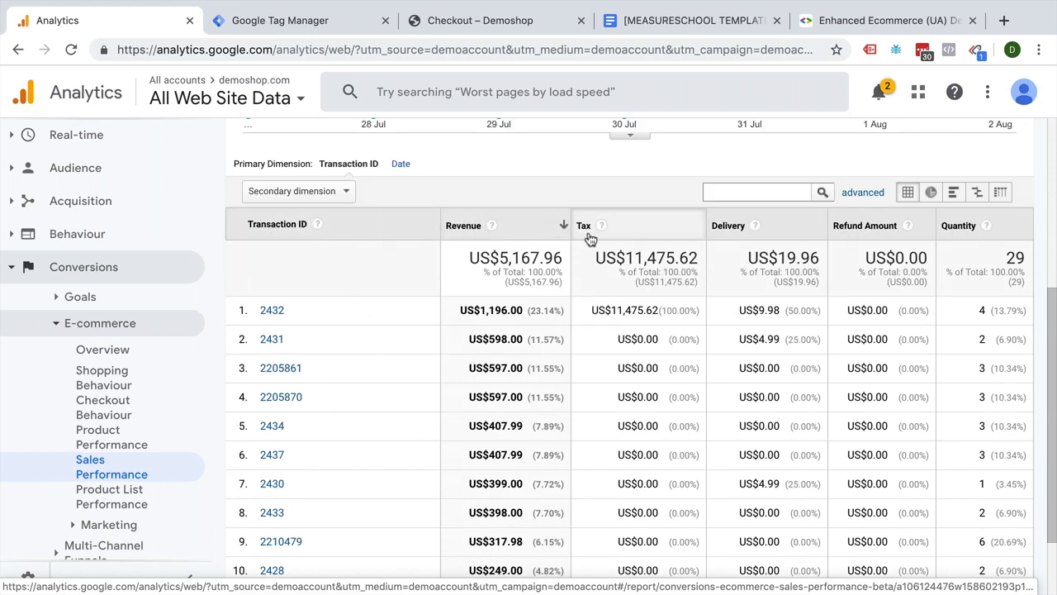
mouse_move(729, 225)
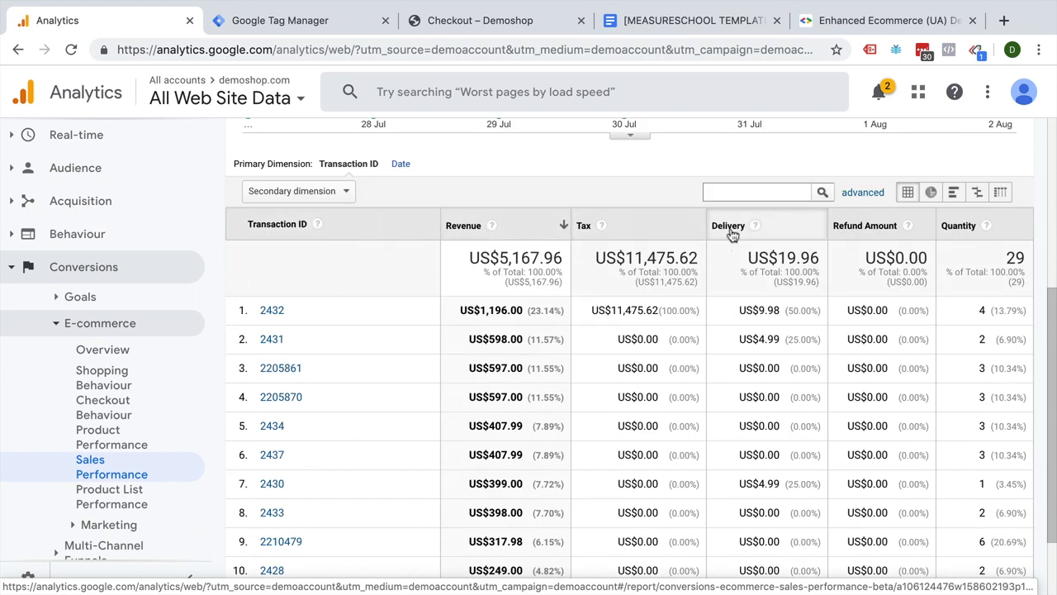
mouse_move(1000, 289)
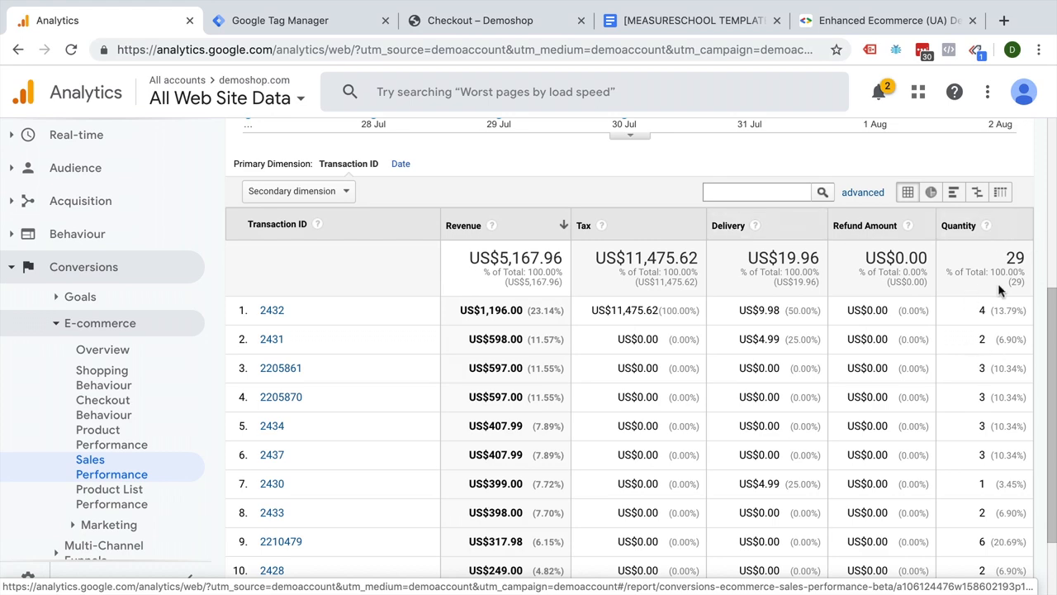
left_click(272, 339)
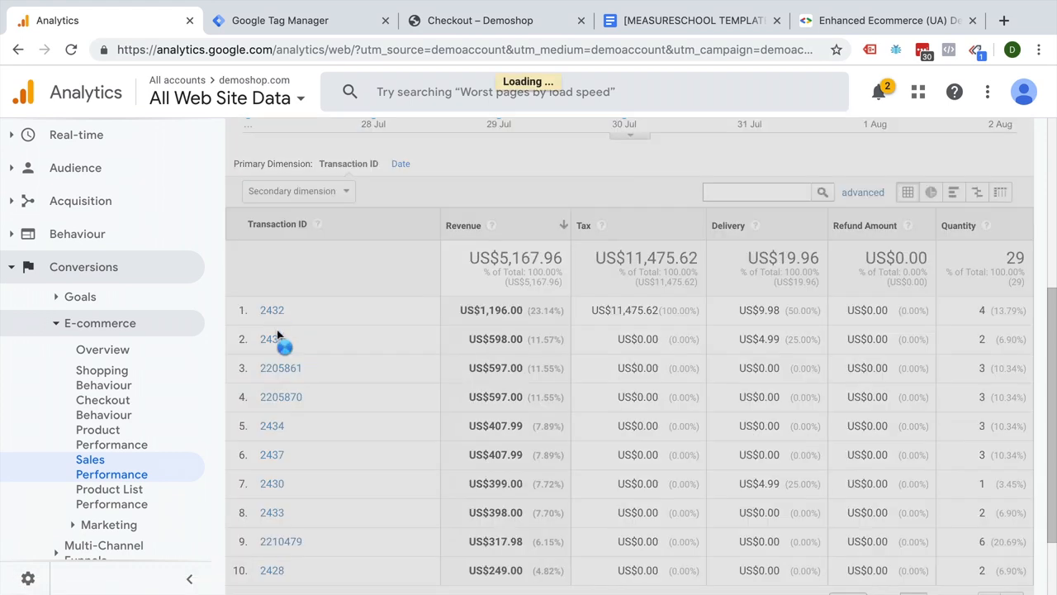
left_click(272, 310)
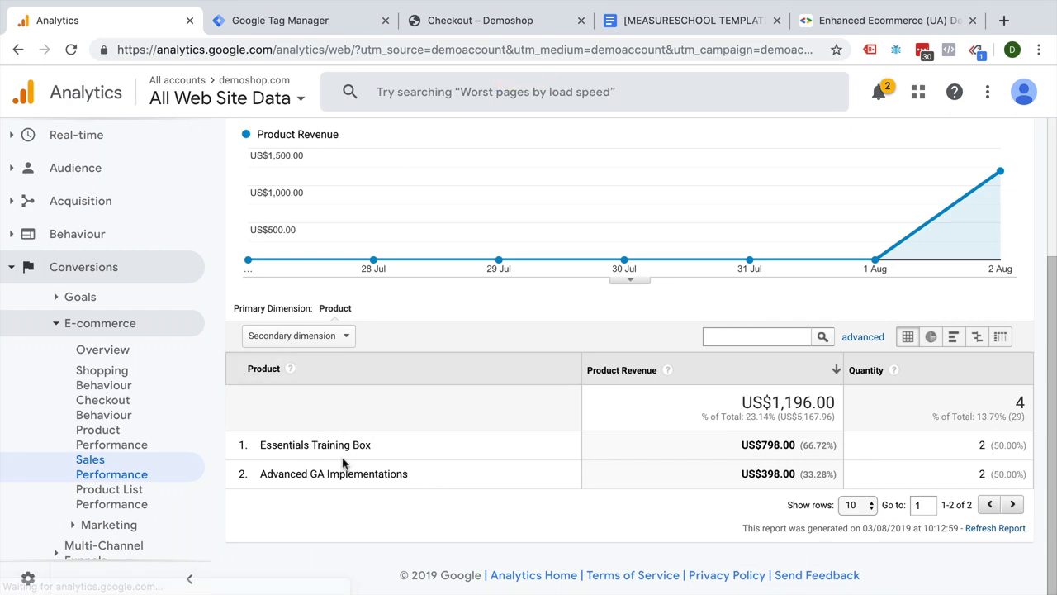
left_click(480, 20)
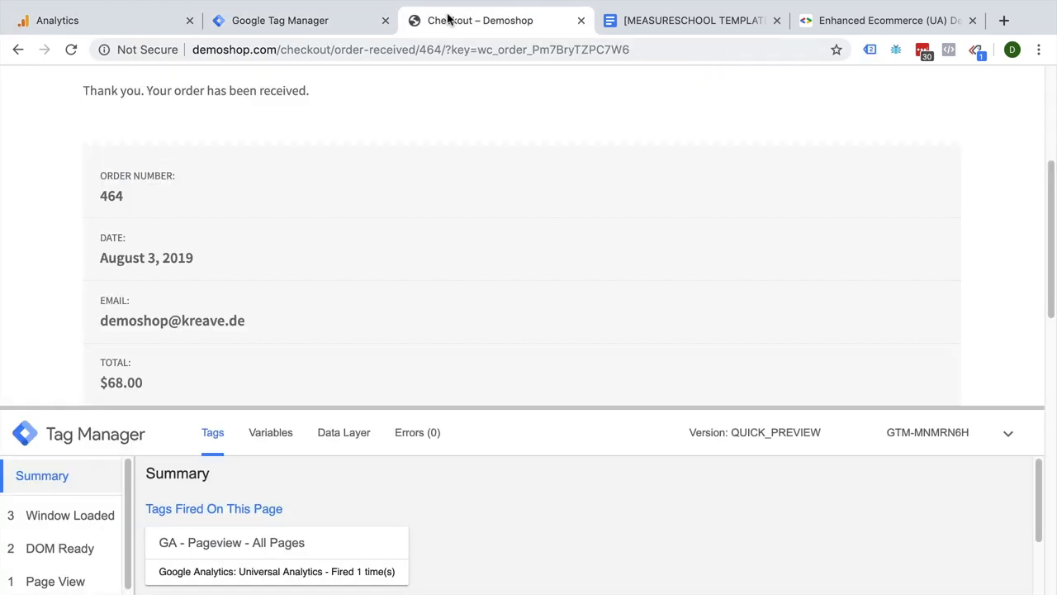
Show the Data Layer view for order 464's page and enlarge the preview pane
left_click(344, 432)
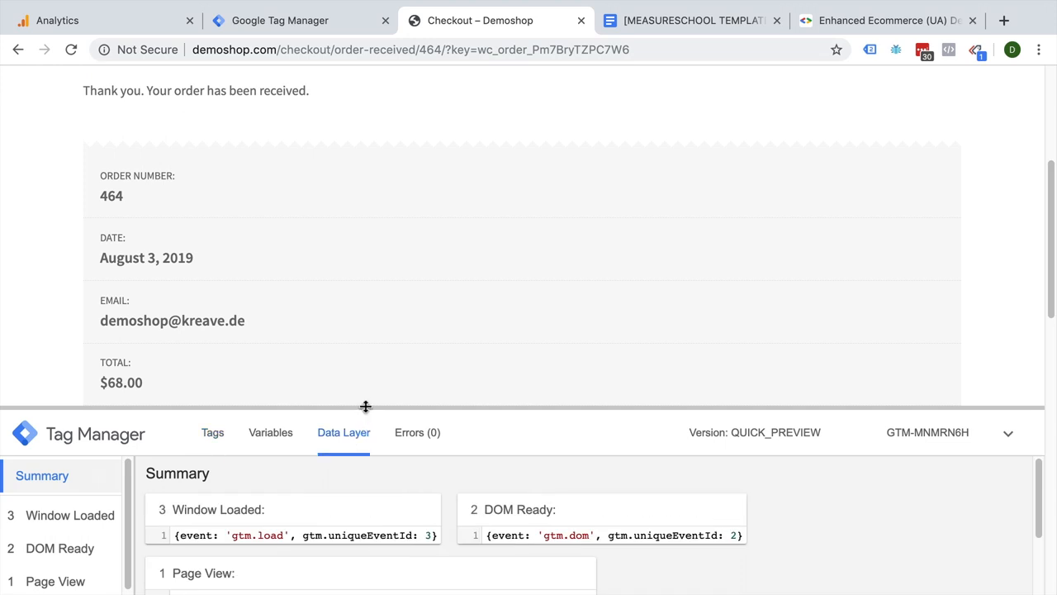
left_click_drag(366, 406, 394, 263)
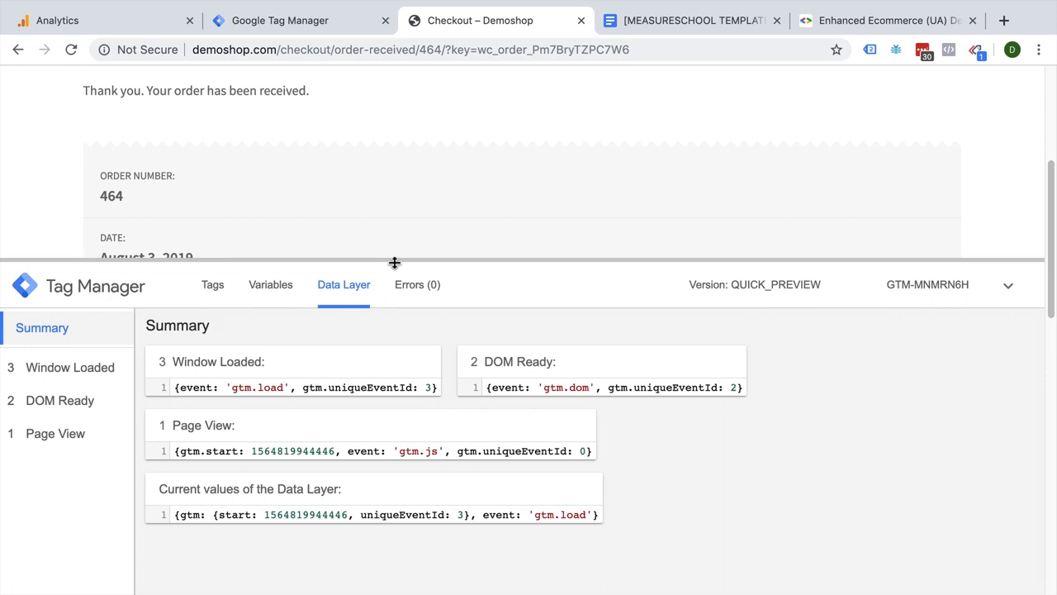
mouse_move(398, 264)
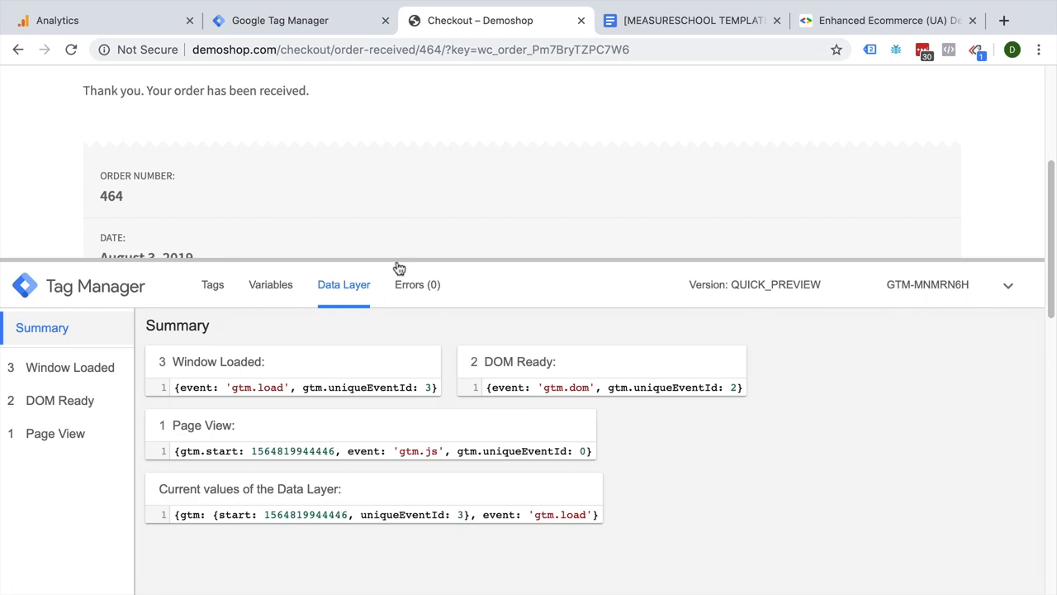
Scroll the Enhanced Ecommerce developer guide down to the Measuring Purchases purchase dataLayer example
left_click(888, 20)
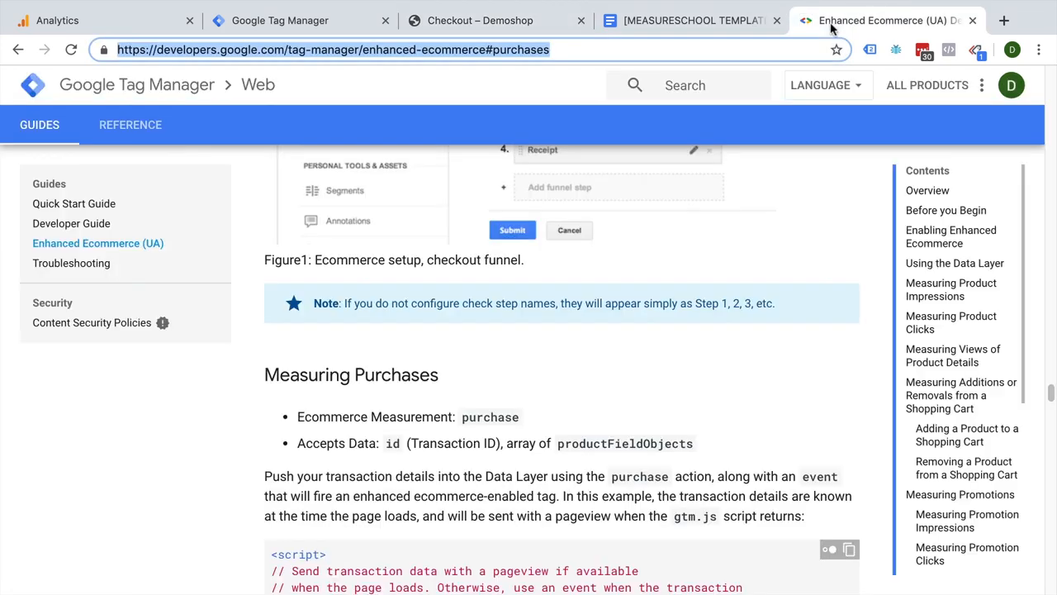
scroll("down", 3)
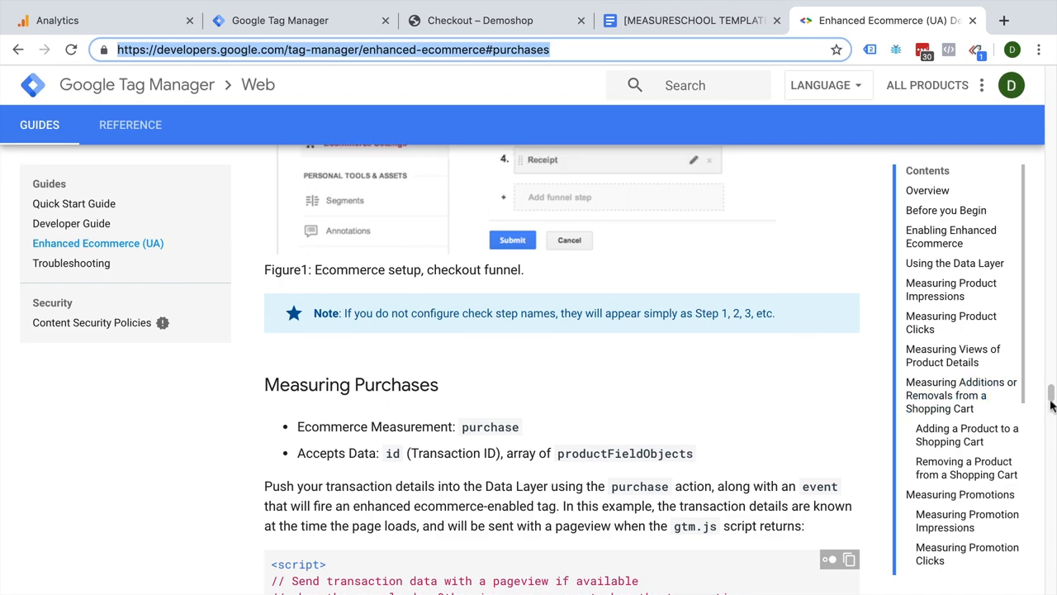
scroll("up", 3)
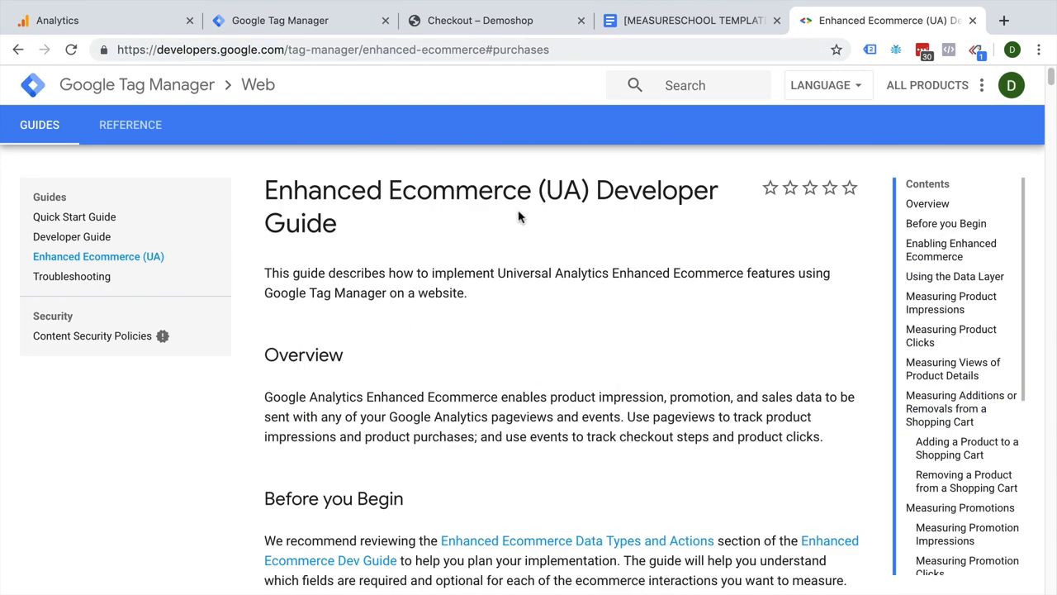
mouse_move(512, 213)
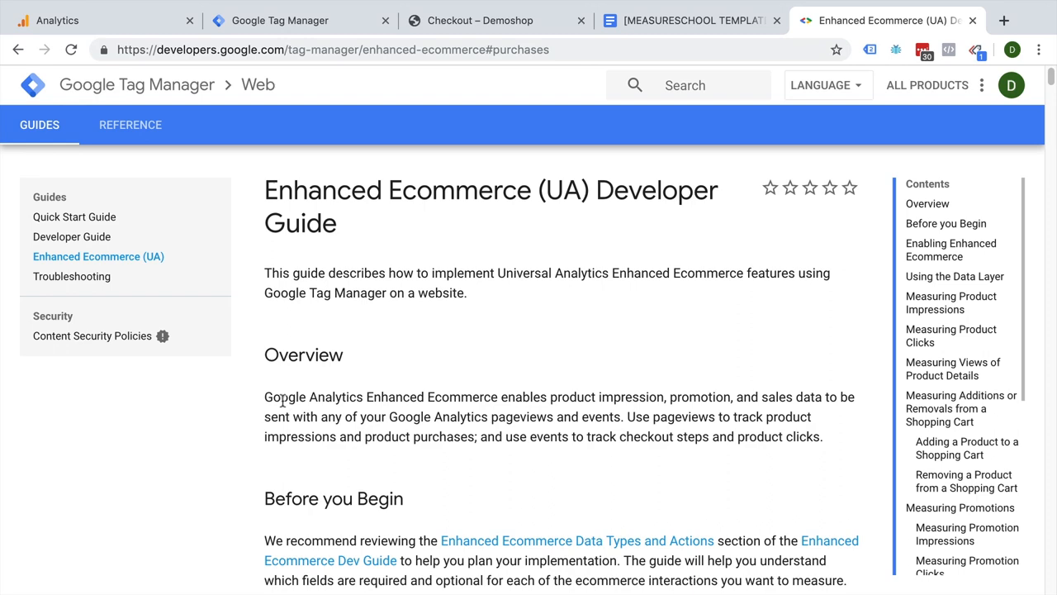
scroll("down", 3)
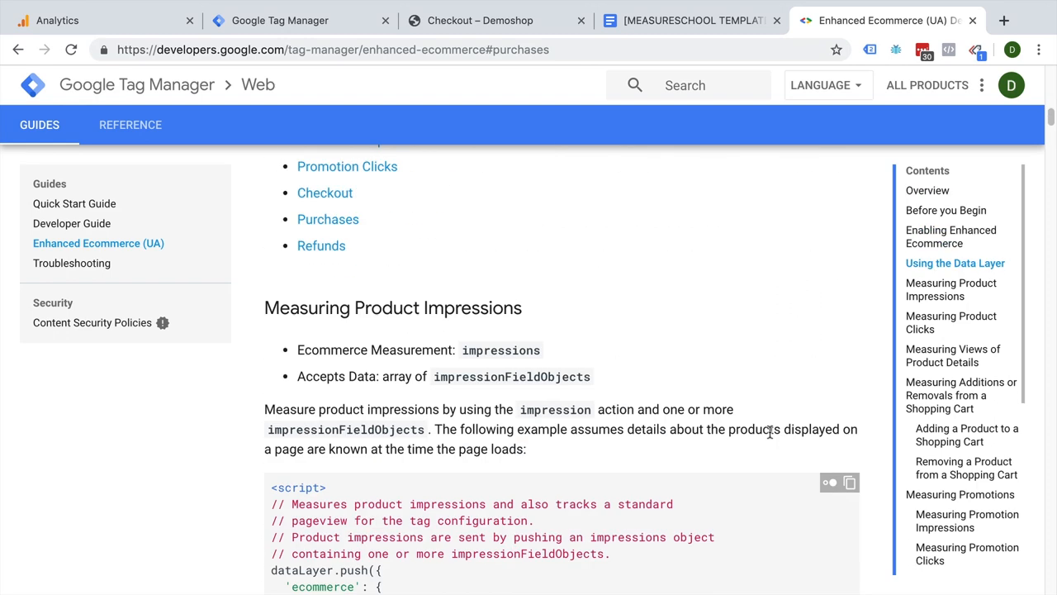
scroll("down", 3)
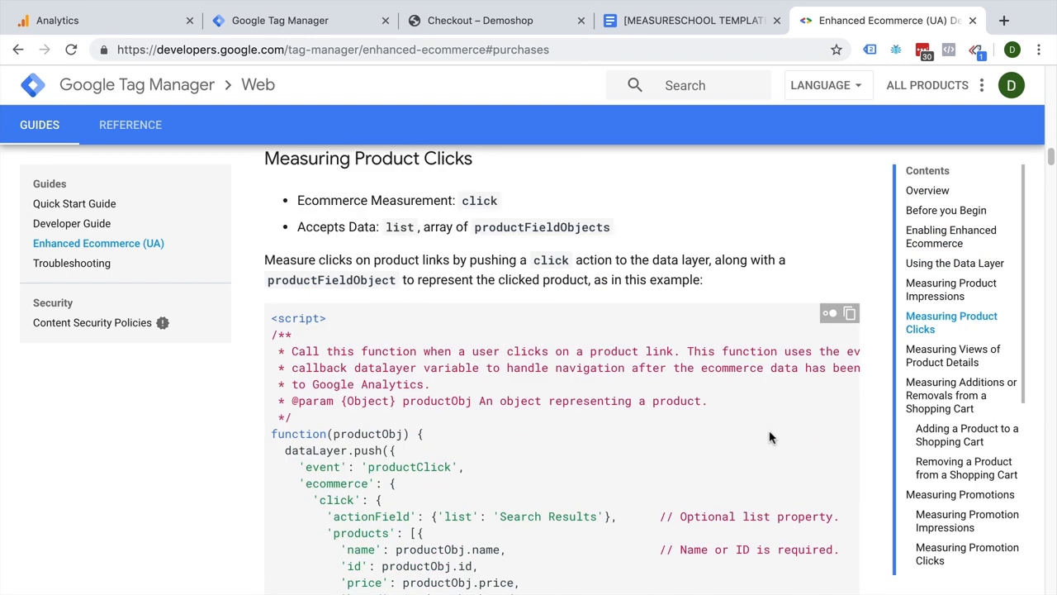
scroll("down", 3)
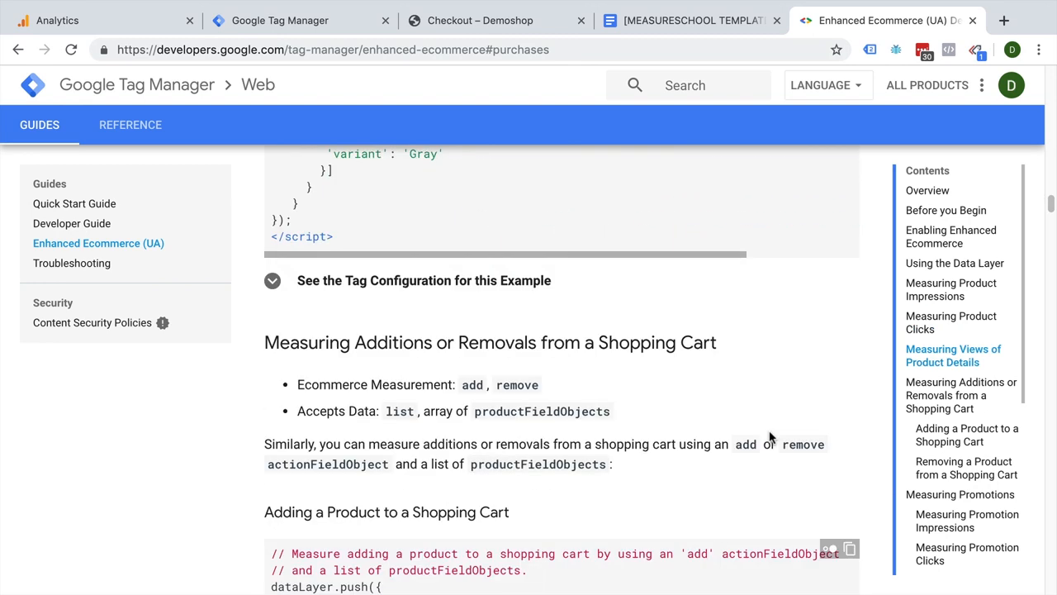
scroll("down", 3)
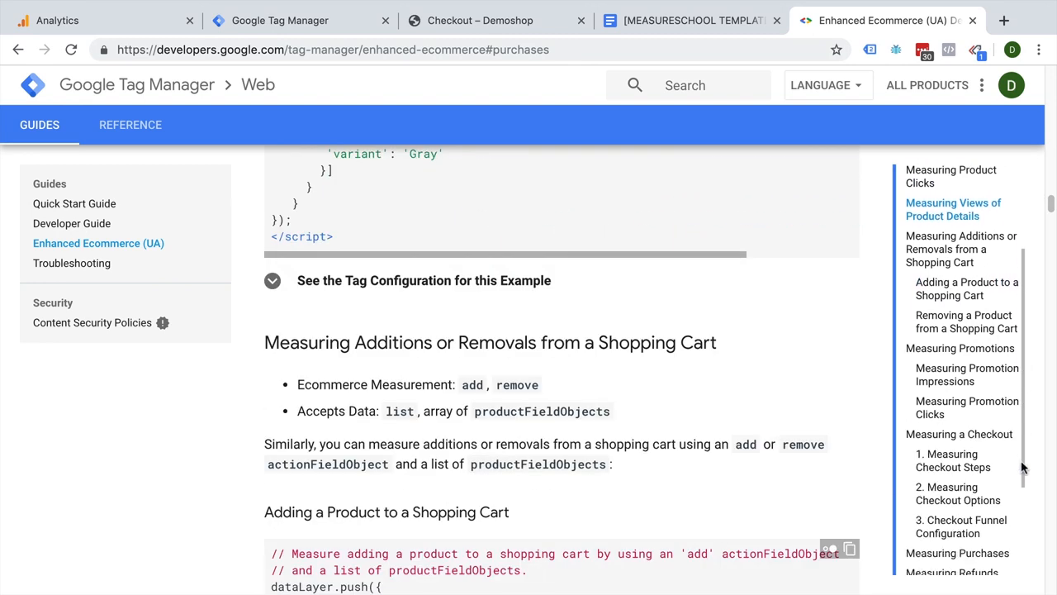
scroll("down", 3)
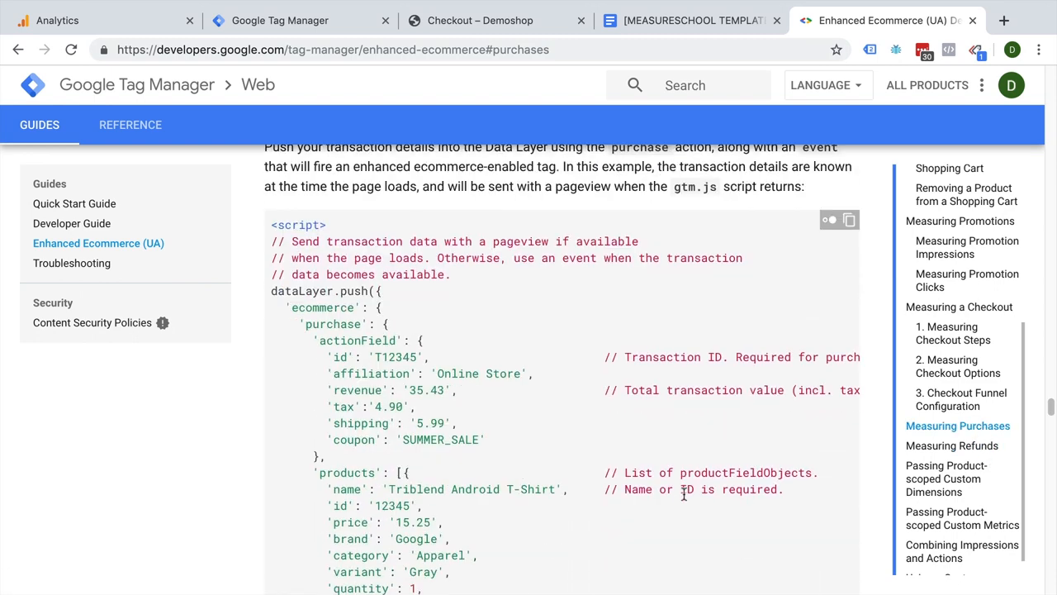
scroll("down", 3)
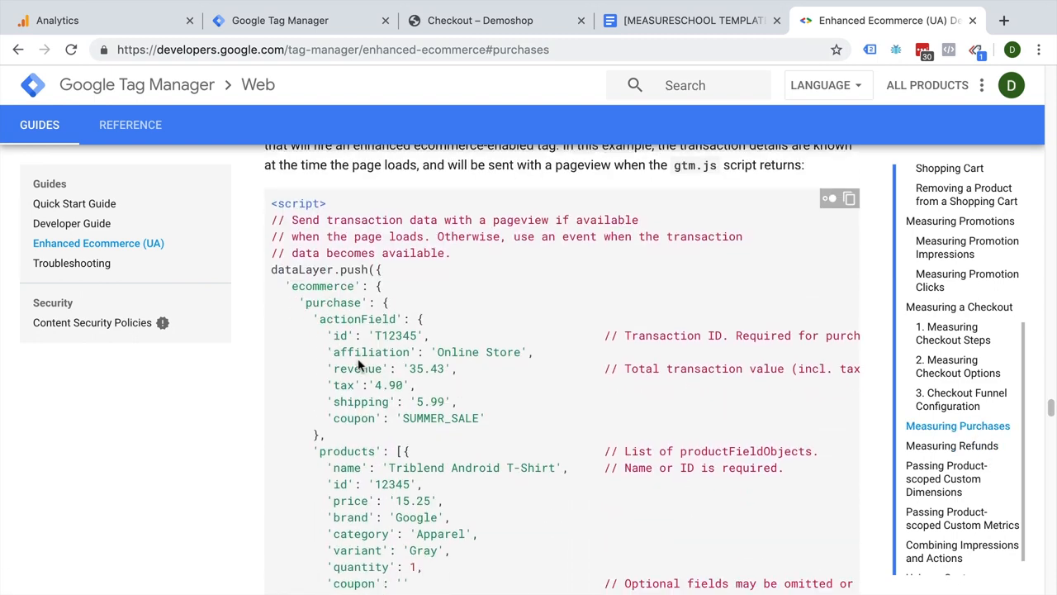
scroll("down", 3)
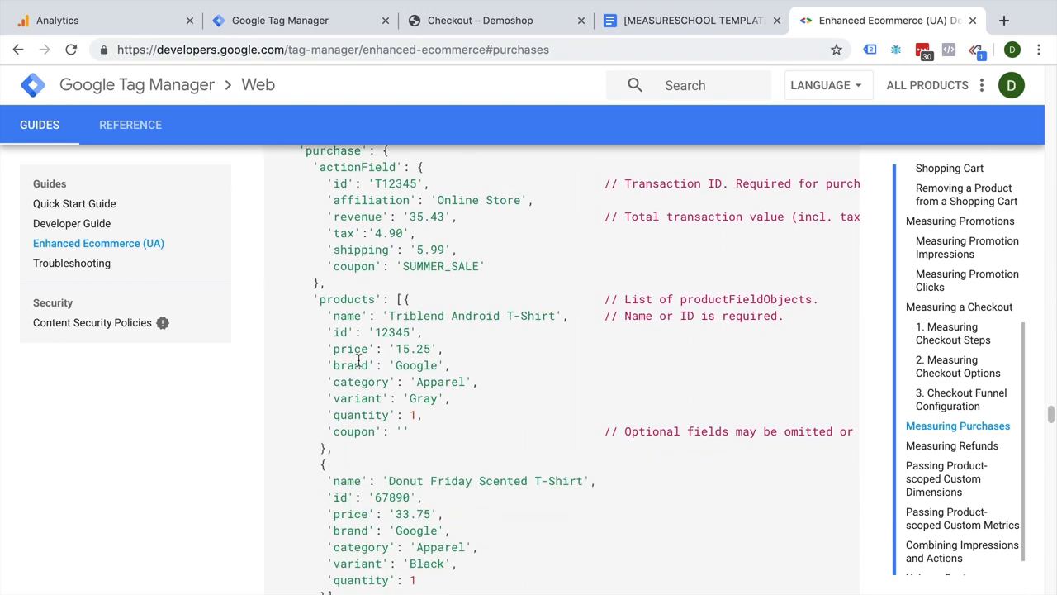
scroll("up", 3)
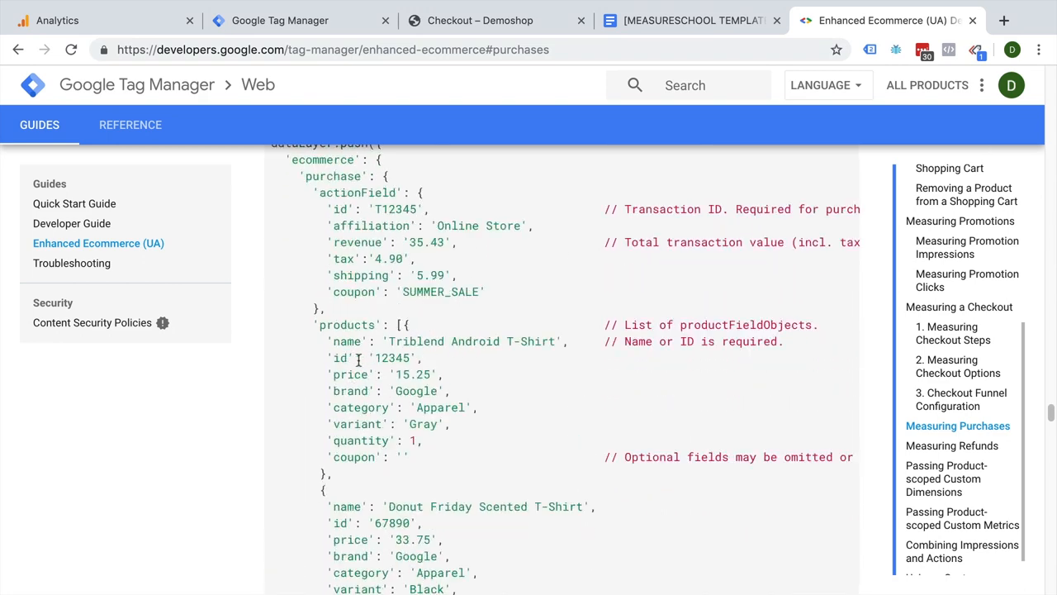
scroll("up", 3)
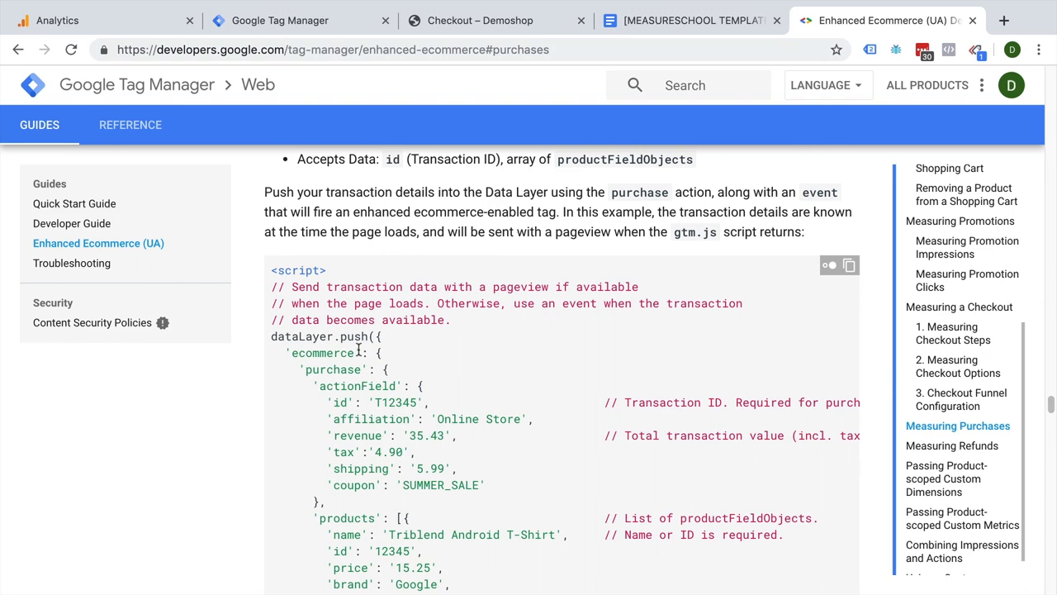
scroll("down", 3)
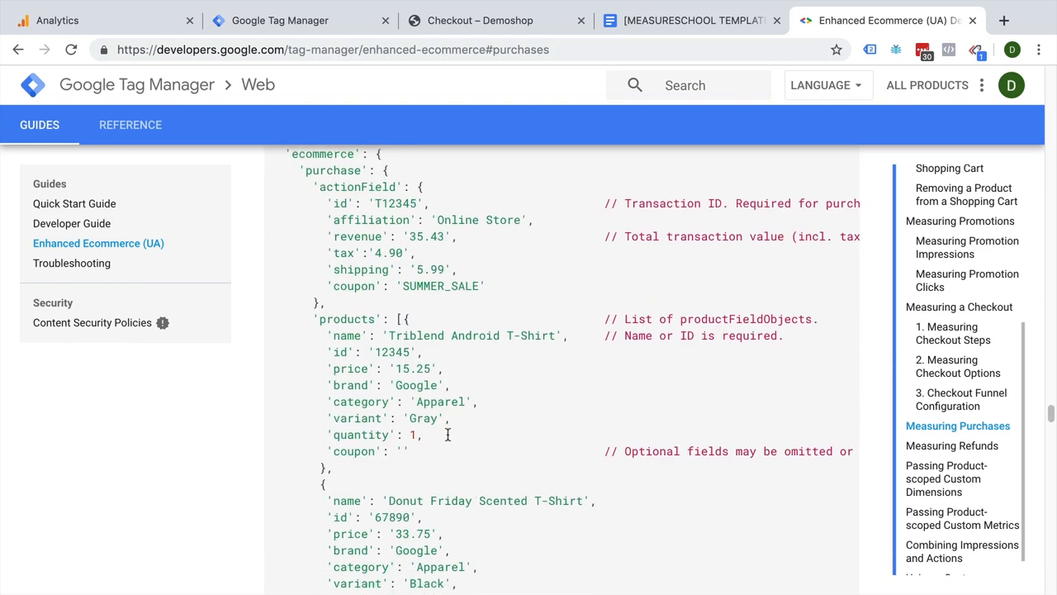
scroll("down", 3)
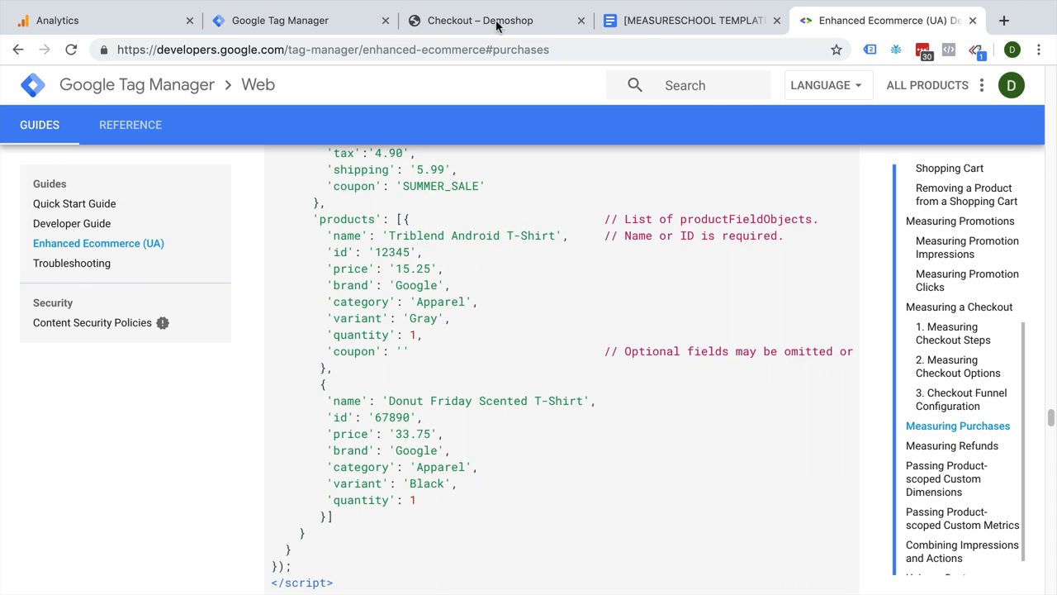
left_click(479, 19)
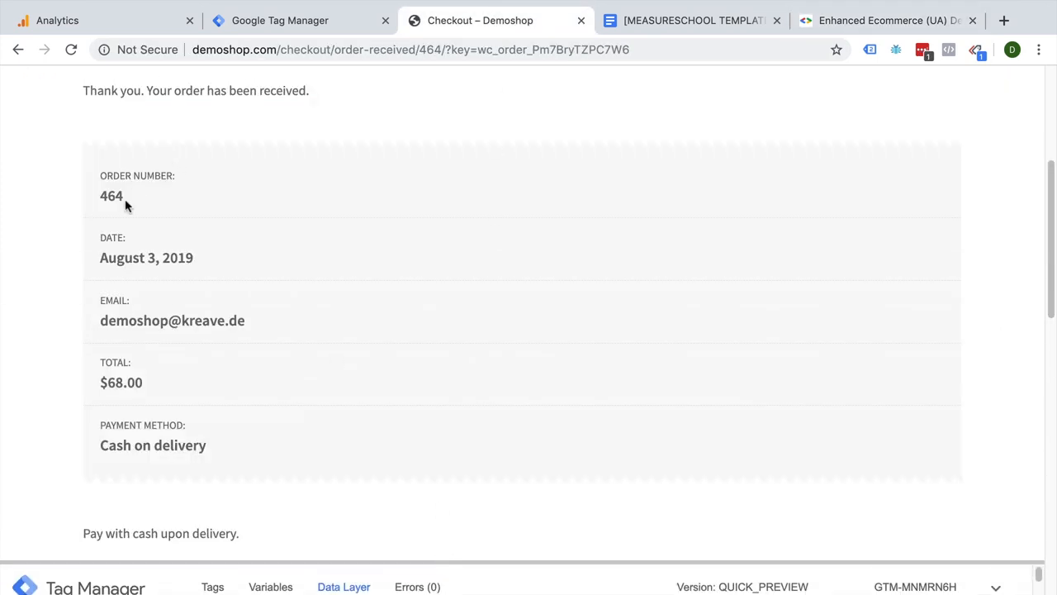
double_click(111, 195)
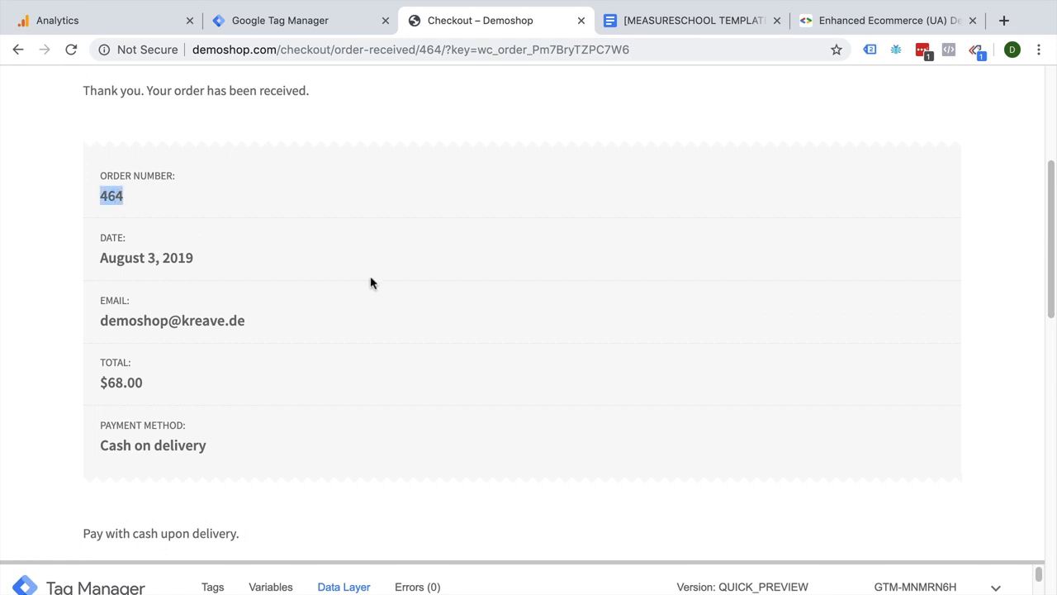
scroll("down", 3)
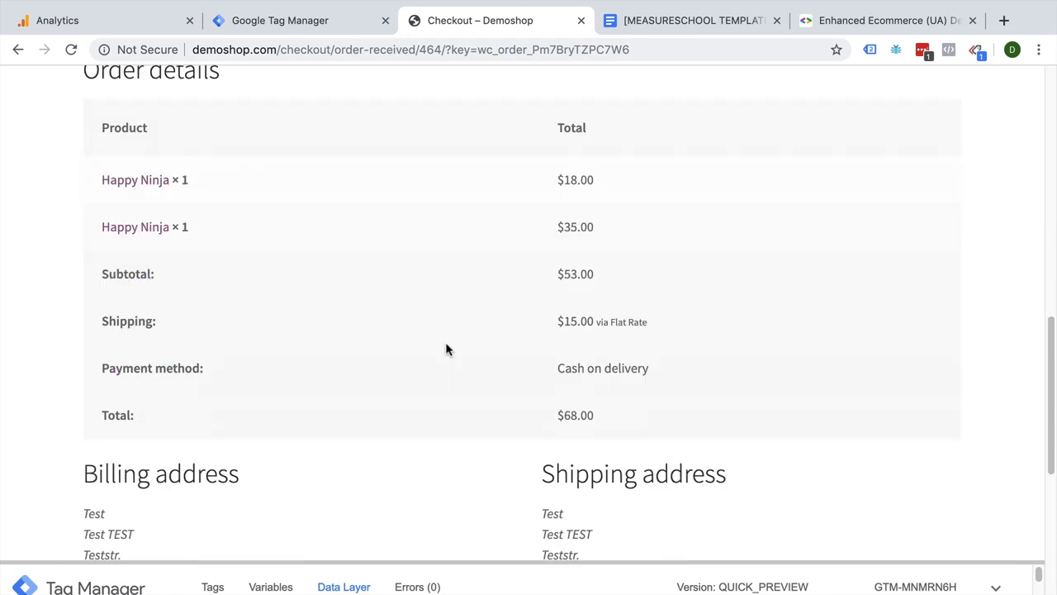
mouse_move(222, 234)
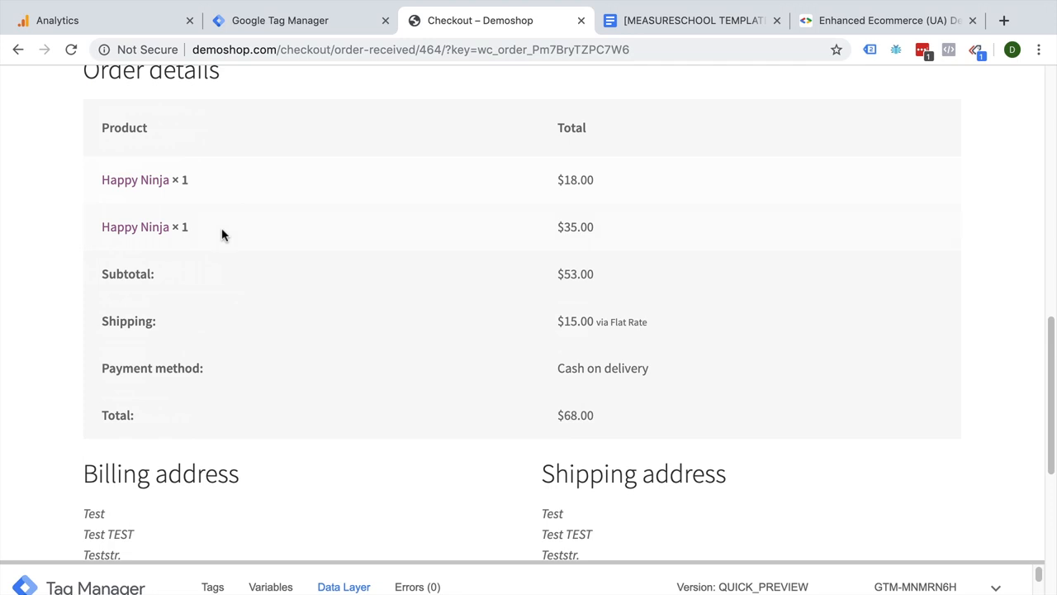
double_click(576, 179)
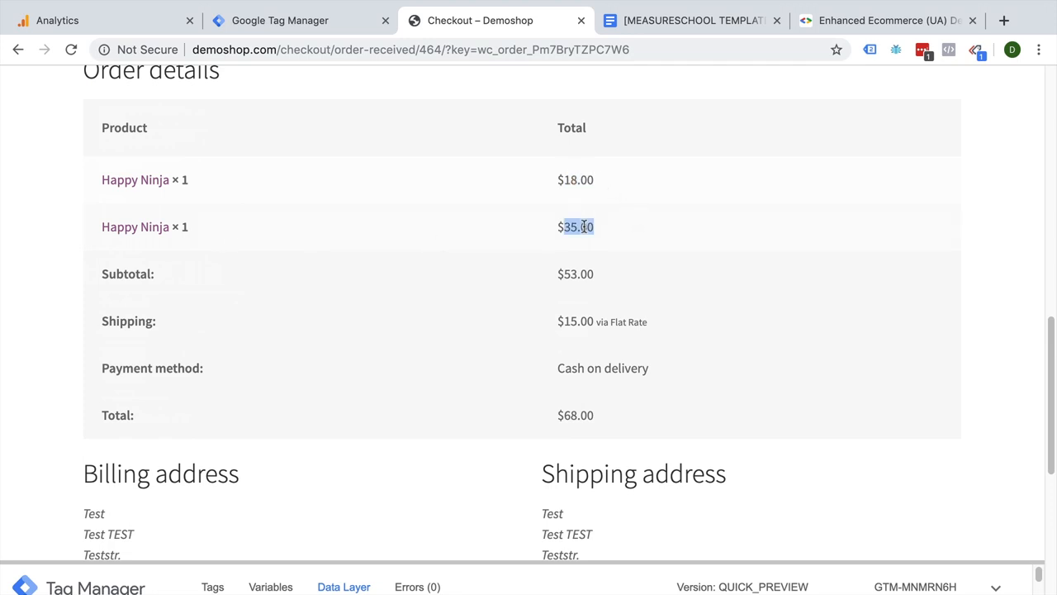
scroll("down", 3)
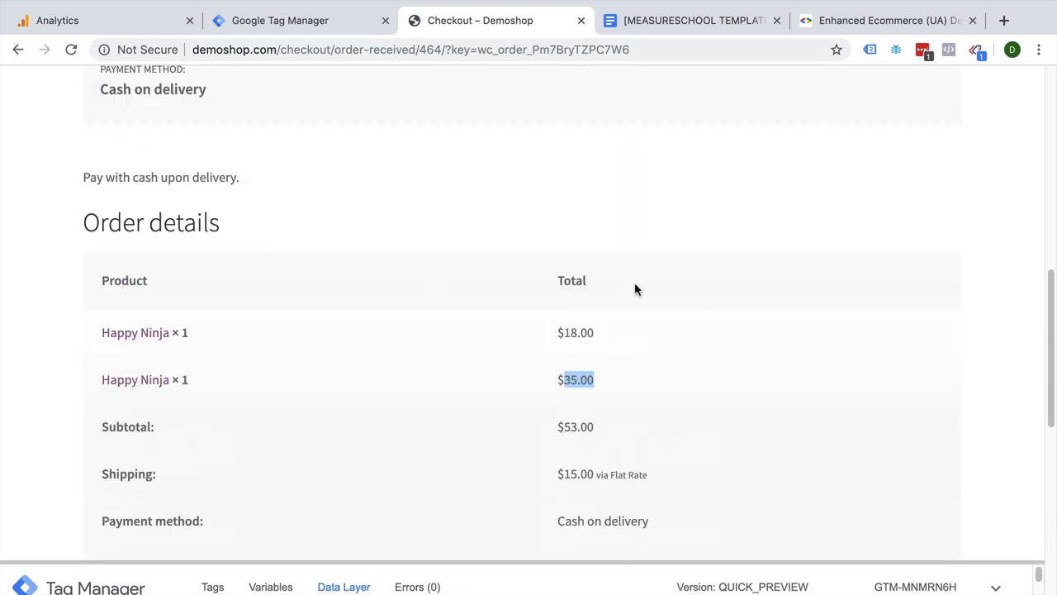
scroll("up", 3)
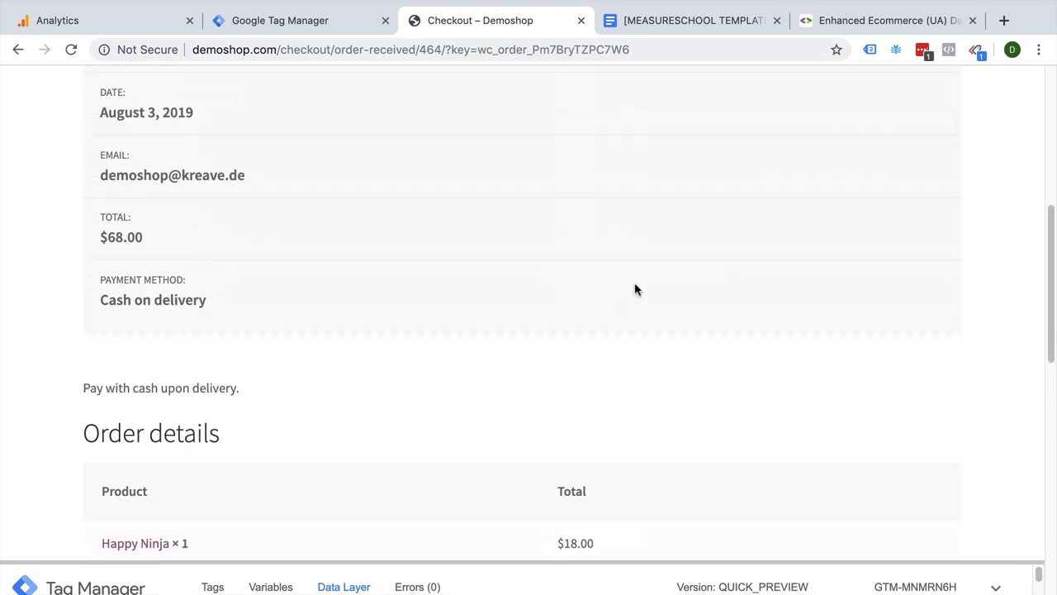
scroll("up", 3)
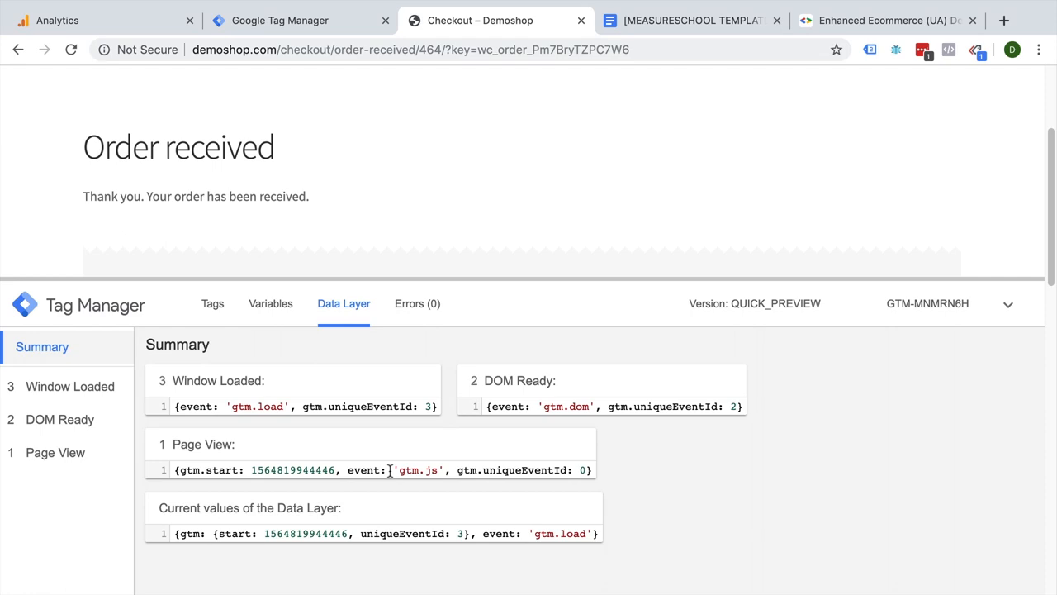
left_click(888, 20)
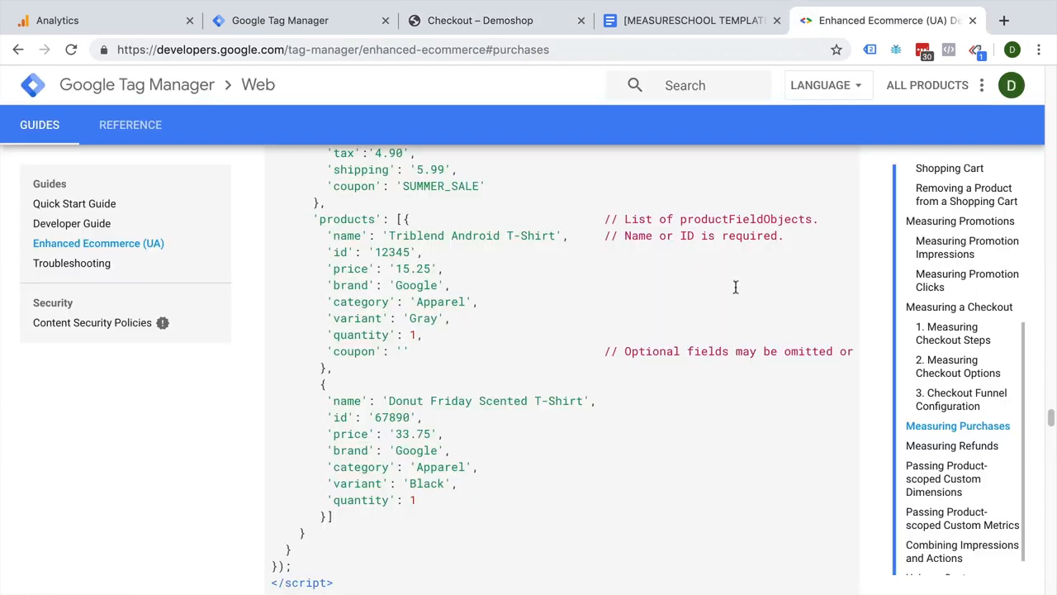
scroll("up", 3)
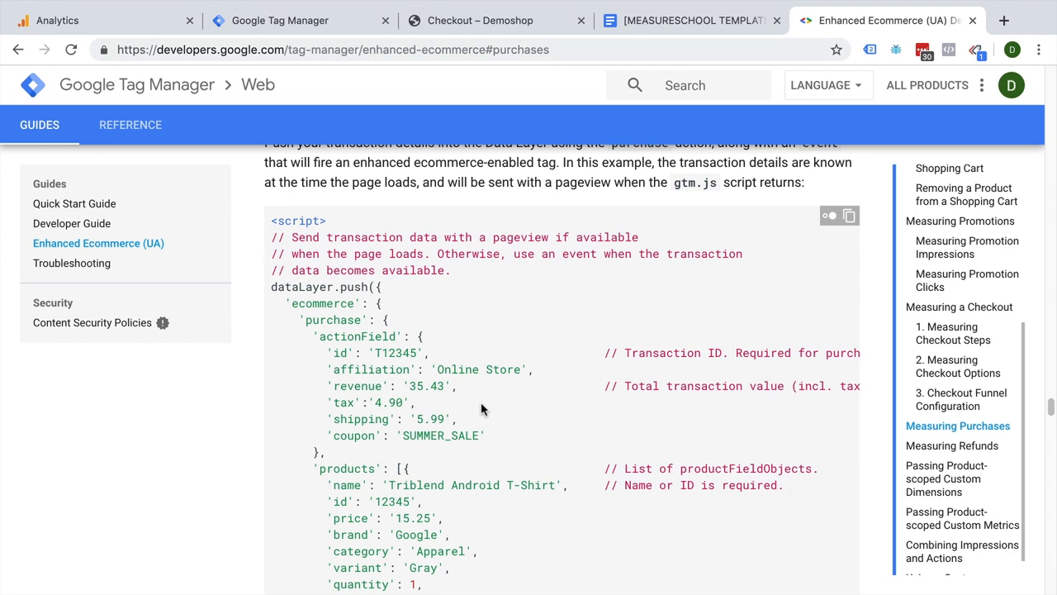
Check order 464's data layer summary: only Page View, DOM Ready and Window Loaded, no purchase
left_click(479, 20)
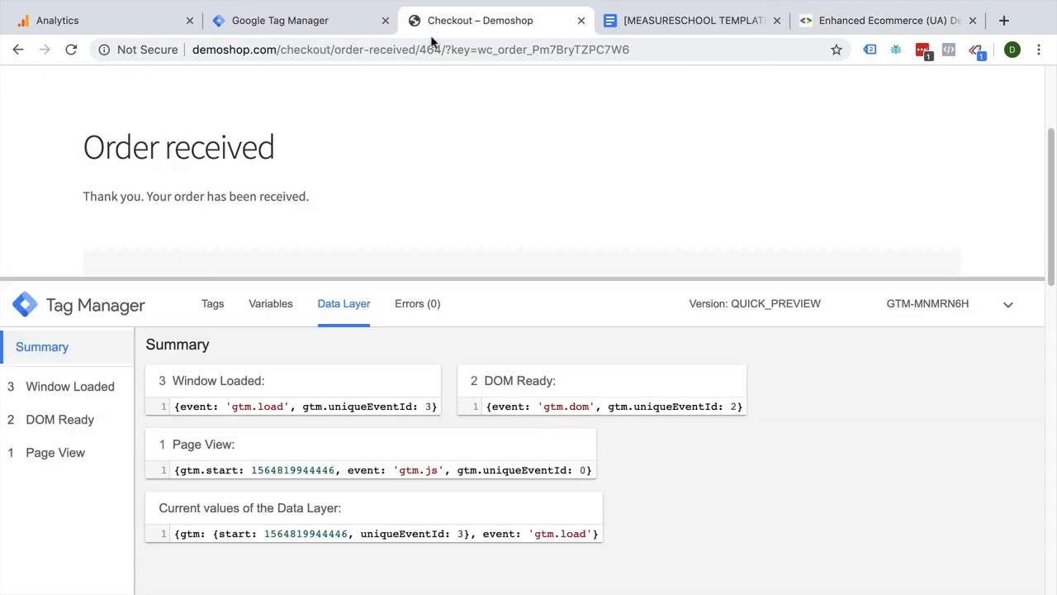
mouse_move(413, 92)
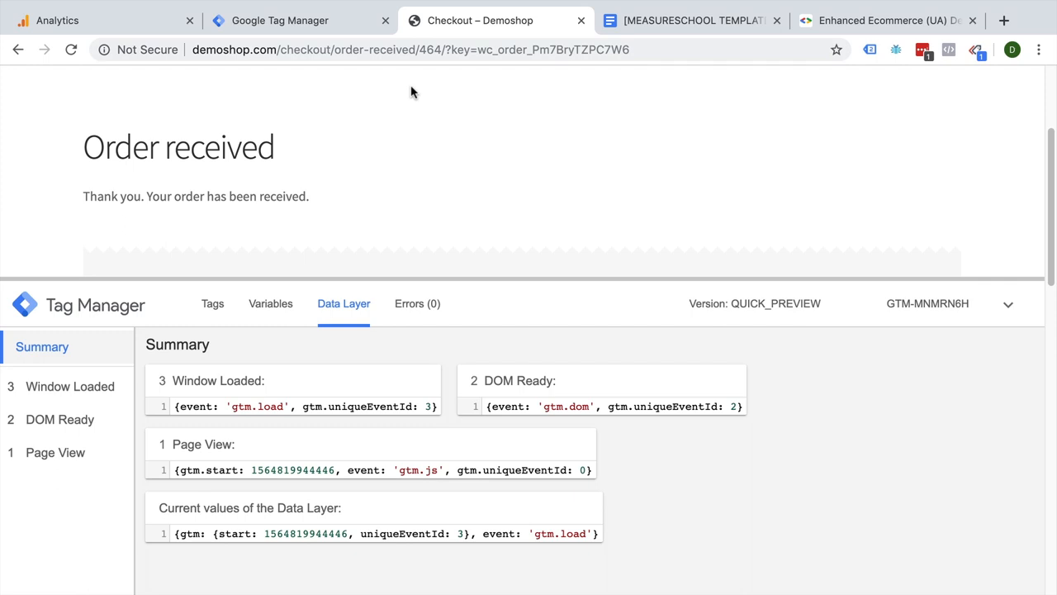
mouse_move(124, 410)
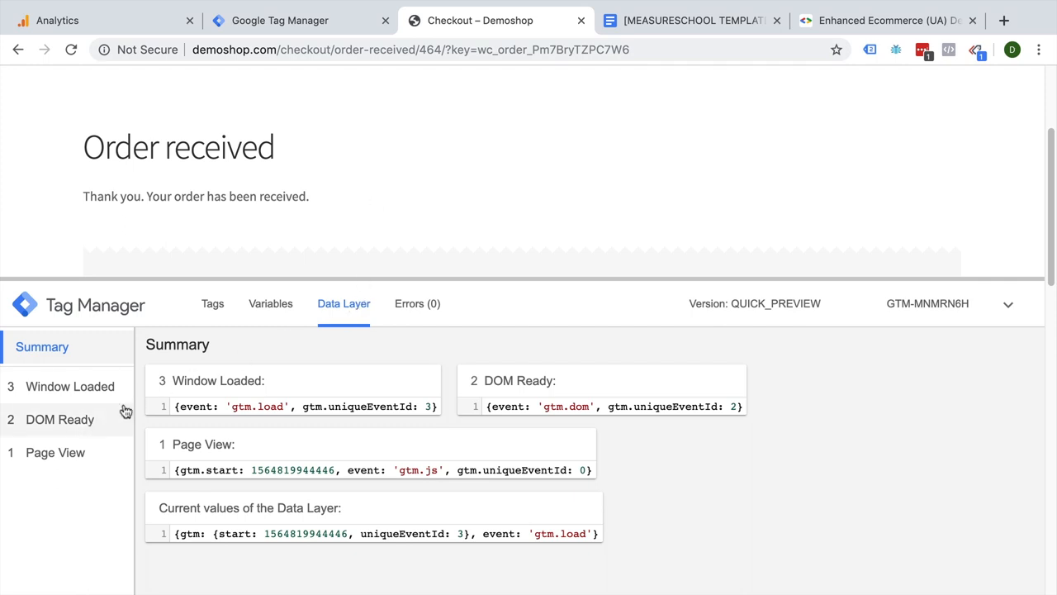
mouse_move(435, 569)
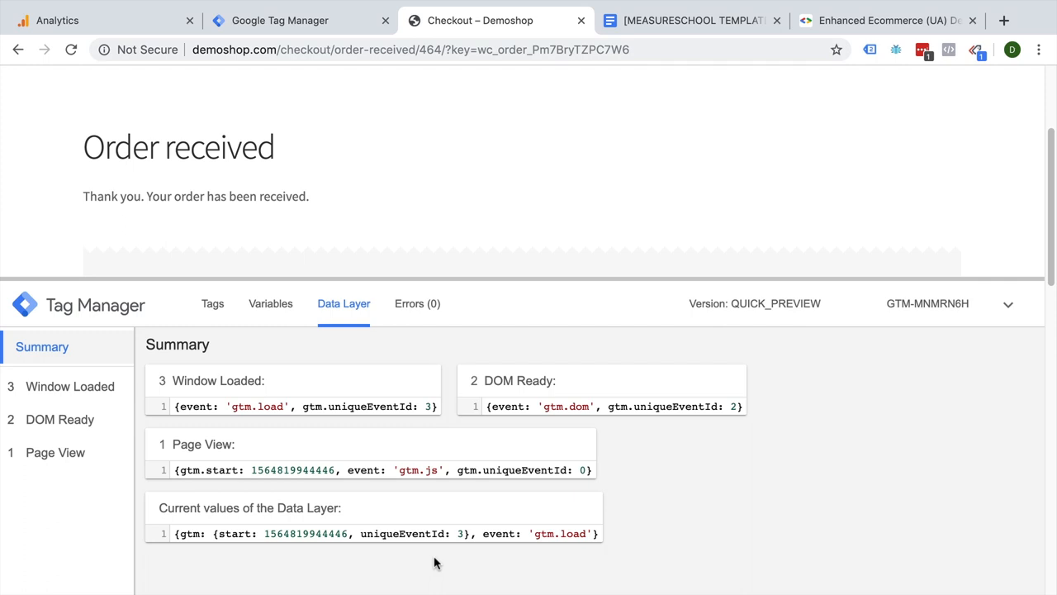
mouse_move(436, 555)
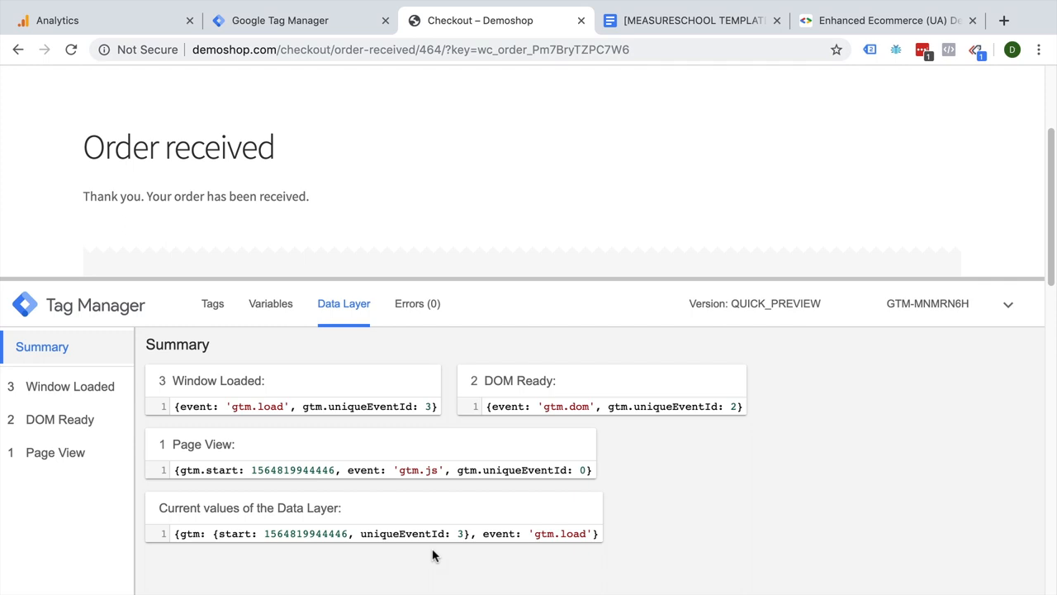
scroll("up", 3)
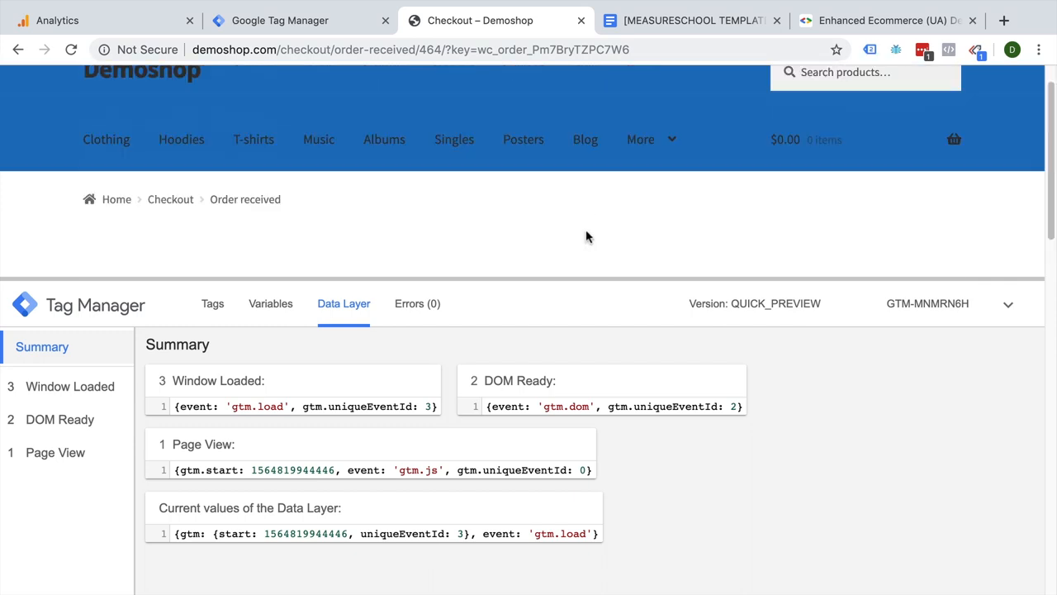
scroll("up", 3)
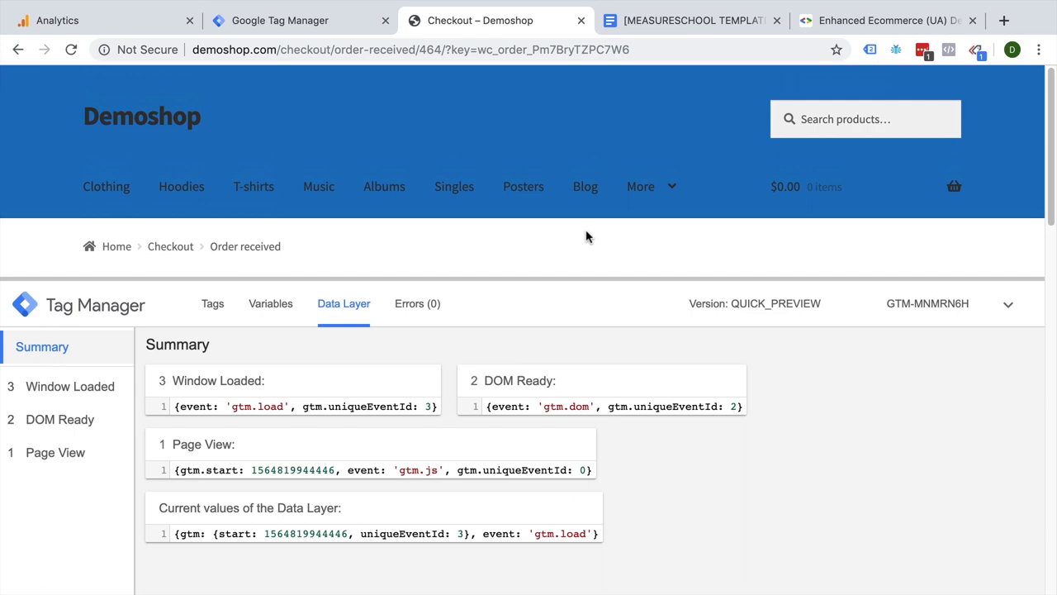
Revisit the guide's purchase dataLayer.push example, then bring up the EE Transaction DataLayer specification
left_click(884, 20)
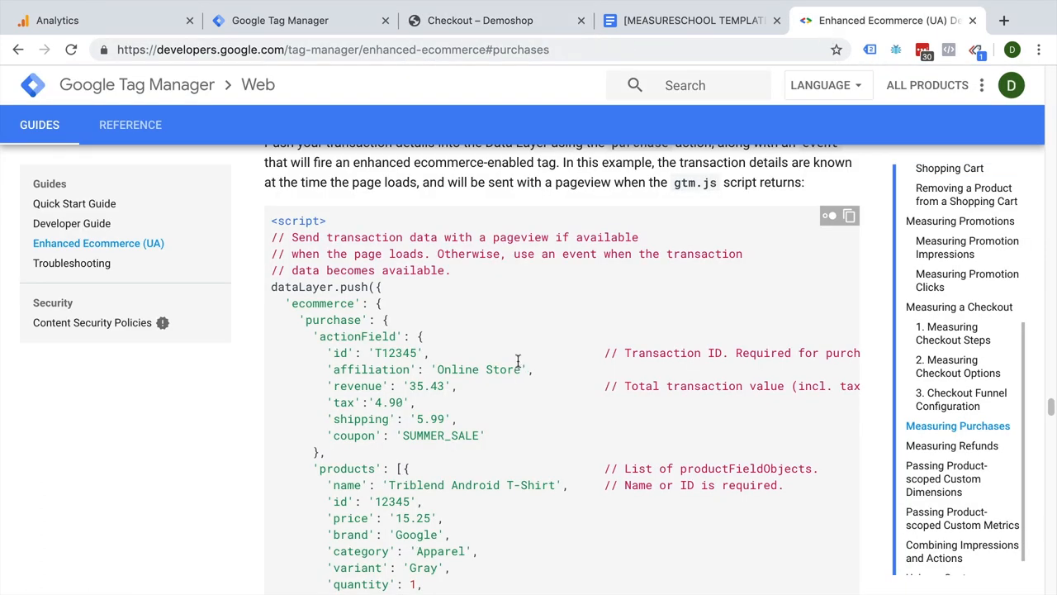
scroll("down", 3)
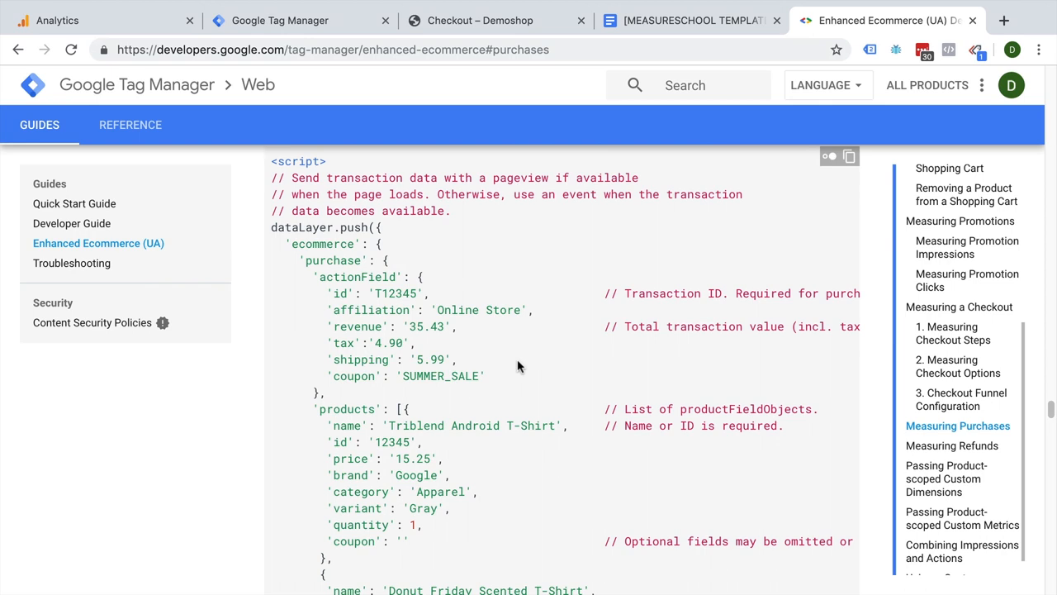
left_click(692, 20)
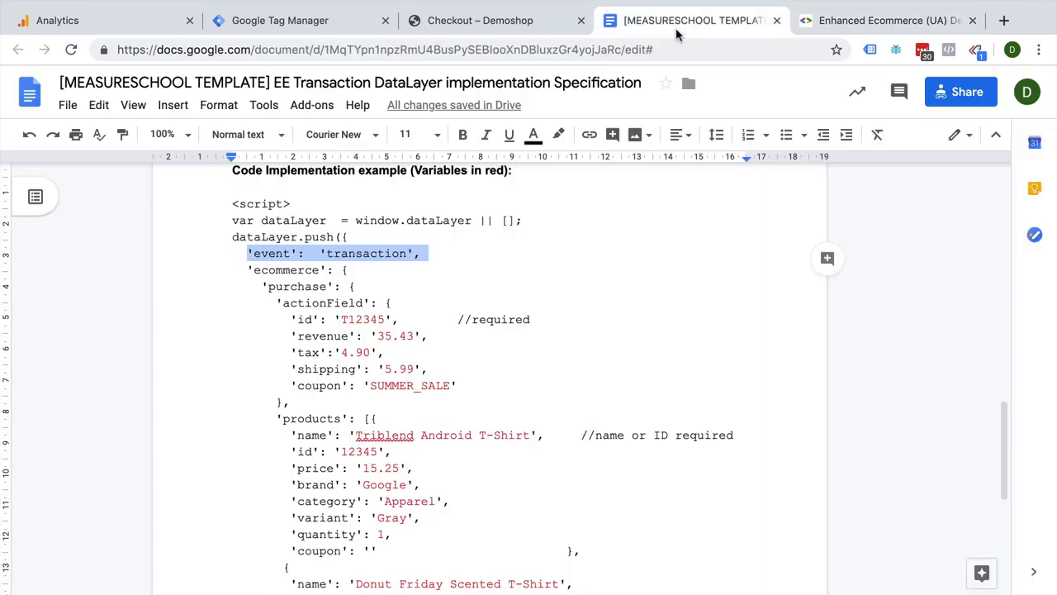
Scroll to the specification's top section with objective, vendor documentation link and implementation details
scroll("up", 3)
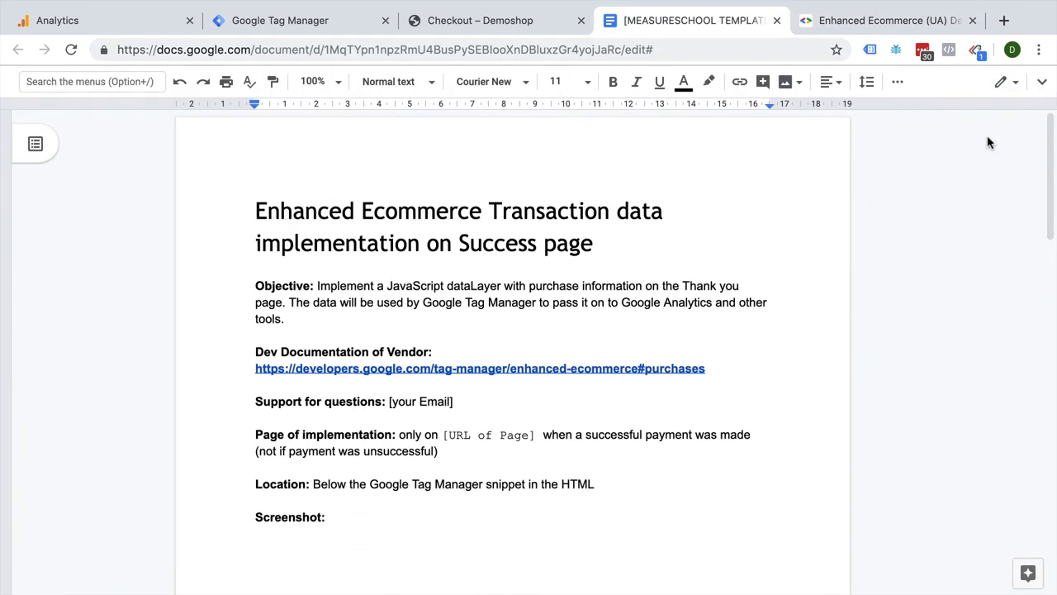
mouse_move(939, 193)
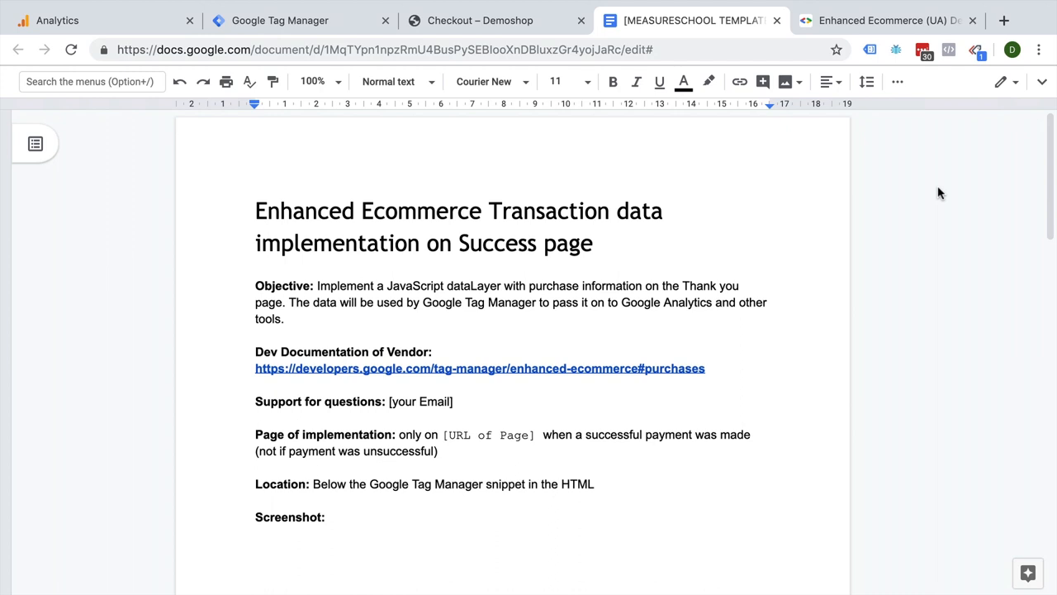
scroll("up", 3)
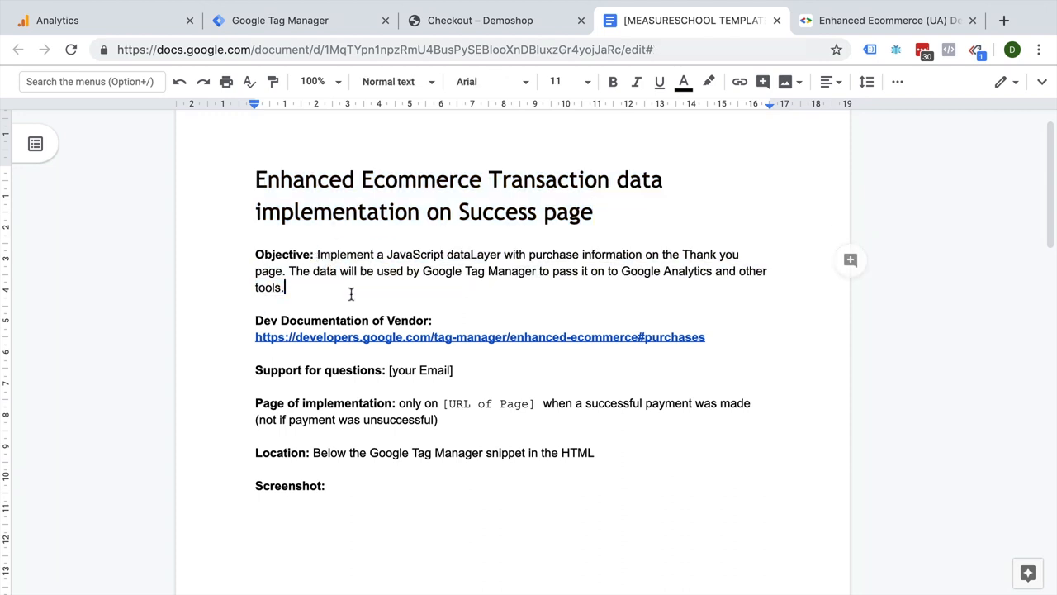
scroll("up", 3)
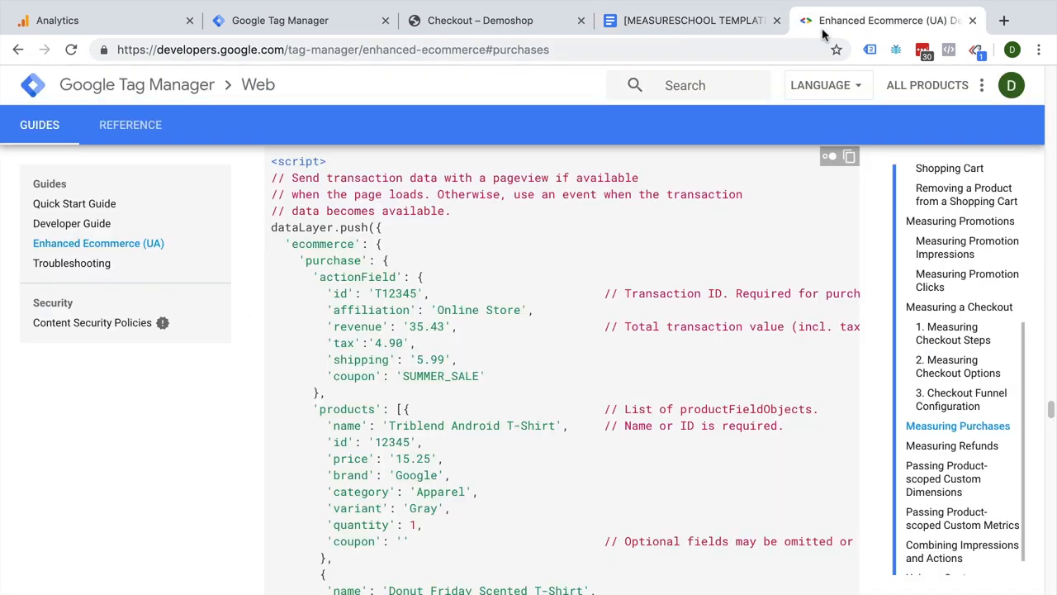
mouse_move(622, 252)
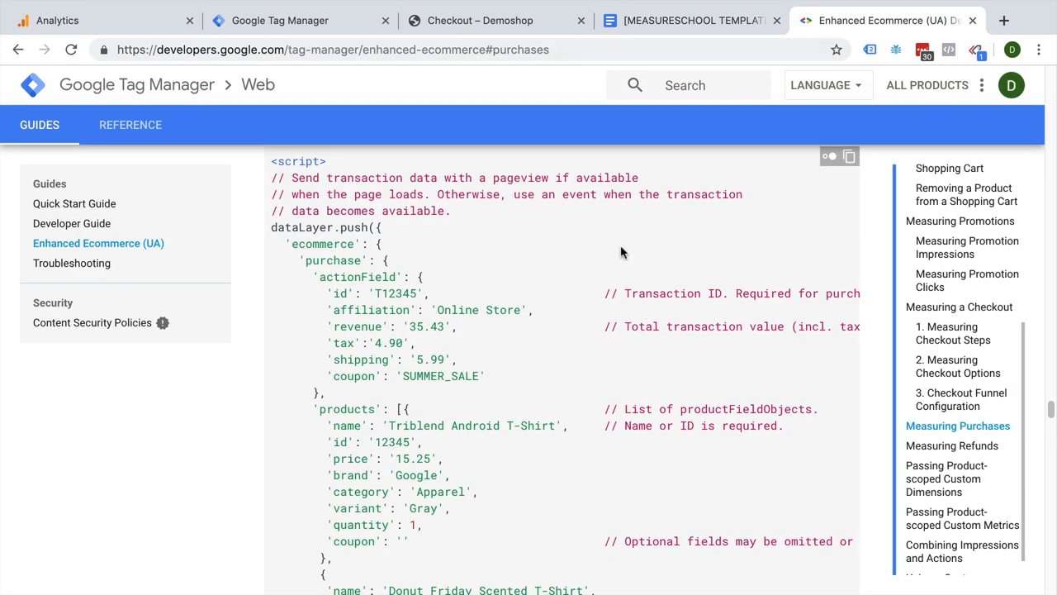
mouse_move(644, 153)
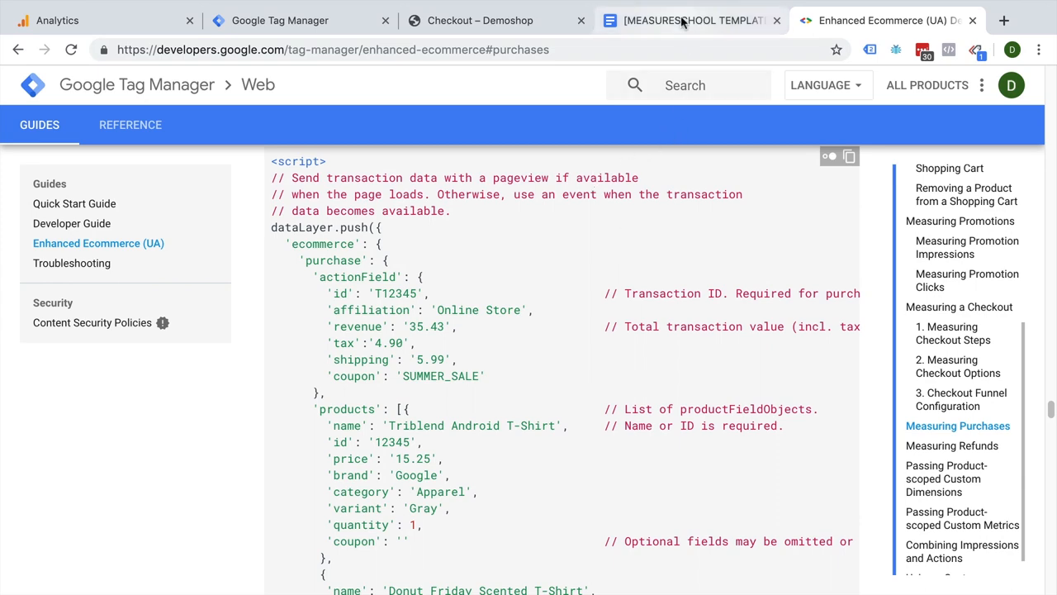
left_click(690, 20)
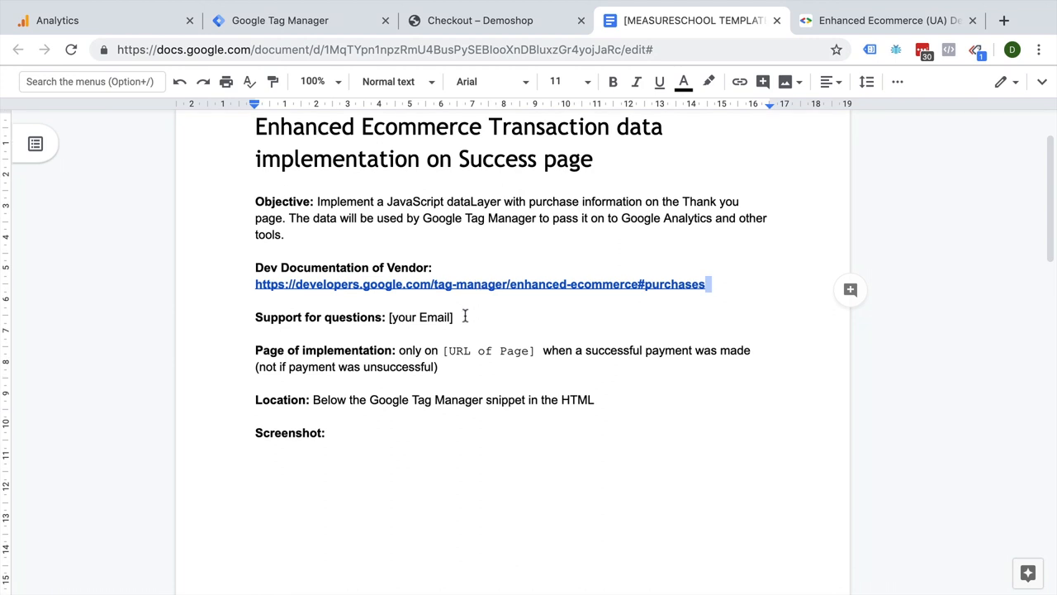
double_click(420, 317)
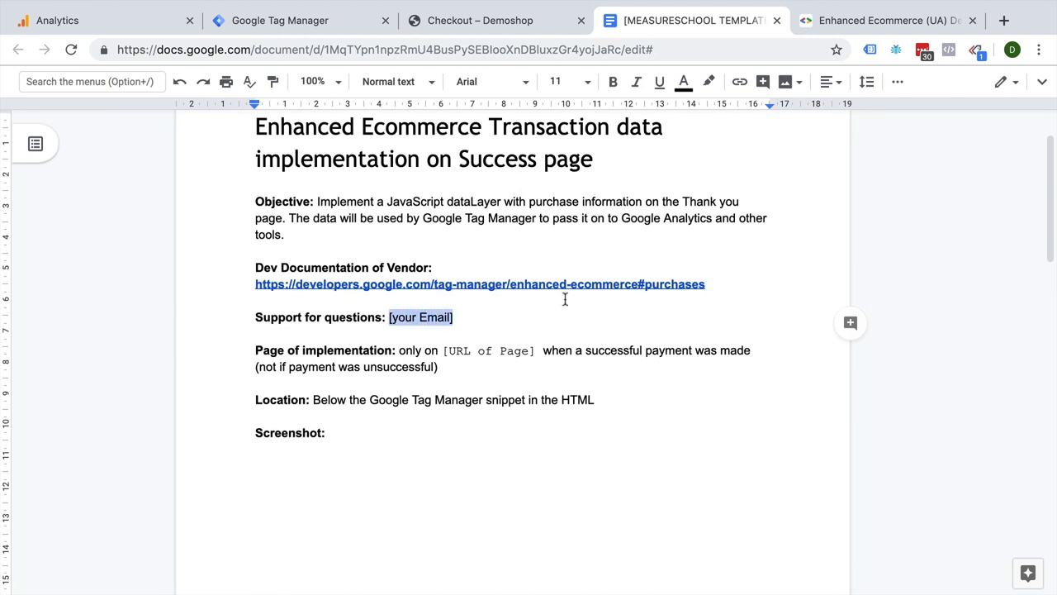
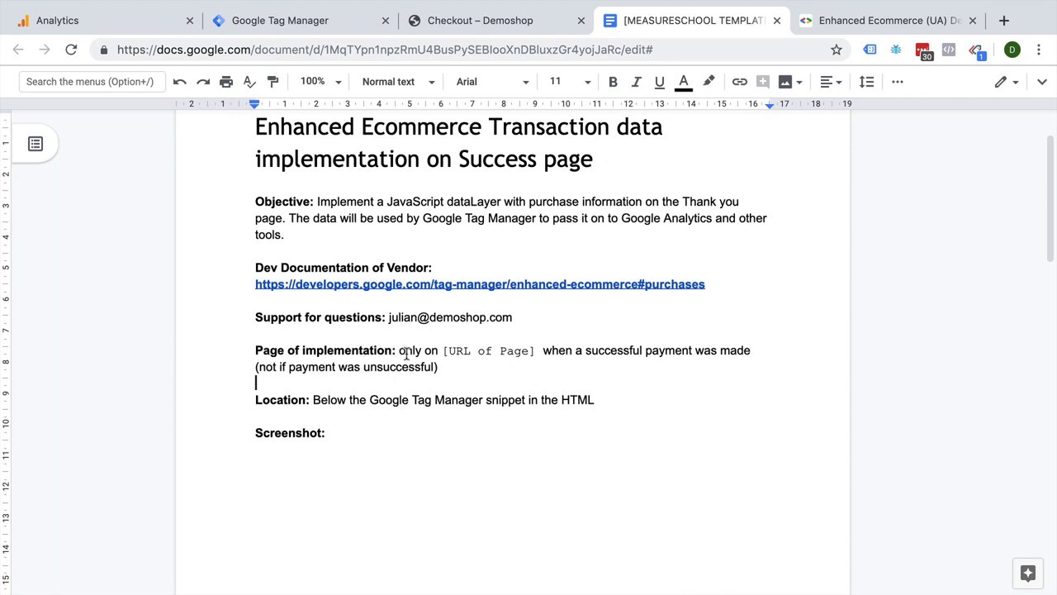
Replace the [URL of Page] placeholder with the Demoshop order-received page URL
double_click(487, 350)
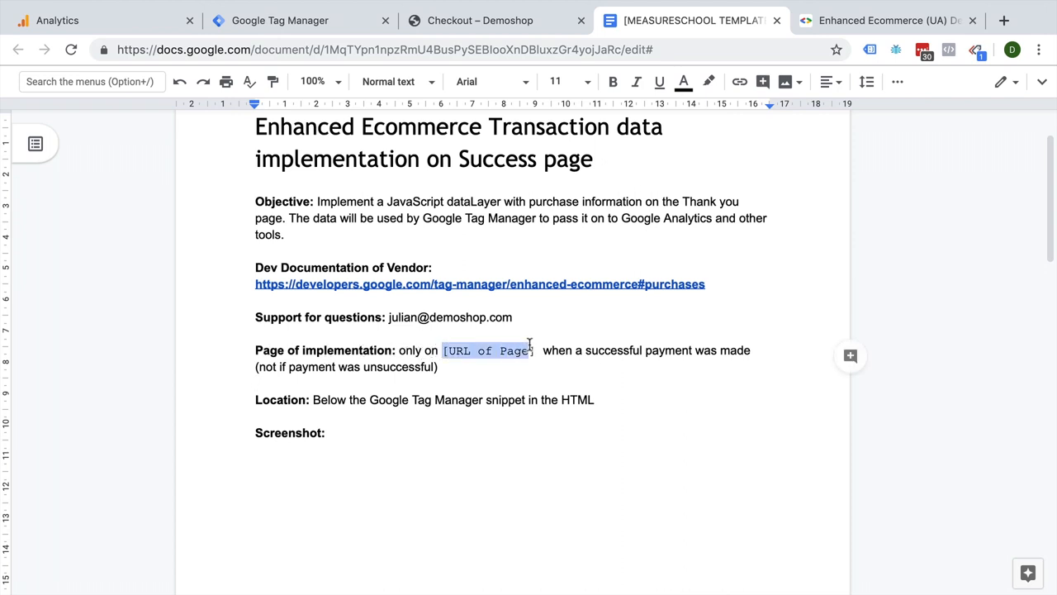
left_click(479, 20)
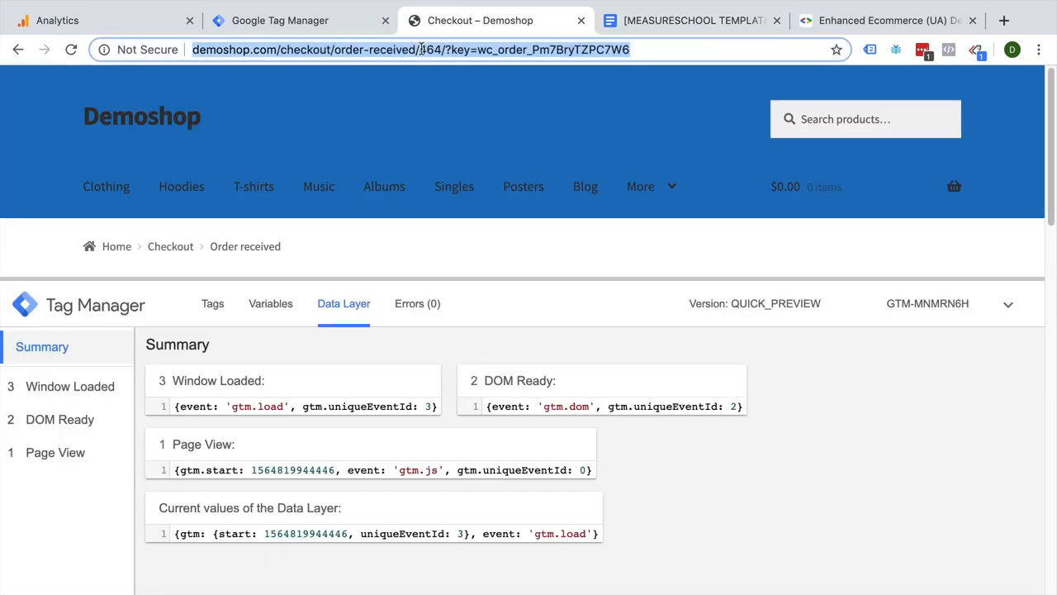
left_click(692, 20)
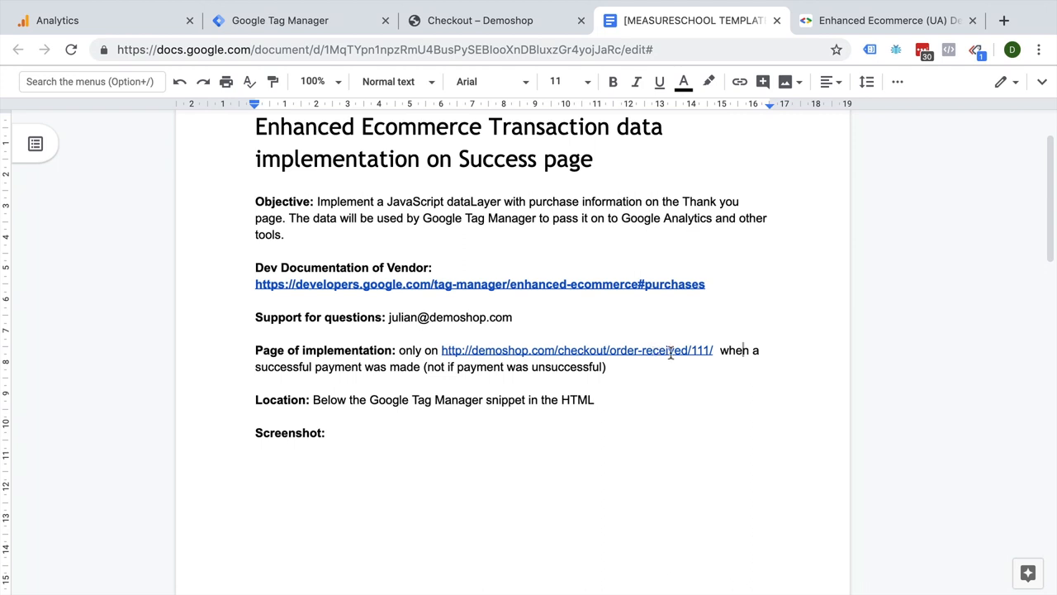
scroll("up", 3)
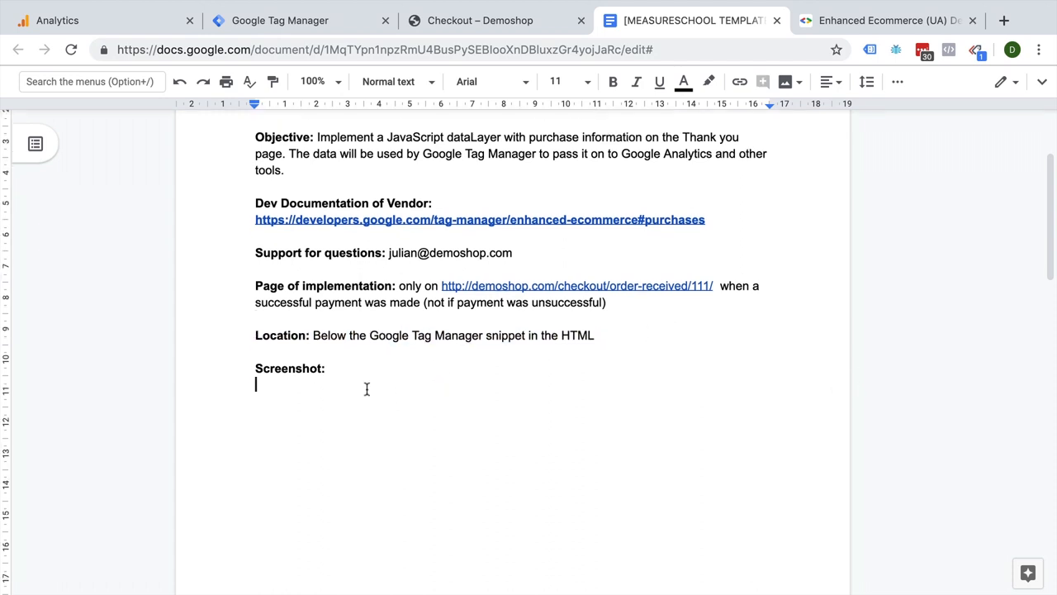
Capture order 464's page with the preview pane collapsed and paste it under Screenshot
left_click(480, 19)
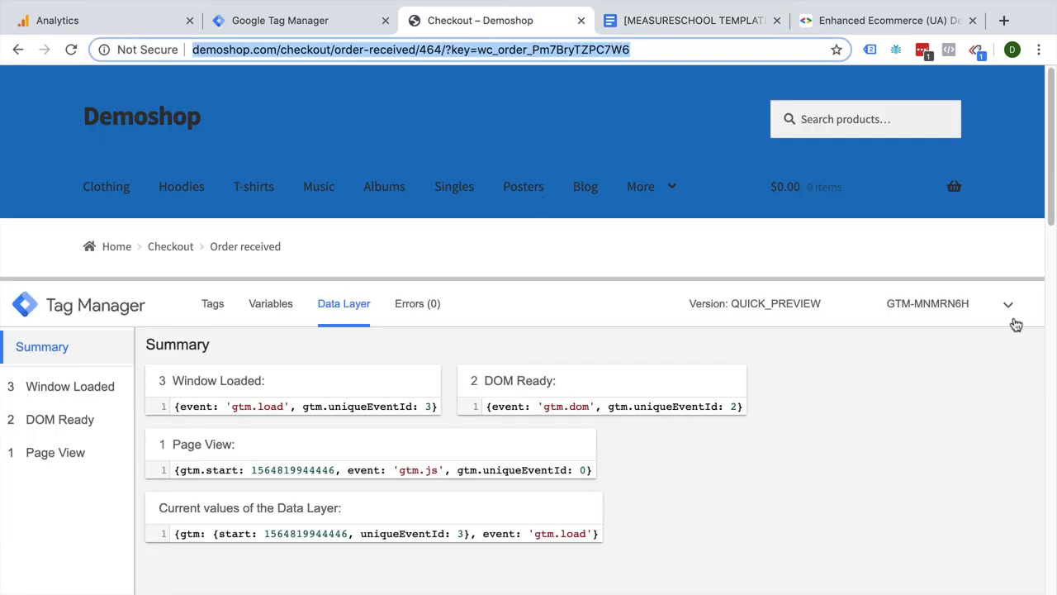
left_click(1008, 304)
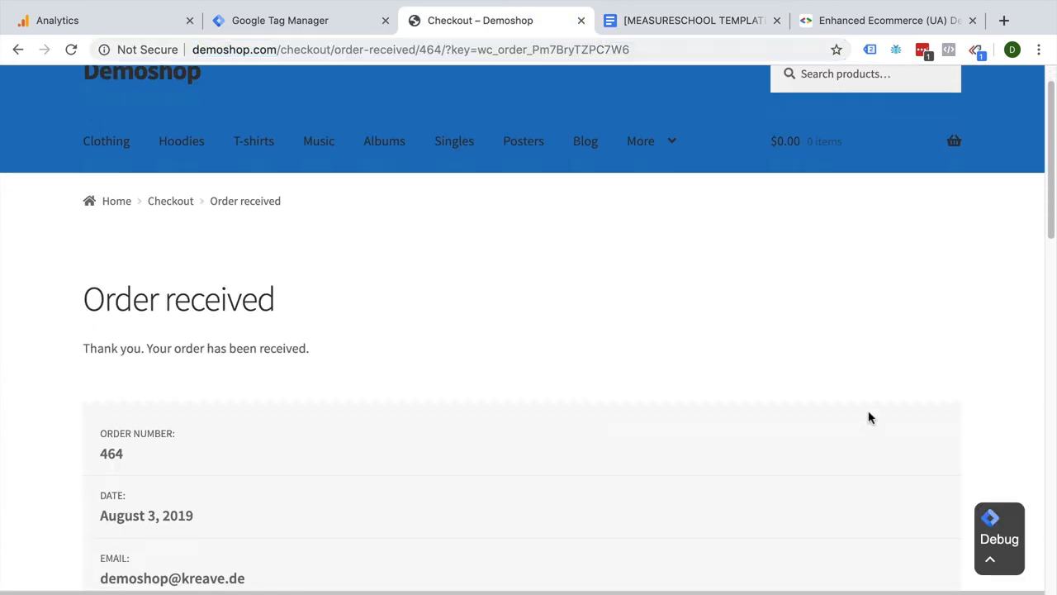
scroll("down", 3)
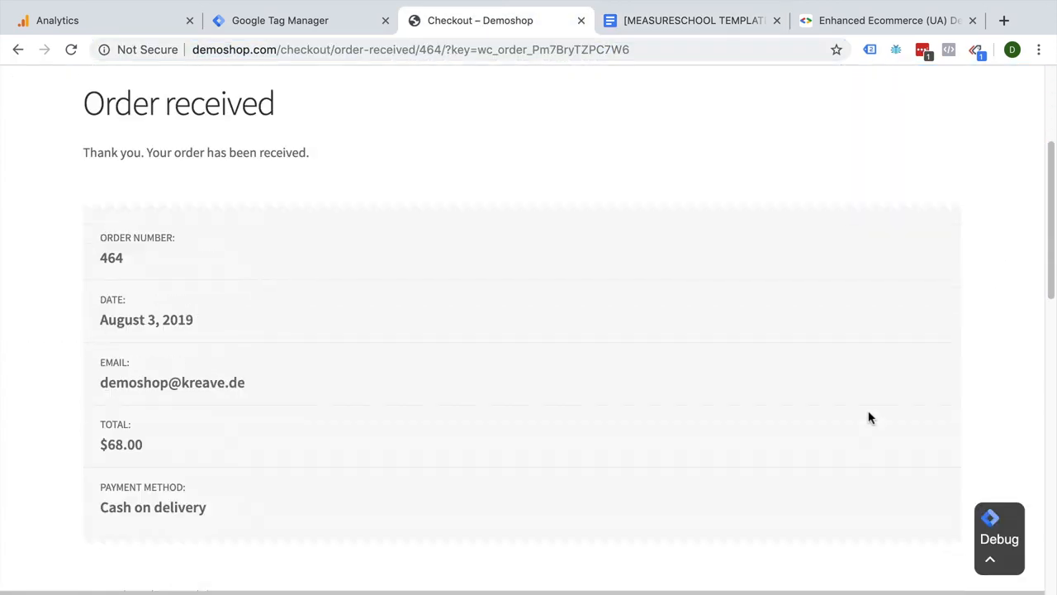
scroll("up", 3)
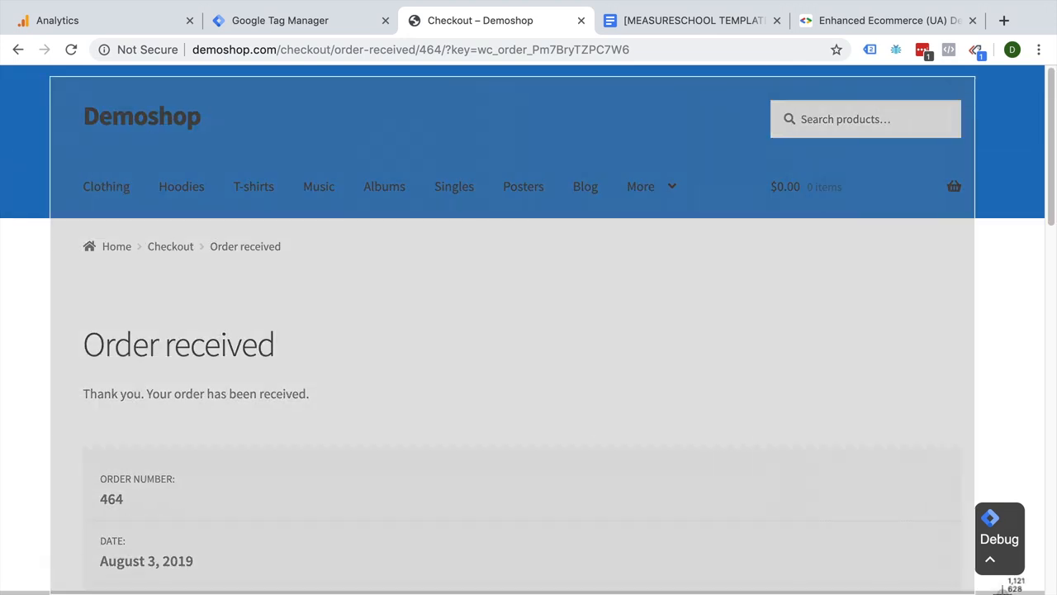
left_click(692, 20)
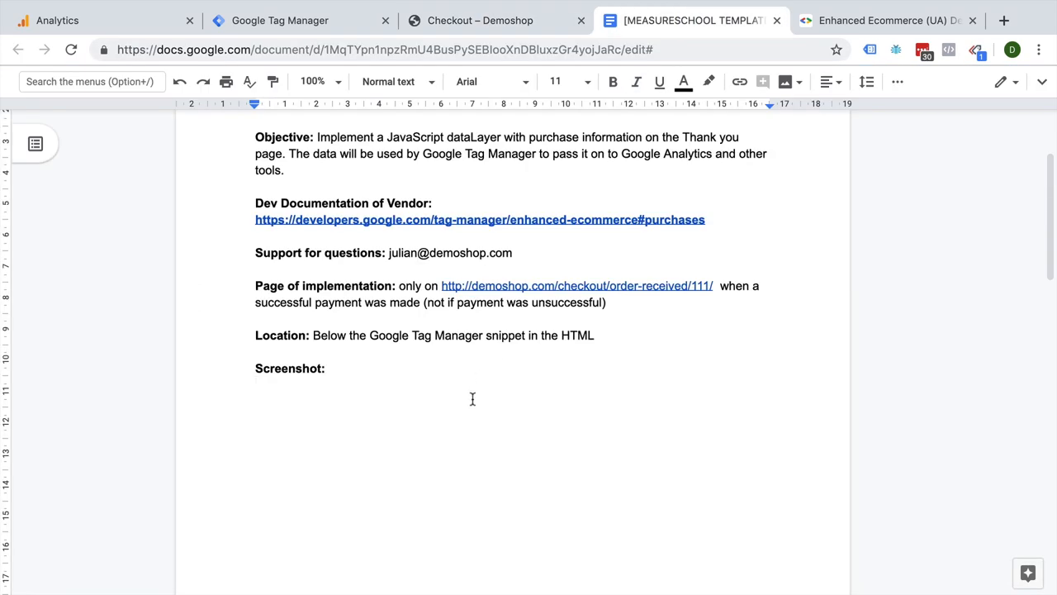
left_click(514, 405)
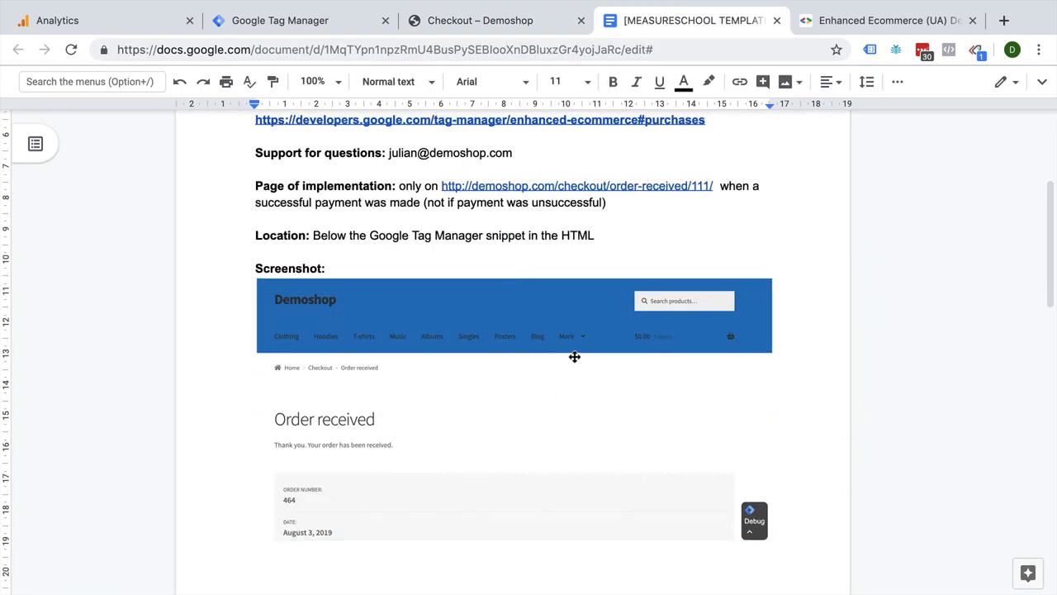
scroll("down", 3)
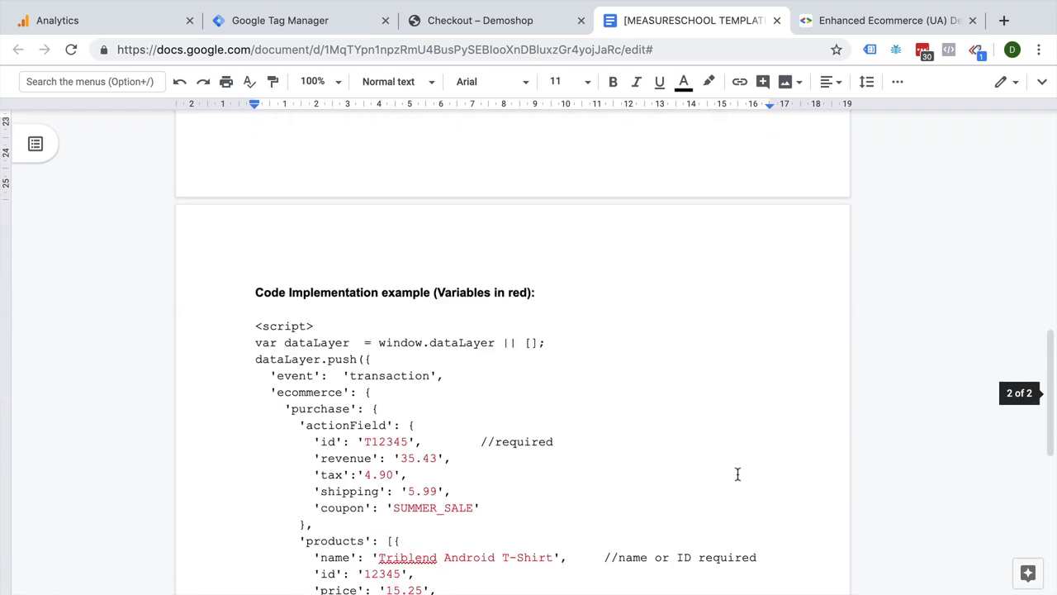
scroll("down", 3)
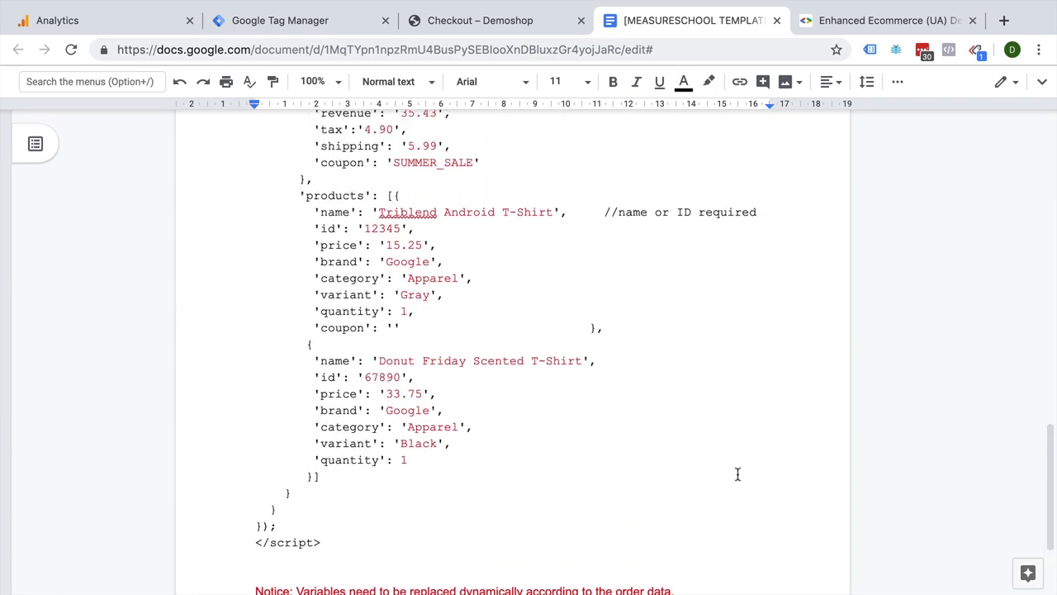
scroll("up", 3)
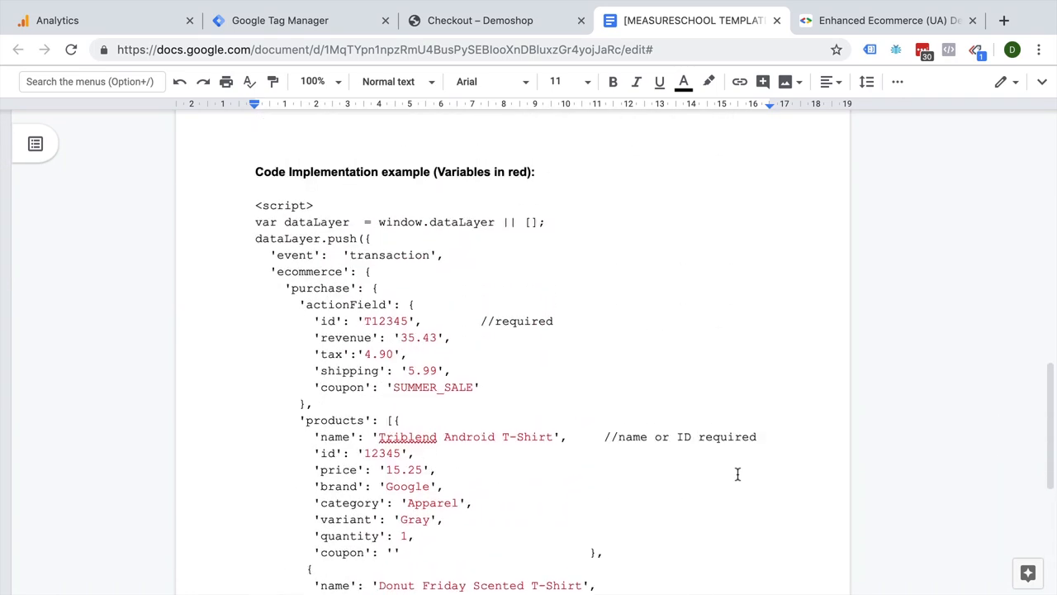
mouse_move(721, 455)
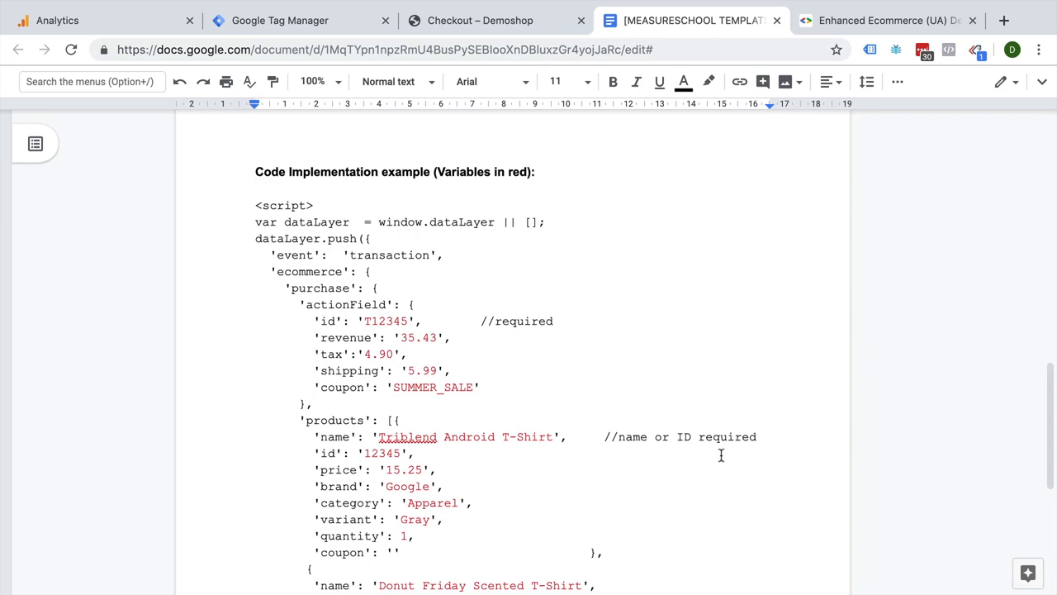
left_click(888, 20)
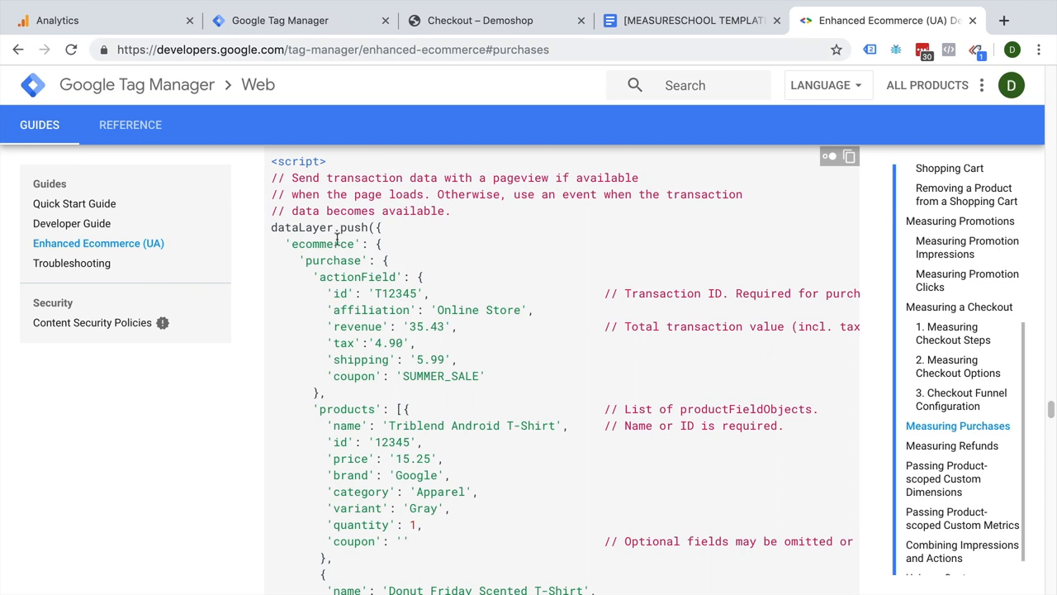
mouse_move(457, 450)
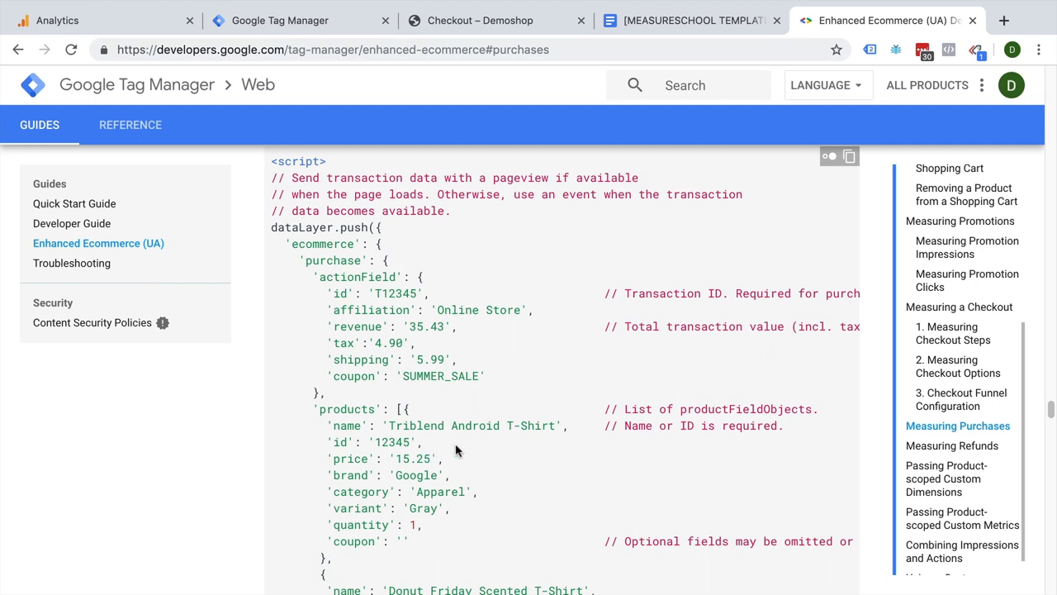
left_click(692, 20)
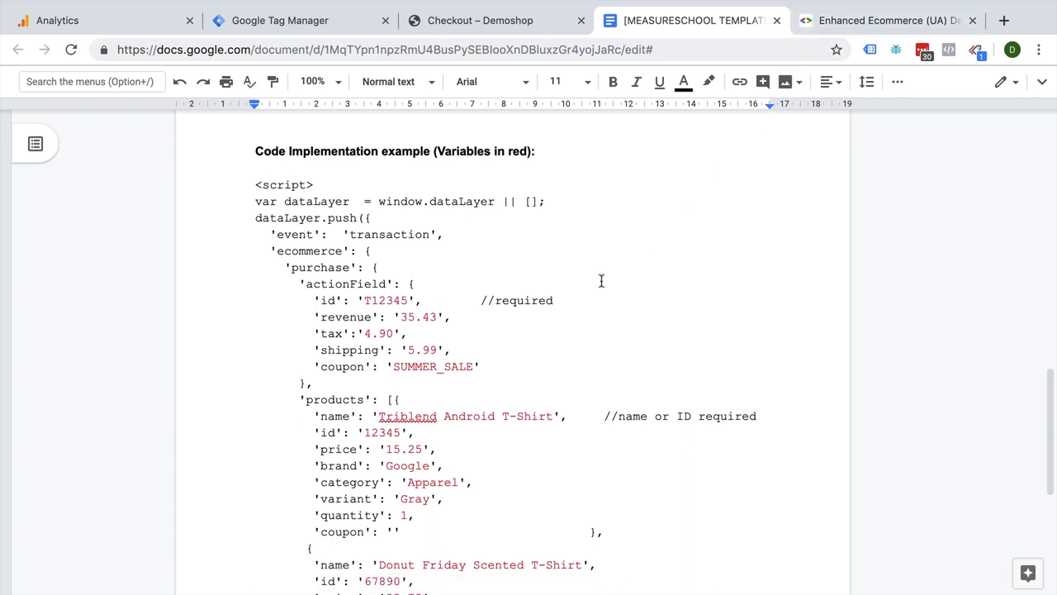
triple_click(396, 201)
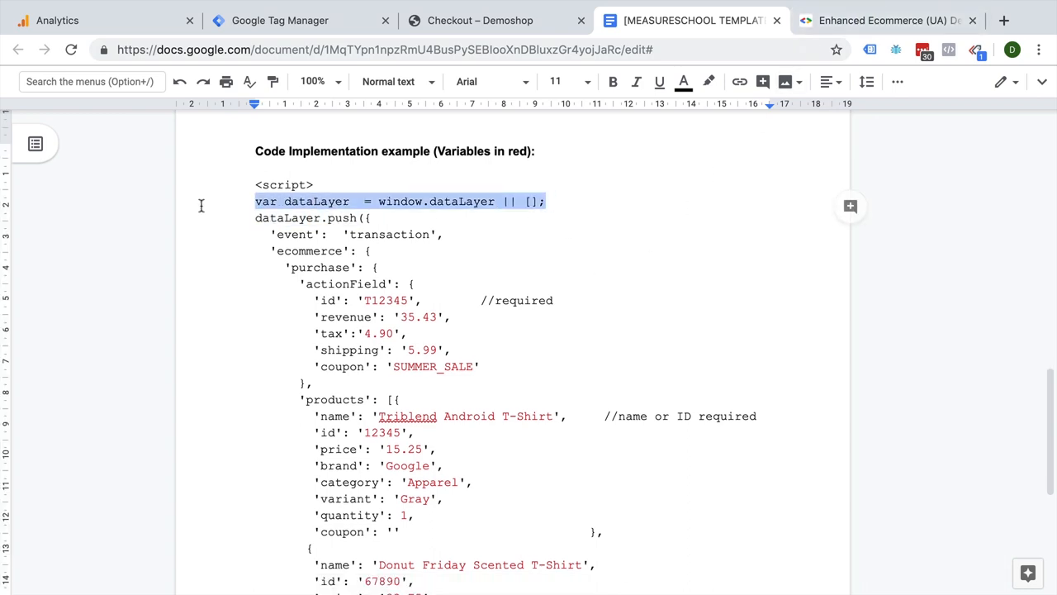
left_click(487, 81)
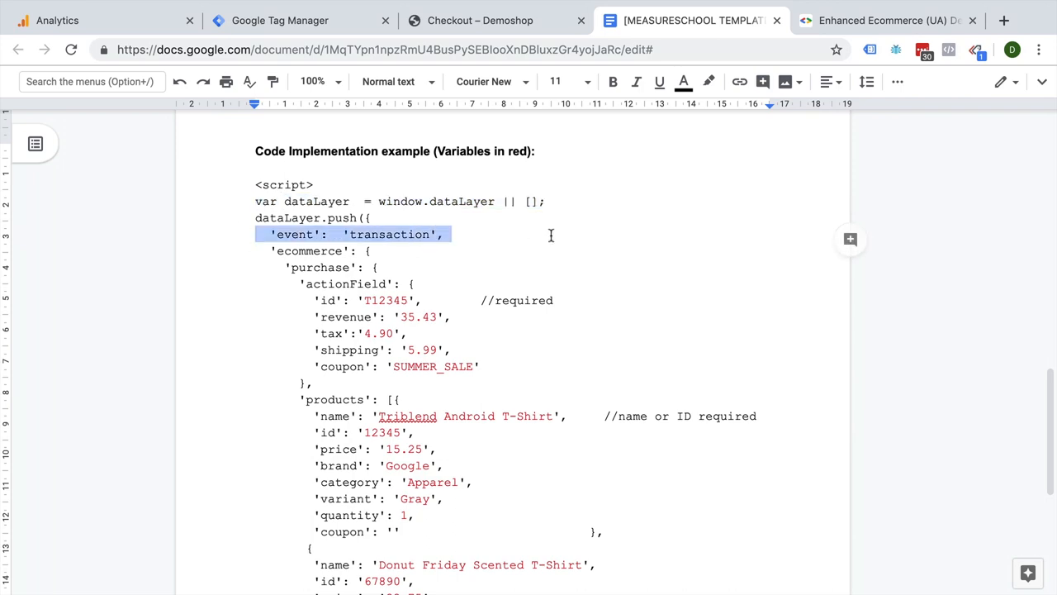
left_click(888, 20)
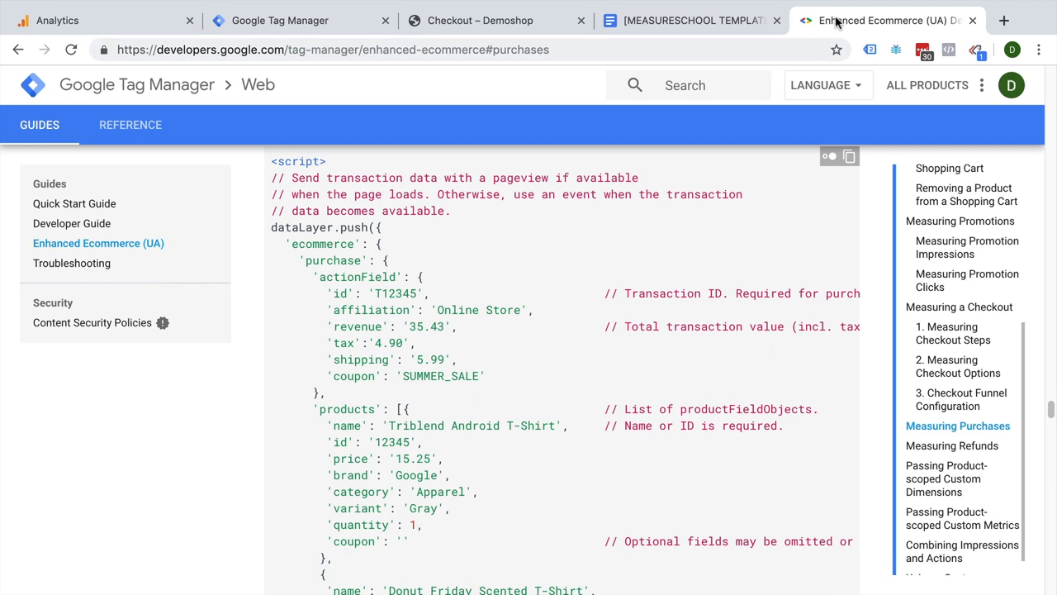
left_click(692, 20)
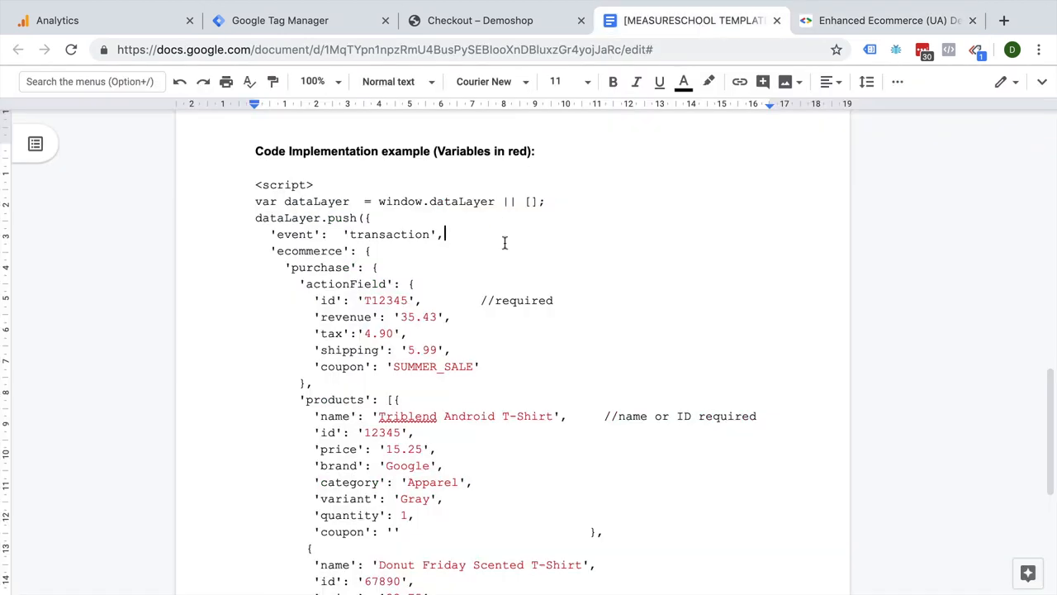
mouse_move(496, 335)
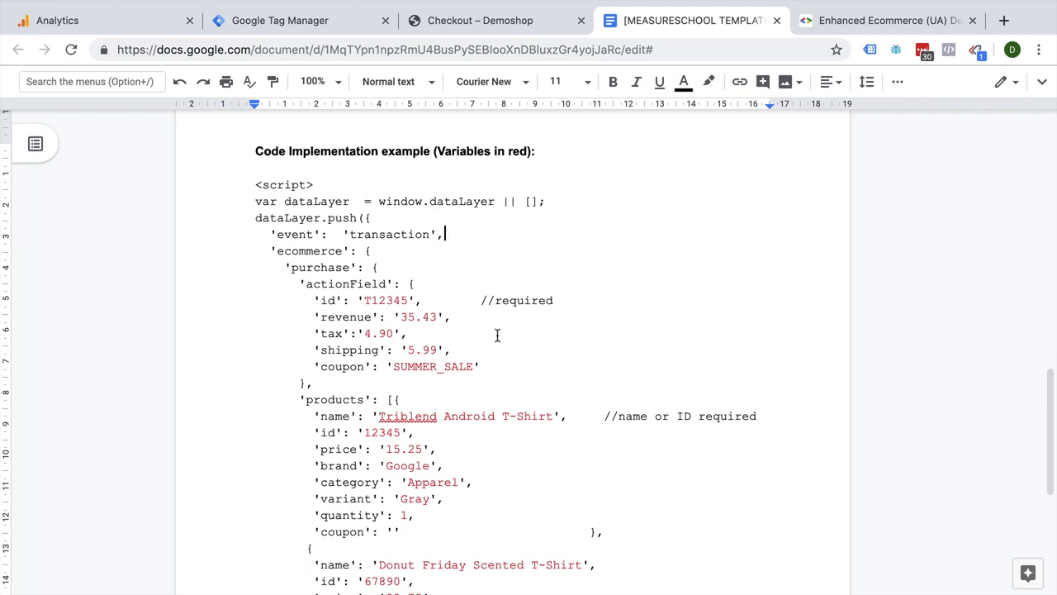
scroll("down", 3)
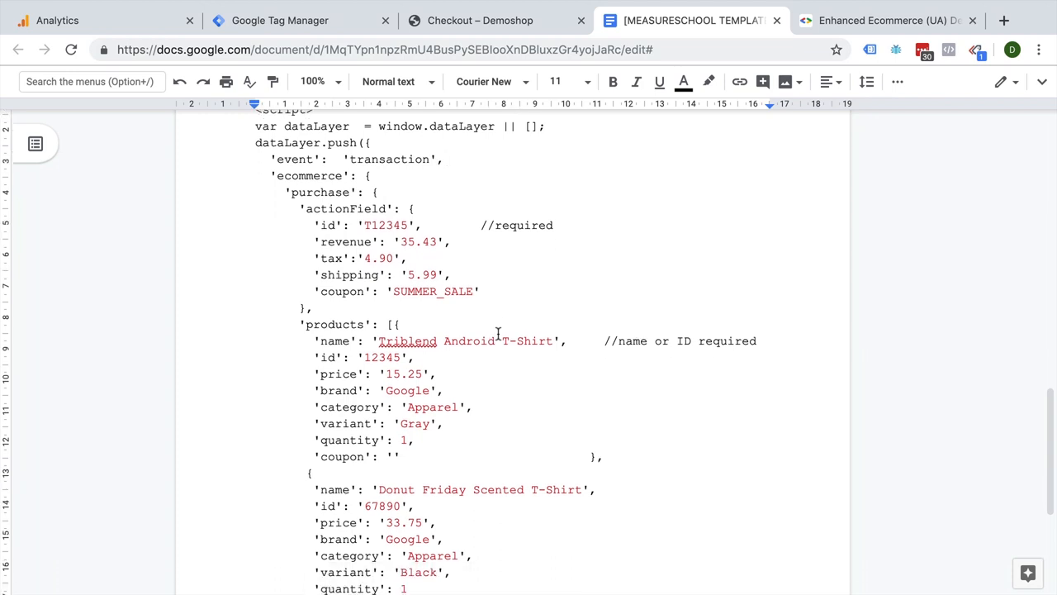
scroll("down", 3)
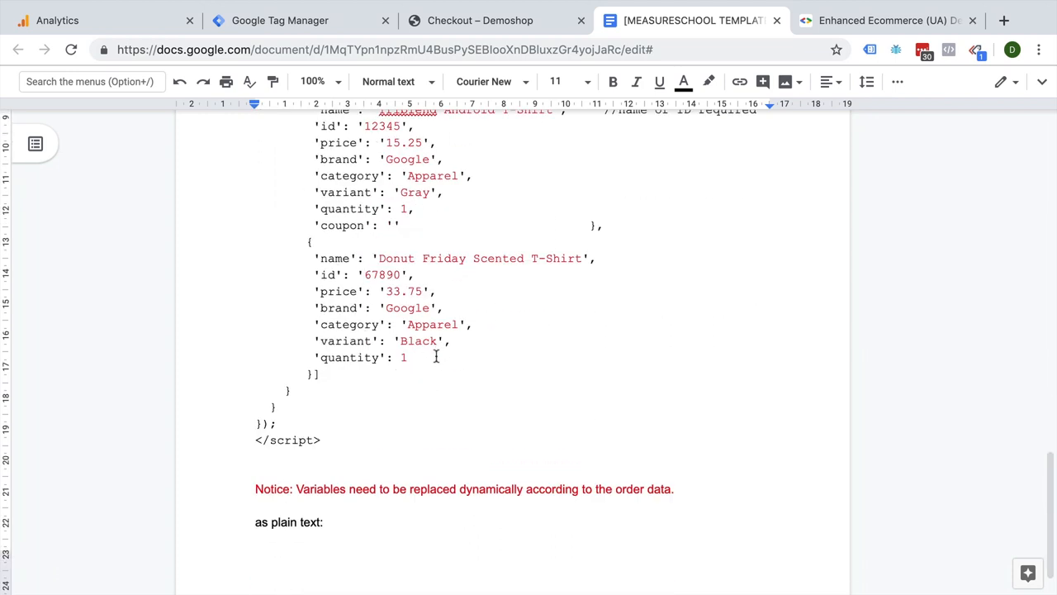
mouse_move(349, 489)
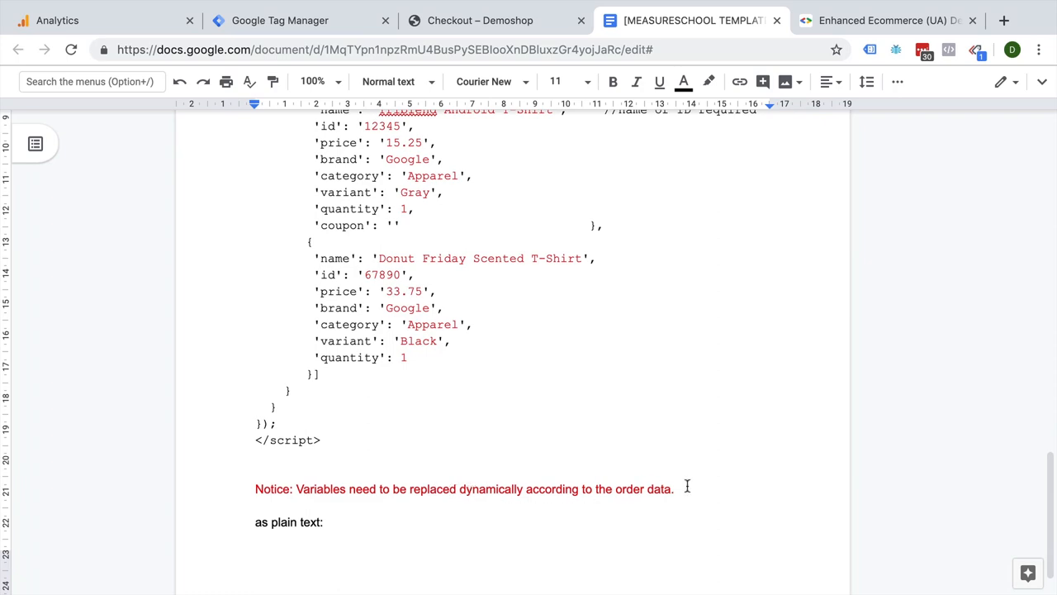
scroll("up", 3)
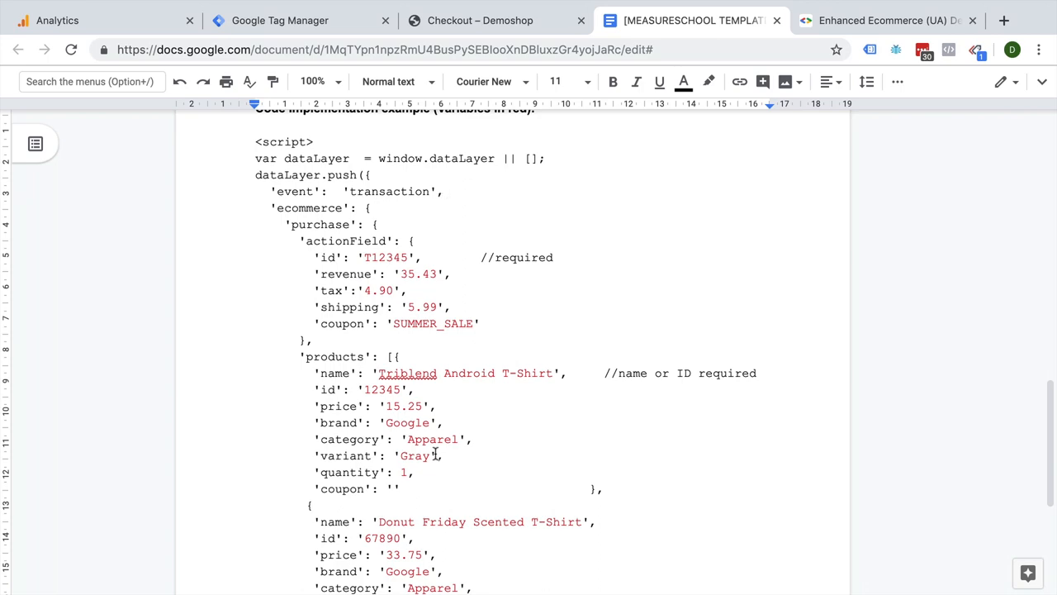
scroll("up", 3)
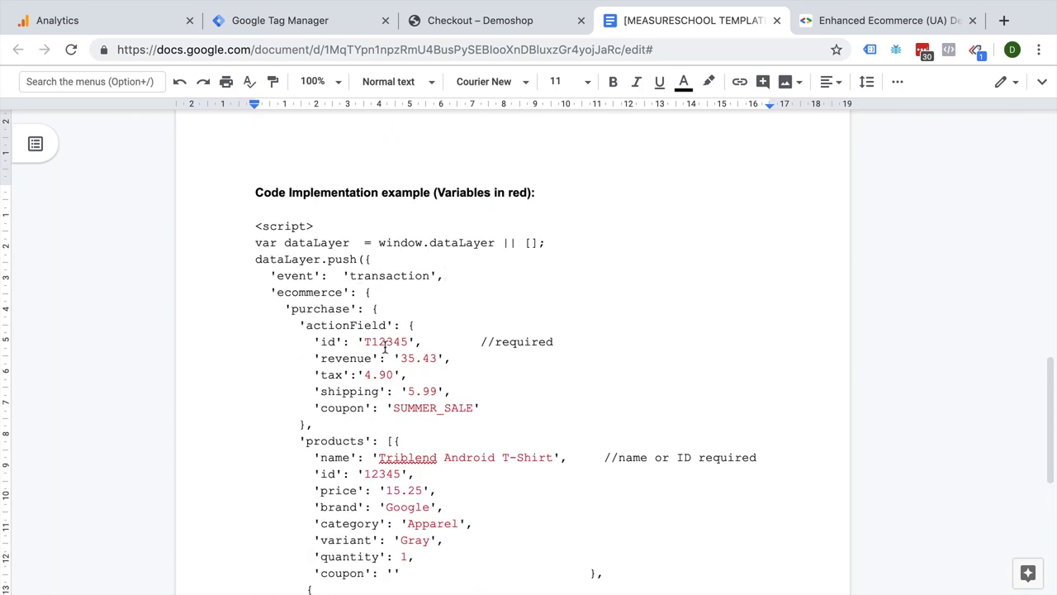
Copy order number 464 from the order page into the code's transaction id
left_click(479, 19)
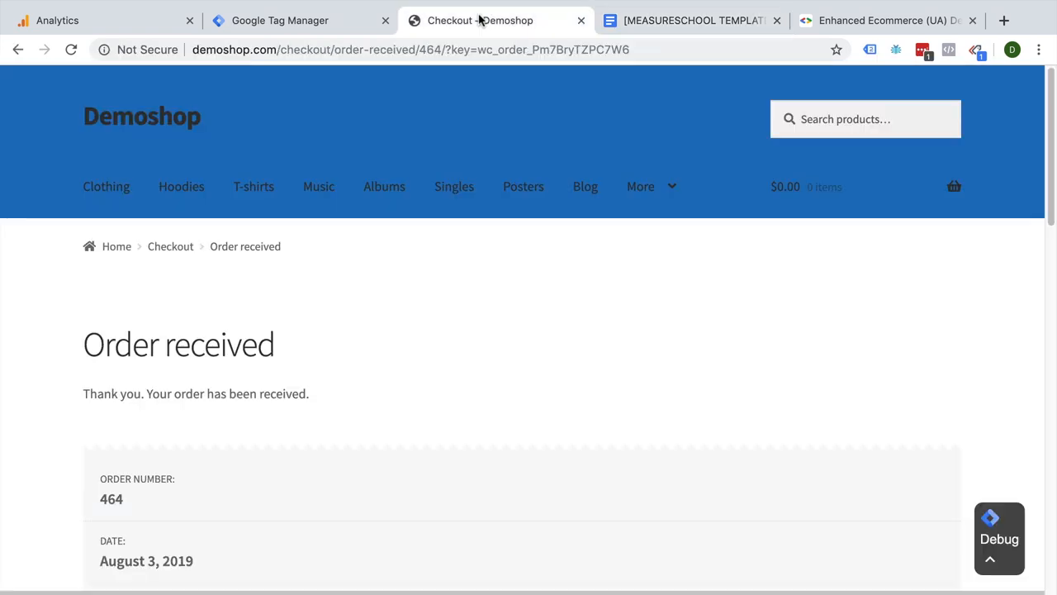
scroll("down", 3)
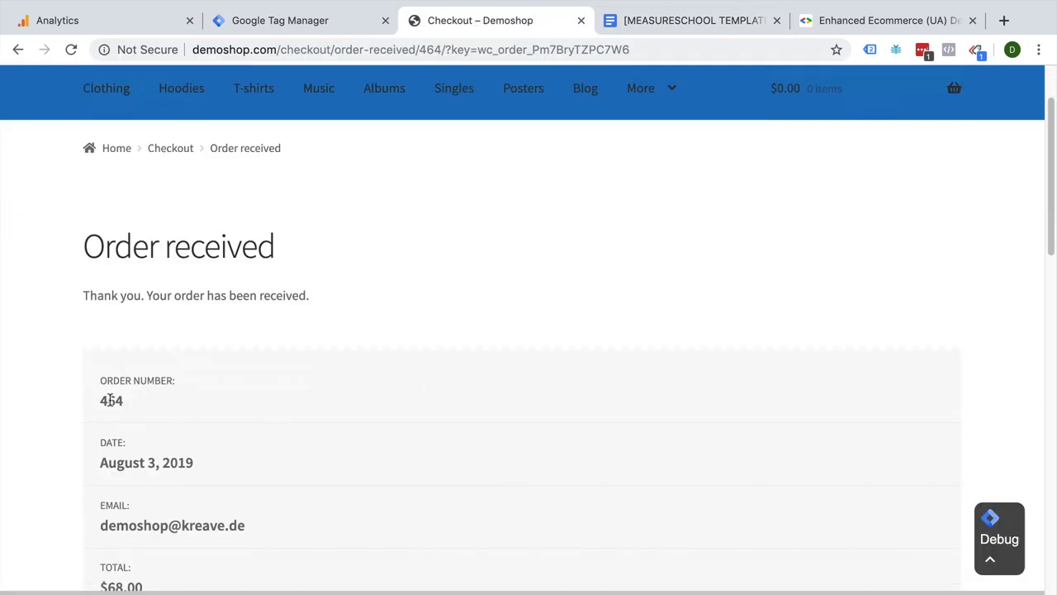
double_click(111, 400)
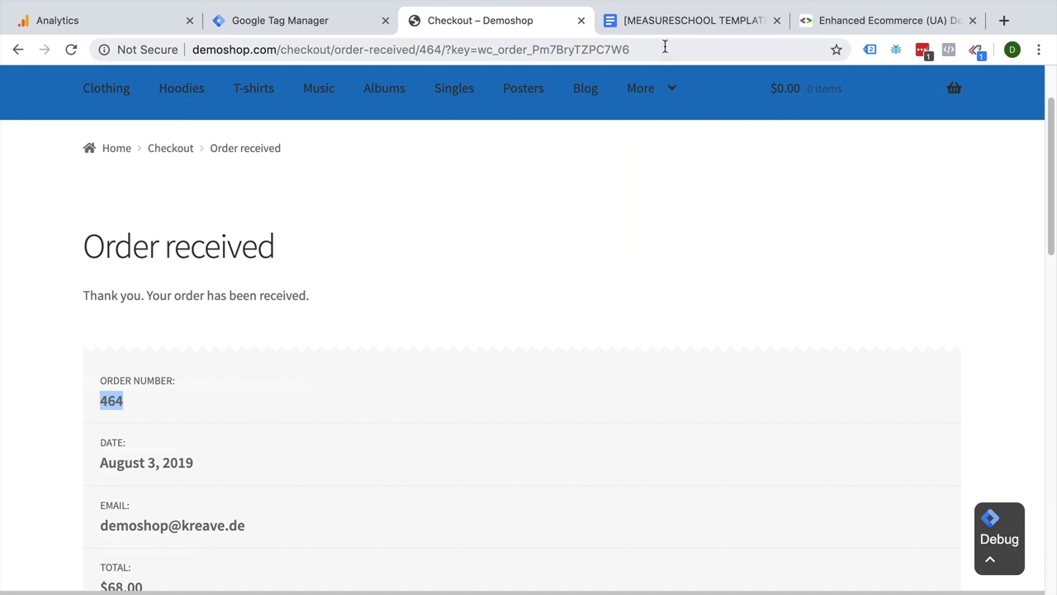
left_click(692, 20)
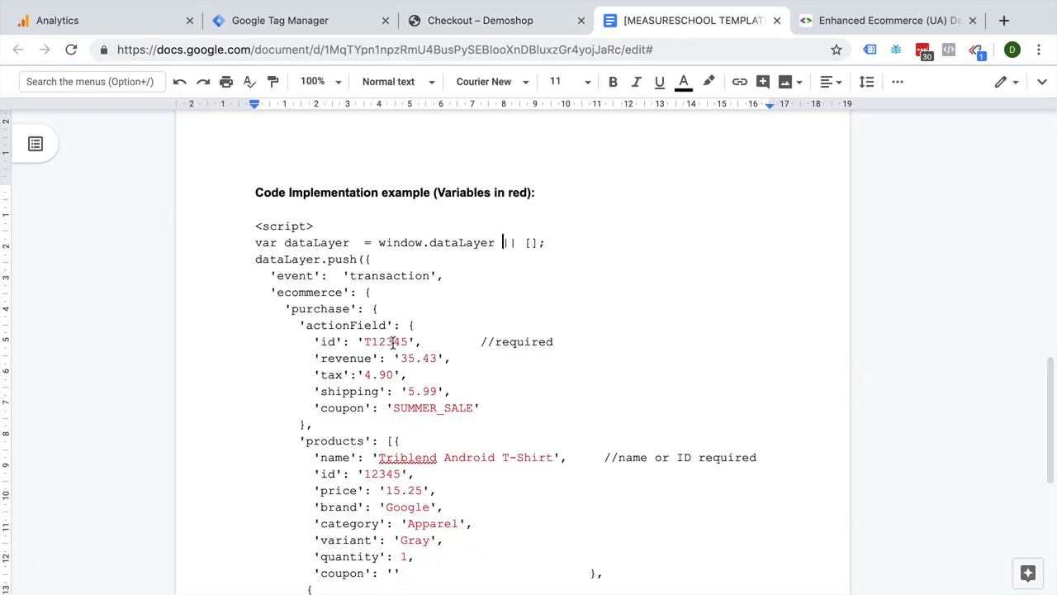
type("464")
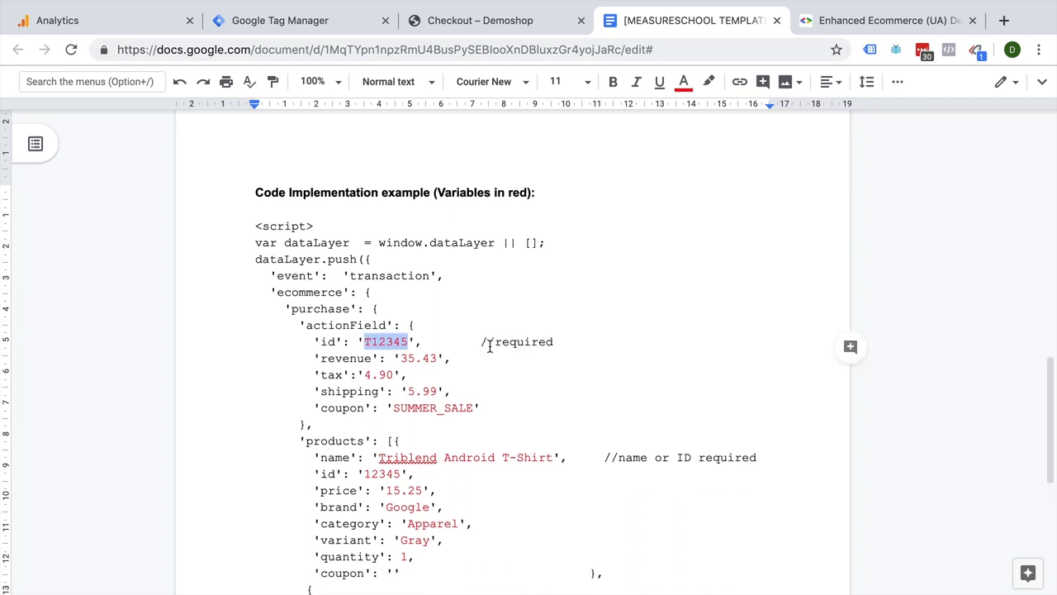
type("464")
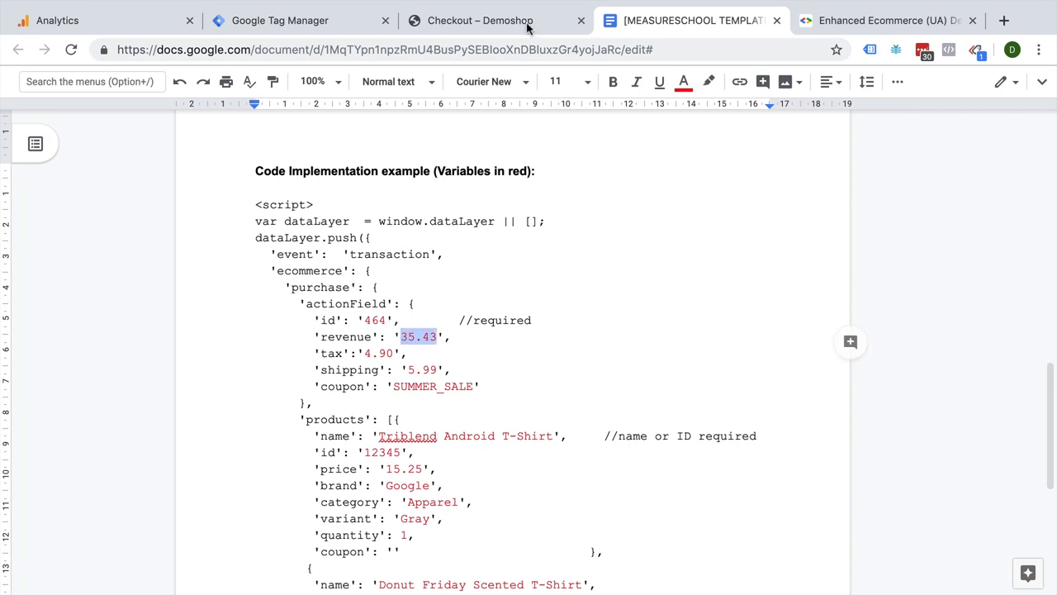
Enter revenue 68.00 from the order total and set tax and shipping to 0
left_click(480, 20)
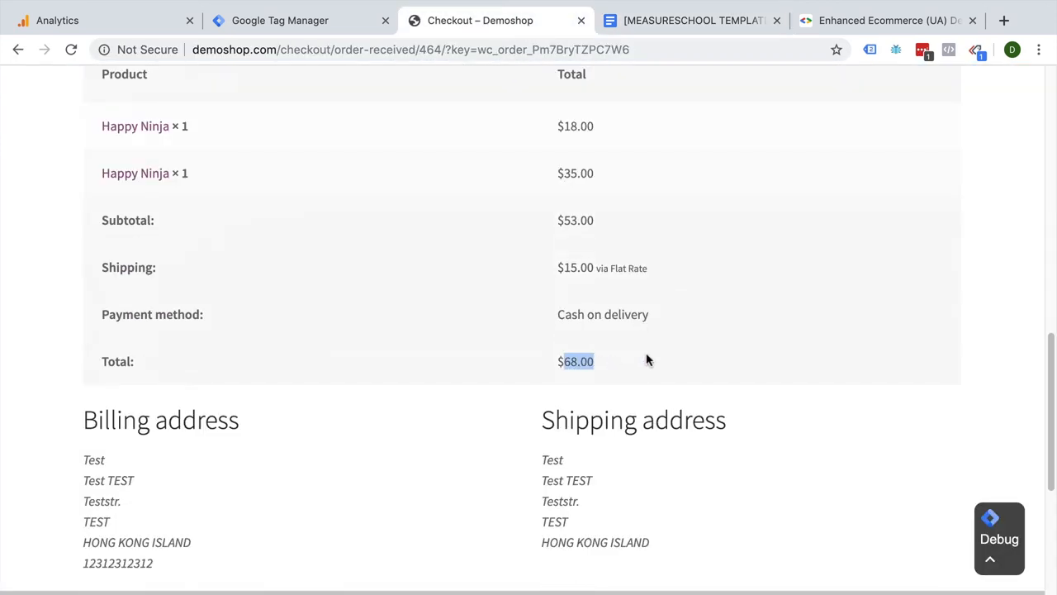
left_click(694, 20)
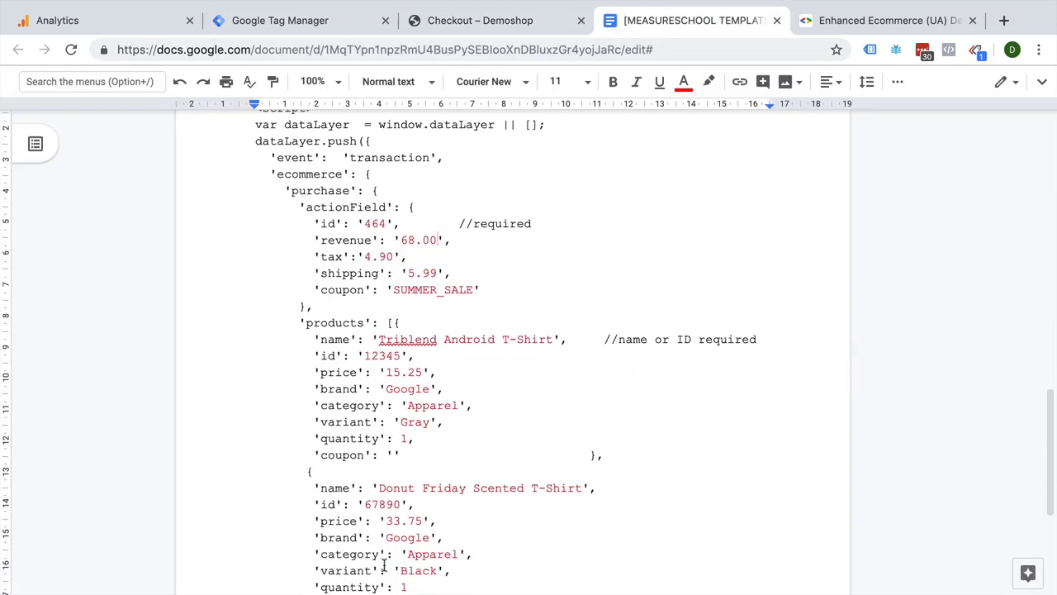
left_click(480, 20)
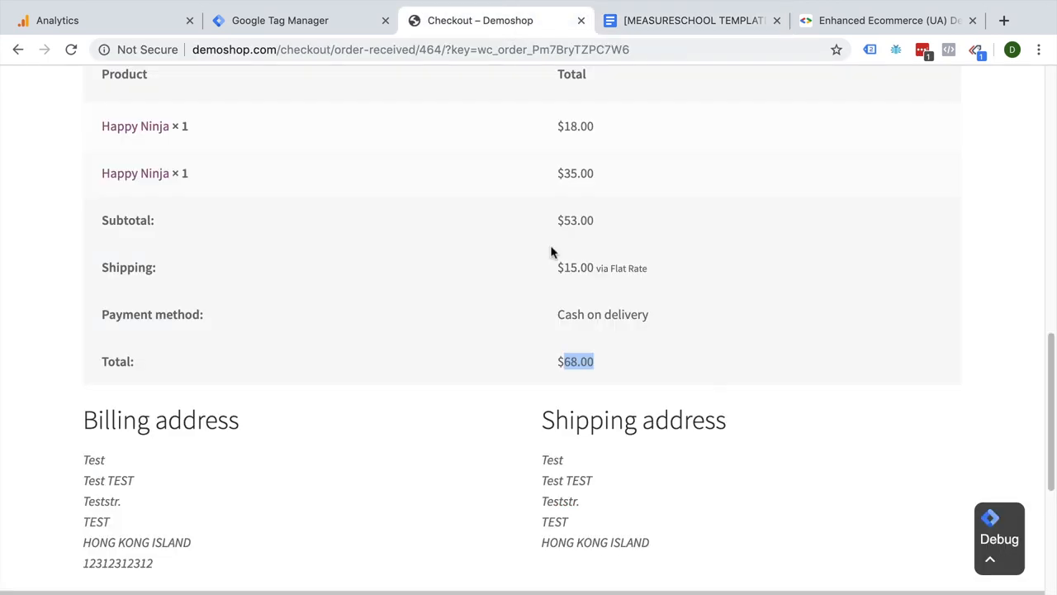
left_click(692, 20)
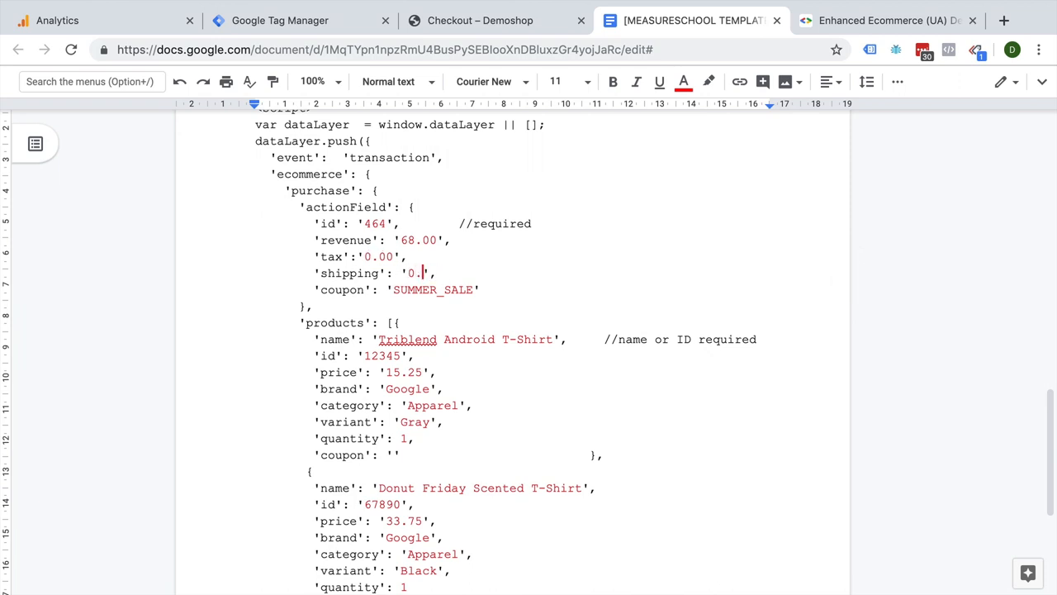
left_click(479, 21)
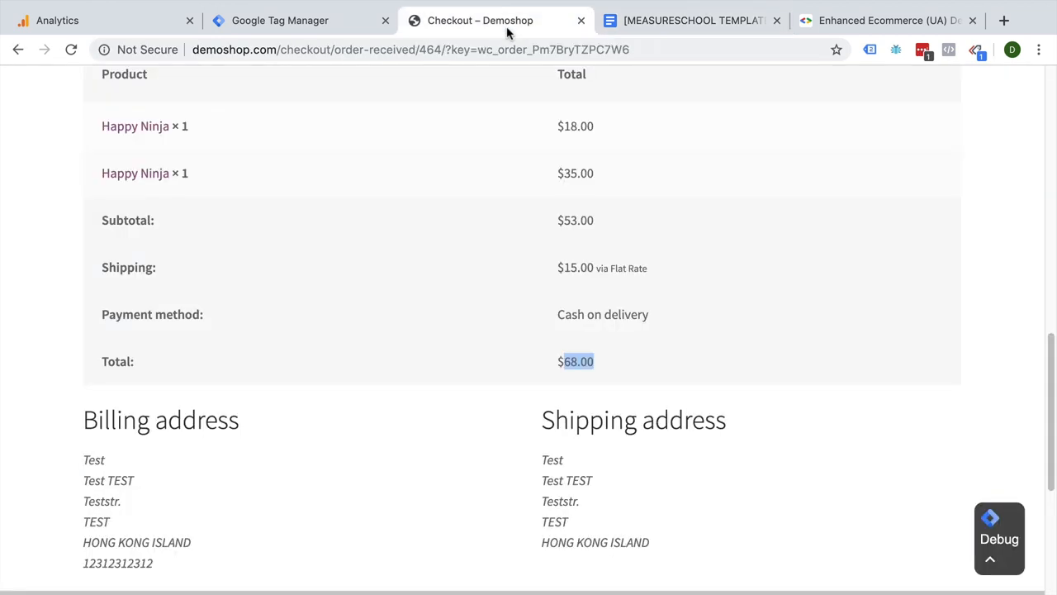
scroll("up", 3)
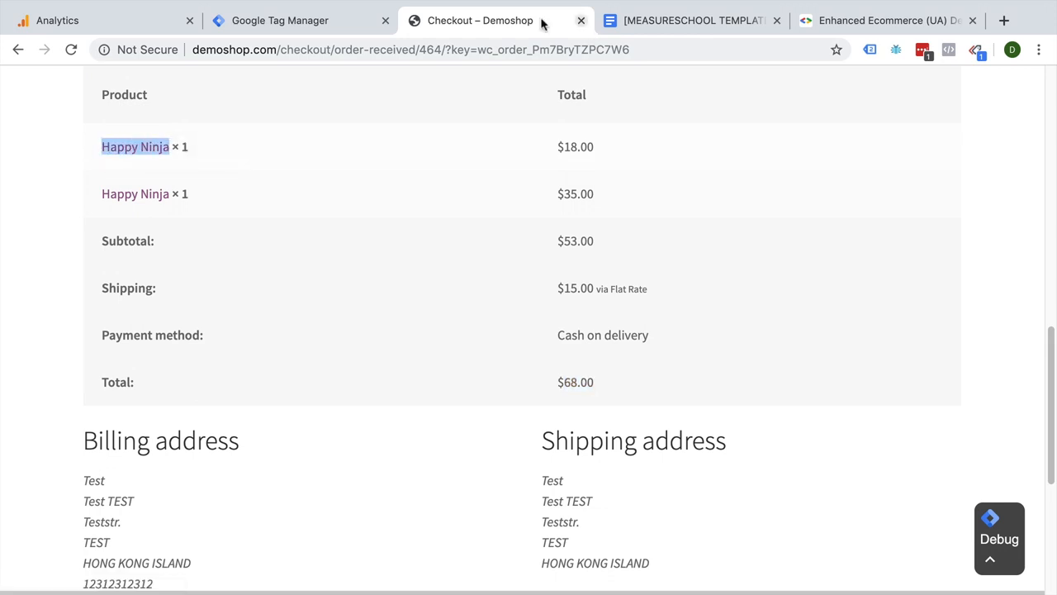
Inspect the Happy Ninja product title to find its id="product-37" in the page code
left_click(692, 19)
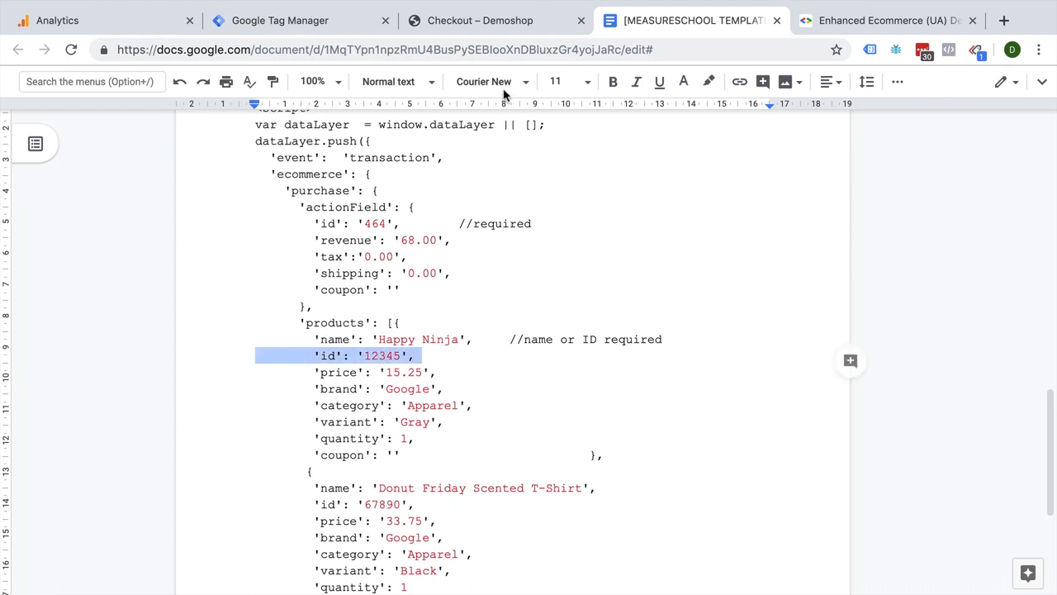
left_click(479, 20)
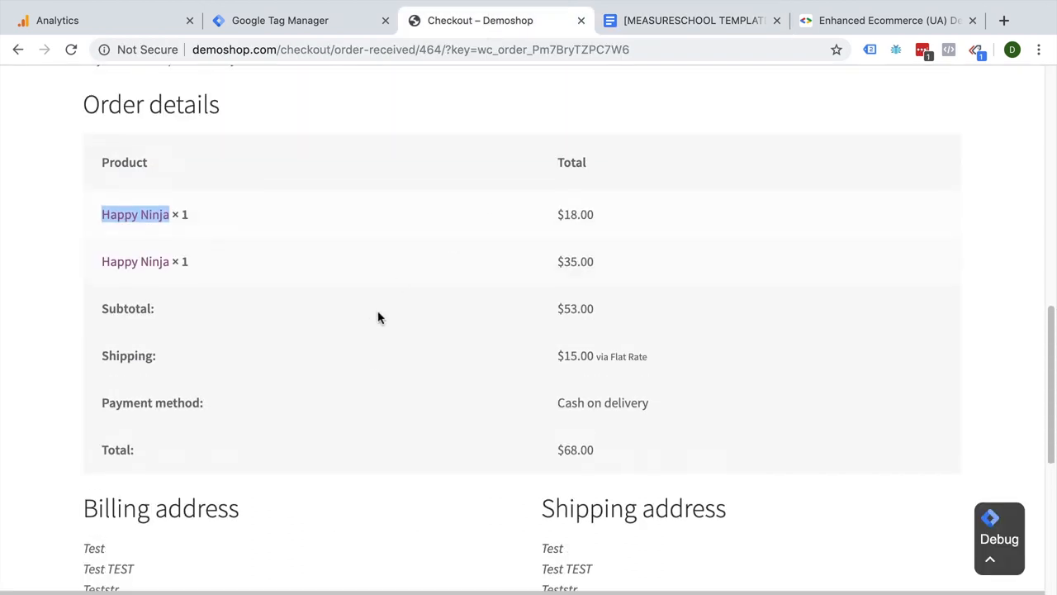
mouse_move(147, 229)
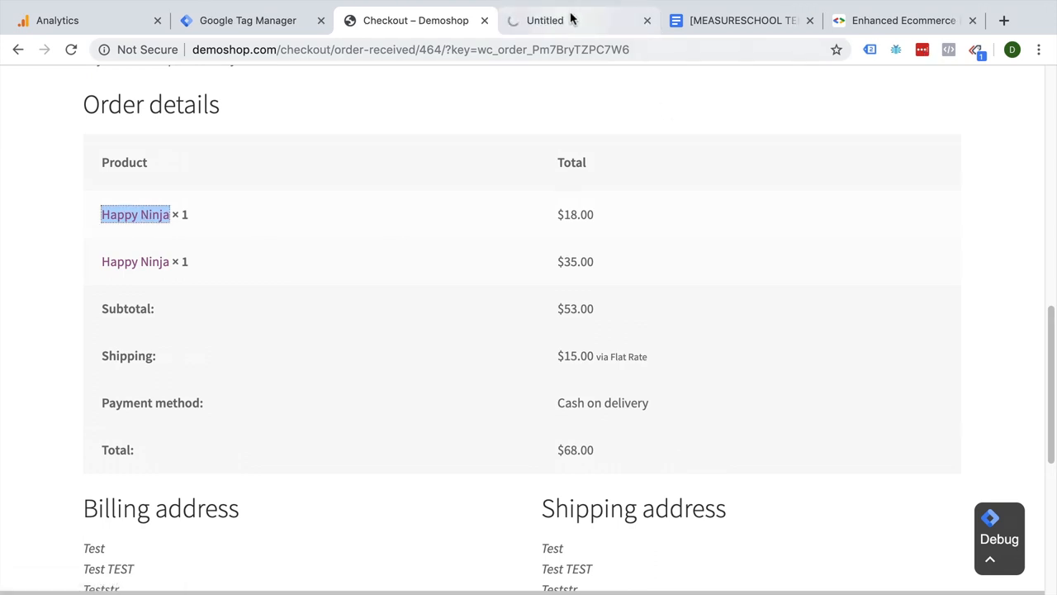
left_click(134, 214)
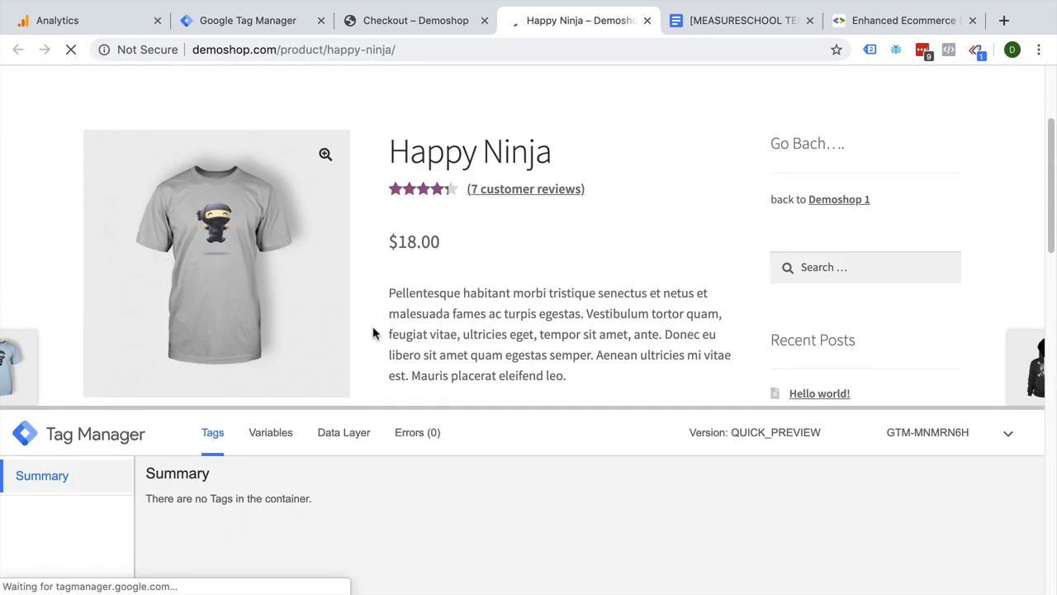
right_click(429, 151)
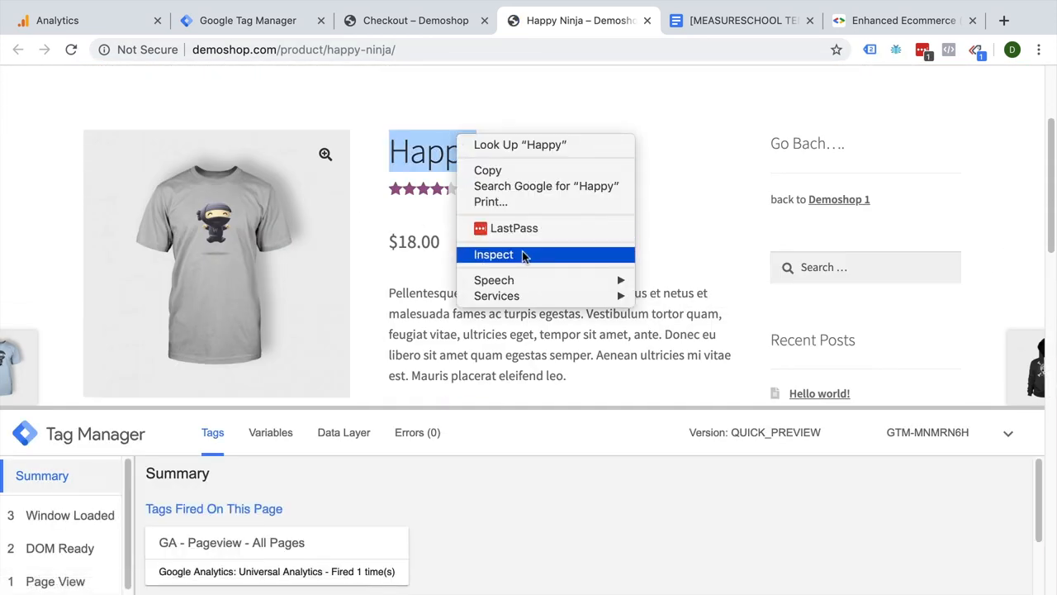
left_click(493, 254)
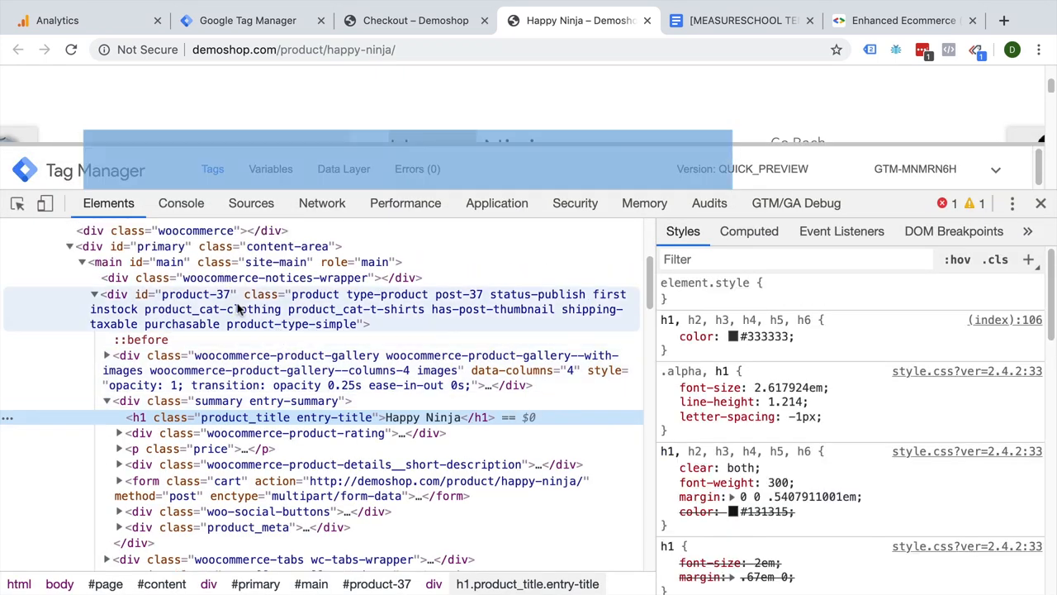
left_click(196, 294)
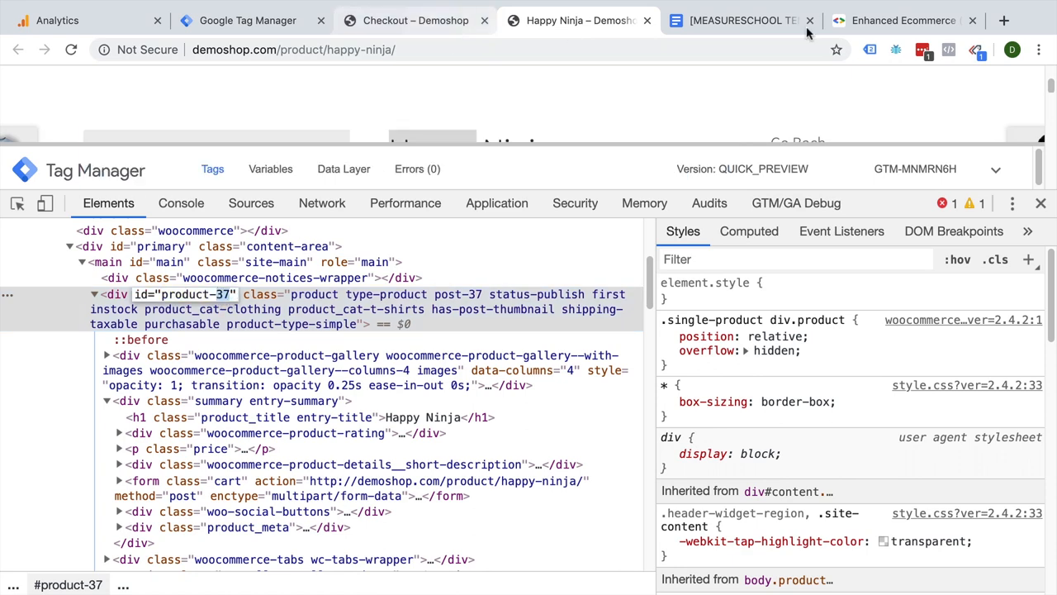
left_click(736, 19)
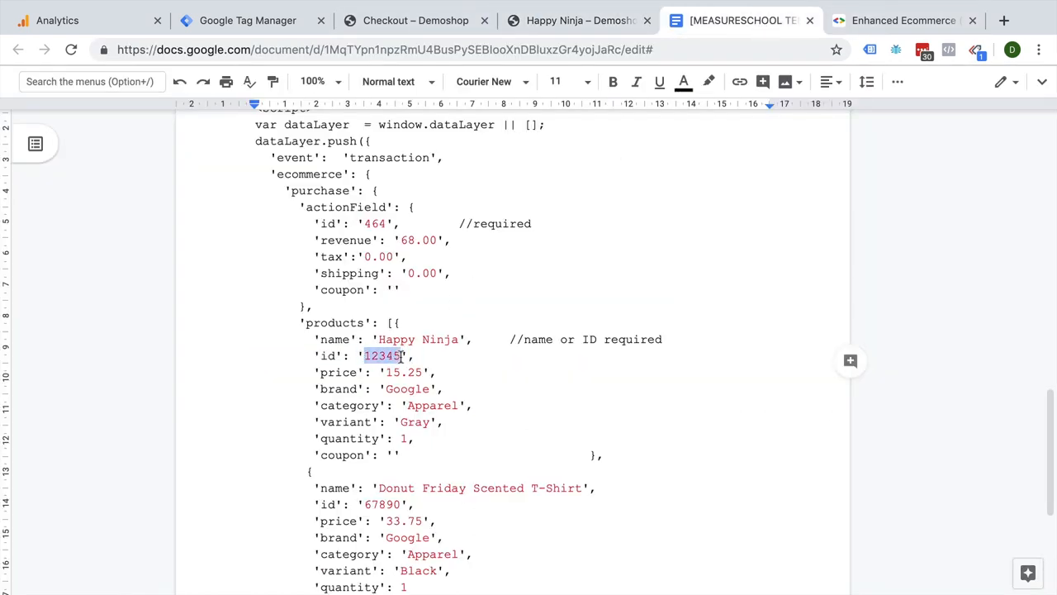
left_click(578, 20)
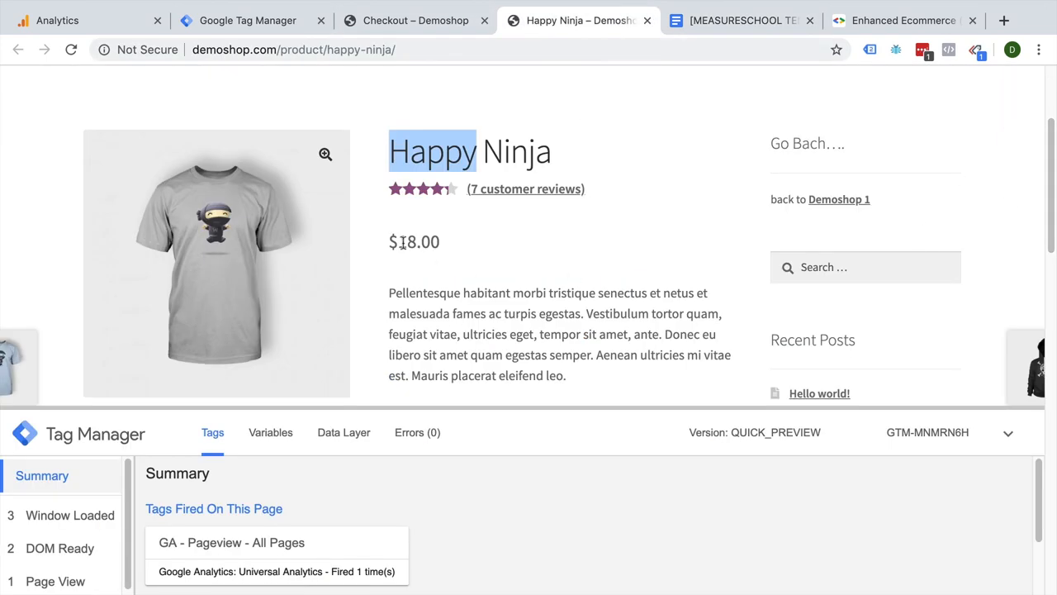
Replace the first product's Gray variant value with category 'Clothing'
left_click(739, 20)
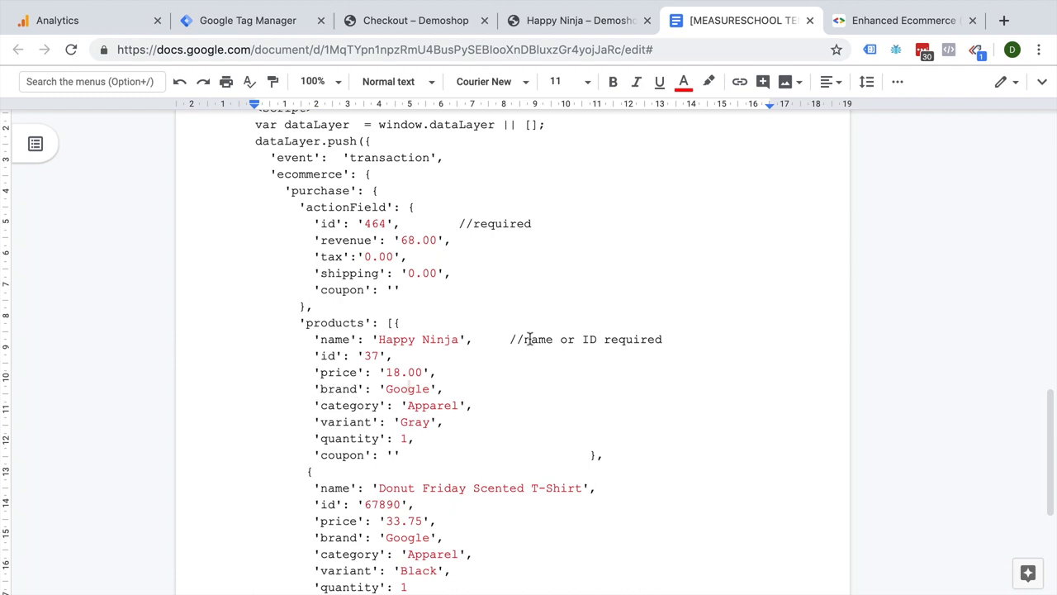
mouse_move(708, 345)
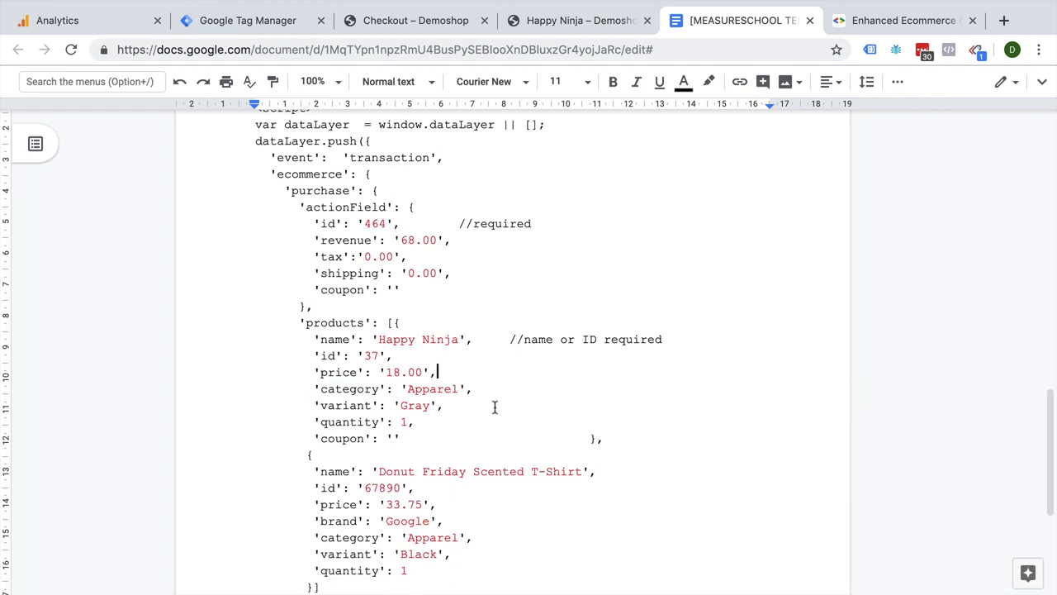
double_click(415, 404)
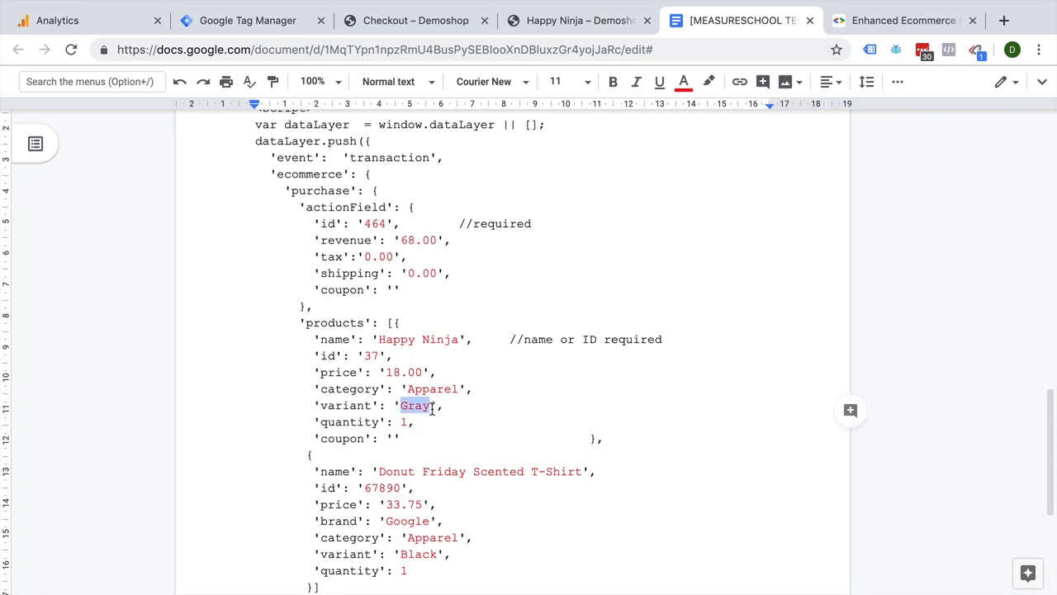
left_click(578, 20)
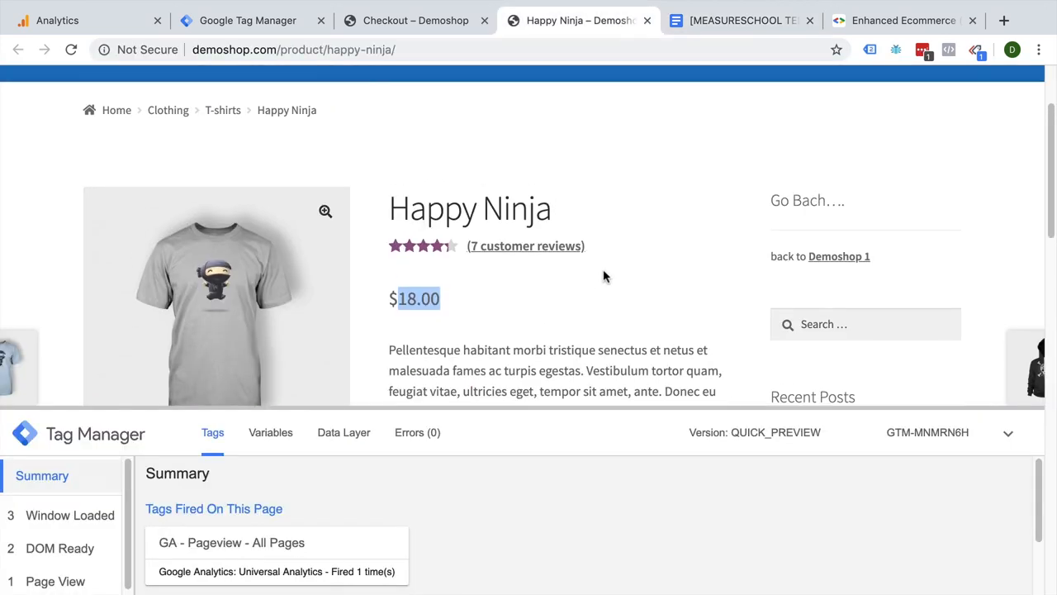
left_click(741, 20)
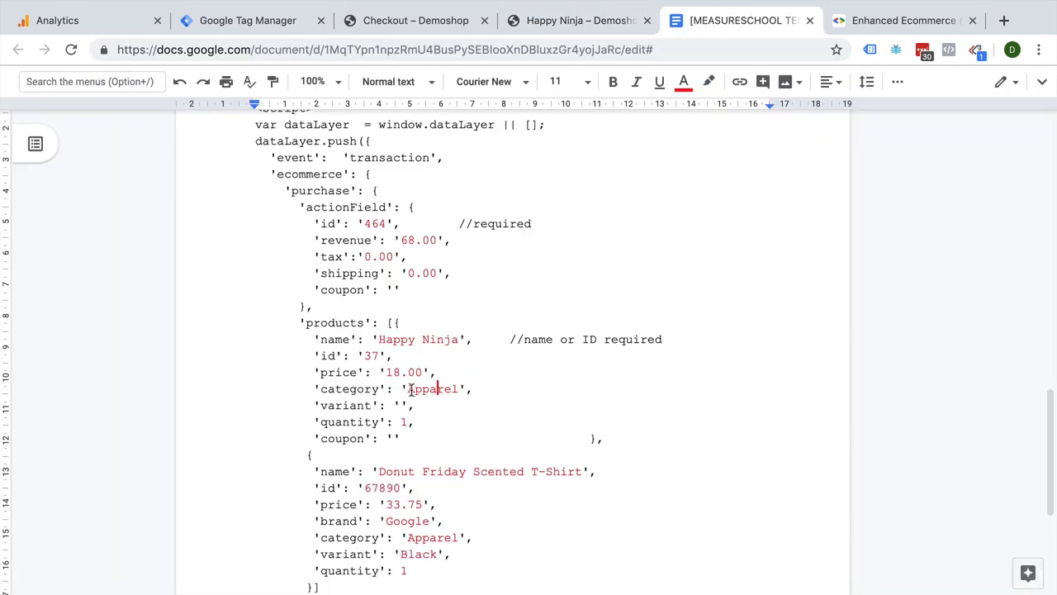
type("Clothing")
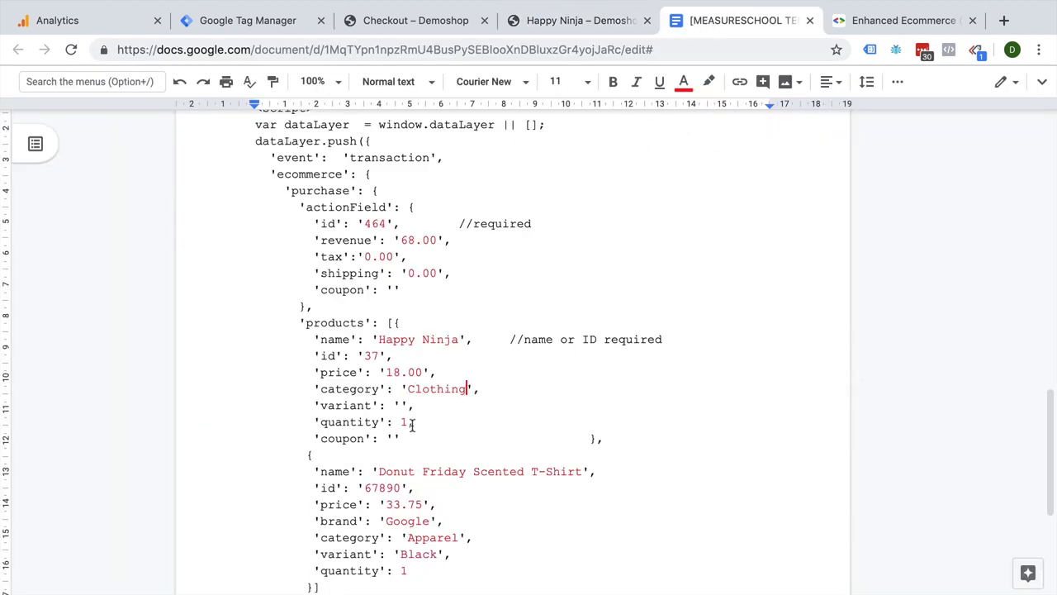
scroll("down", 3)
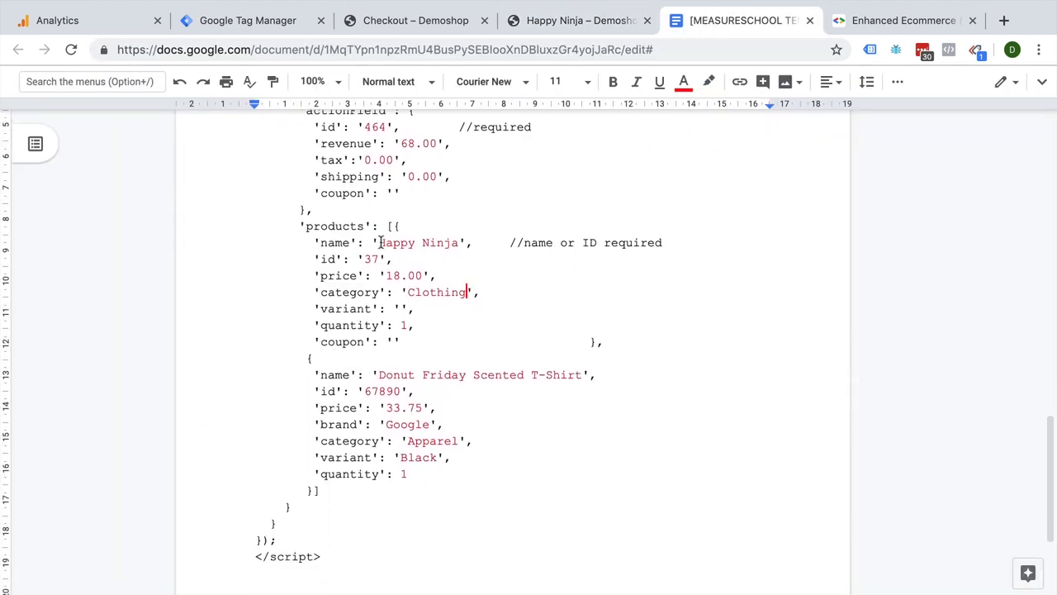
Check the order's shipping and prices, and remove the brand line from the code
left_click(416, 19)
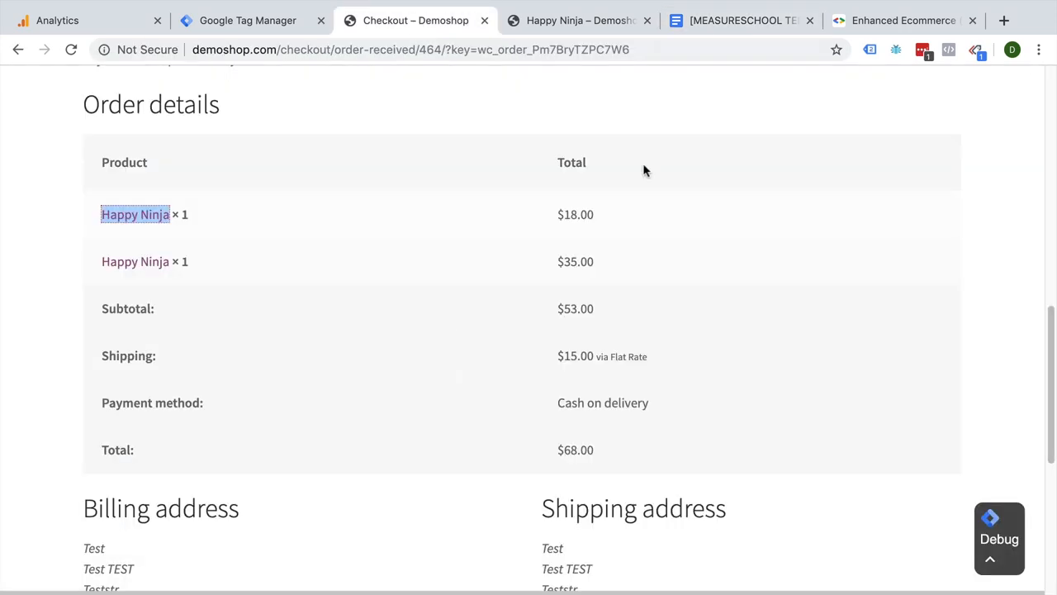
left_click(738, 20)
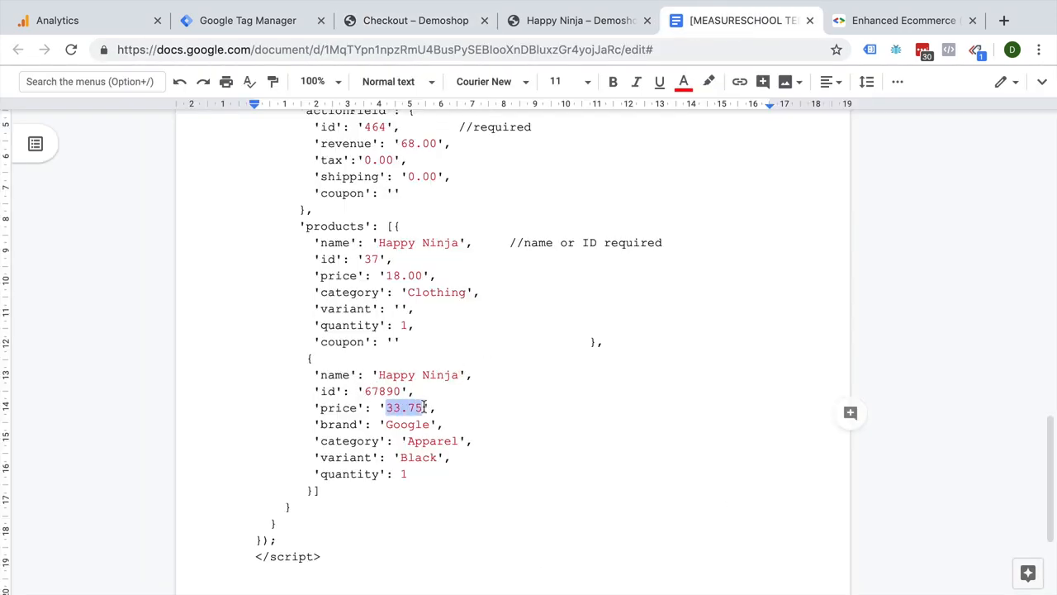
left_click(415, 20)
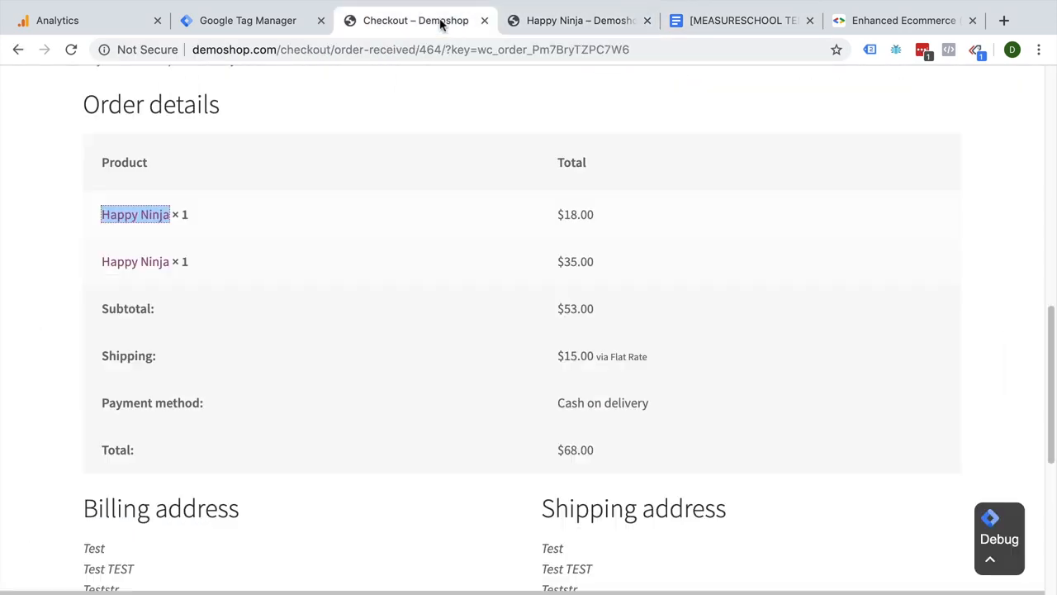
left_click(739, 20)
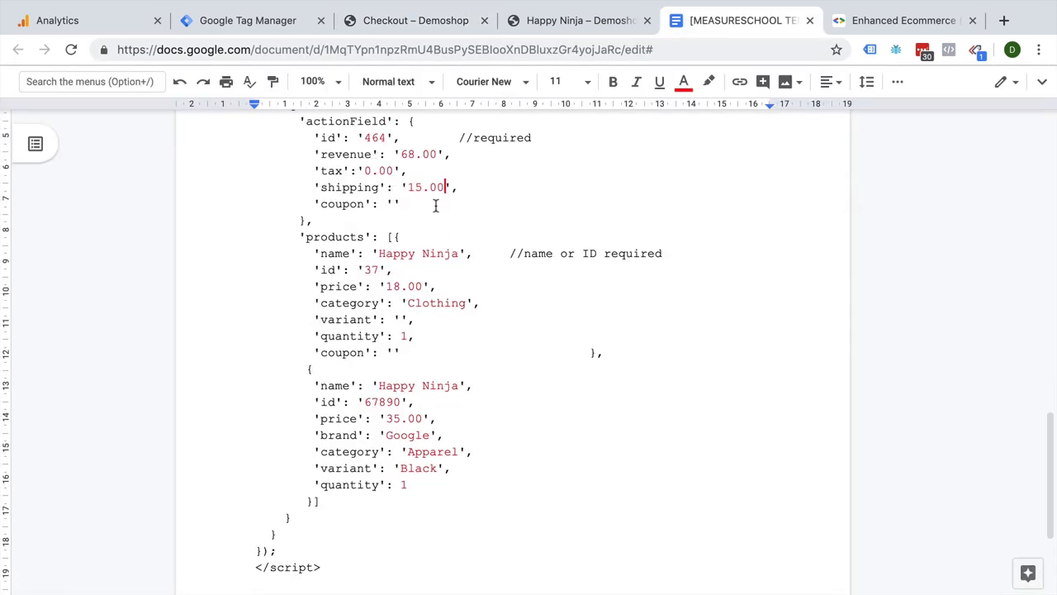
left_click(445, 435)
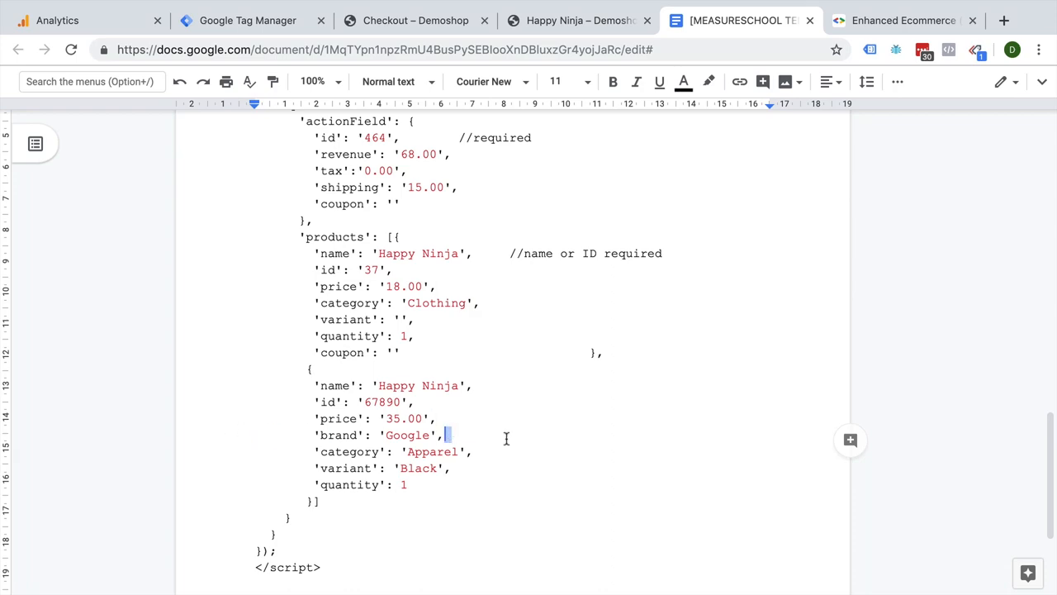
Set the second product's category to 'Clothing' and select its id for replacement
left_click(416, 20)
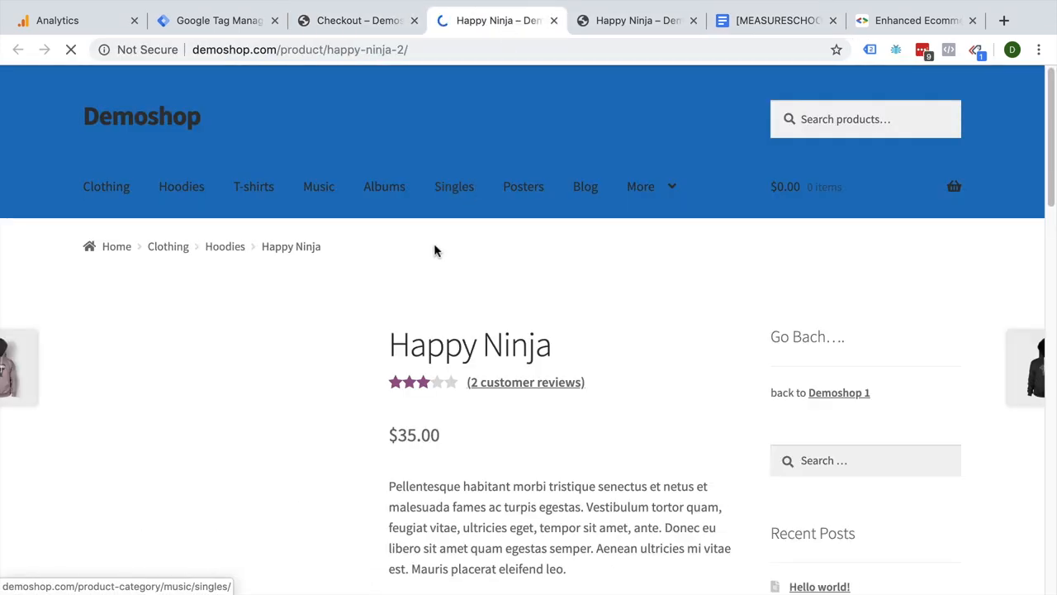
left_click(775, 20)
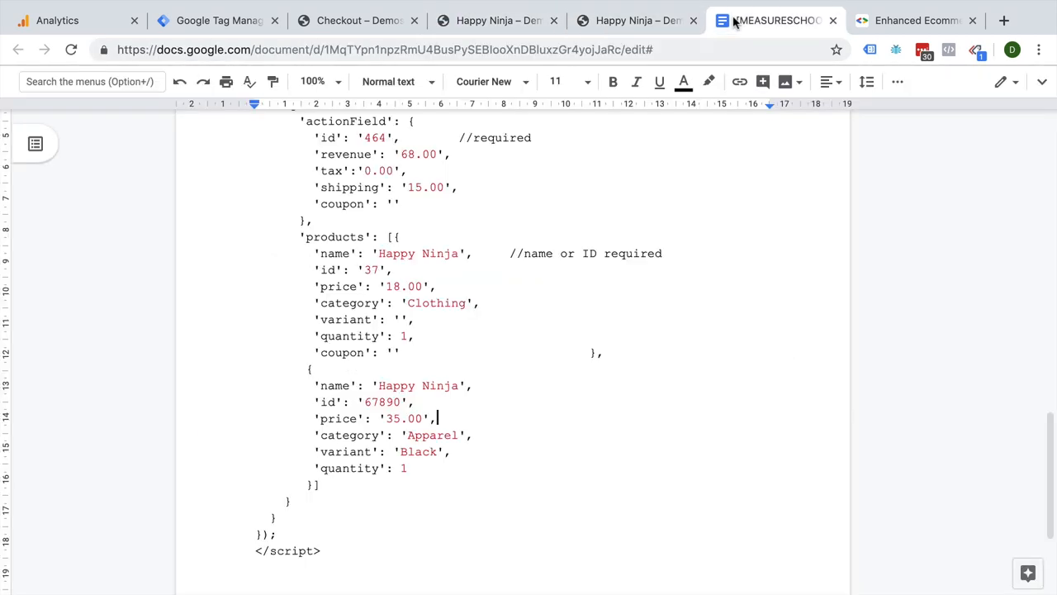
type("Clothing")
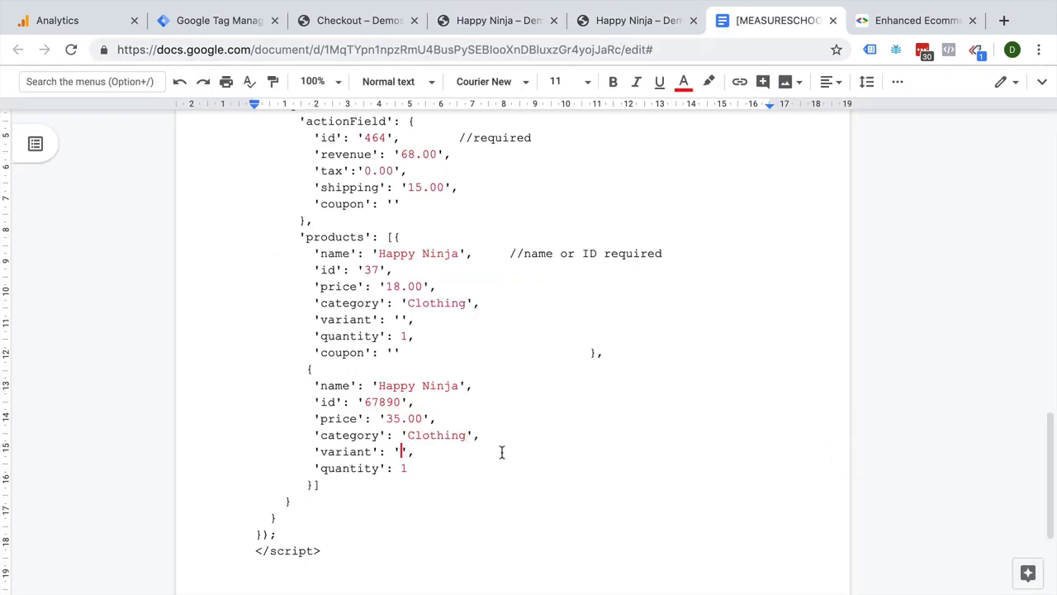
left_click(496, 20)
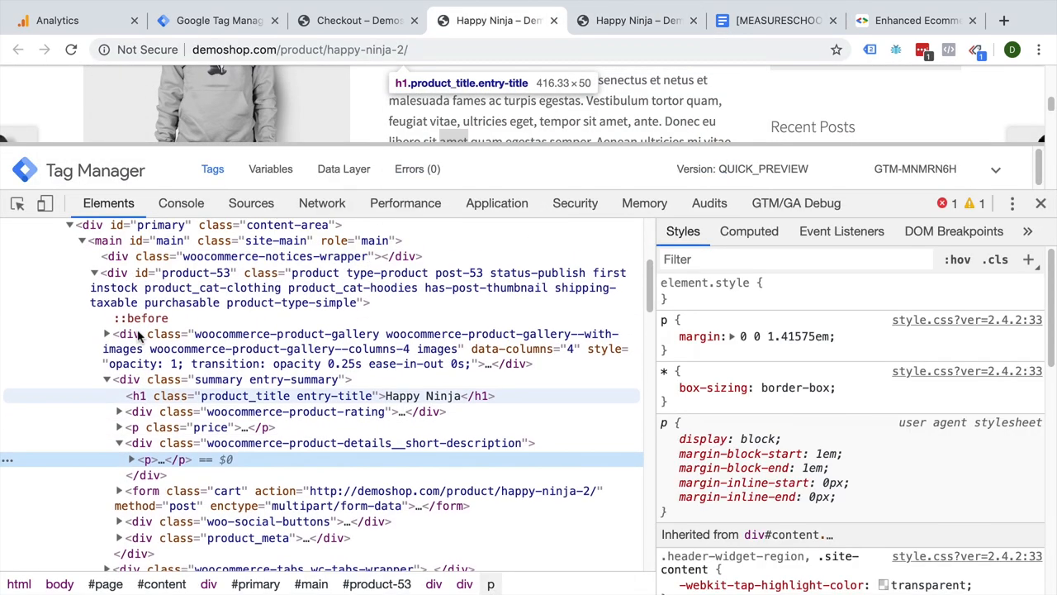
left_click(776, 19)
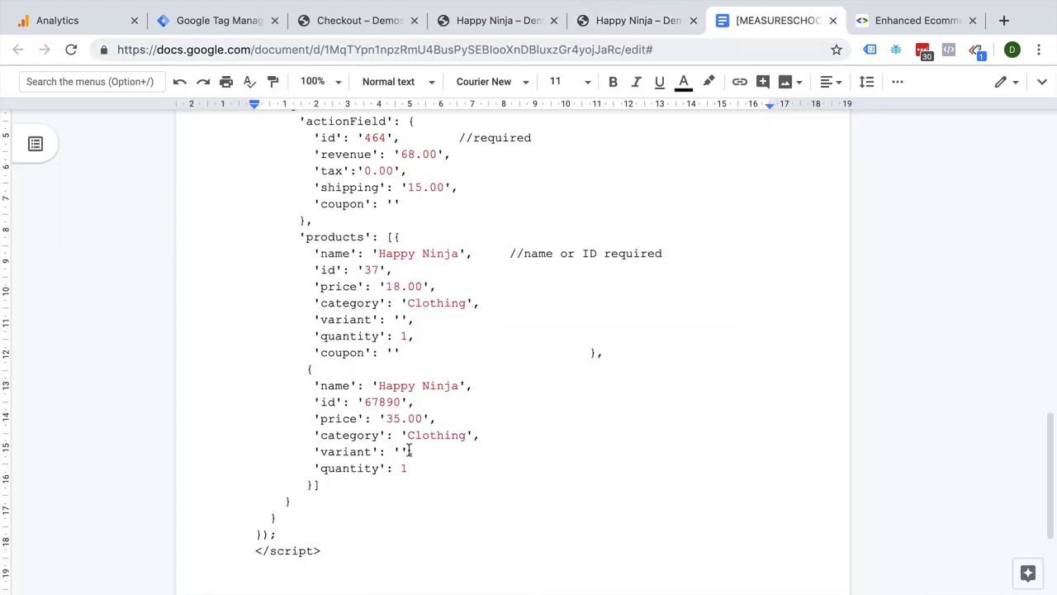
double_click(381, 402)
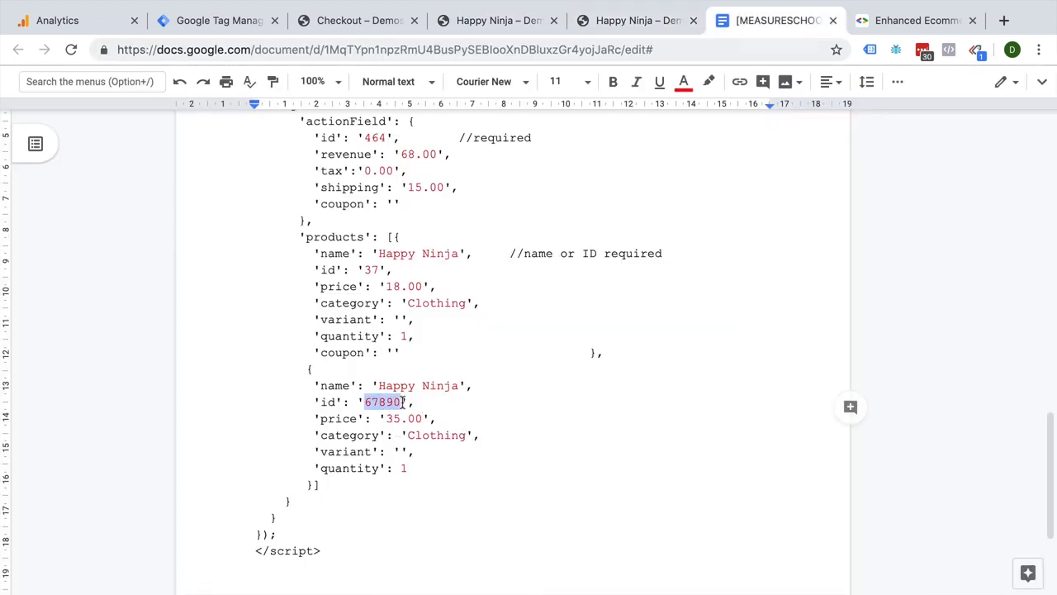
Enter 53 as the second product's id and scroll through the finished code
type("53")
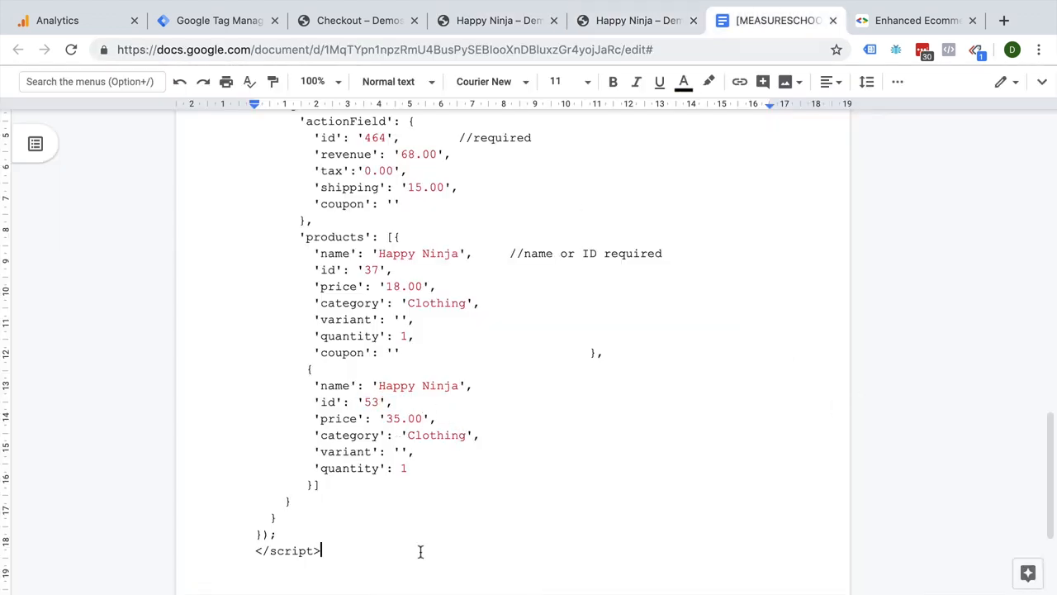
scroll("up", 3)
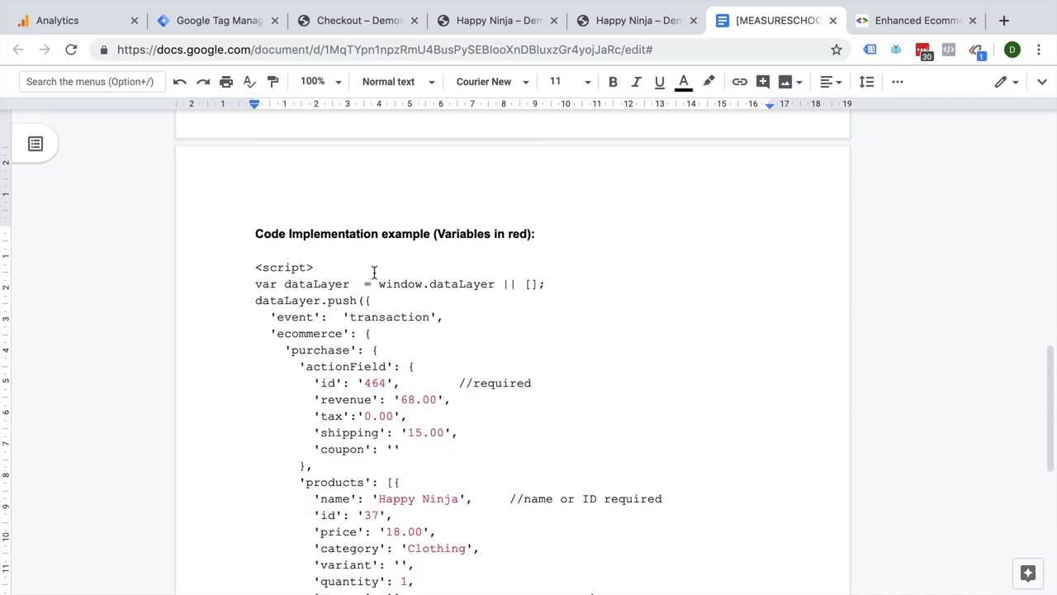
scroll("down", 3)
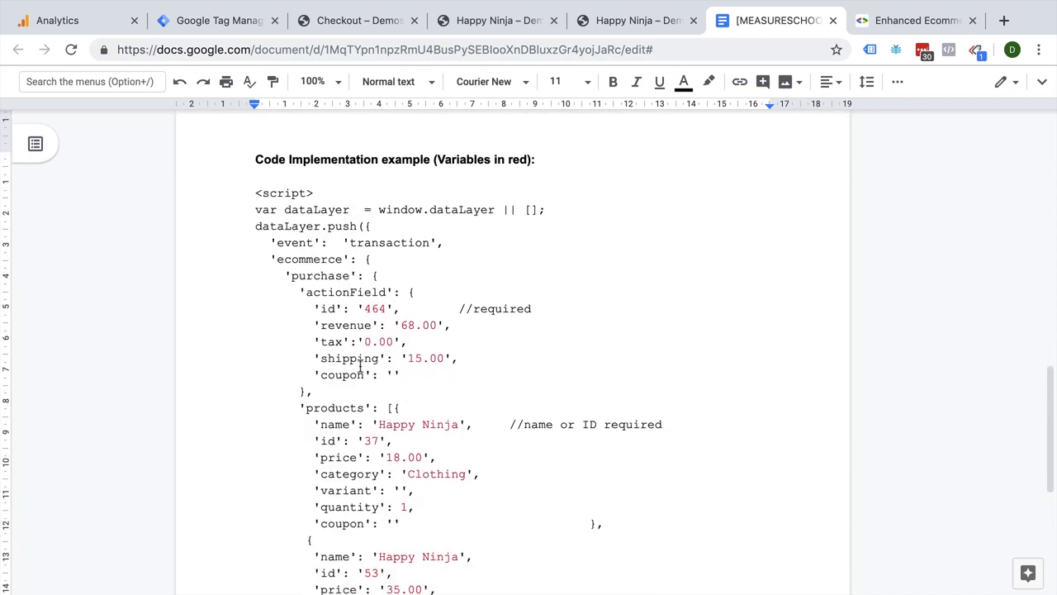
scroll("down", 3)
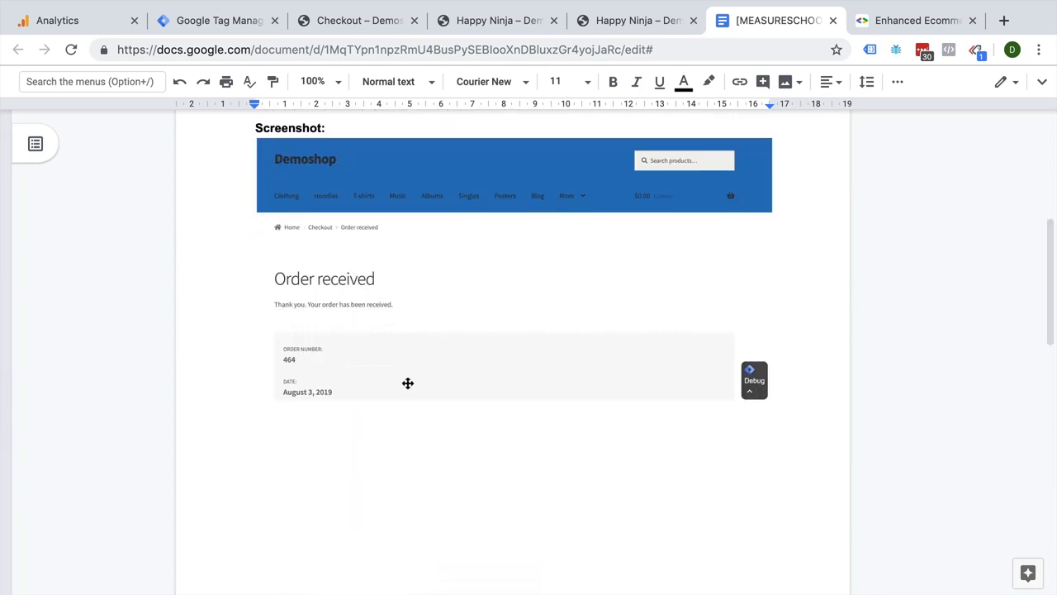
scroll("down", 3)
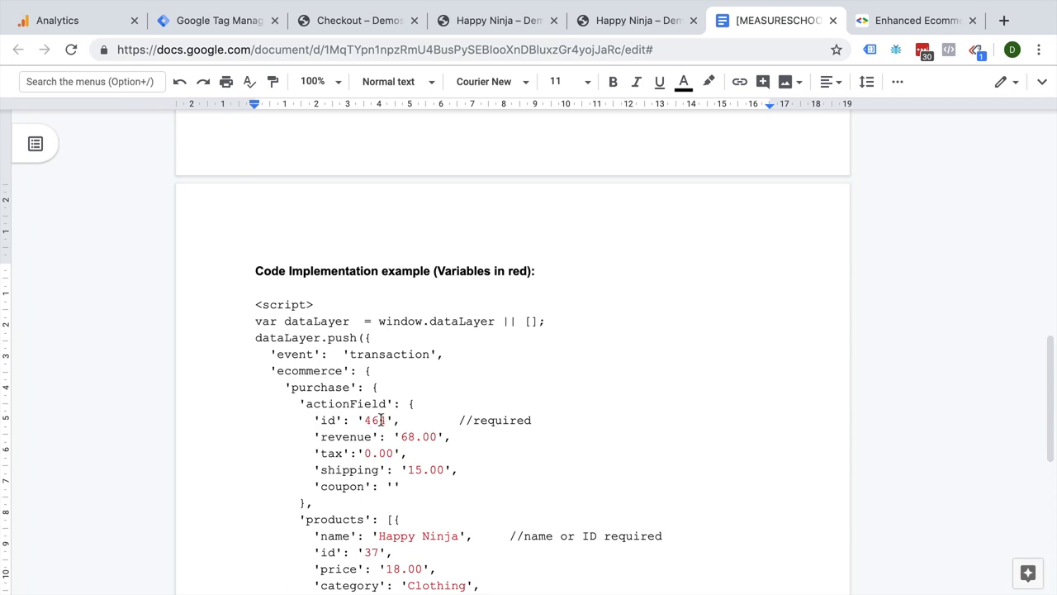
scroll("down", 3)
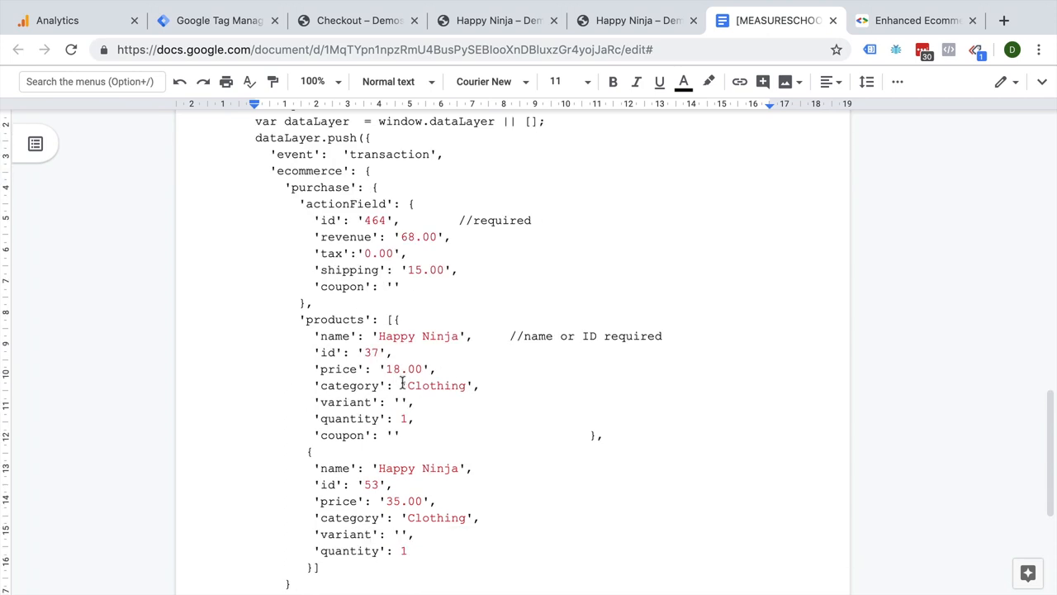
scroll("down", 3)
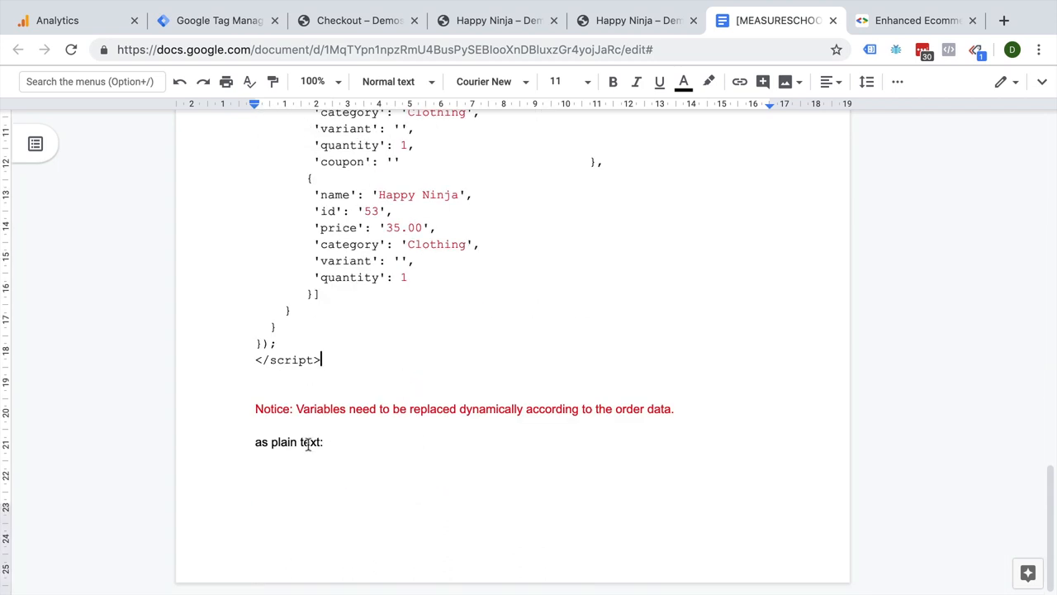
Select the whole dataLayer script from <script> to </script> and copy it
left_click(325, 441)
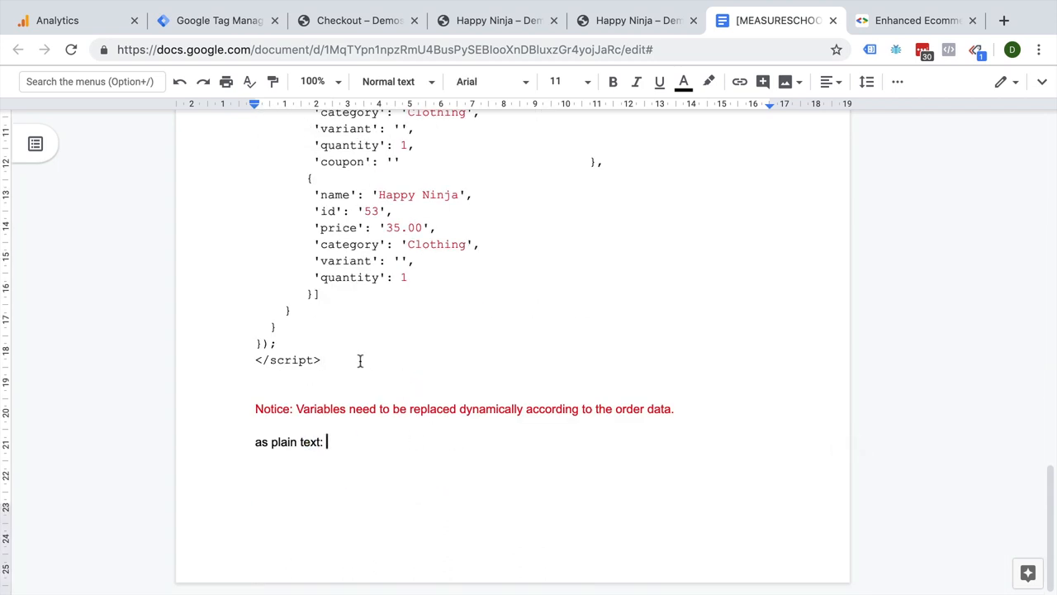
left_click(491, 81)
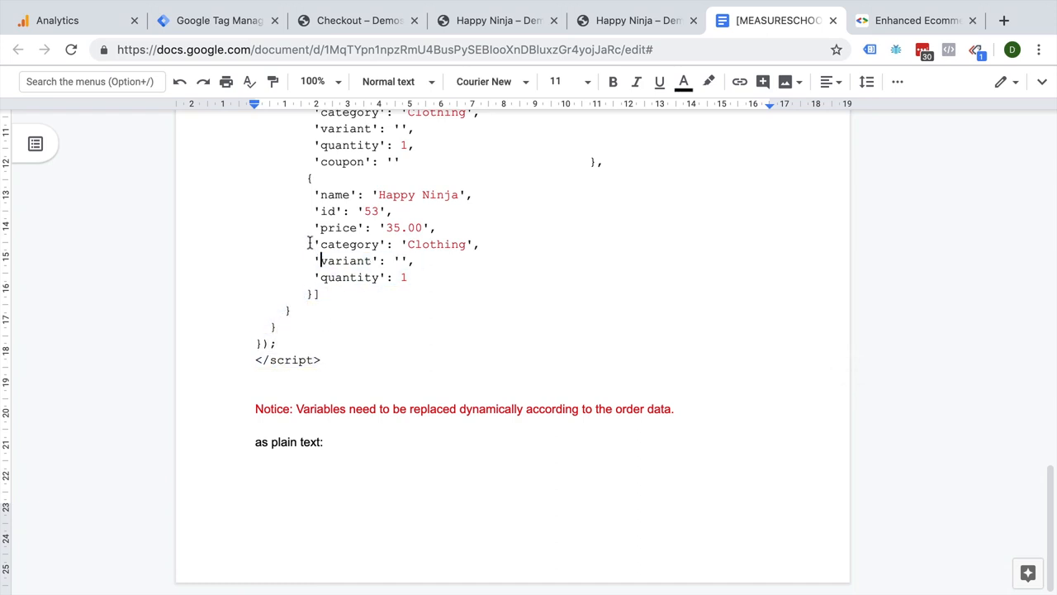
scroll("down", 3)
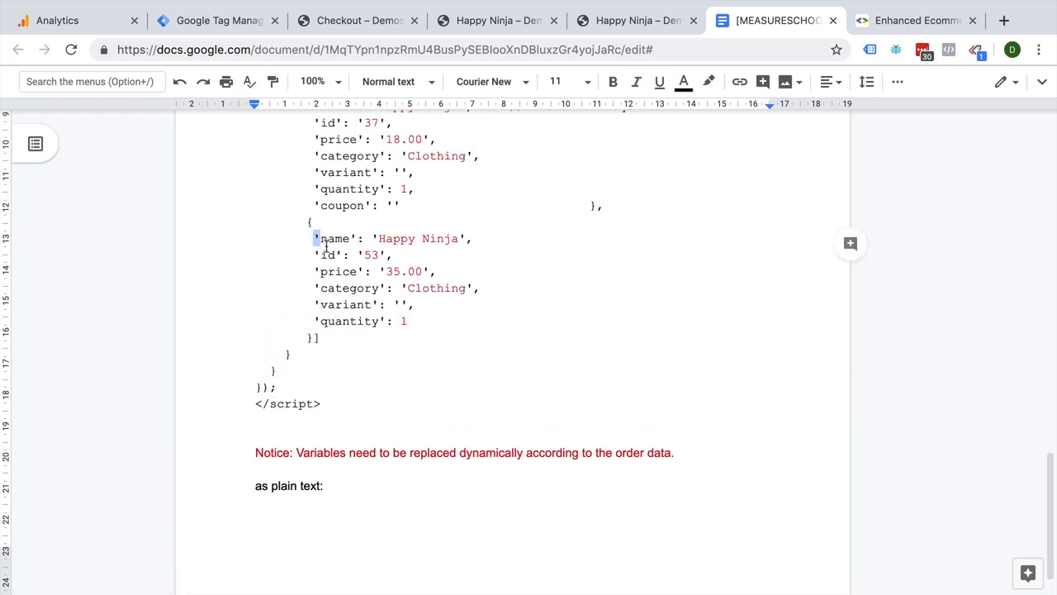
left_click(322, 403)
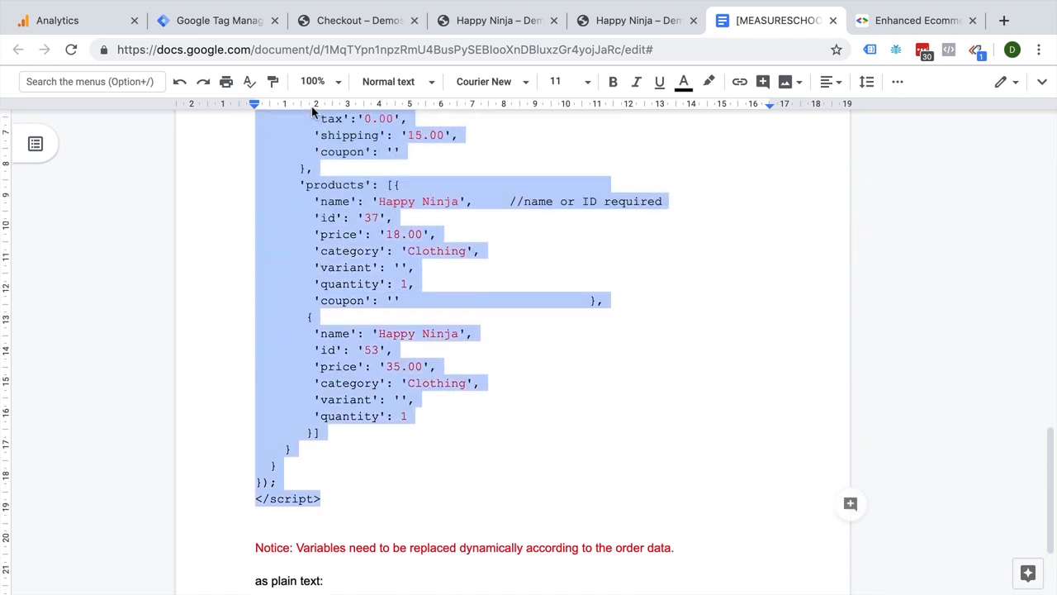
scroll("up", 3)
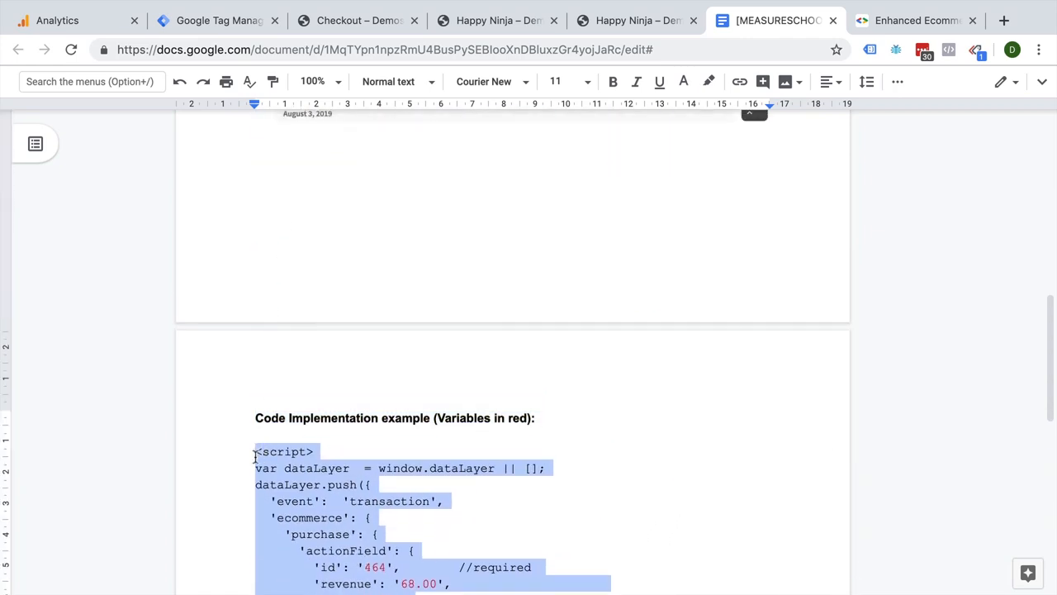
scroll("down", 3)
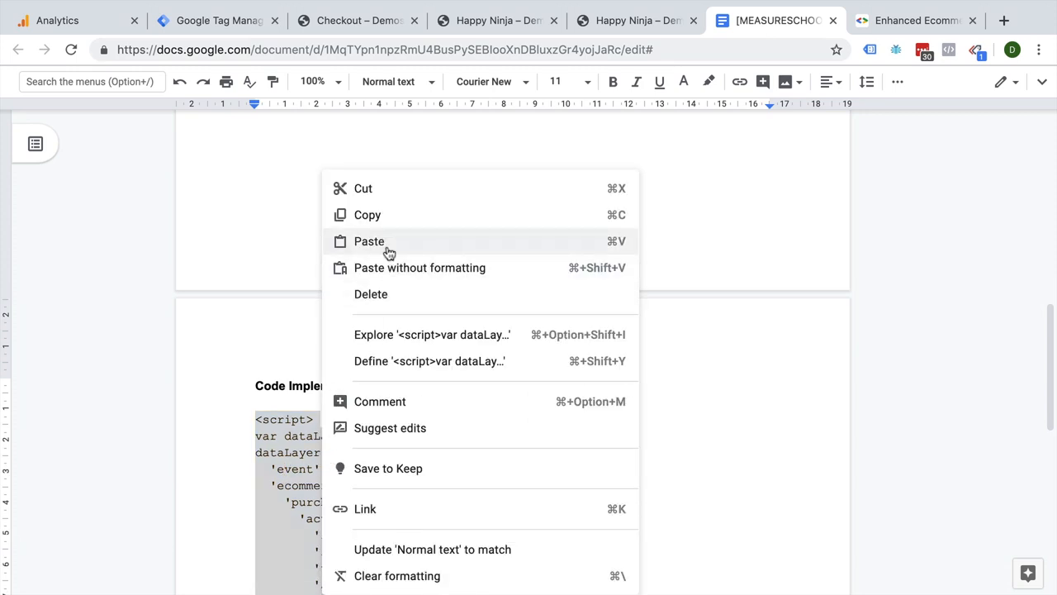
left_click(1004, 20)
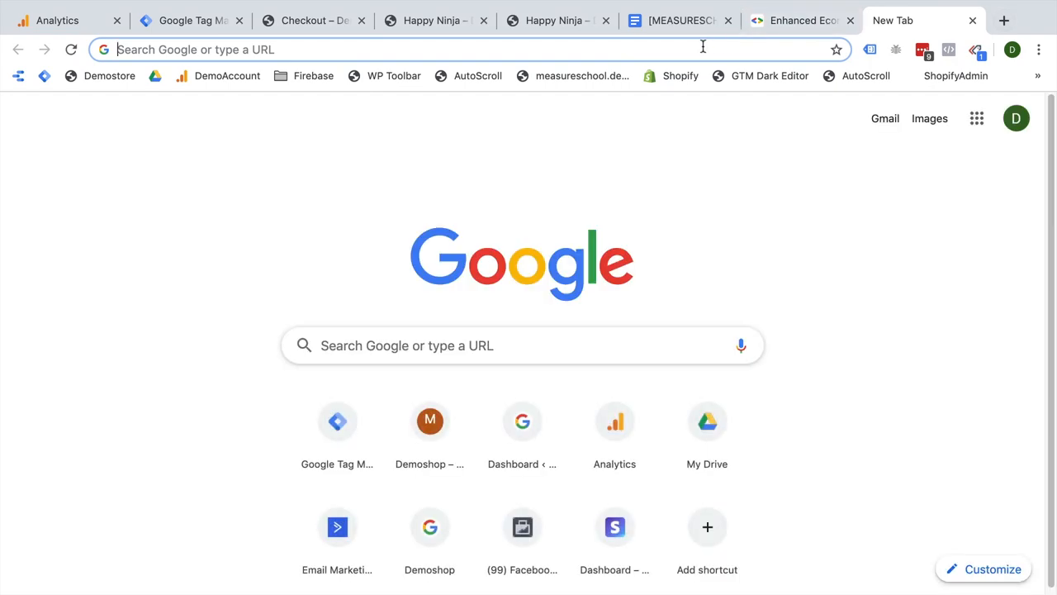
Create a secret gist named 'dataLayer ecommerce' holding the script, and copy its link
type("gist")
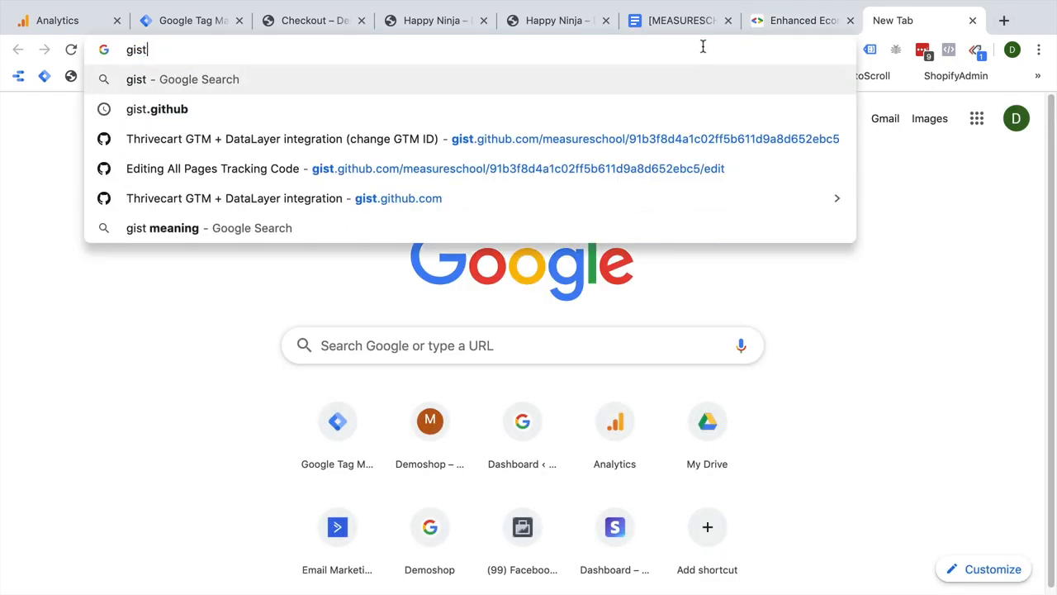
left_click(157, 108)
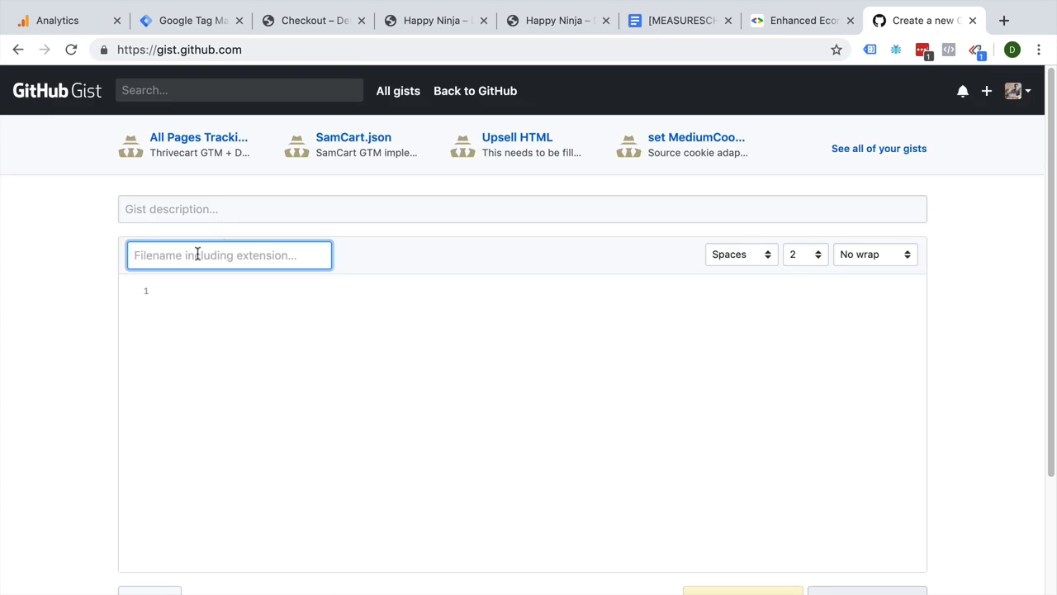
type("dataLayer ecommerce")
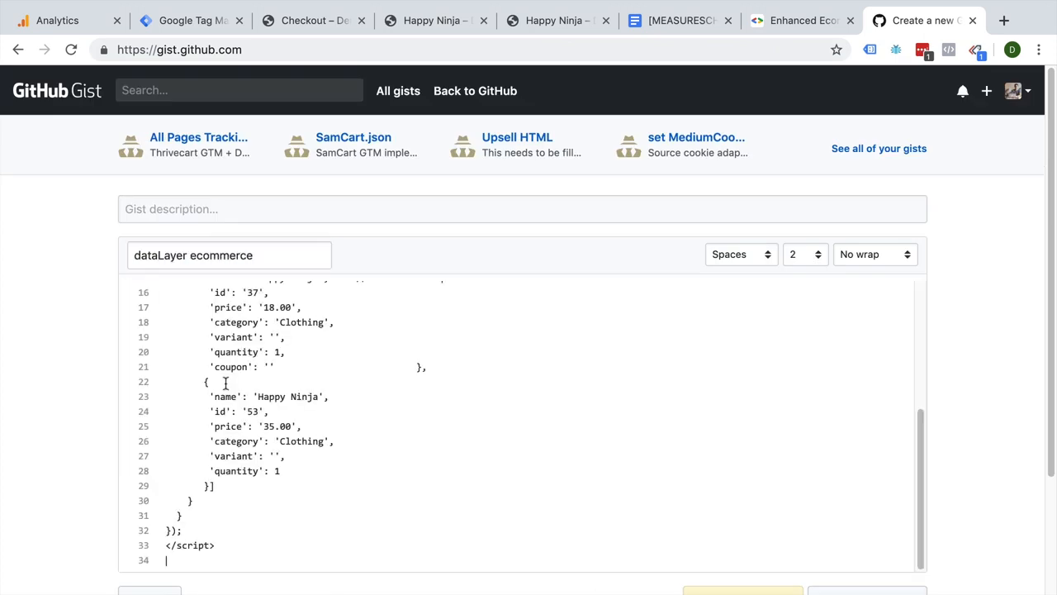
scroll("down", 3)
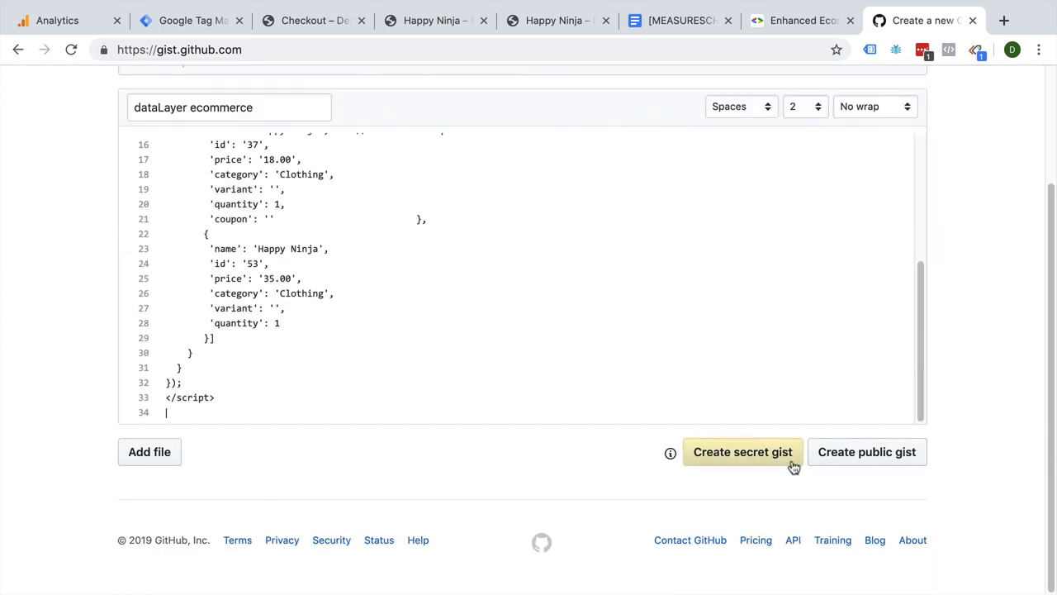
left_click(741, 452)
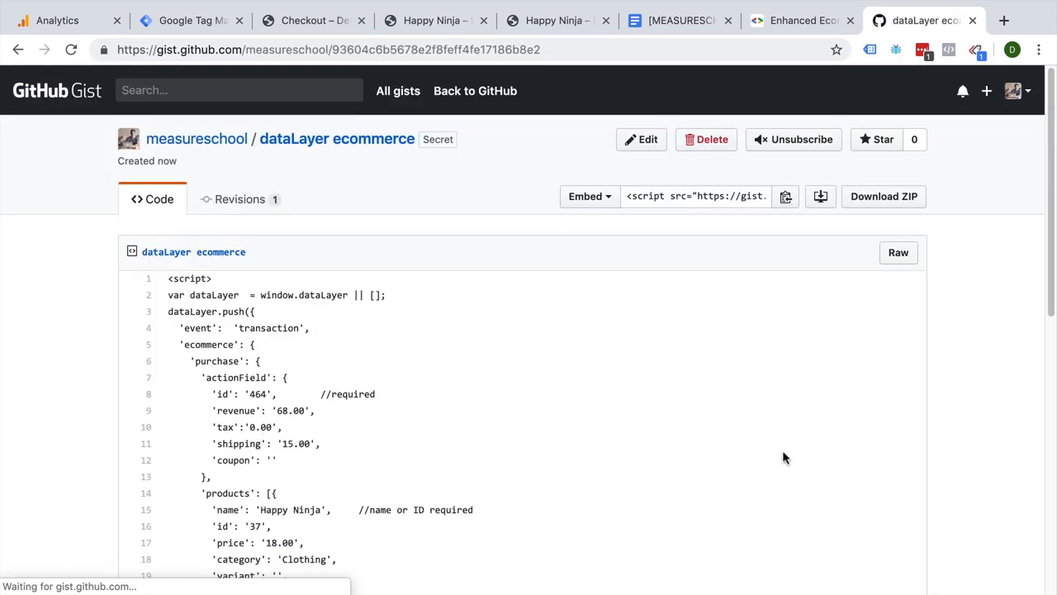
left_click(678, 20)
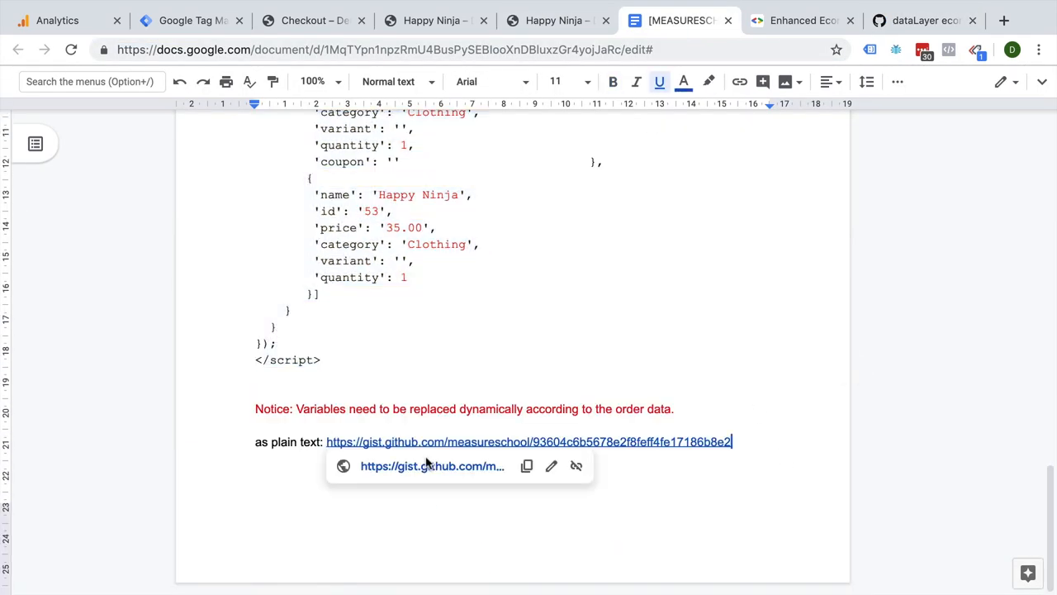
Start emailing the spec via File > Email as attachment, discard it, and scroll to the top
scroll("up", 3)
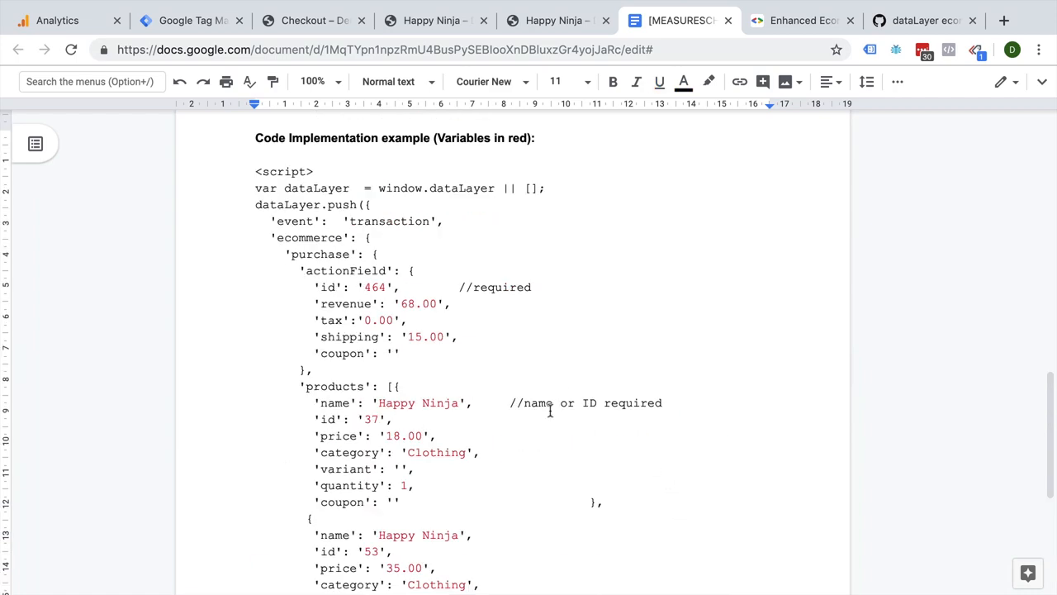
scroll("up", 3)
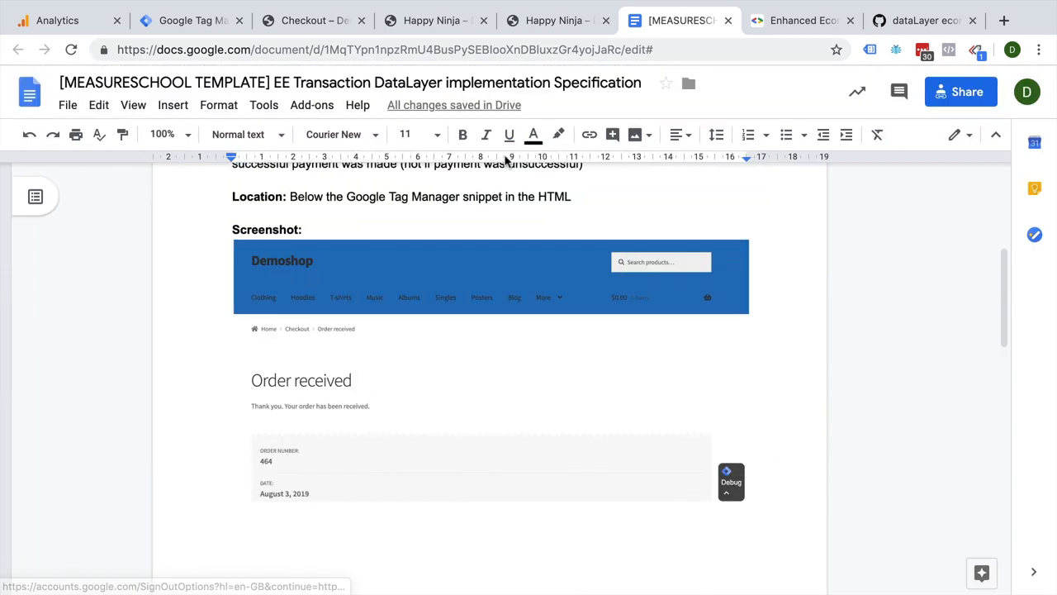
left_click(67, 105)
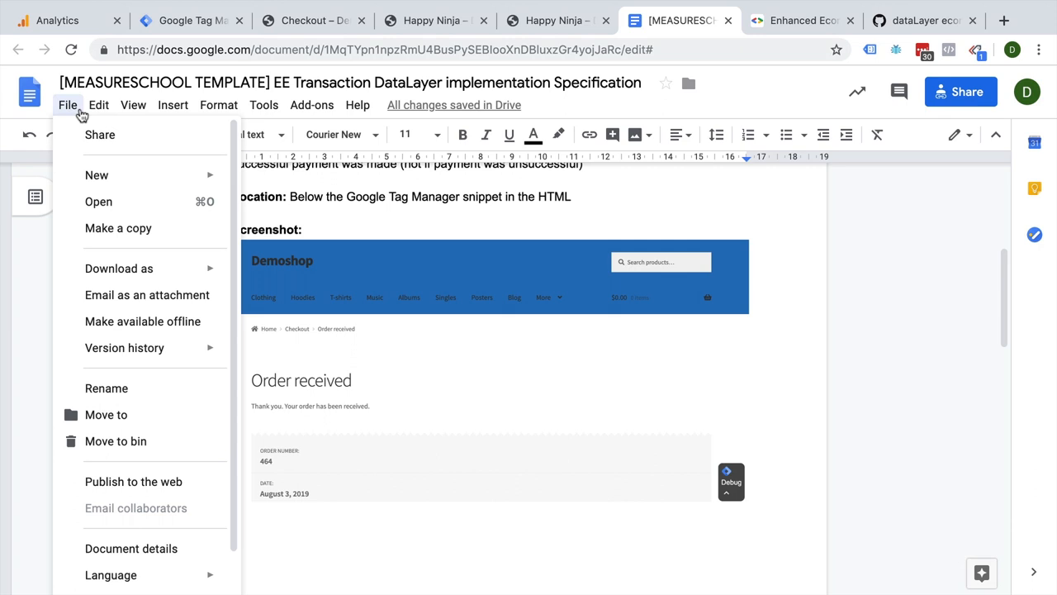
left_click(147, 294)
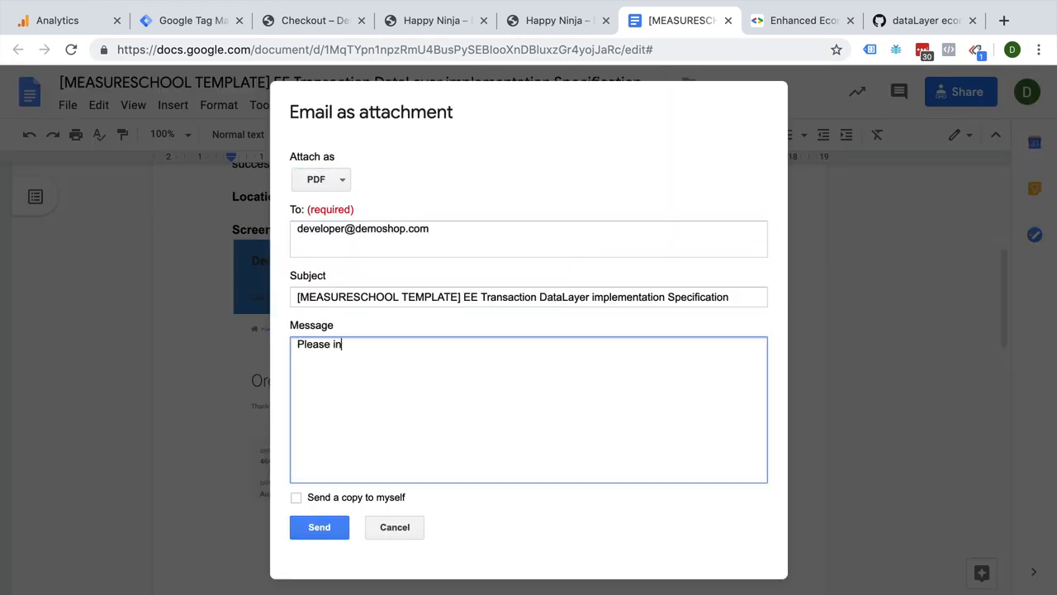
left_click(394, 527)
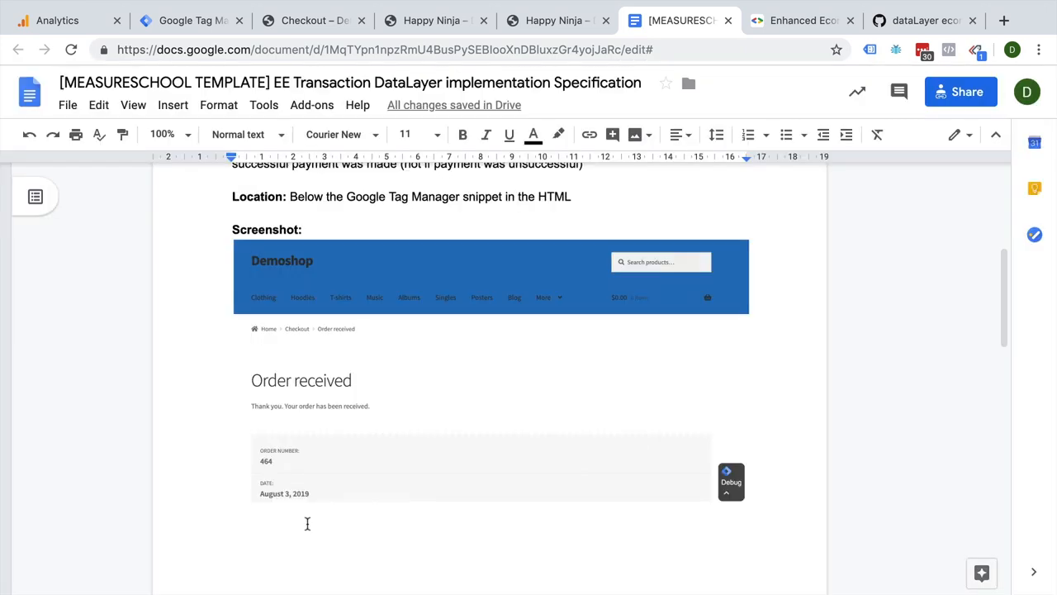
scroll("up", 3)
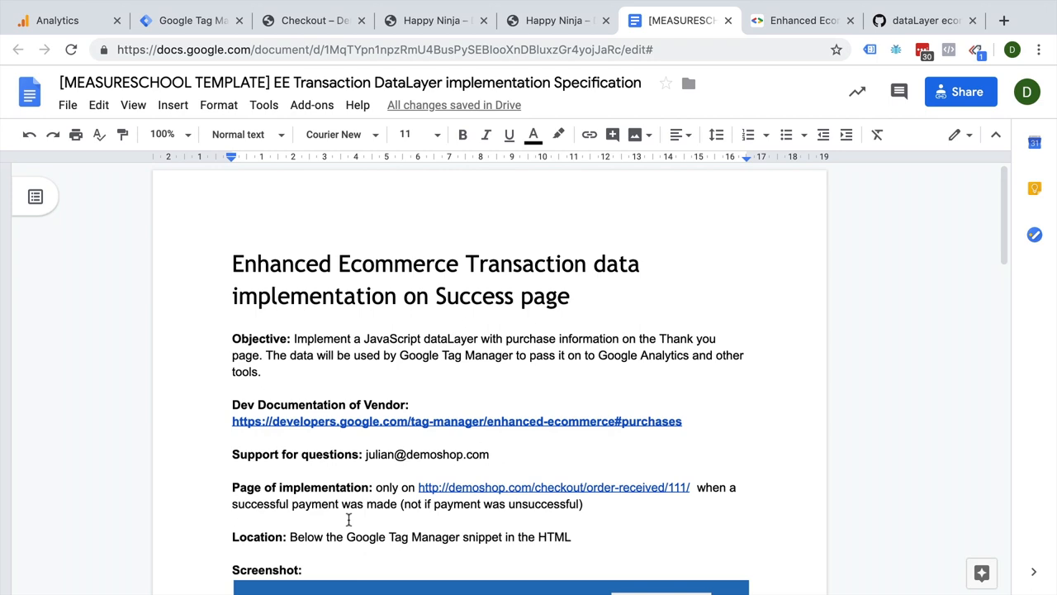
Close the leftover Happy Ninja tab and go to demoshop.com/wp-admin/
left_click(312, 20)
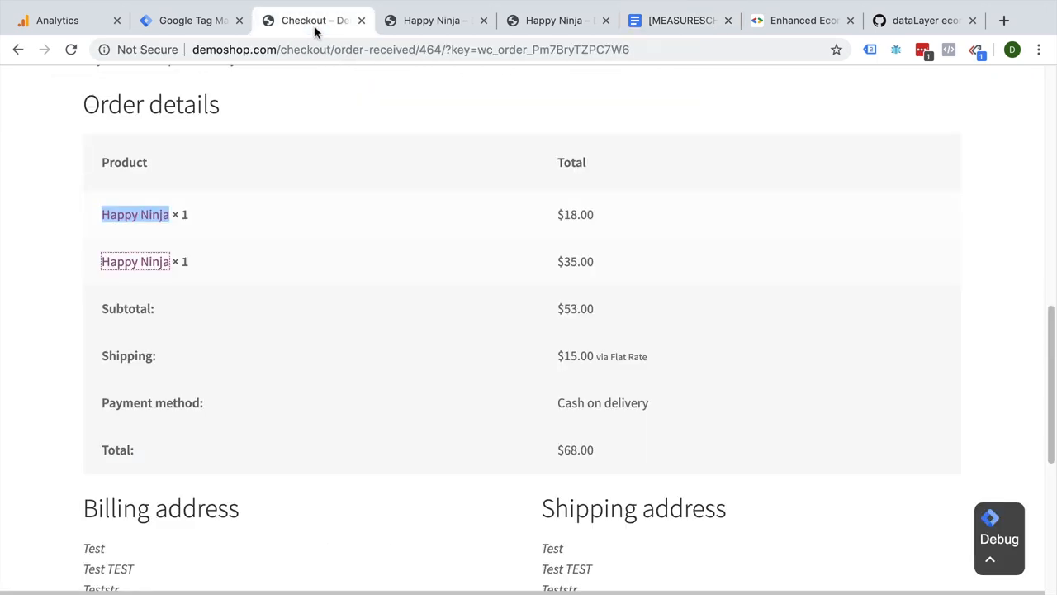
scroll("up", 3)
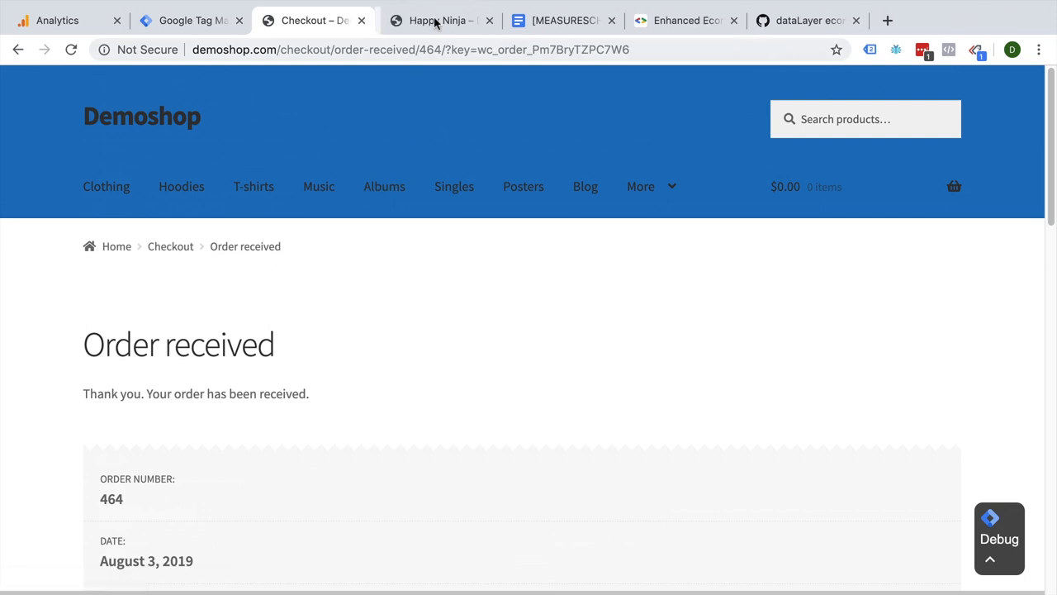
left_click(489, 20)
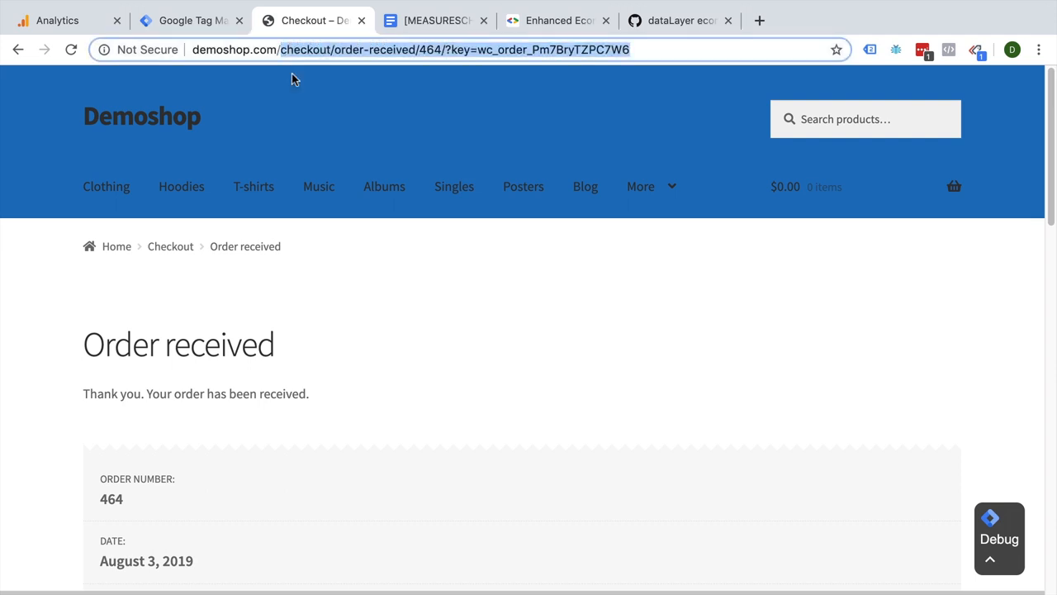
type("demoshop.com/wp-admin/")
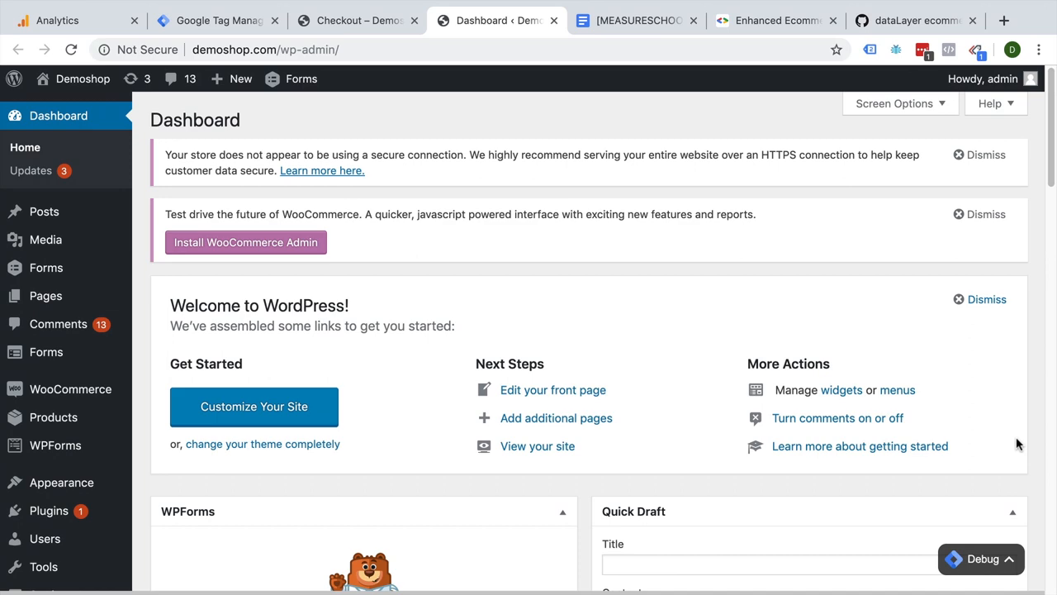
Review the spec's Page of implementation and Location lines, then revisit the order received page
left_click(636, 20)
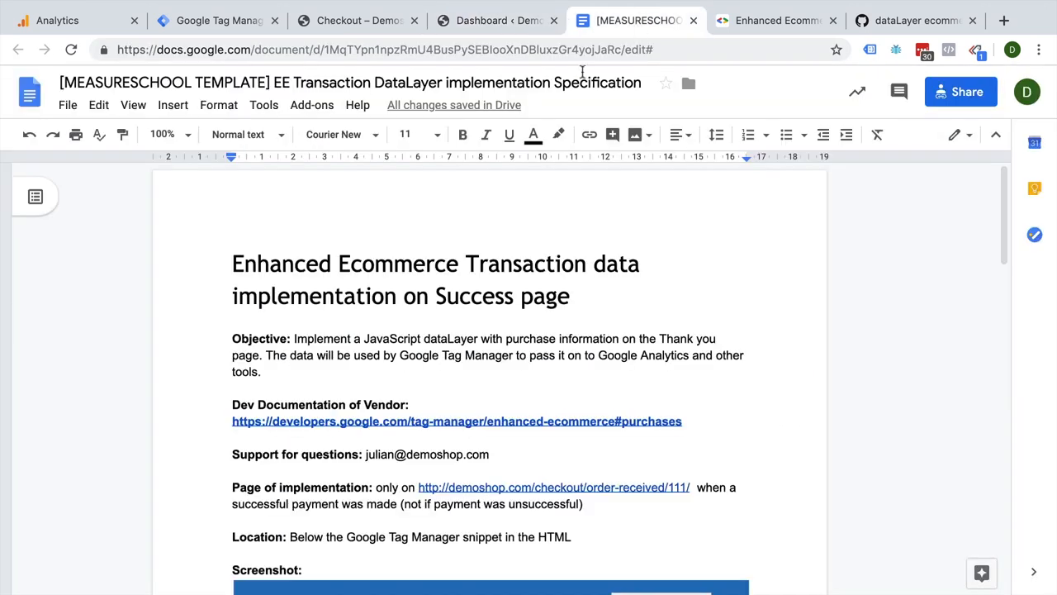
scroll("down", 3)
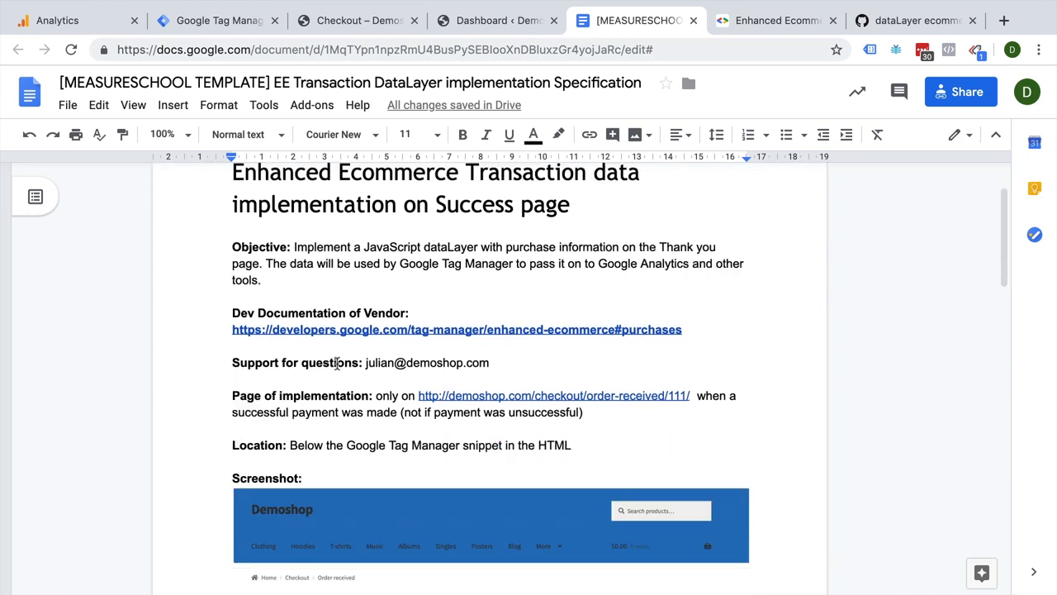
mouse_move(607, 394)
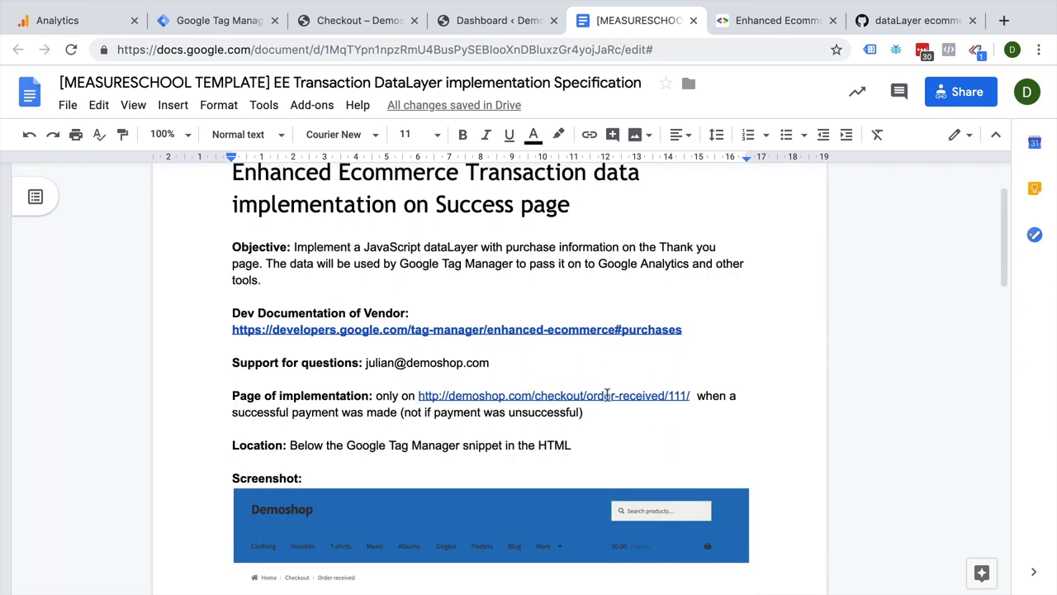
mouse_move(671, 318)
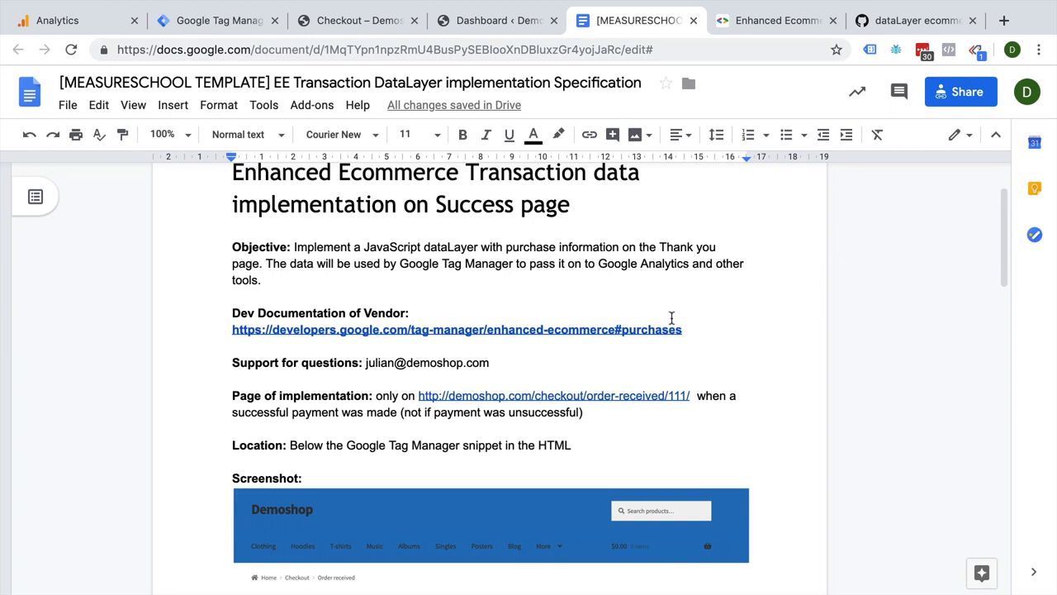
left_click(355, 20)
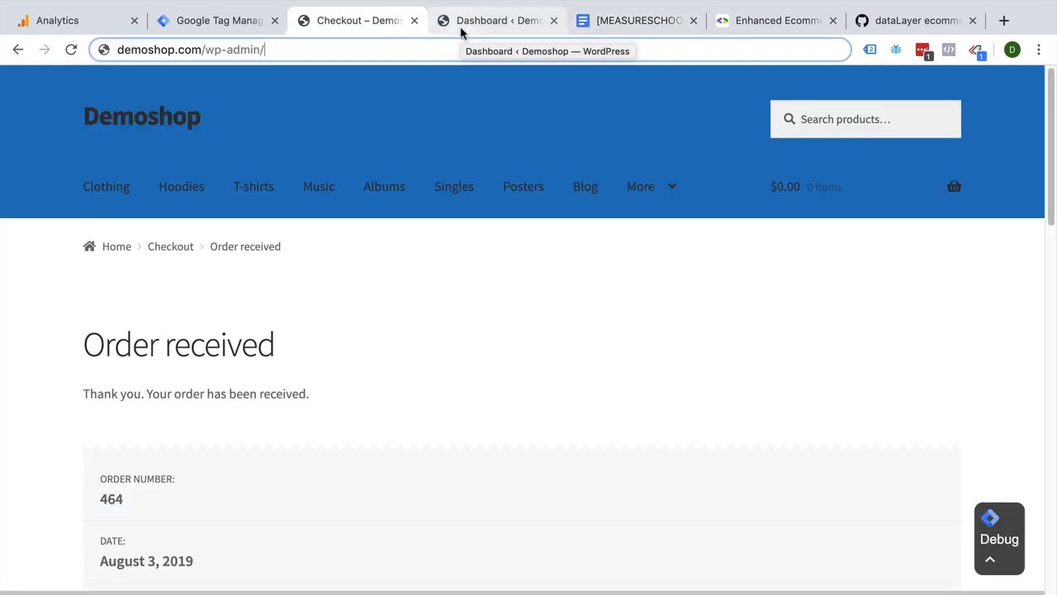
Open WooCommerce's templates/checkout/thankyou.php in the Plugin Editor and scroll to its end
left_click(496, 19)
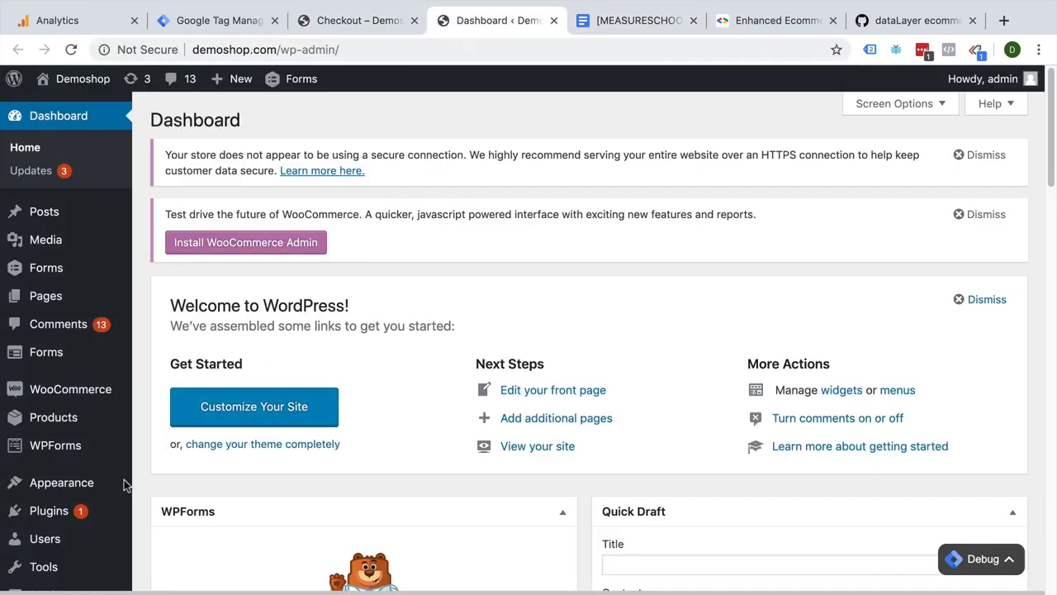
mouse_move(48, 511)
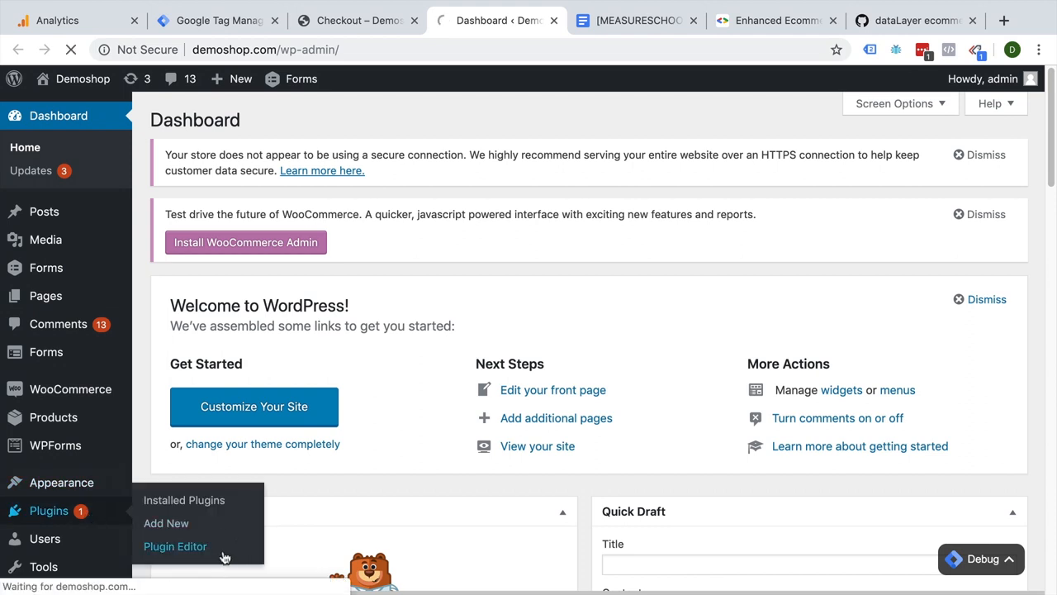
left_click(175, 546)
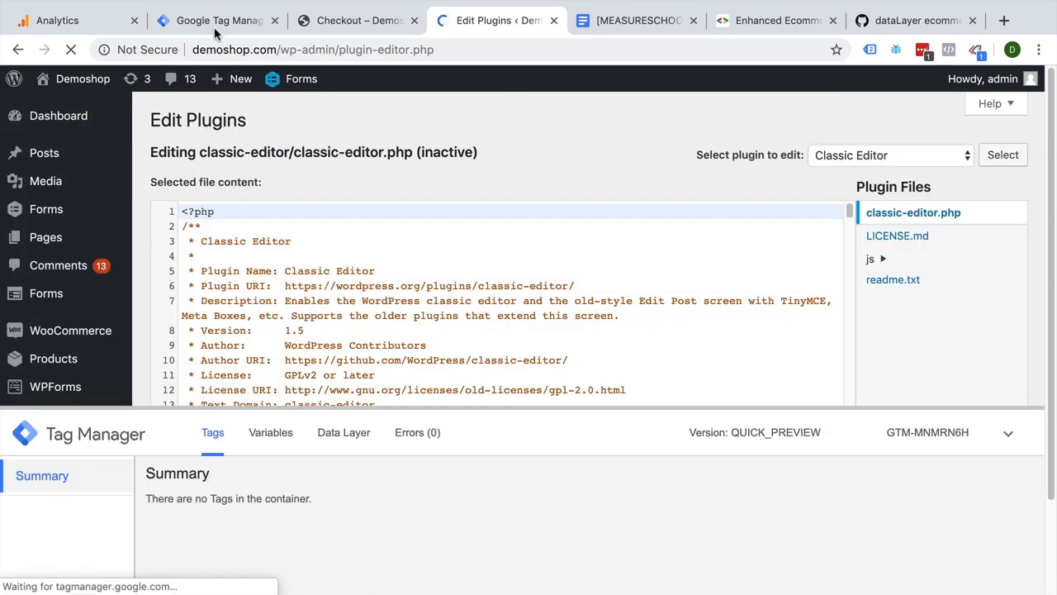
left_click(218, 20)
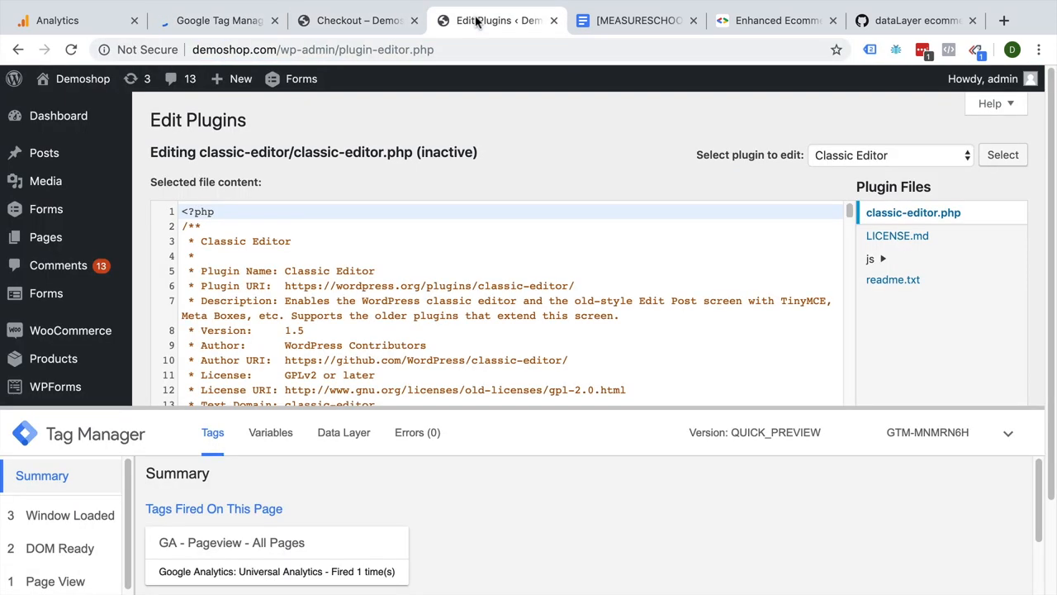
left_click(891, 155)
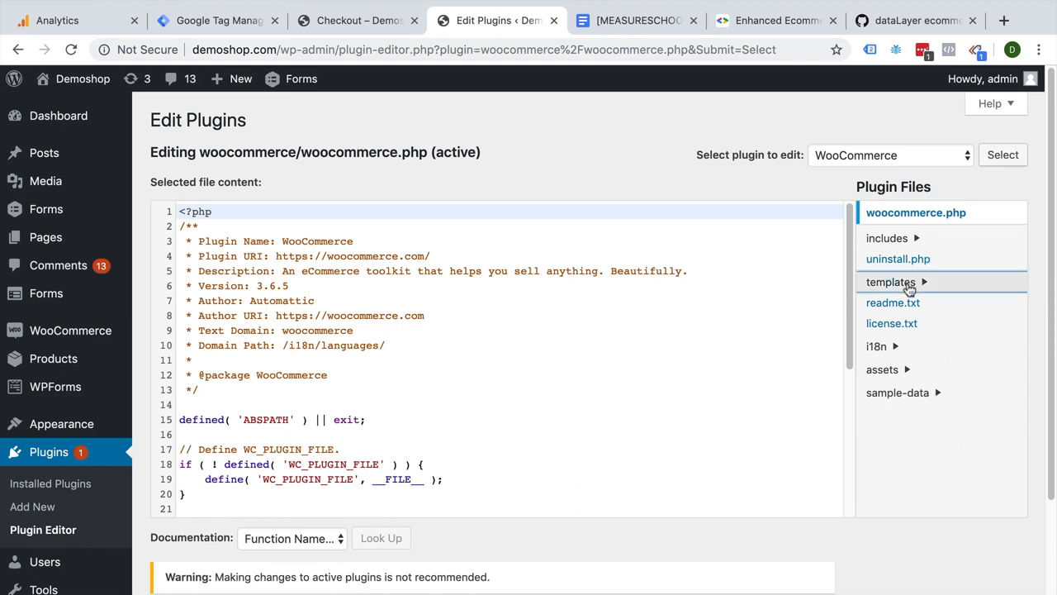
left_click(891, 282)
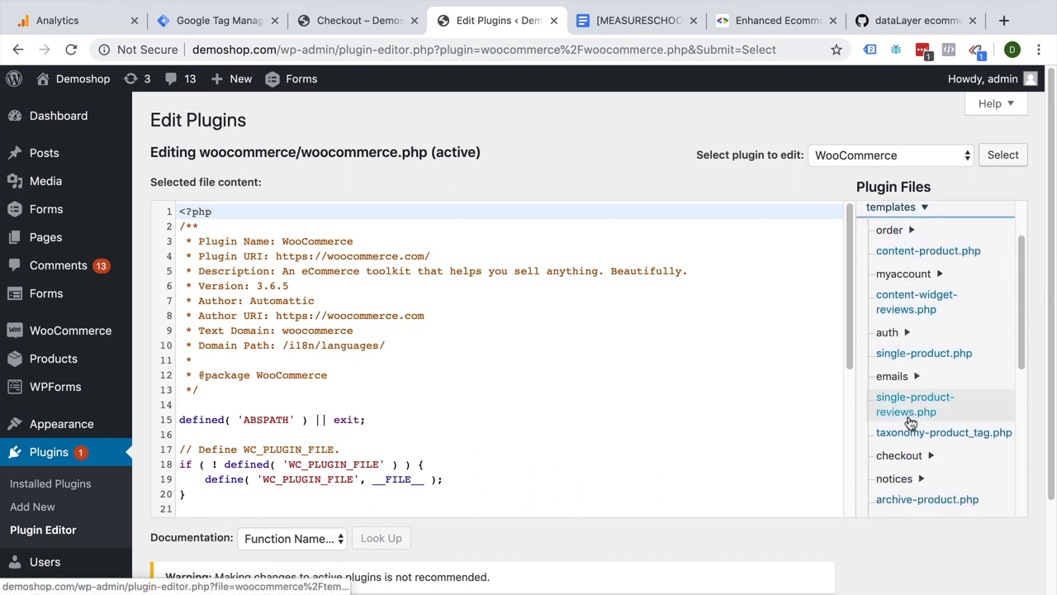
scroll("down", 3)
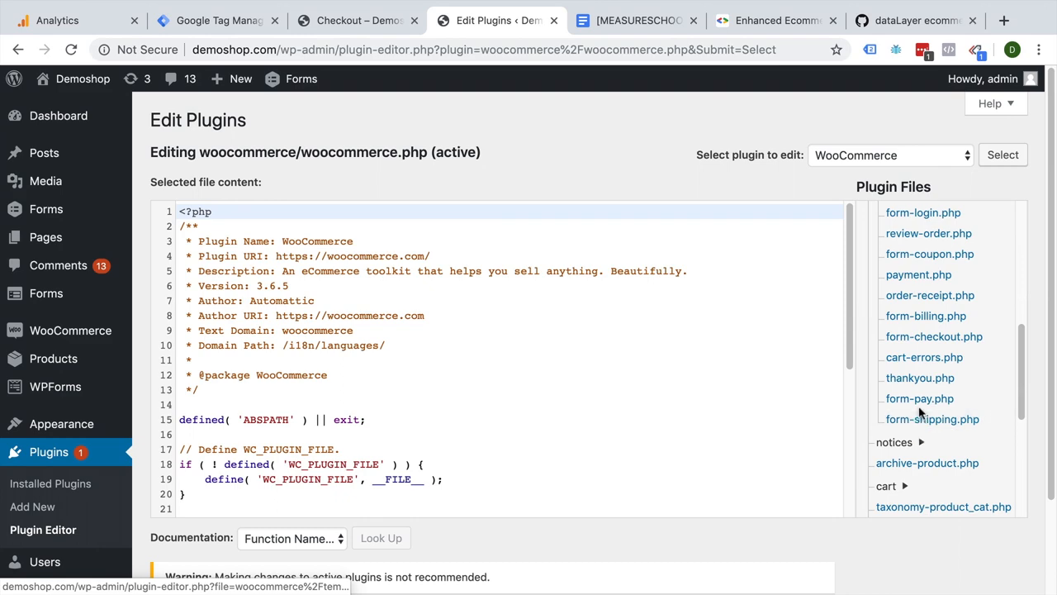
left_click(919, 377)
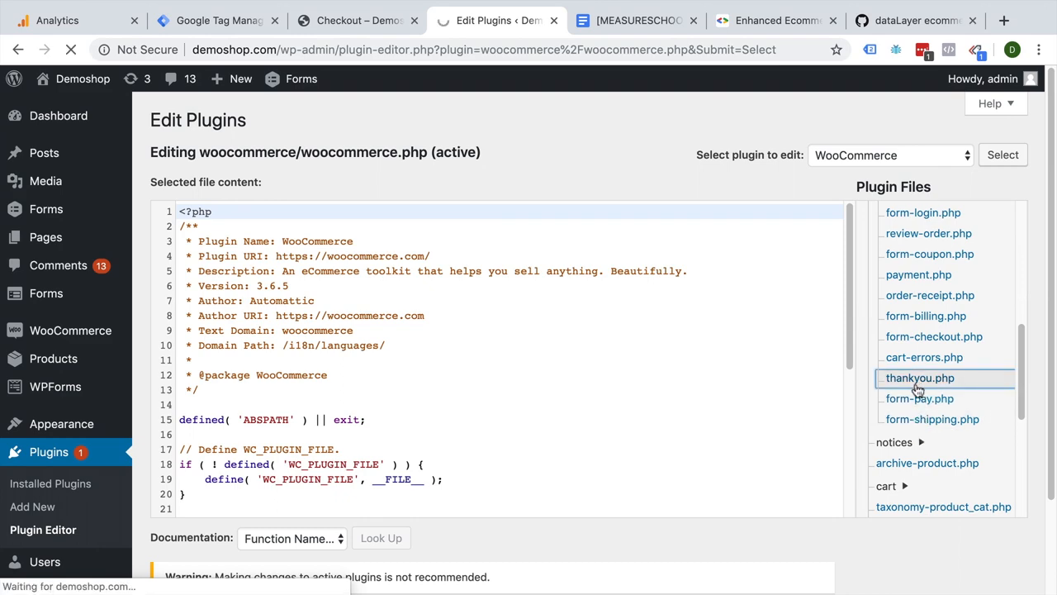
left_click(920, 377)
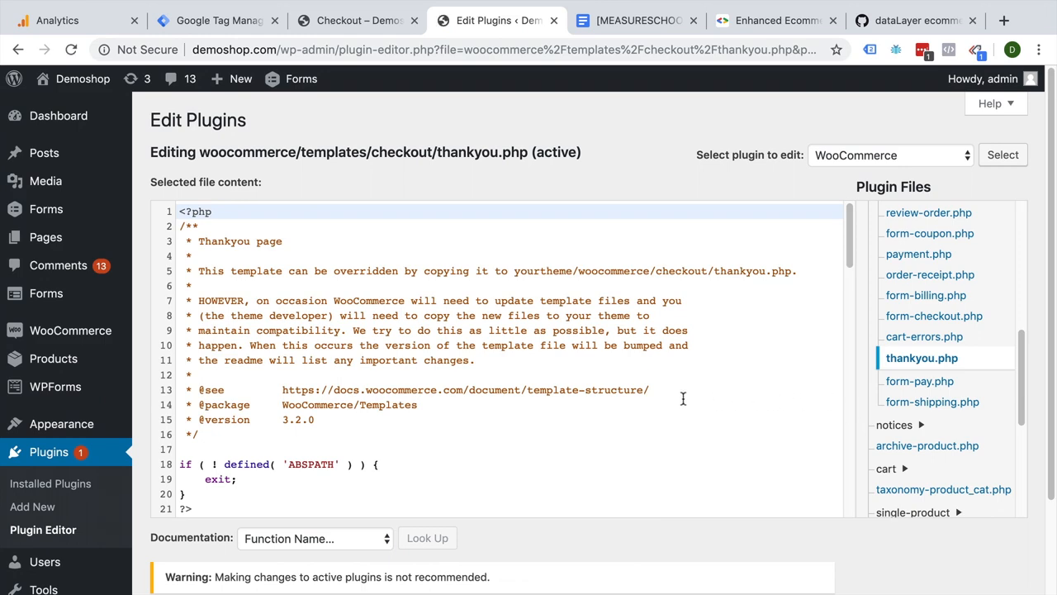
scroll("down", 3)
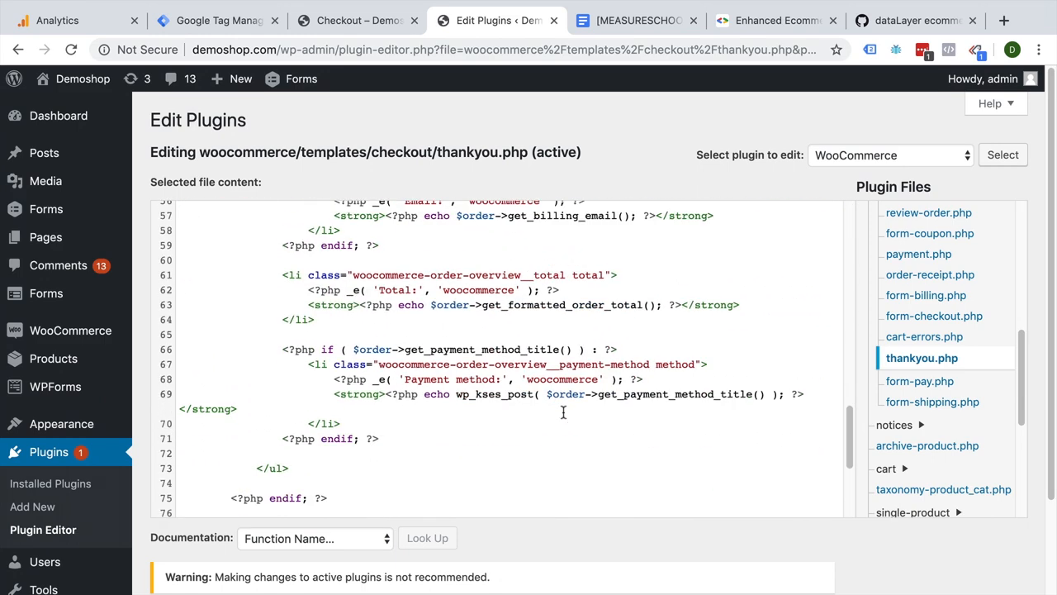
scroll("down", 3)
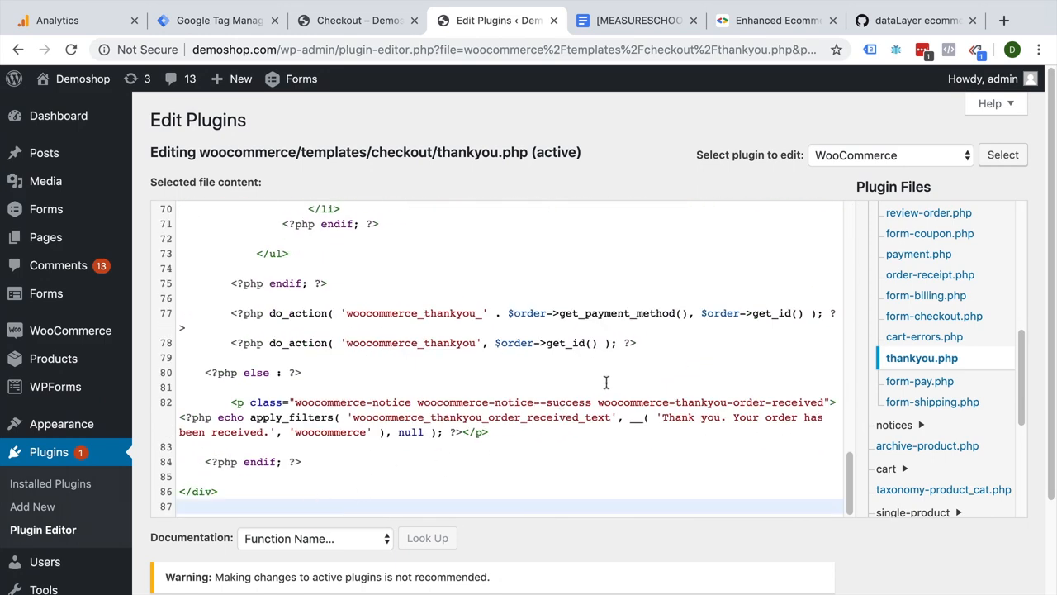
Paste the purchase dataLayer script at the end of thankyou.php, save, and reopen order 464's page
left_click(636, 20)
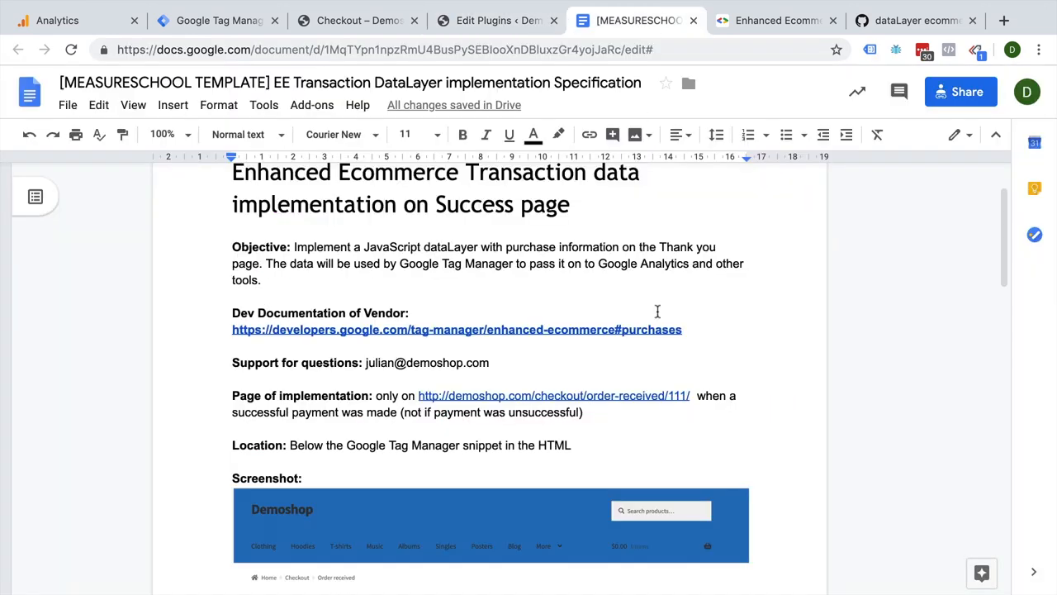
scroll("down", 3)
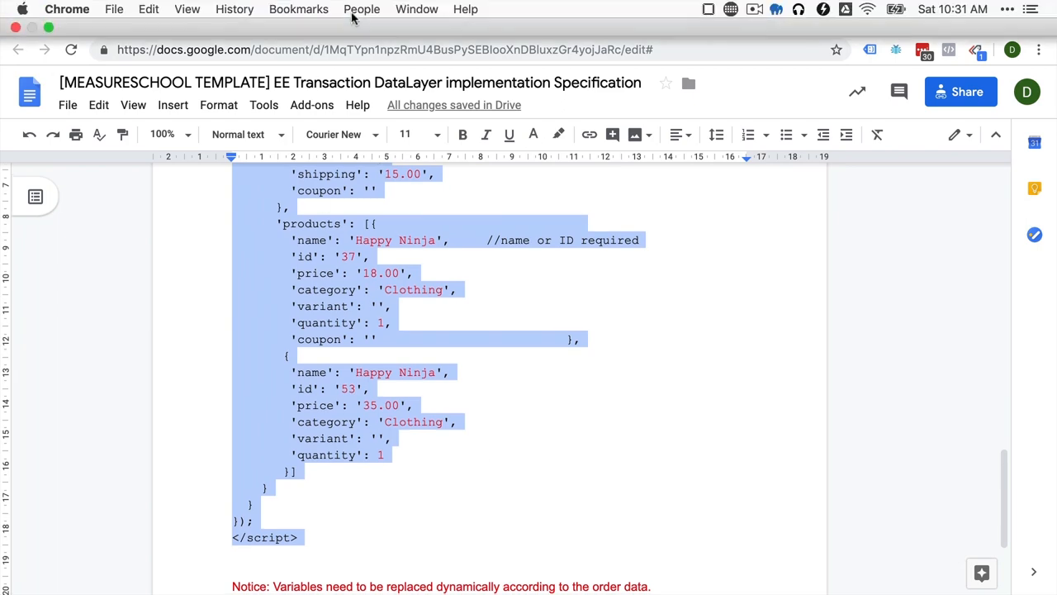
left_click(492, 20)
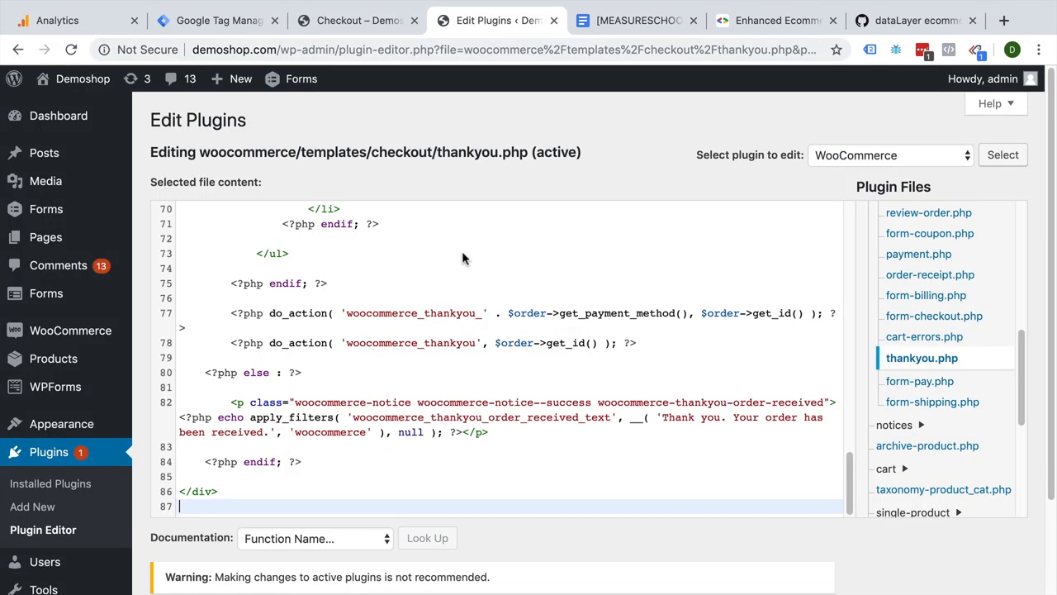
scroll("down", 3)
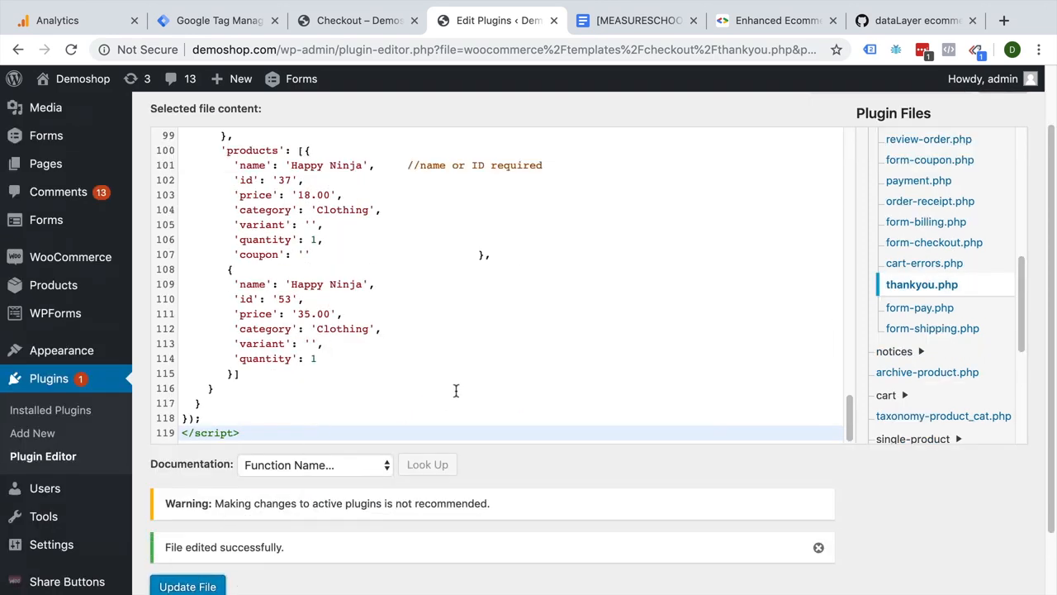
left_click(358, 20)
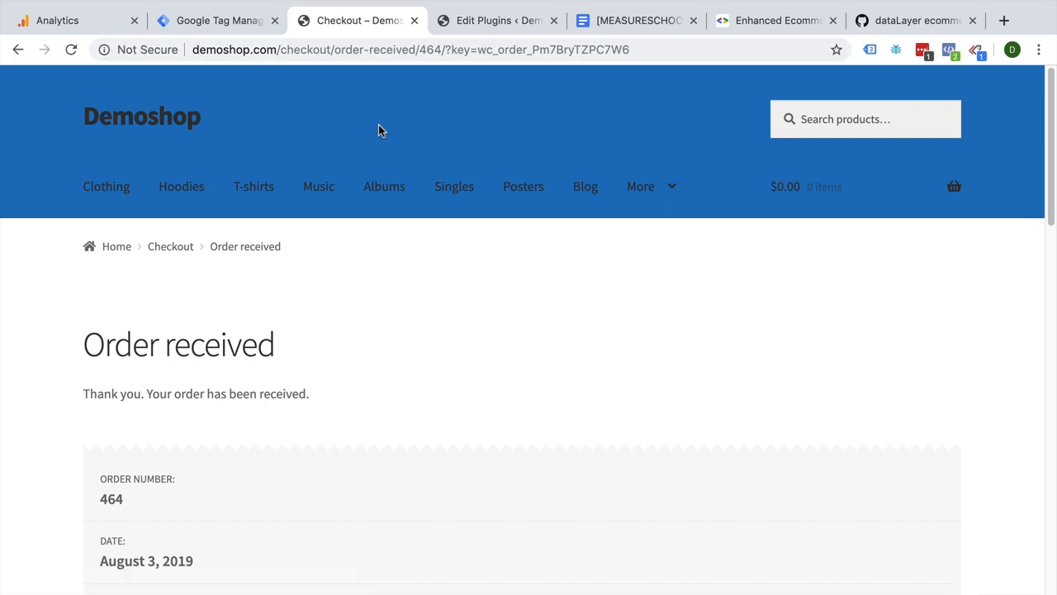
Refresh the GTM preview and review order 464's transaction data layer push
left_click(217, 19)
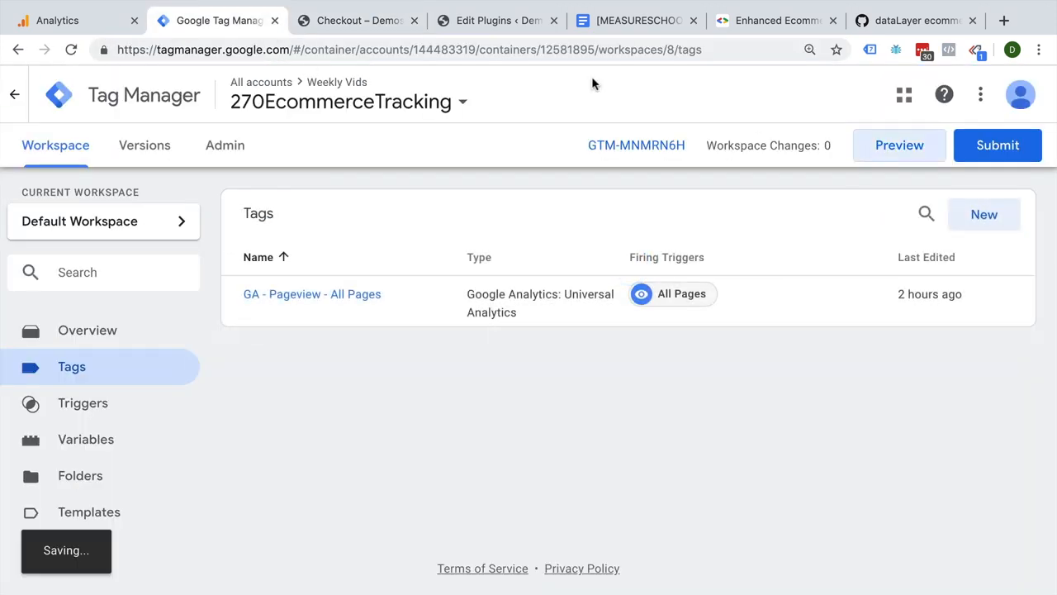
left_click(357, 19)
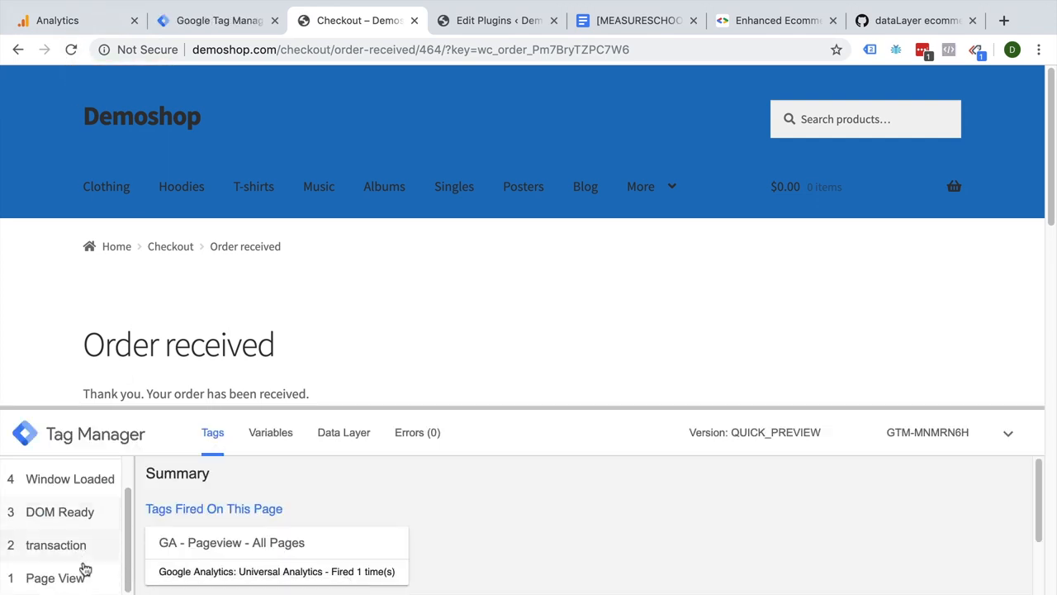
left_click(344, 432)
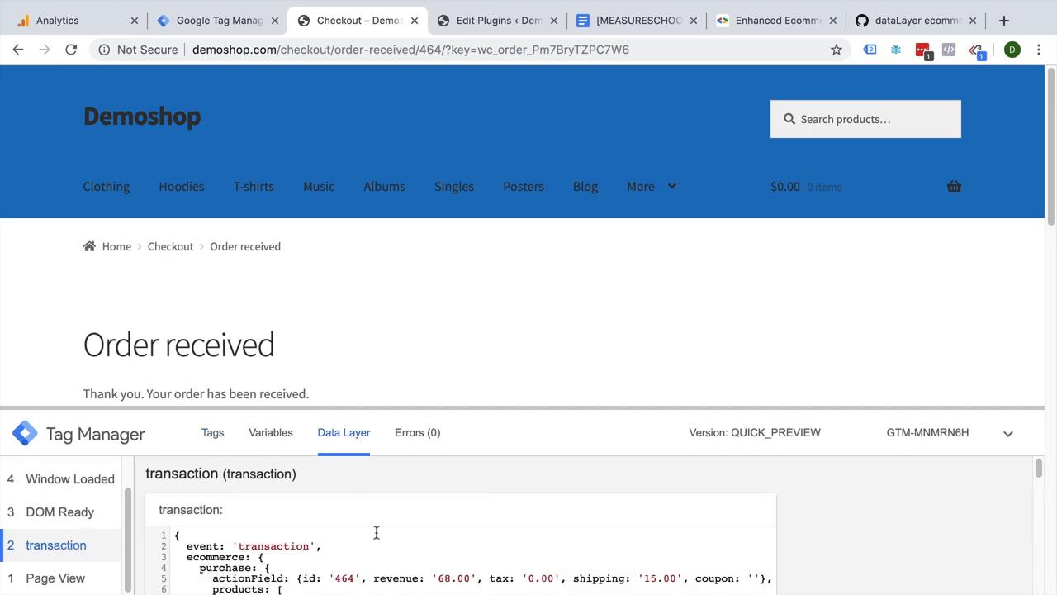
scroll("down", 3)
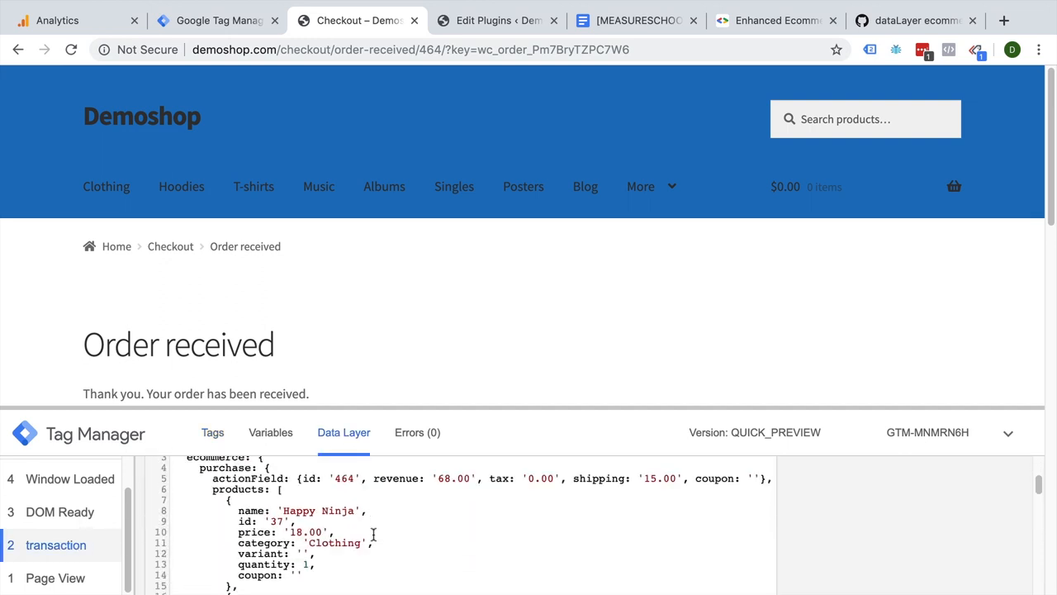
scroll("down", 3)
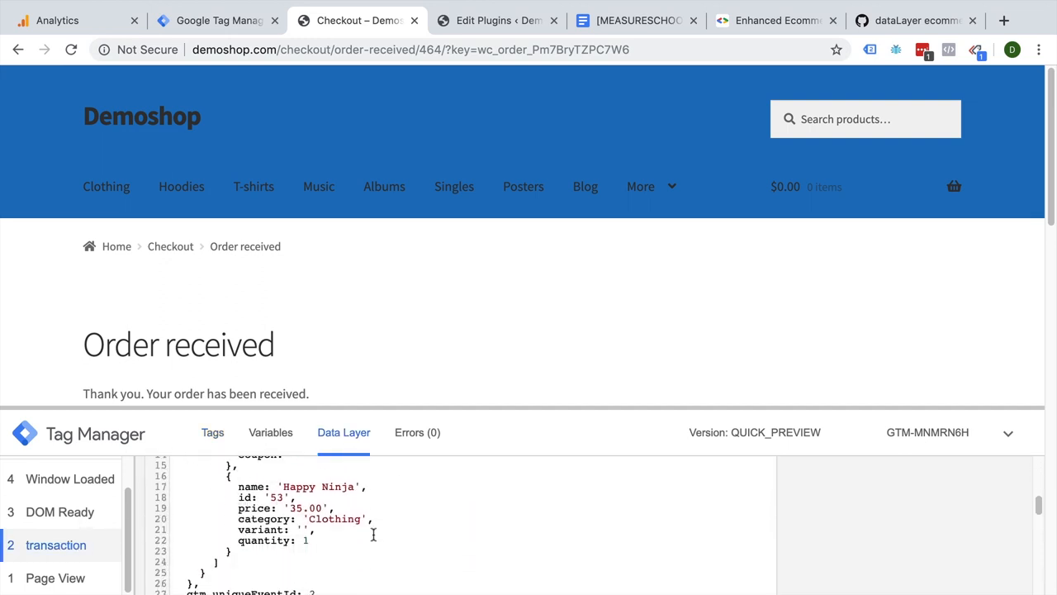
scroll("up", 3)
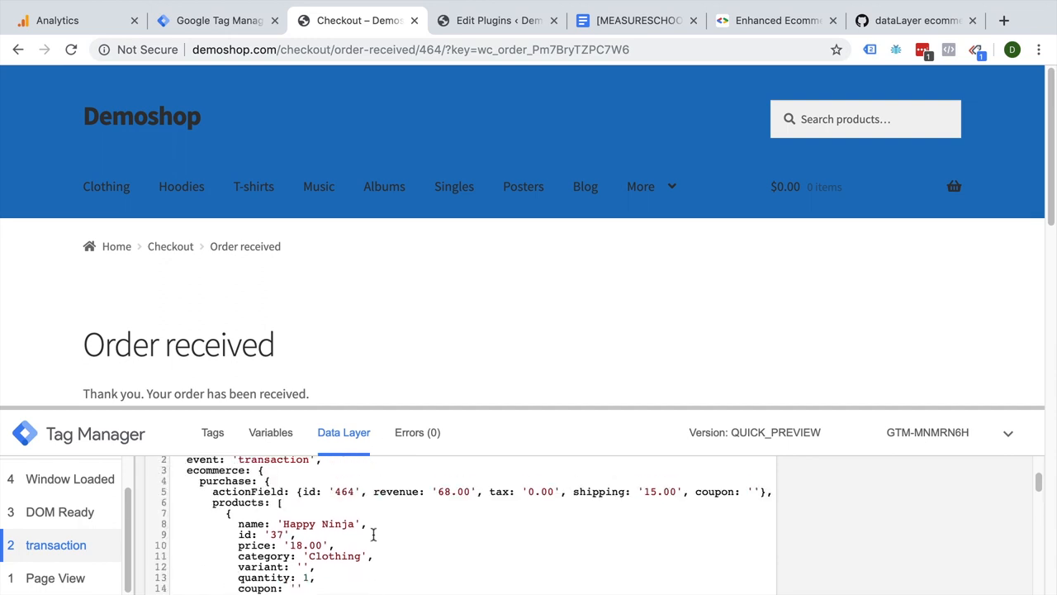
scroll("up", 3)
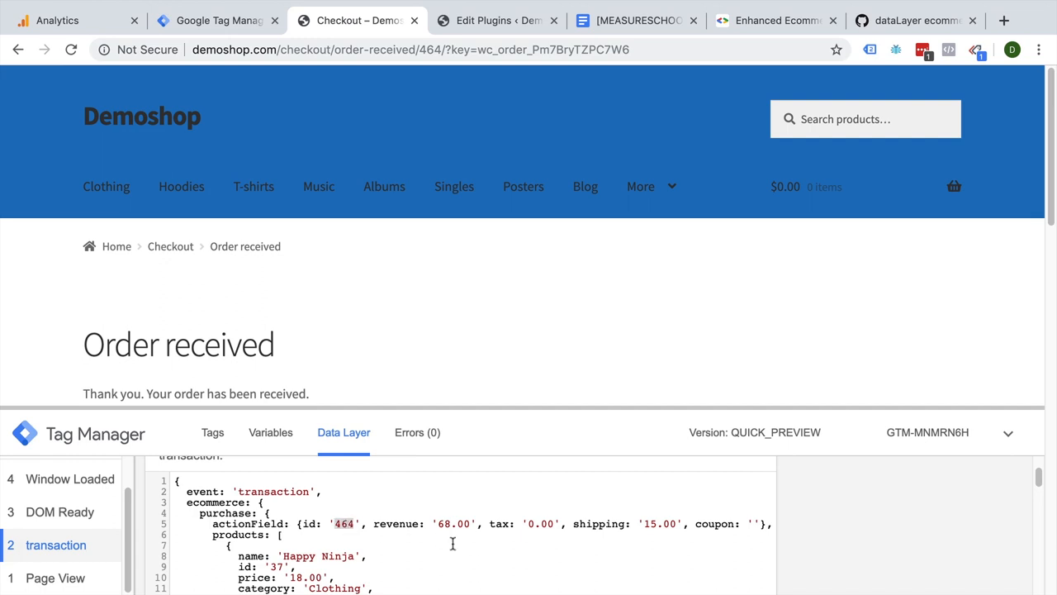
scroll("down", 3)
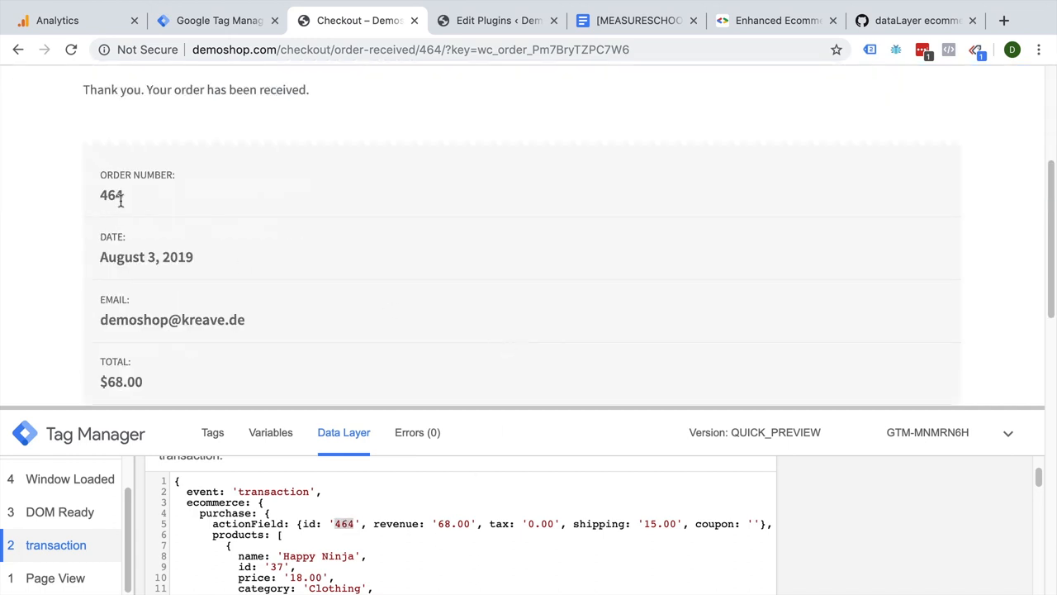
mouse_move(476, 256)
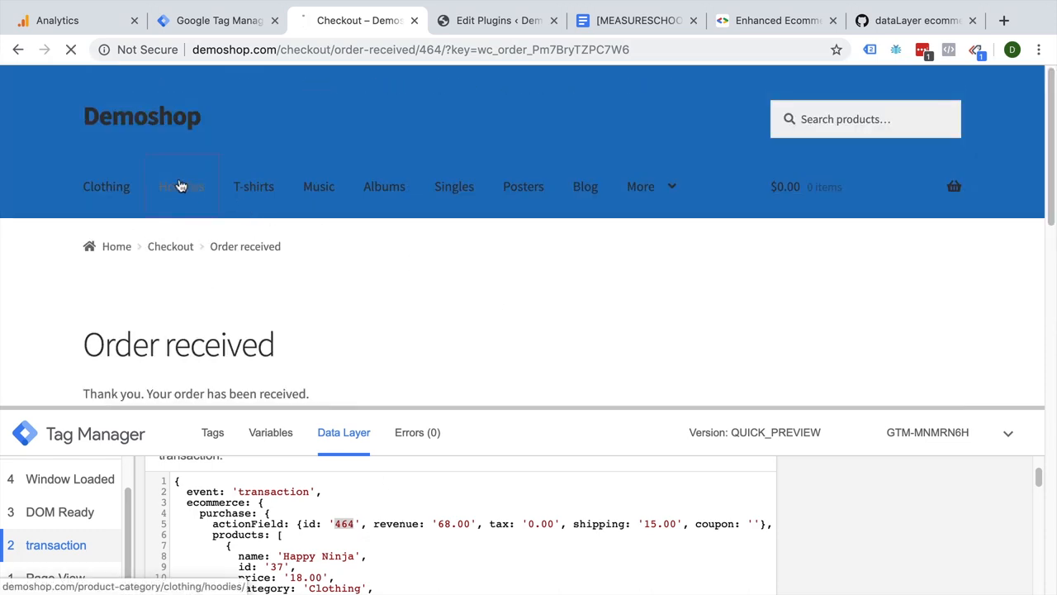
Place new order 465 with hoodies from the Hoodies category
left_click(181, 186)
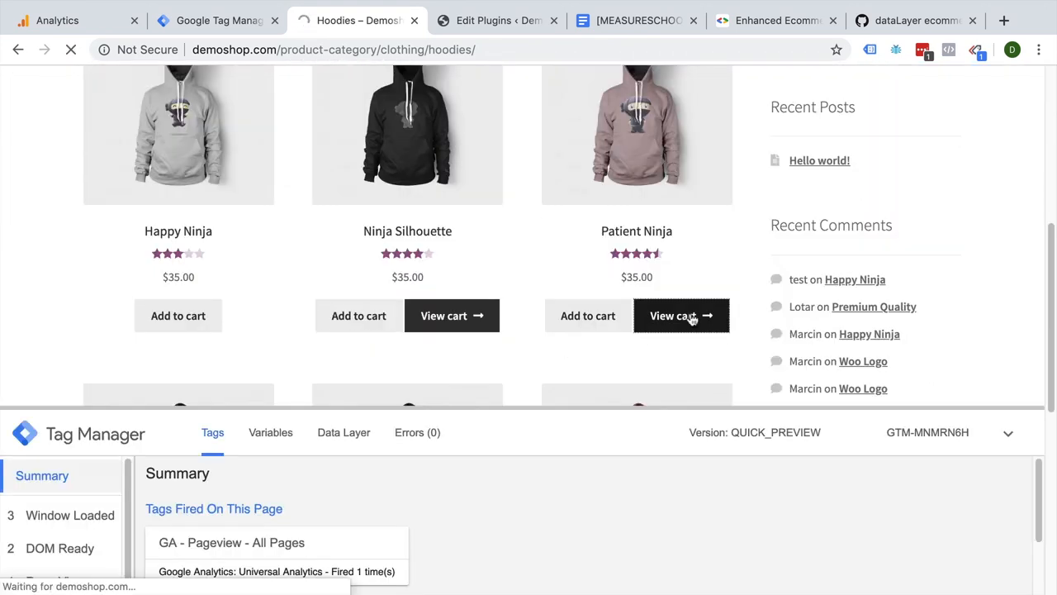
left_click(680, 316)
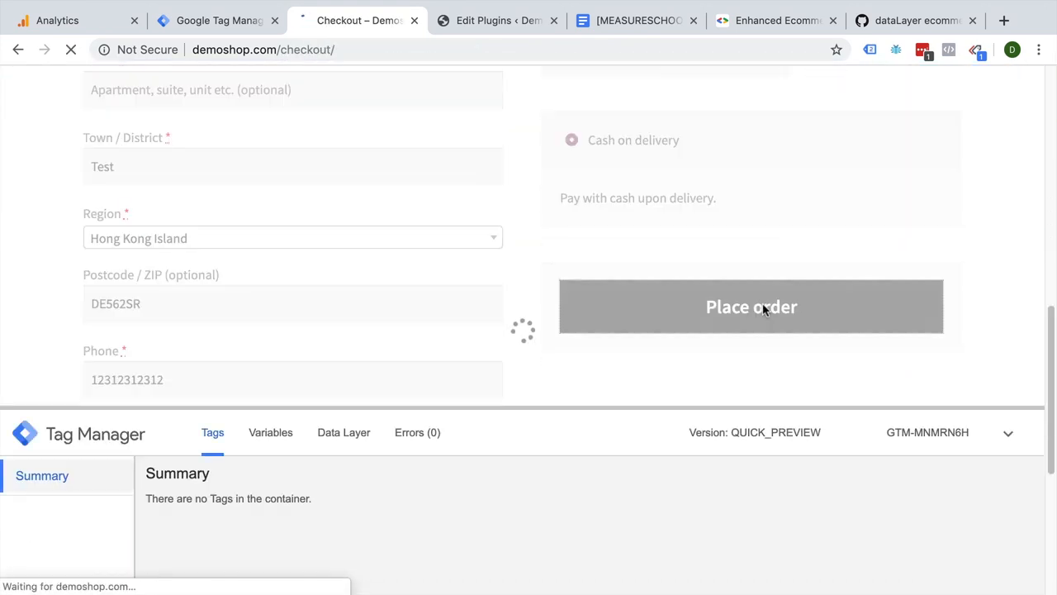
left_click(751, 306)
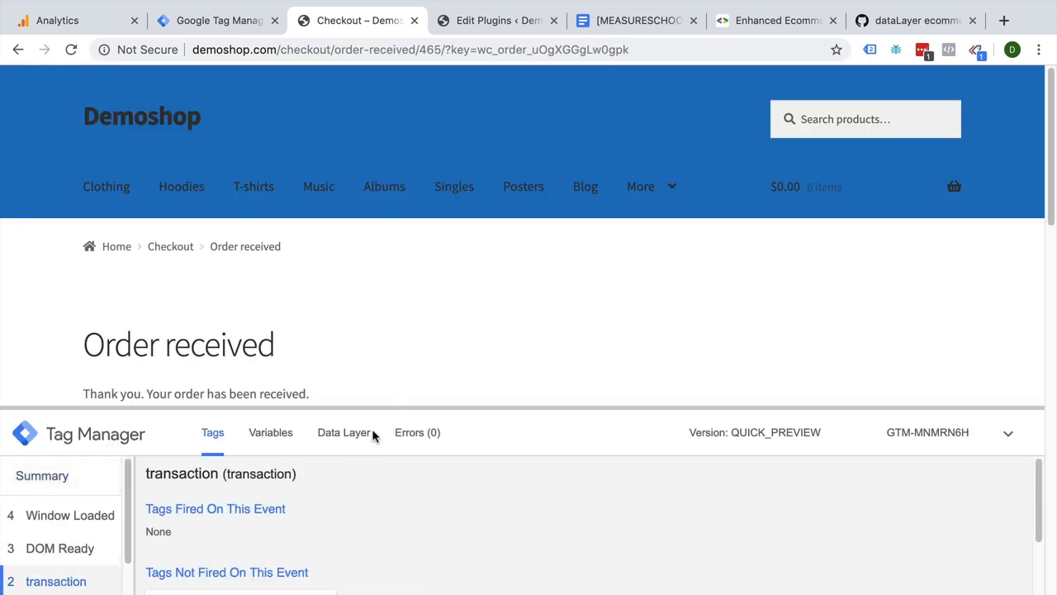
Review the transaction data layer, which still shows order 464's Happy Ninja values
left_click(344, 432)
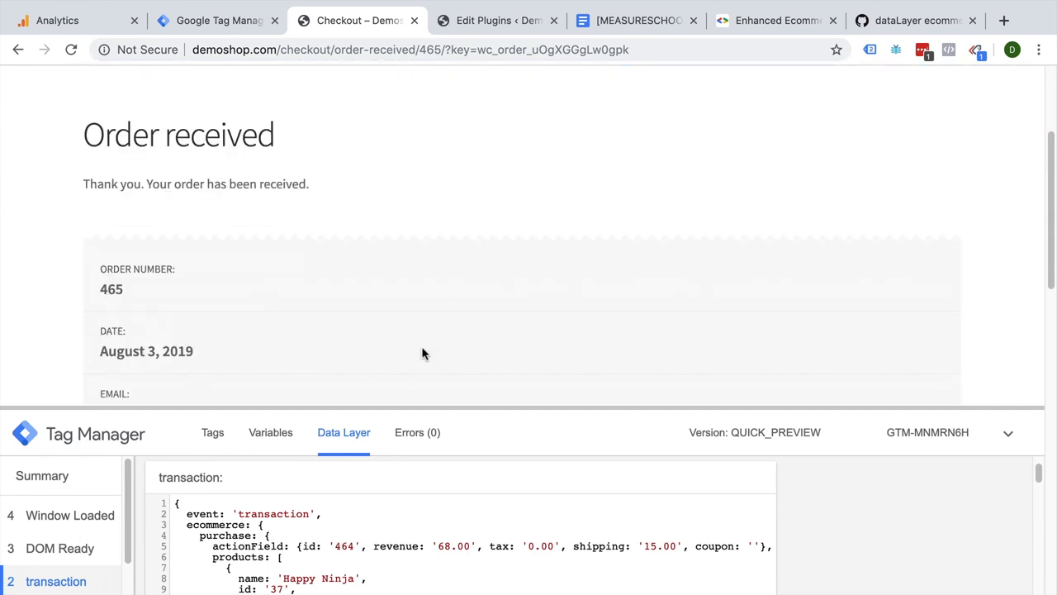
scroll("down", 3)
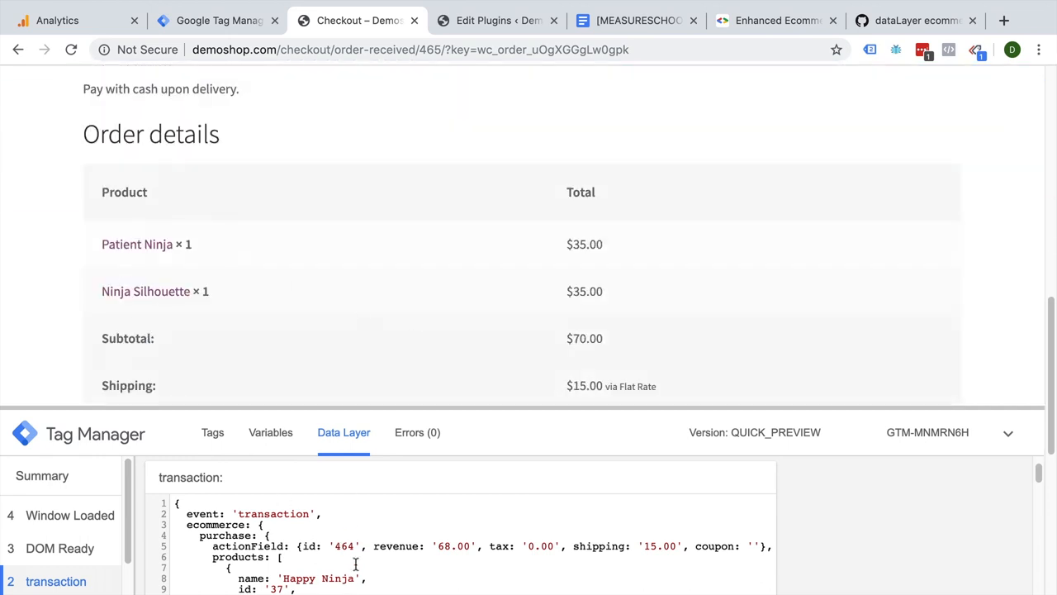
scroll("down", 3)
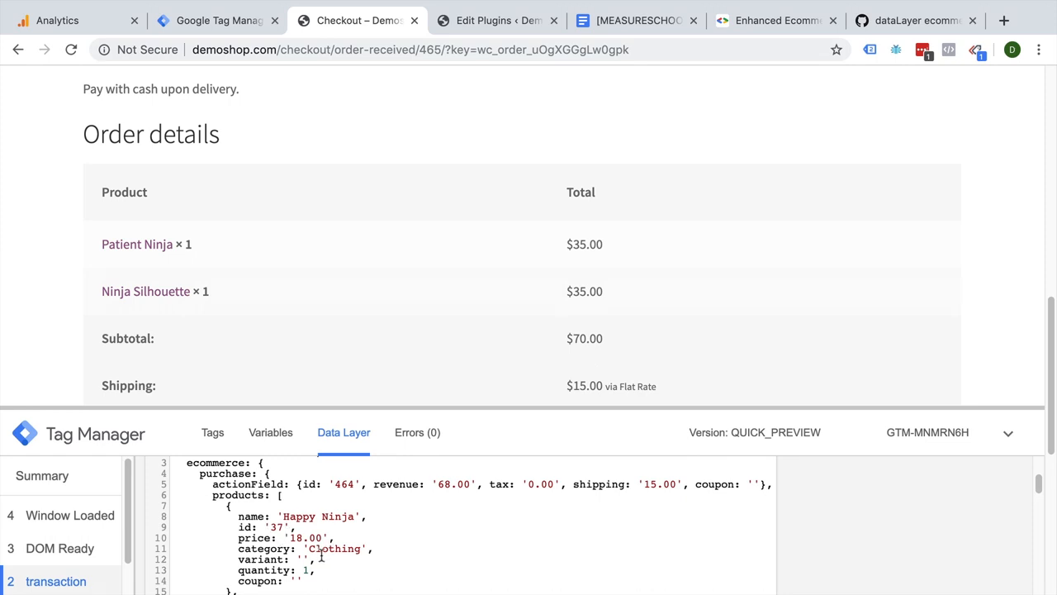
scroll("down", 3)
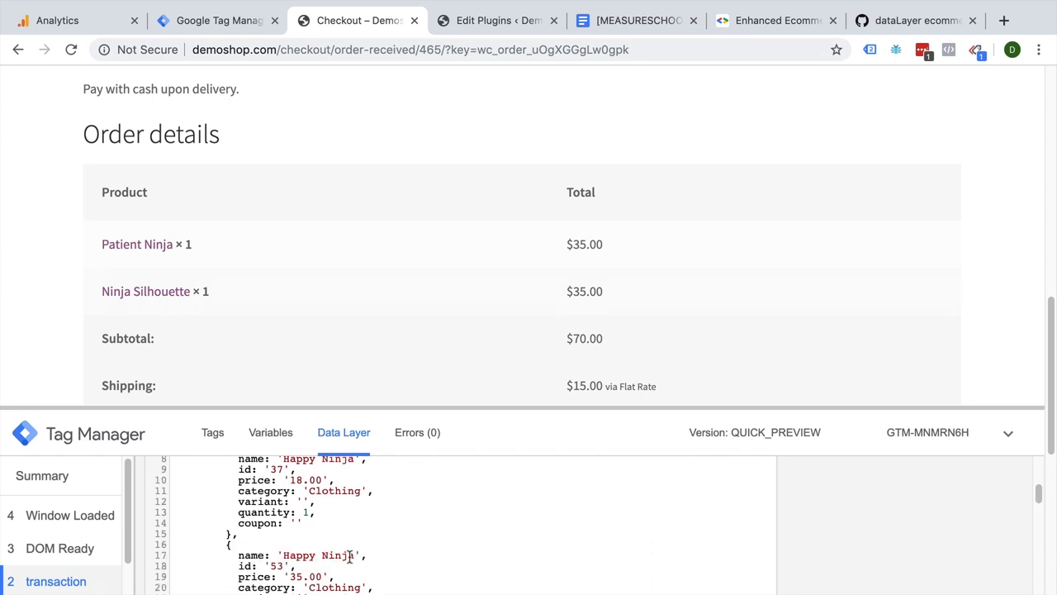
scroll("up", 3)
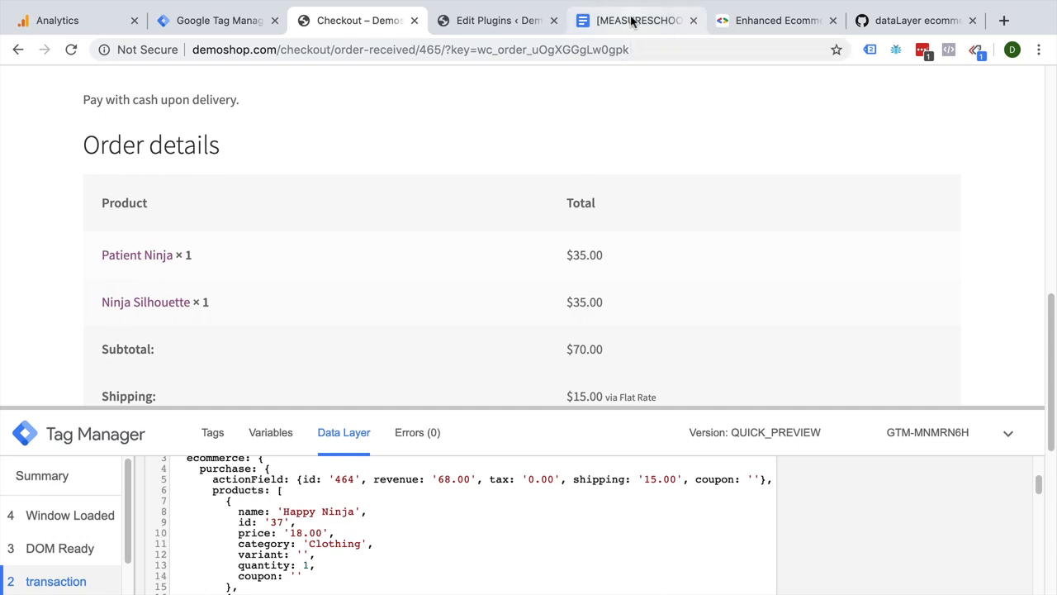
Select the hardcoded actionField id 464 in the specification document
left_click(636, 20)
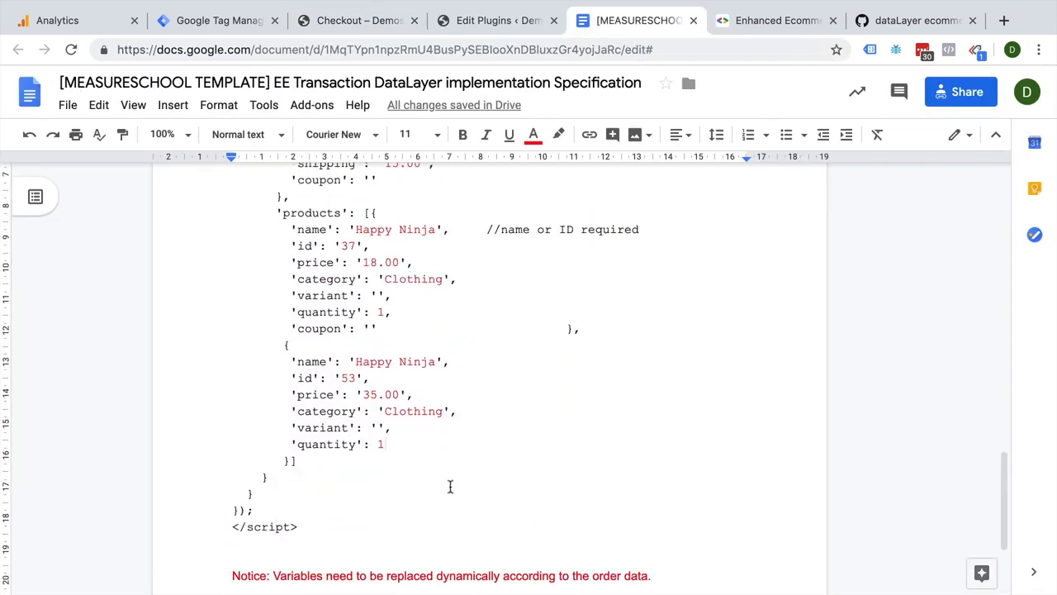
scroll("down", 3)
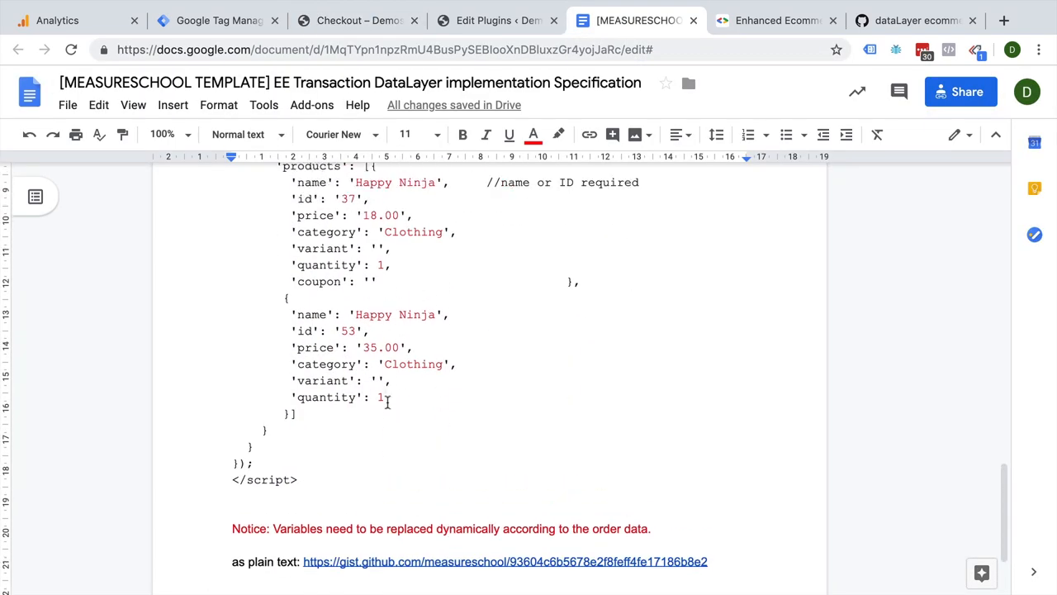
scroll("up", 3)
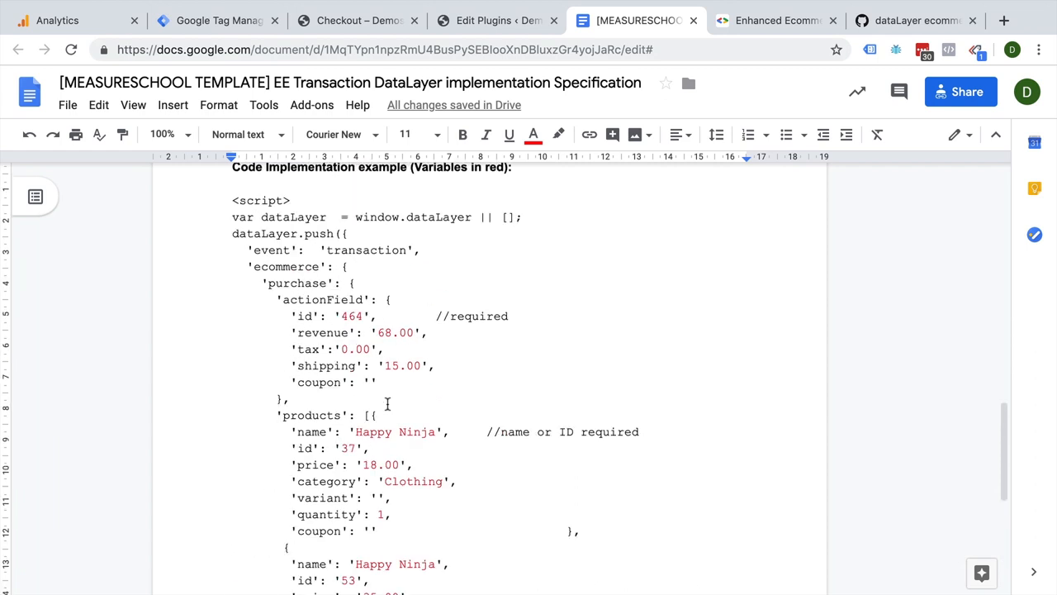
double_click(350, 316)
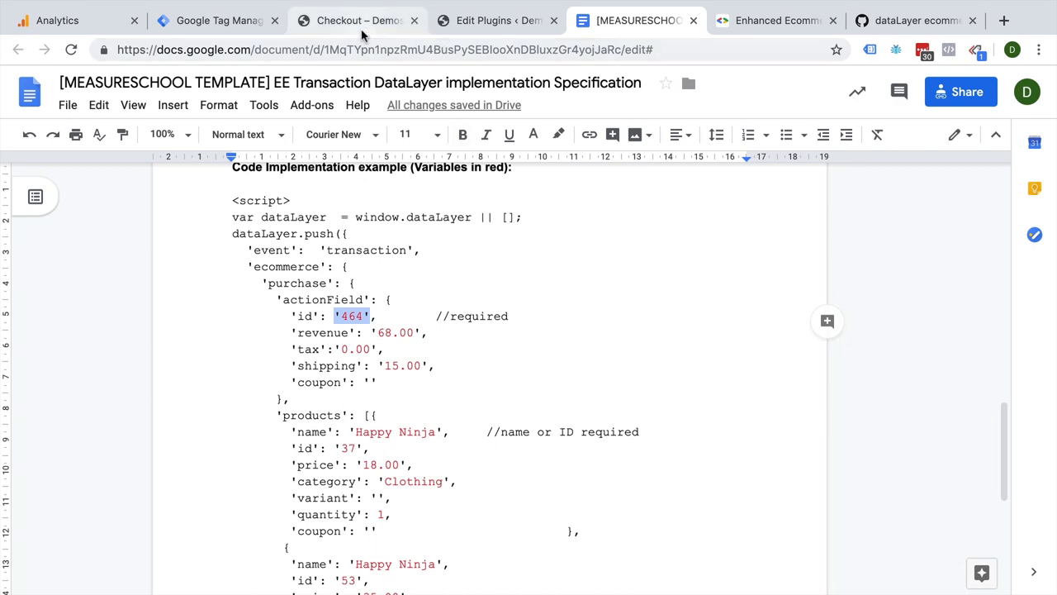
left_click(496, 20)
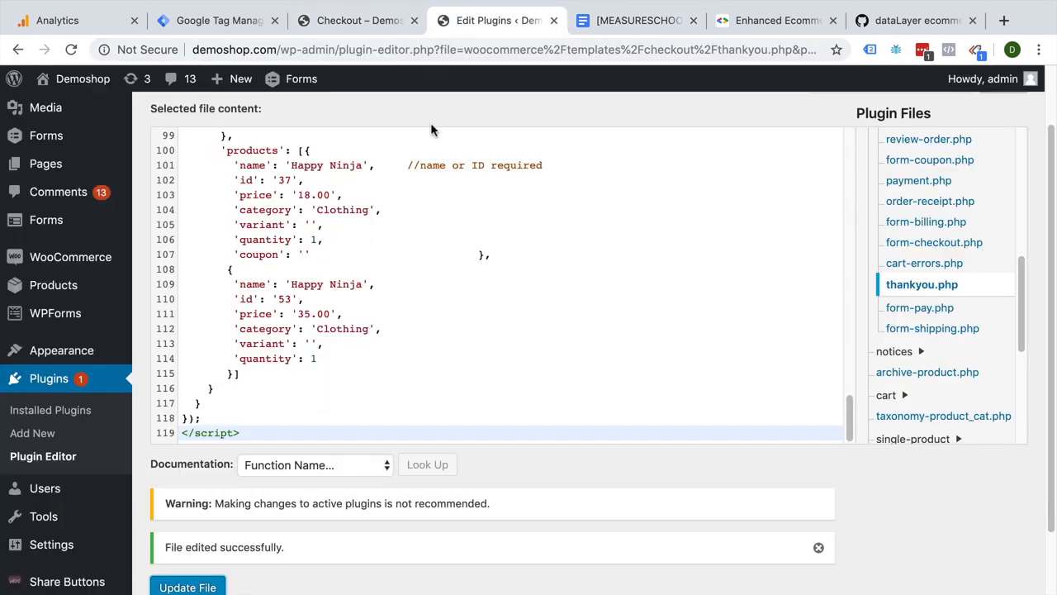
Replace id 464 with <?php echo $order->get_order_number(); ?> and save thankyou.php
scroll("up", 3)
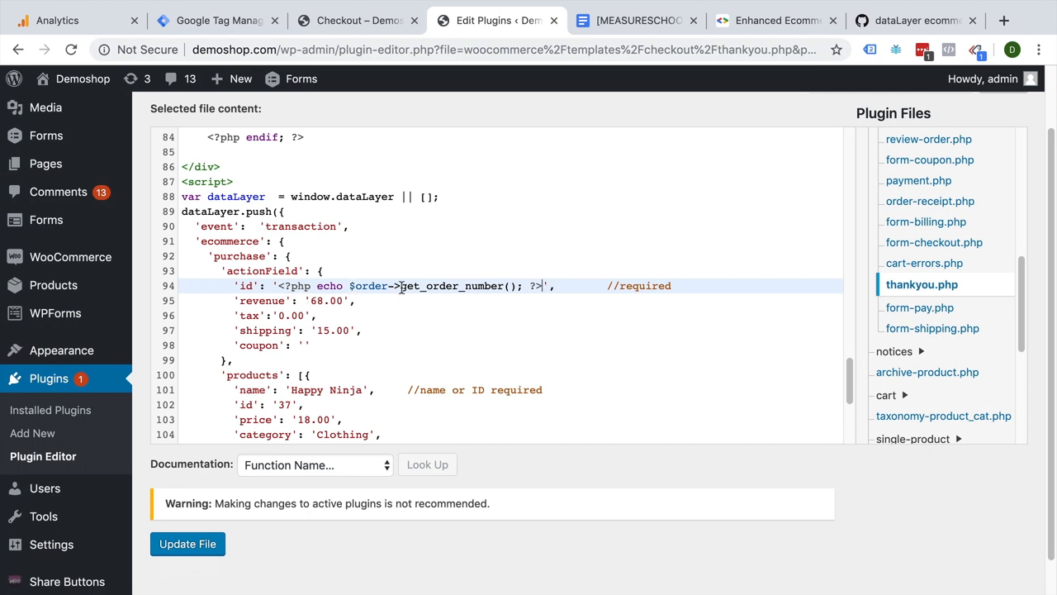
double_click(367, 286)
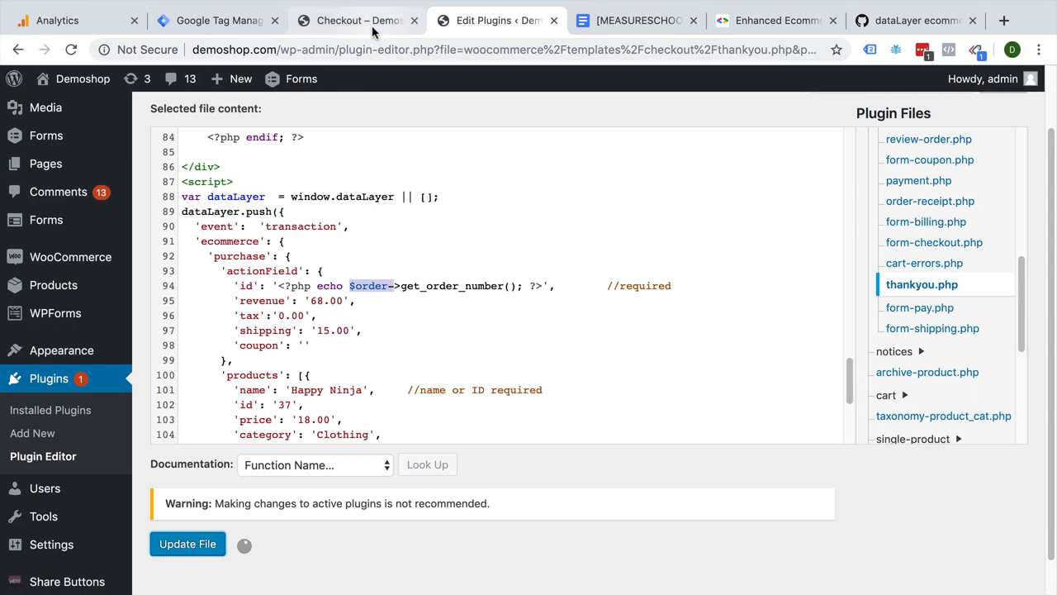
left_click(356, 20)
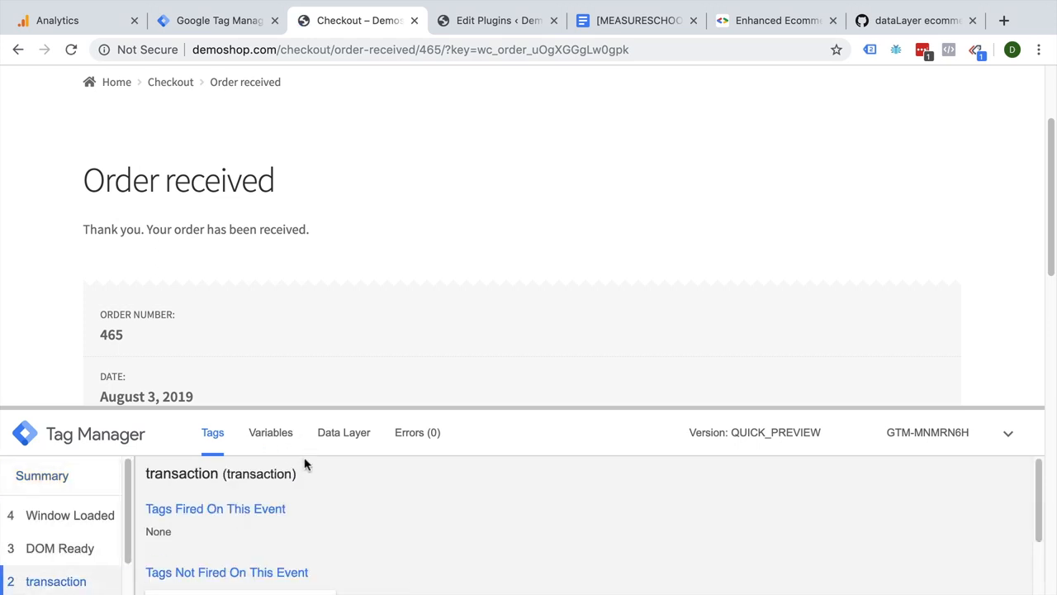
Verify the transaction data layer's actionField id now reads 465
left_click(342, 432)
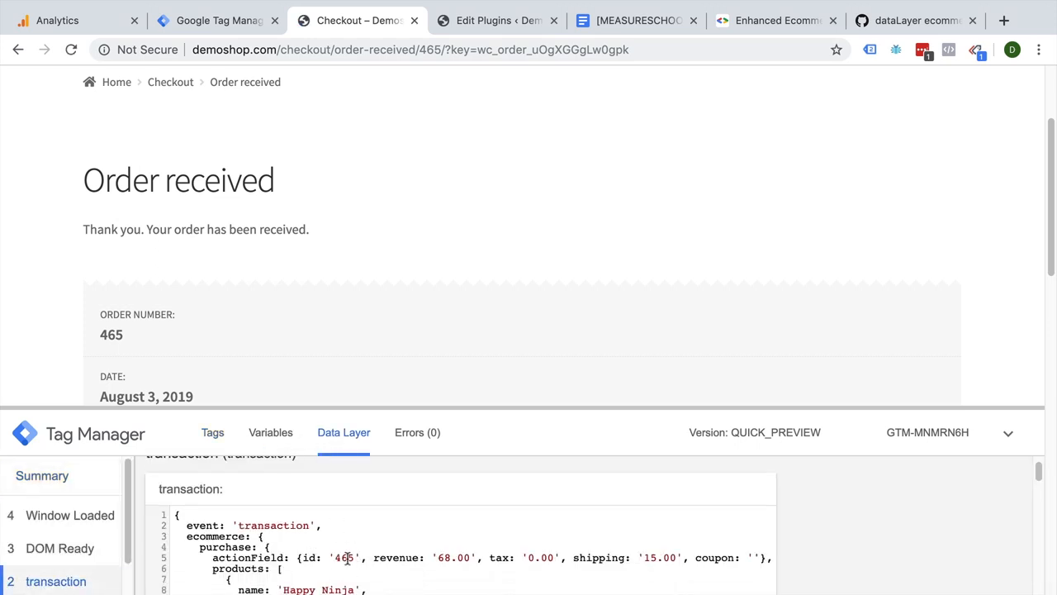
mouse_move(214, 149)
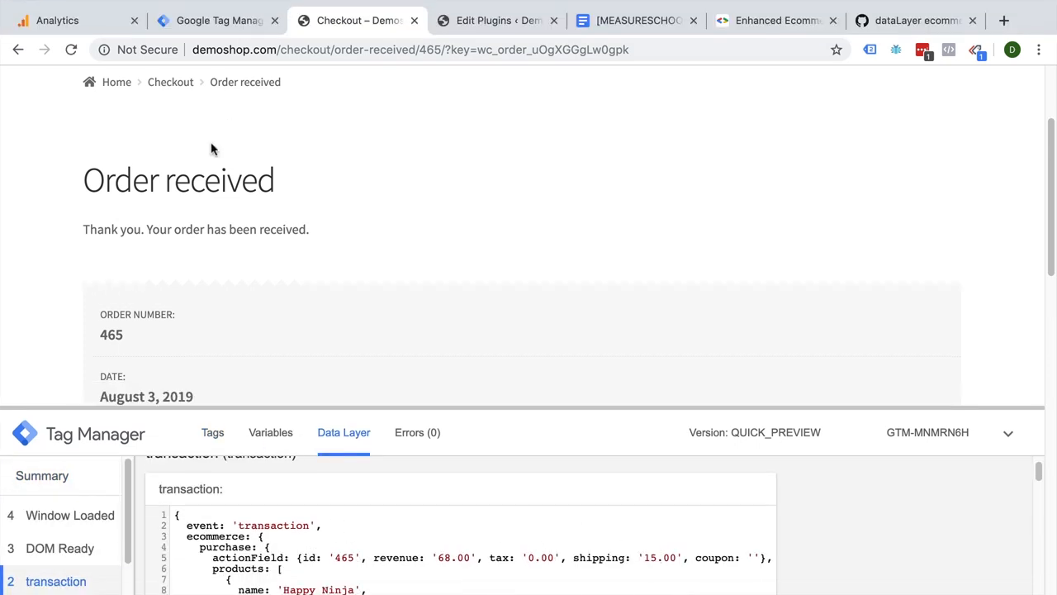
left_click(495, 20)
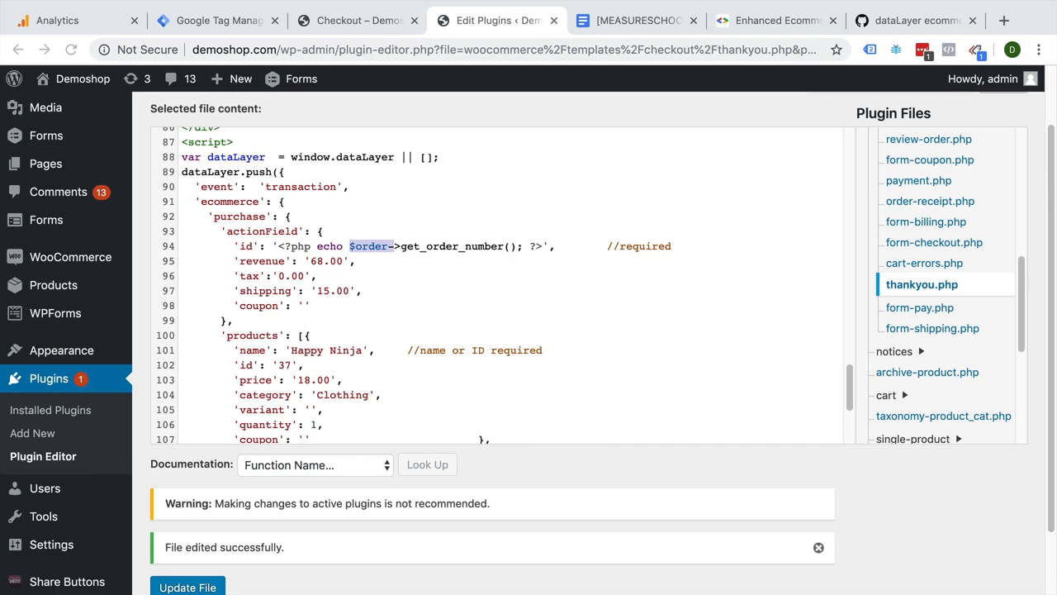
Review the pasted number_format and get_items foreach PHP code in thankyou.php
scroll("down", 3)
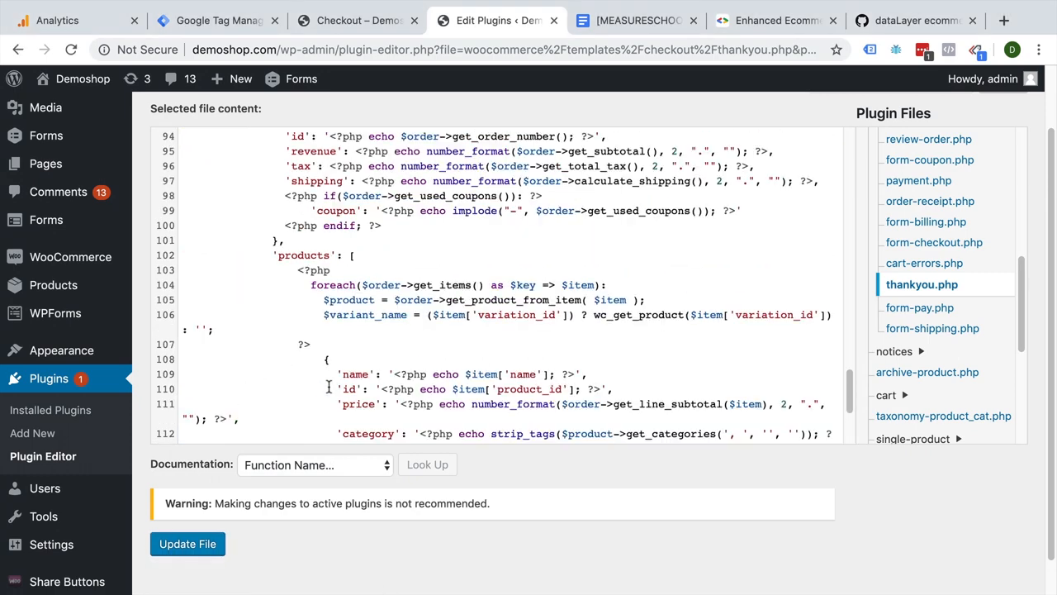
scroll("down", 3)
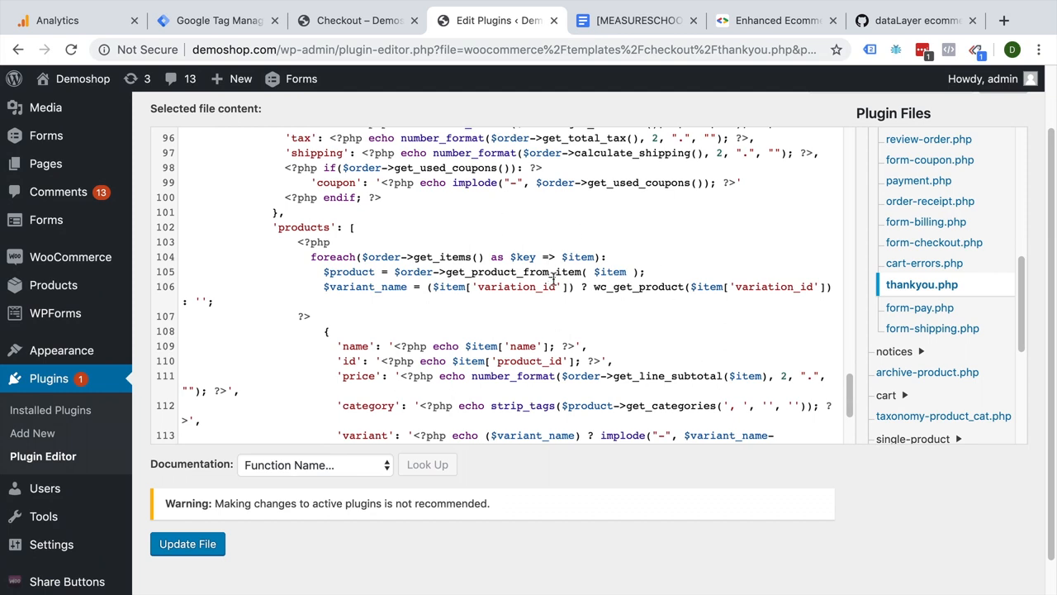
scroll("up", 3)
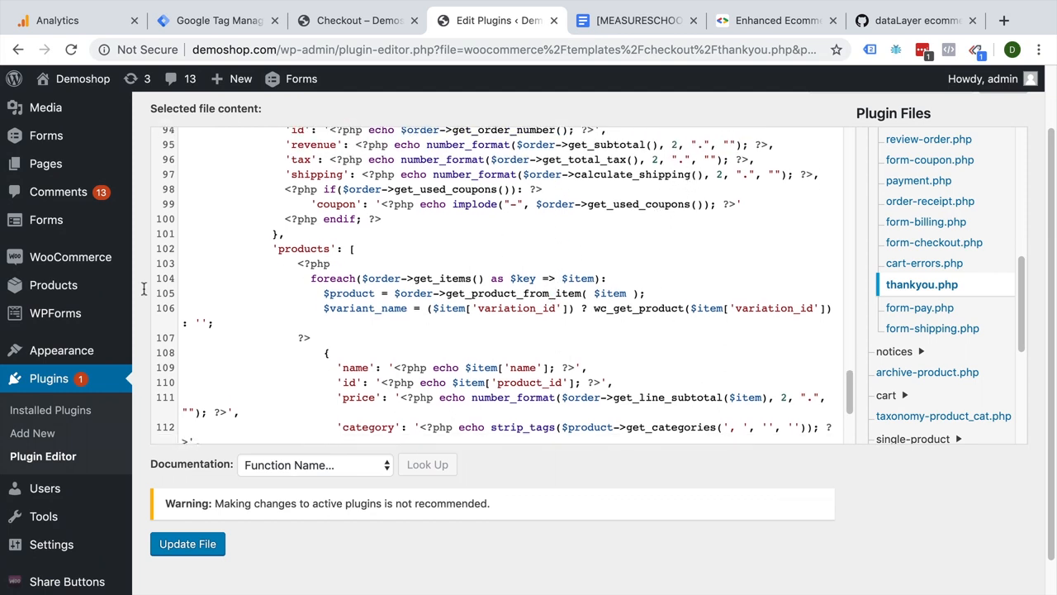
scroll("down", 3)
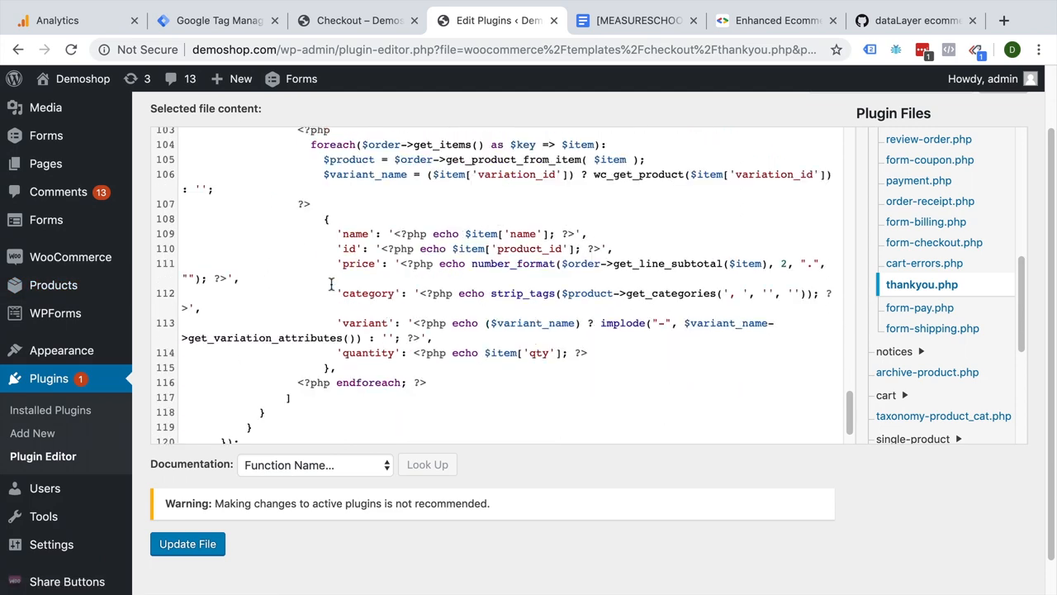
scroll("up", 3)
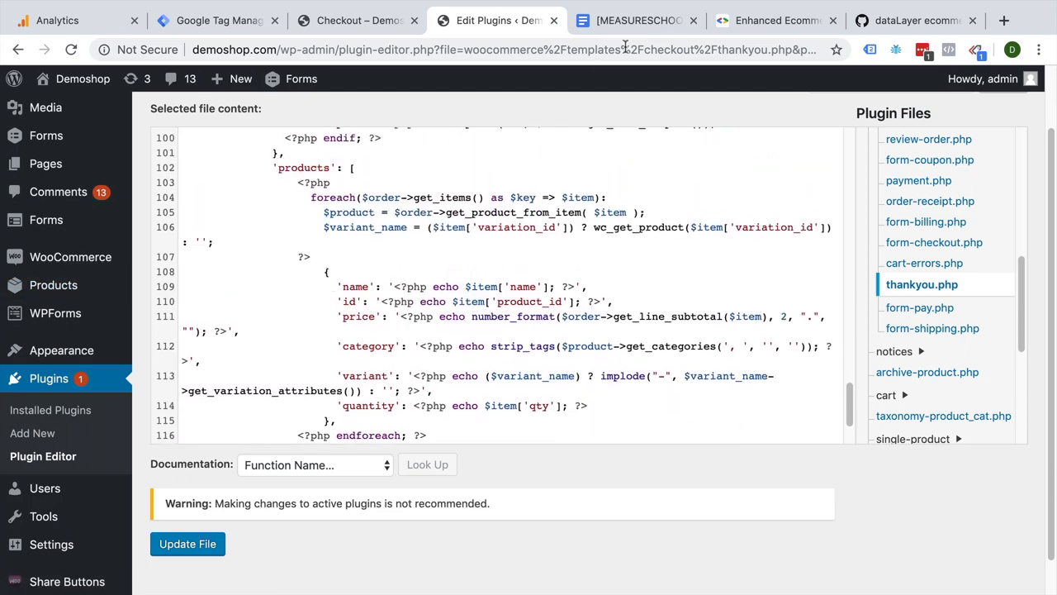
Compare the spec's products array against thankyou.php's product loop and save the file
left_click(635, 20)
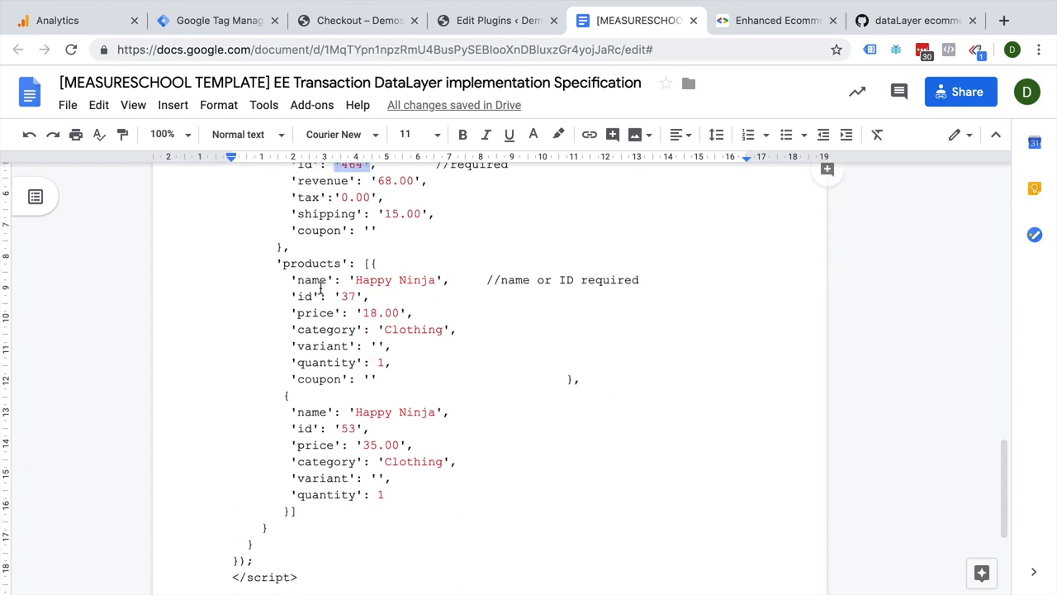
left_click_drag(316, 279, 361, 462)
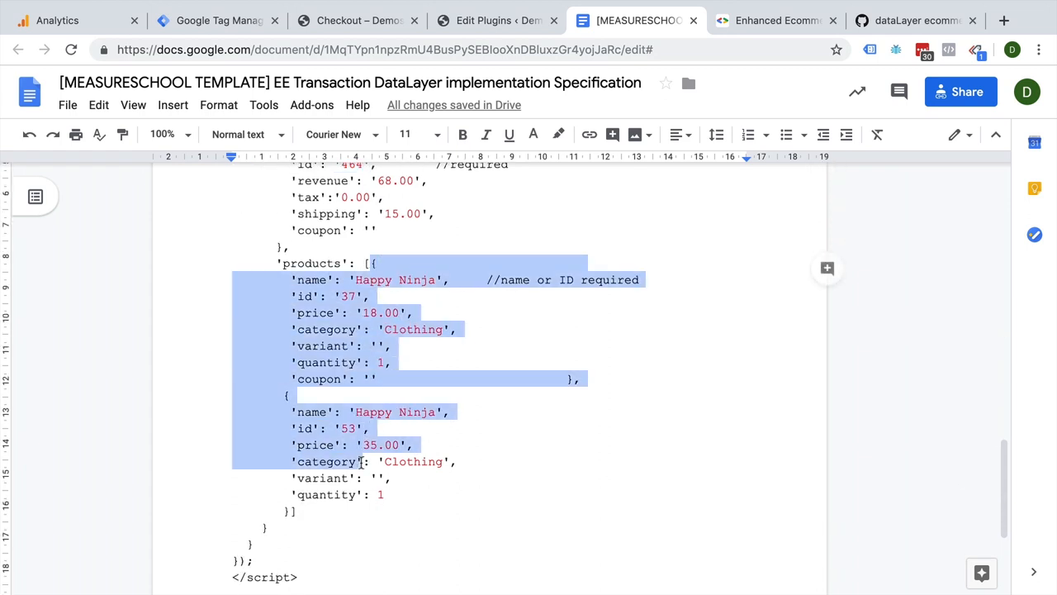
left_click_drag(364, 461, 295, 510)
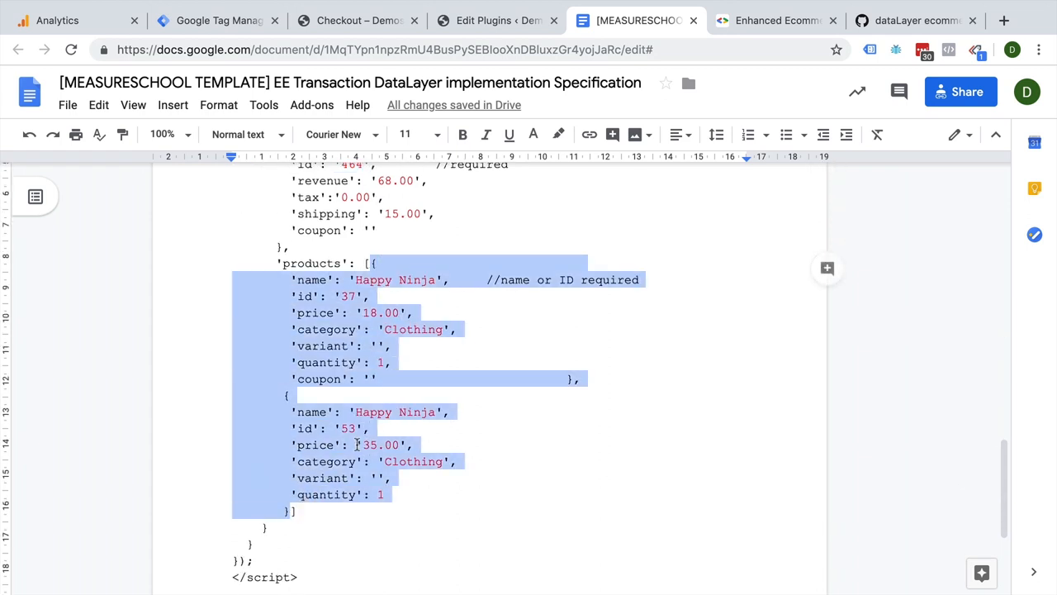
mouse_move(496, 20)
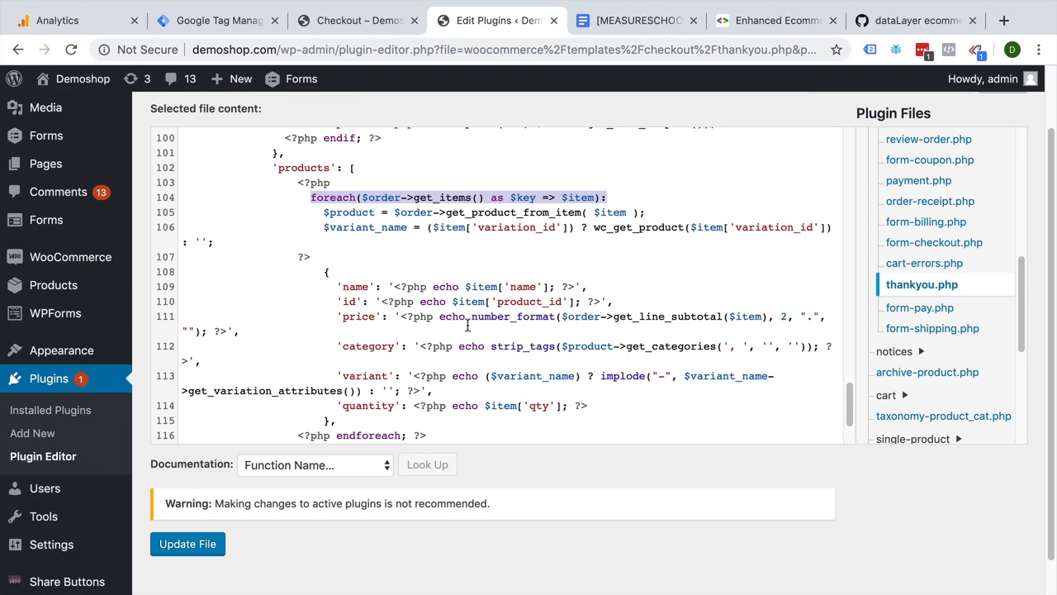
scroll("down", 3)
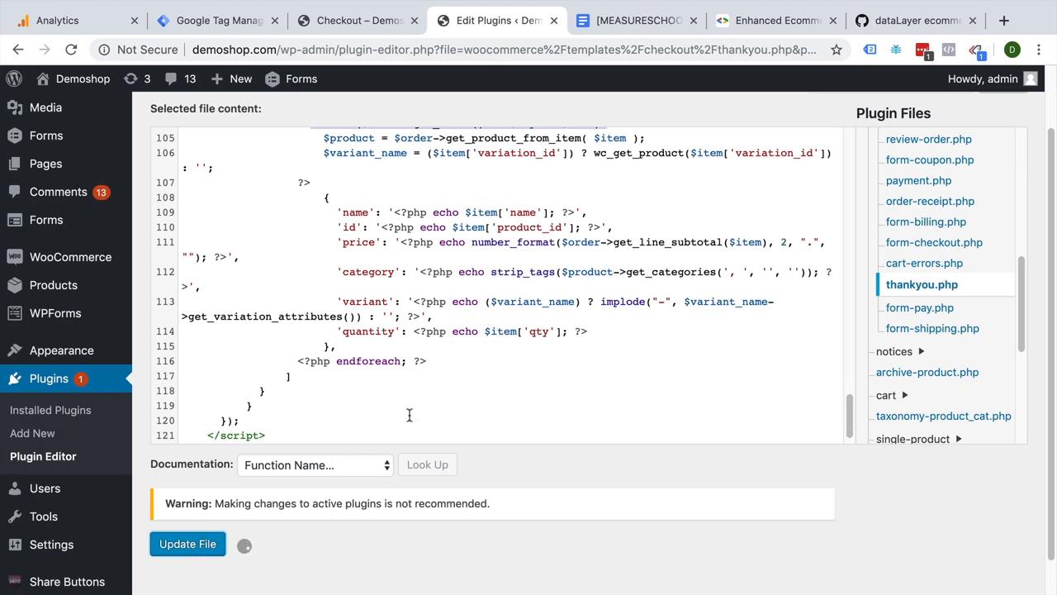
left_click(357, 20)
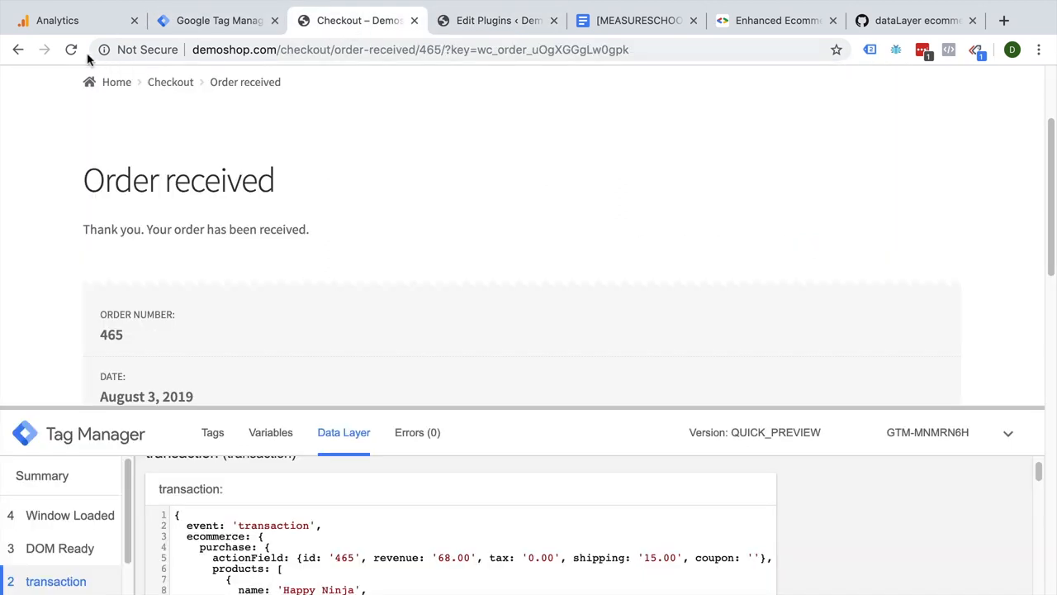
Reload order 465's page and check the transaction event's Variables and Data Layer values
left_click(71, 50)
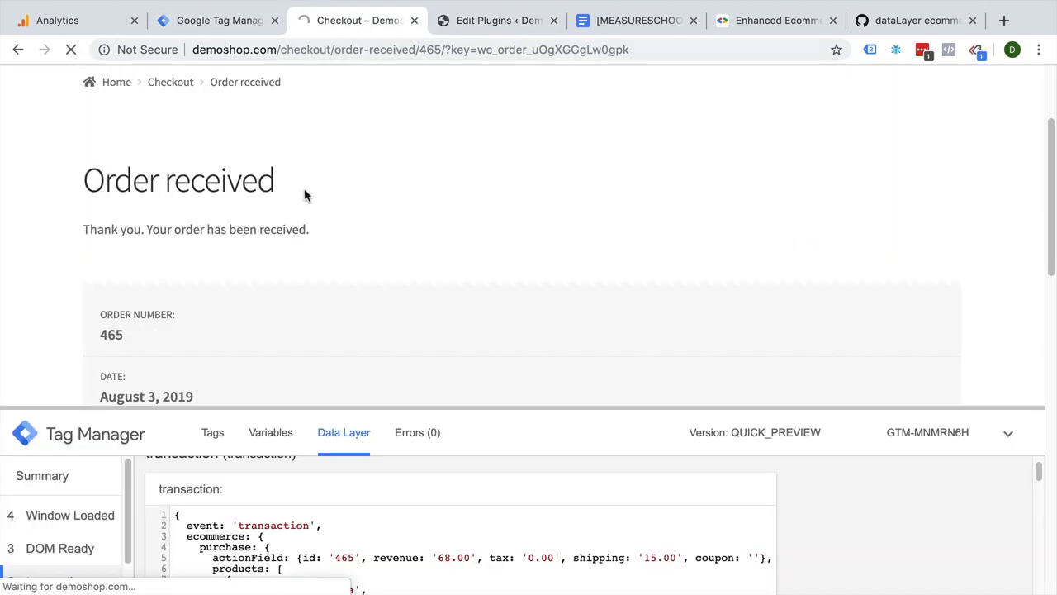
left_click(213, 432)
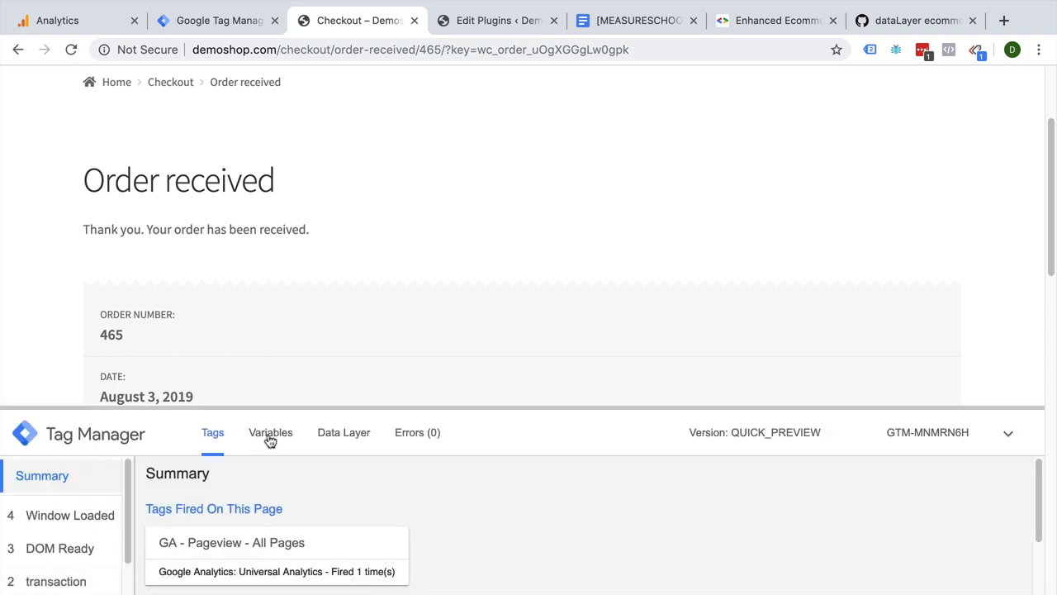
left_click(270, 432)
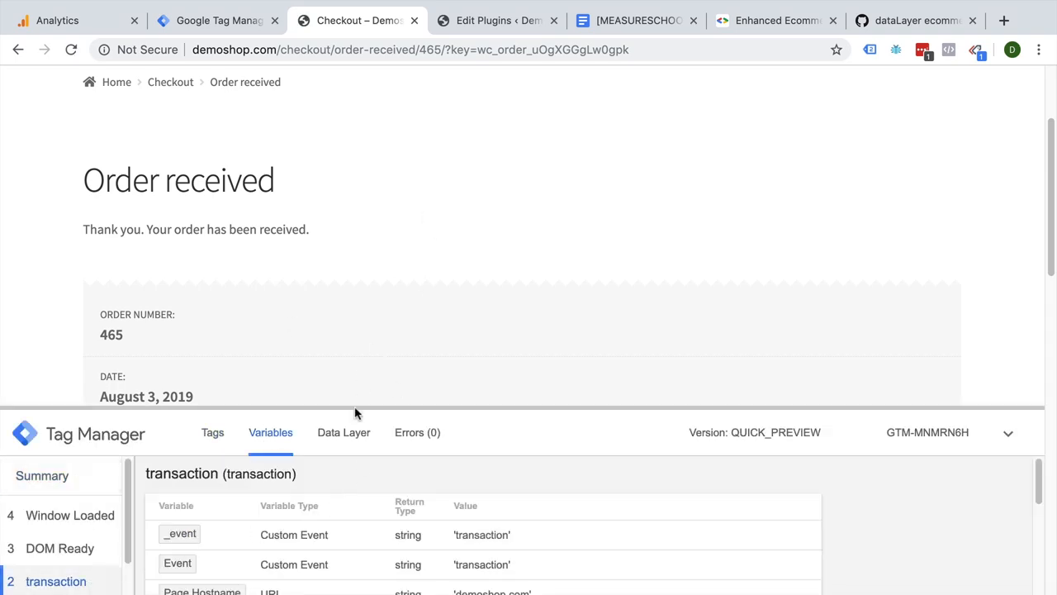
left_click(343, 431)
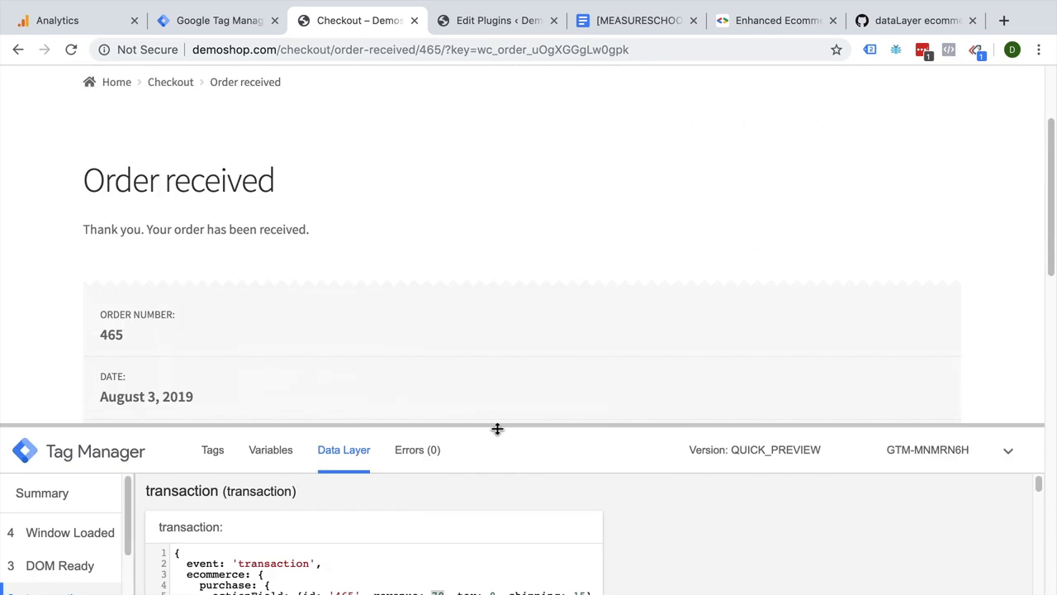
scroll("down", 3)
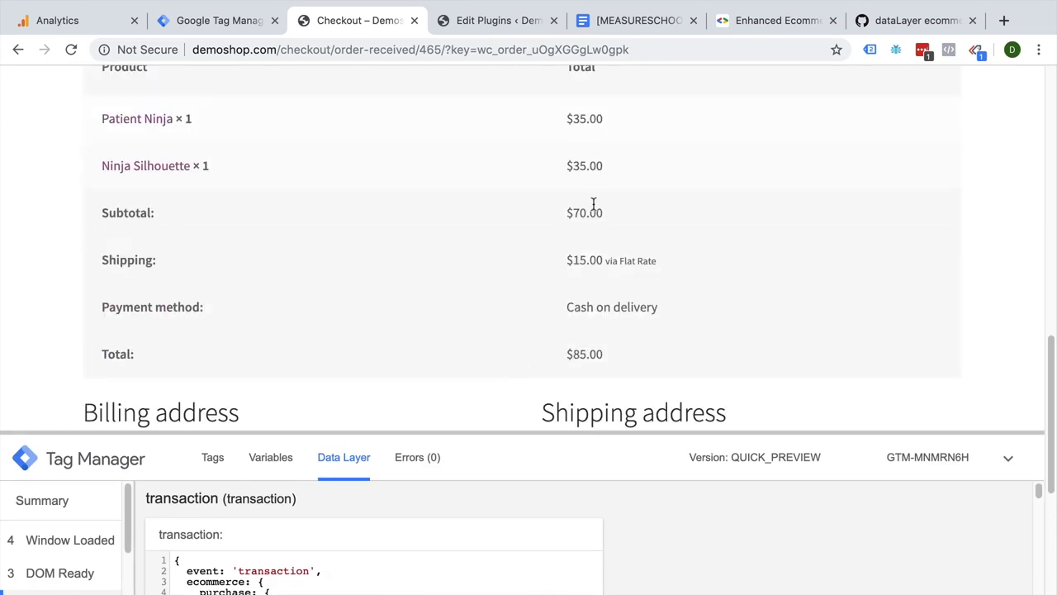
double_click(584, 213)
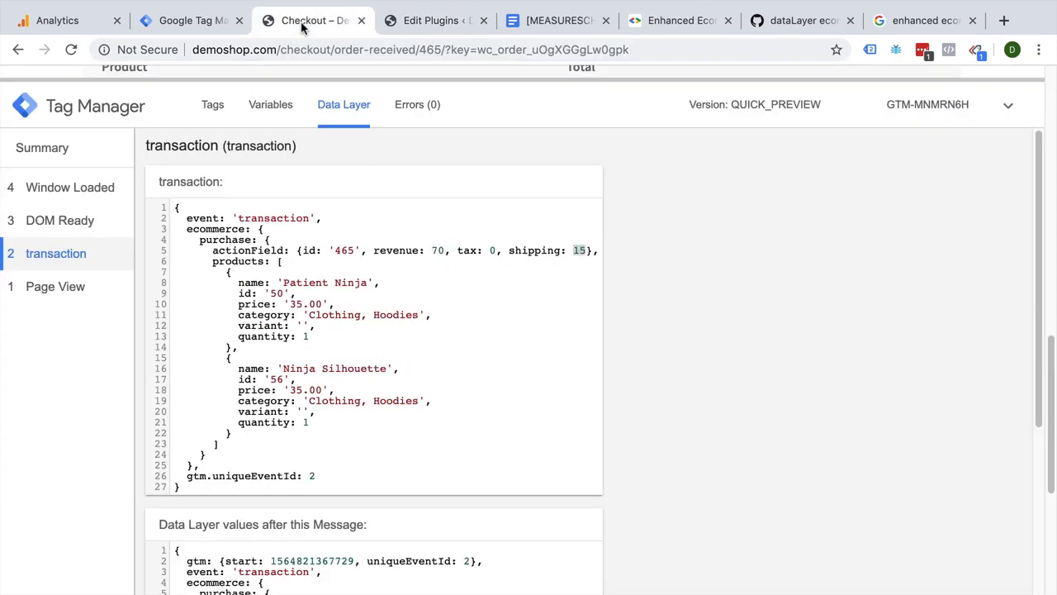
mouse_move(431, 248)
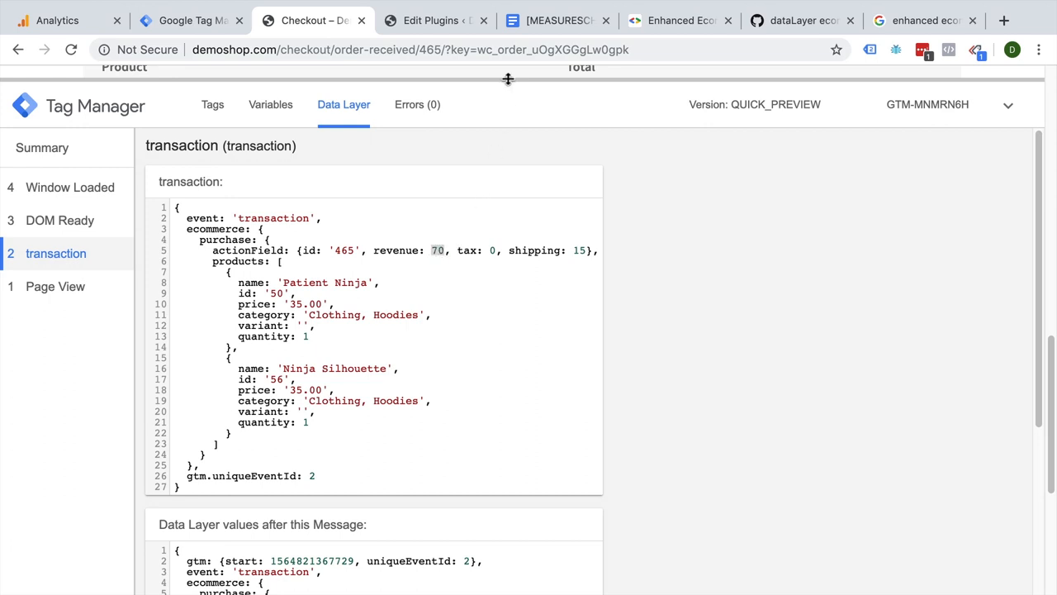
mouse_move(470, 259)
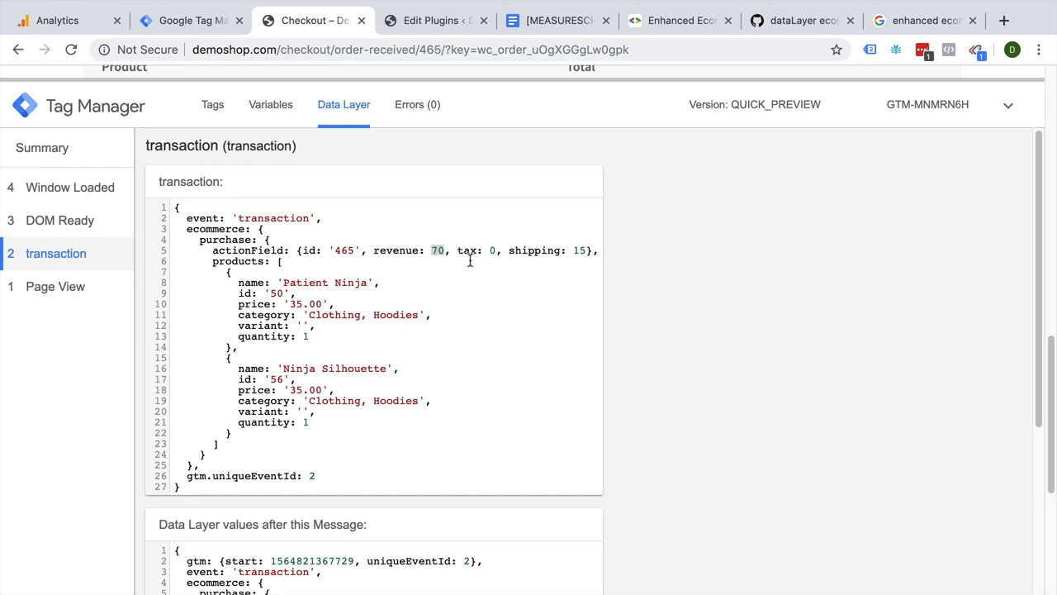
mouse_move(526, 89)
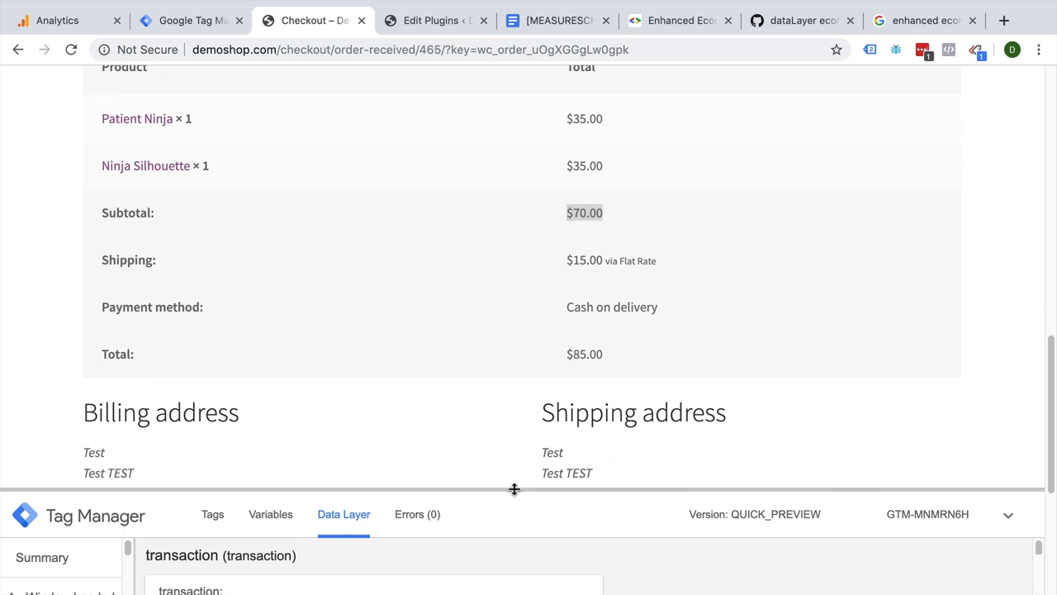
Enlarge the GTM preview pane to show the full data layer push
left_click_drag(515, 488, 558, 212)
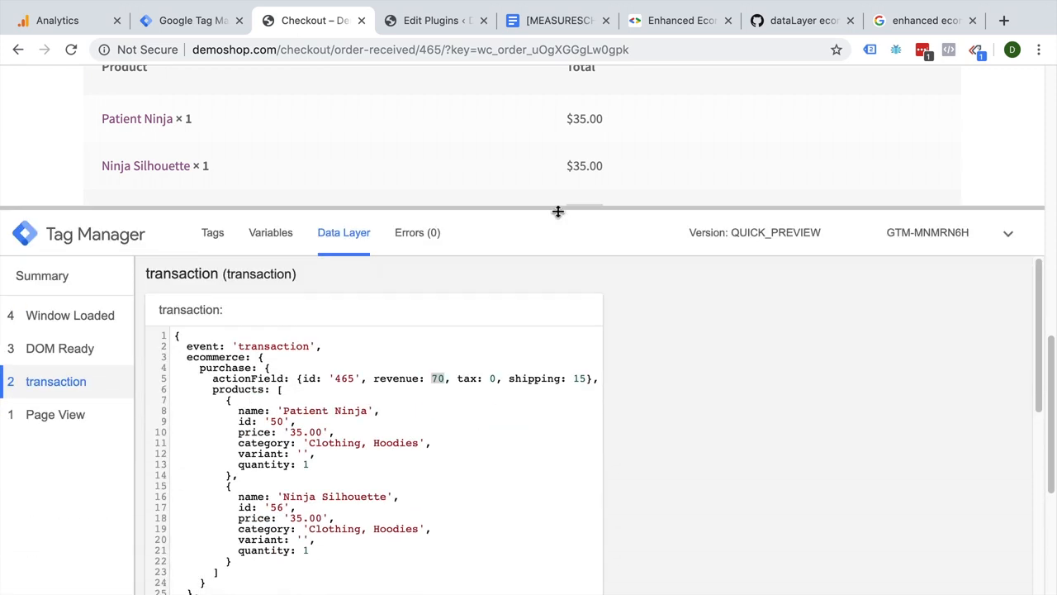
left_click_drag(557, 212, 558, 178)
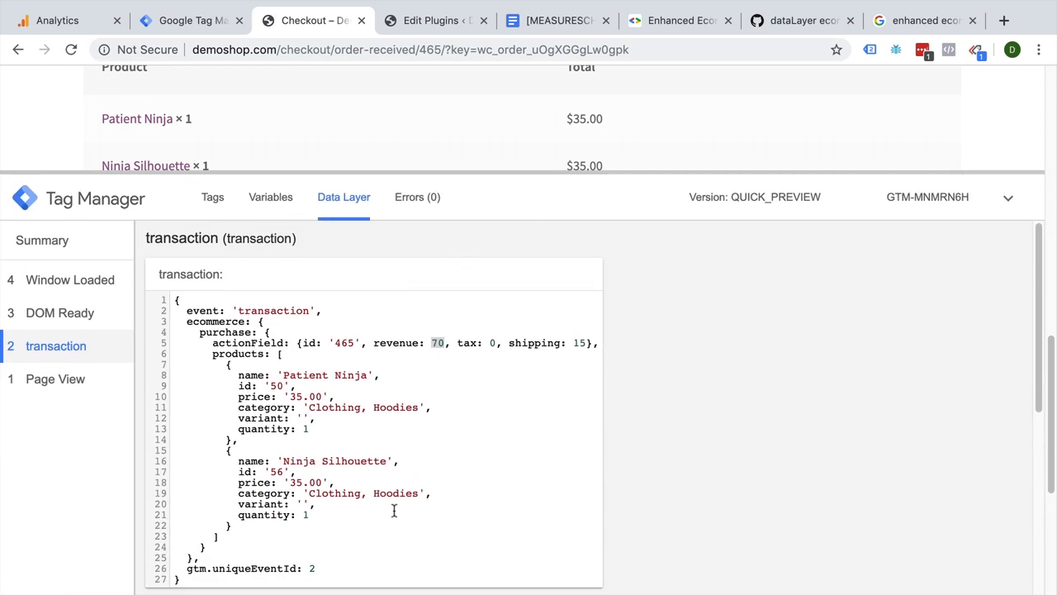
left_click(553, 20)
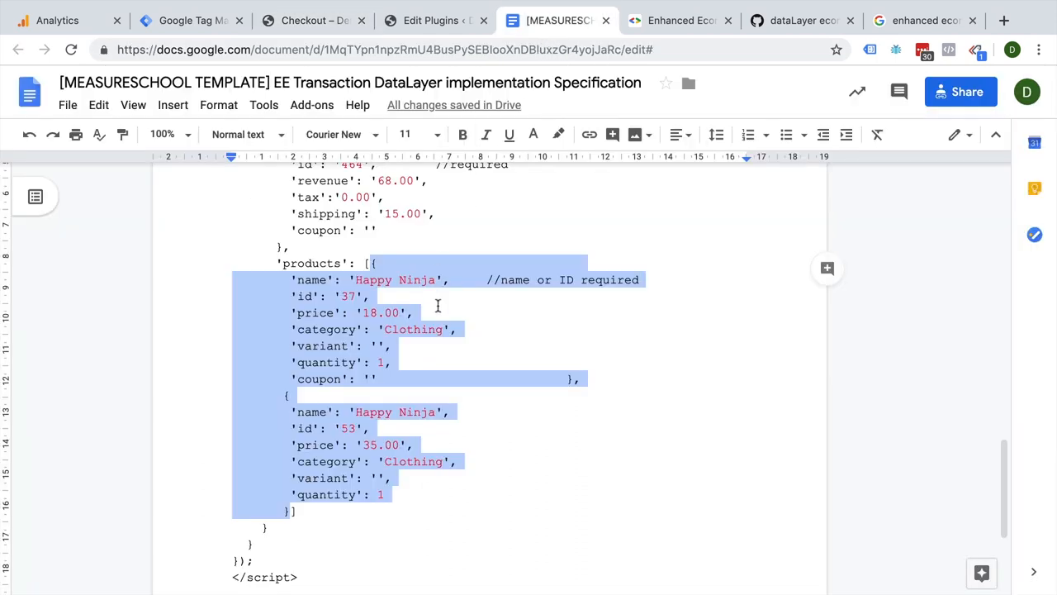
Select the example product id 37 in the specification
left_click(415, 312)
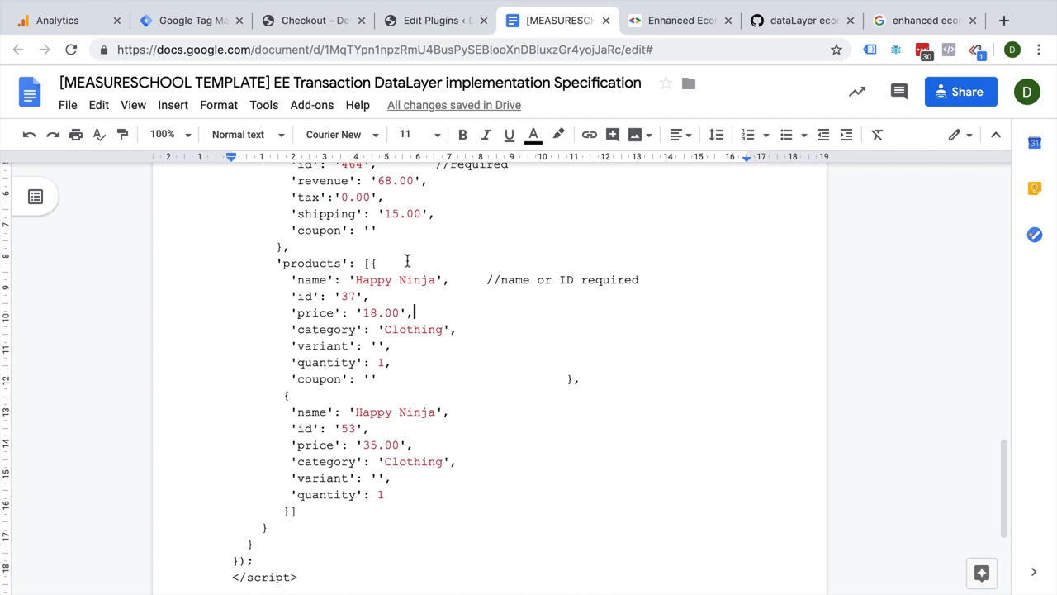
mouse_move(337, 292)
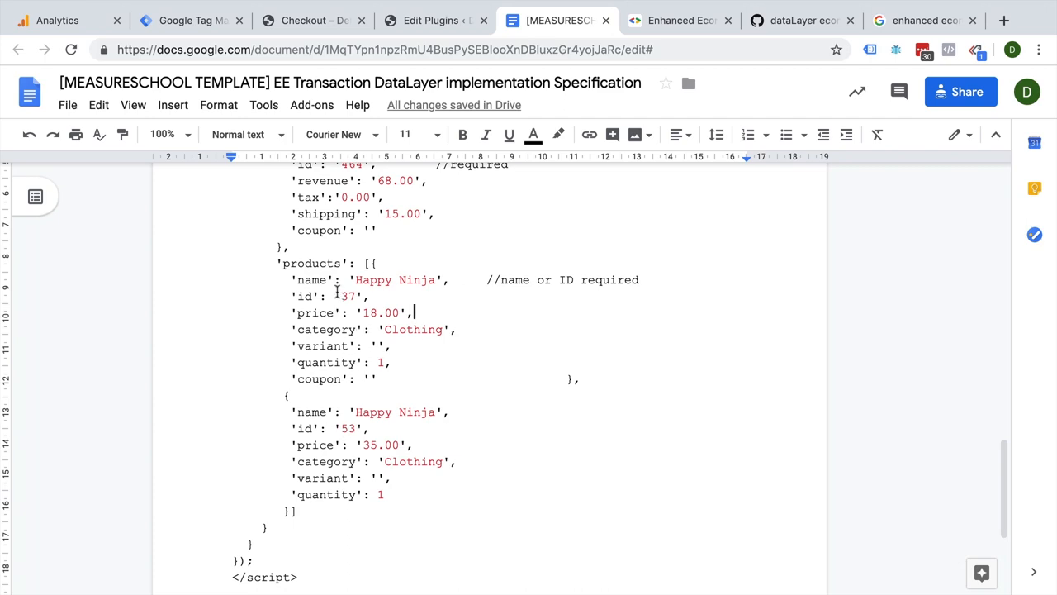
double_click(347, 296)
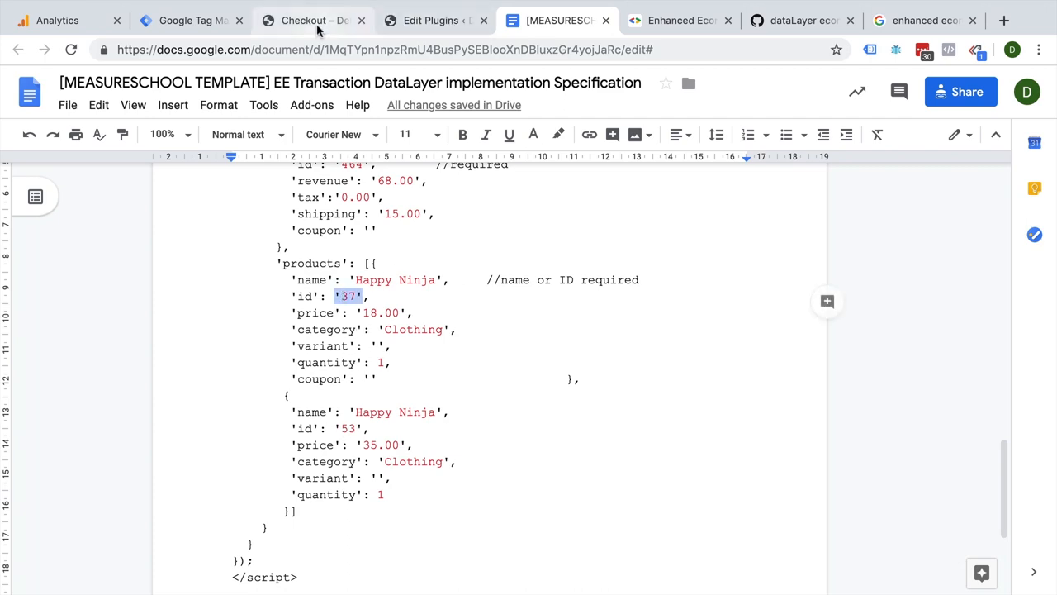
left_click(312, 20)
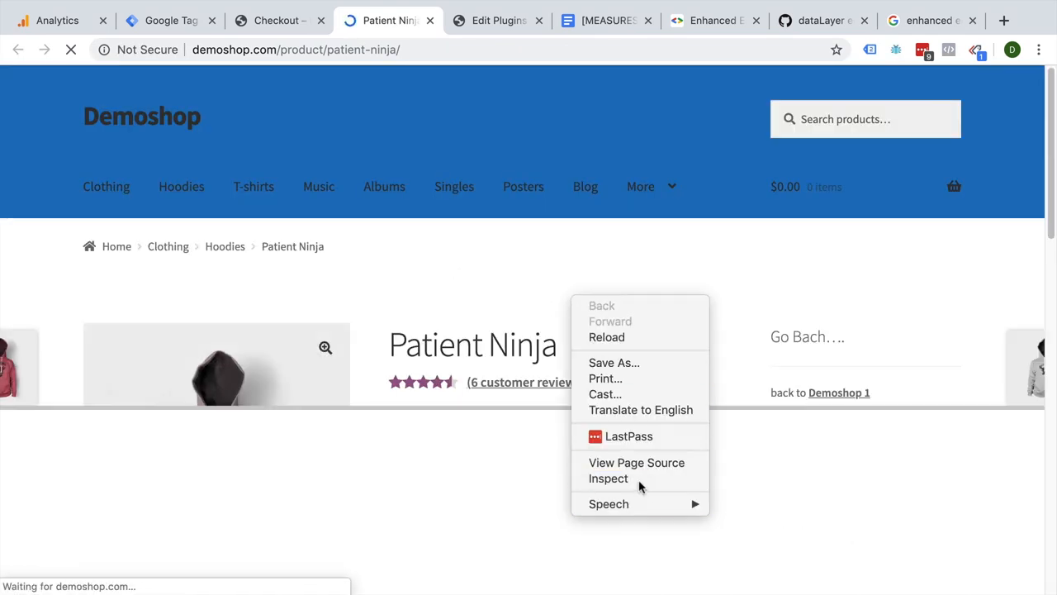
Inspect the Patient Ninja product page to confirm it is product-50
left_click(608, 478)
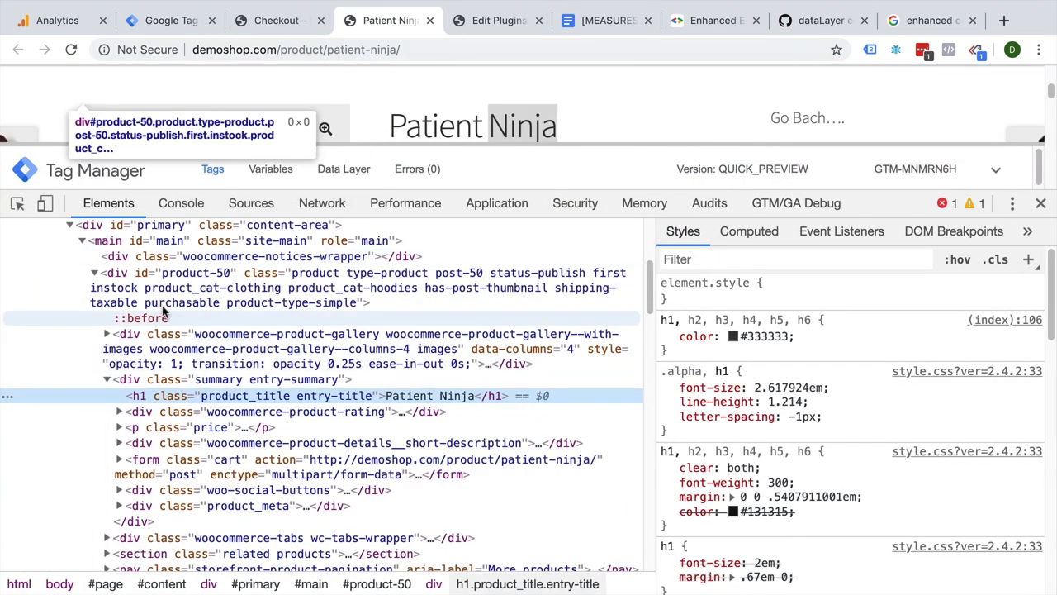
left_click(196, 272)
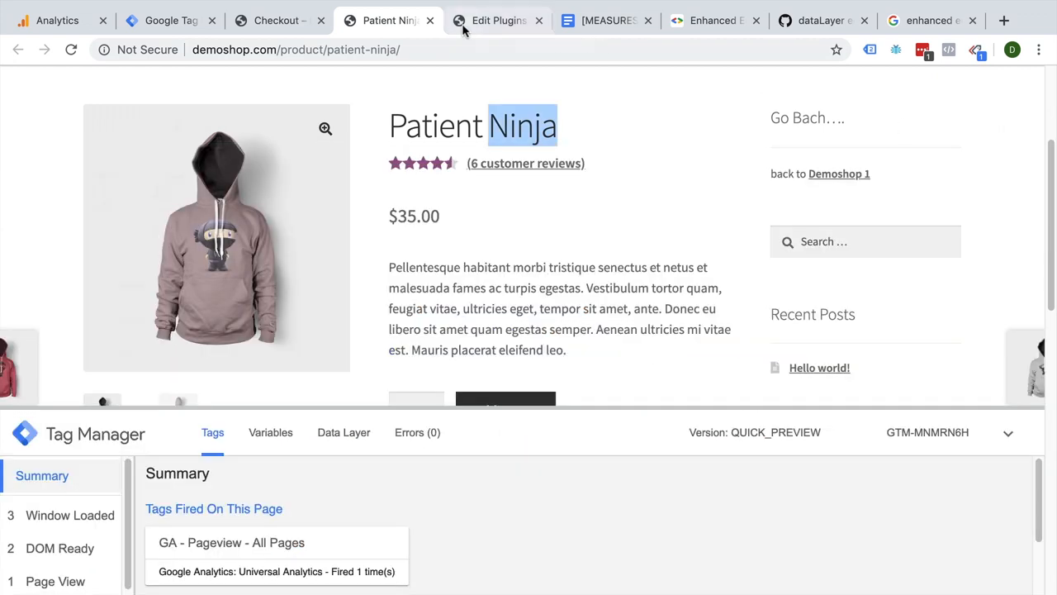
left_click(277, 20)
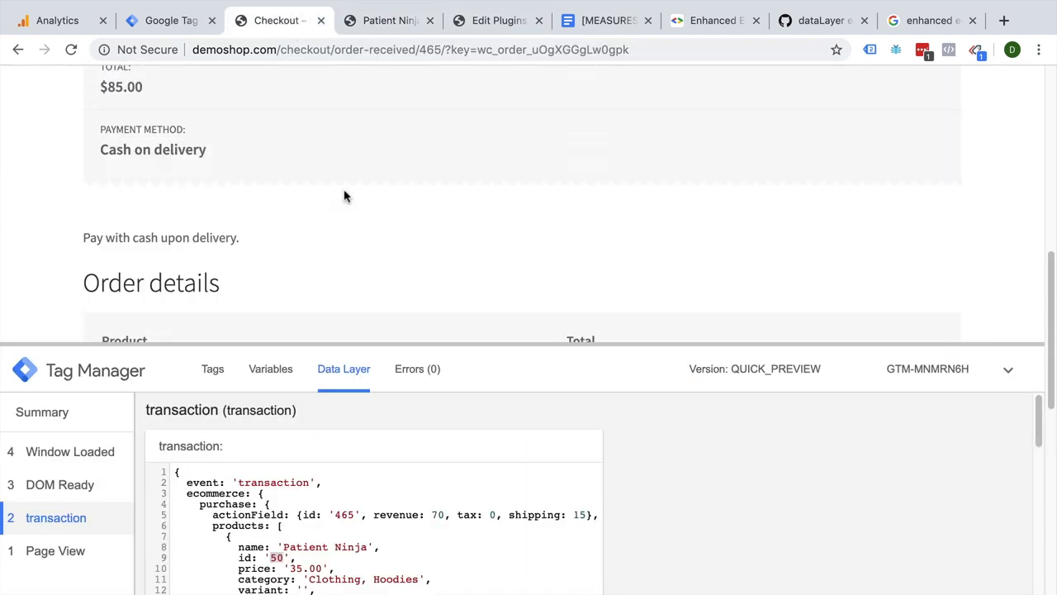
scroll("up", 3)
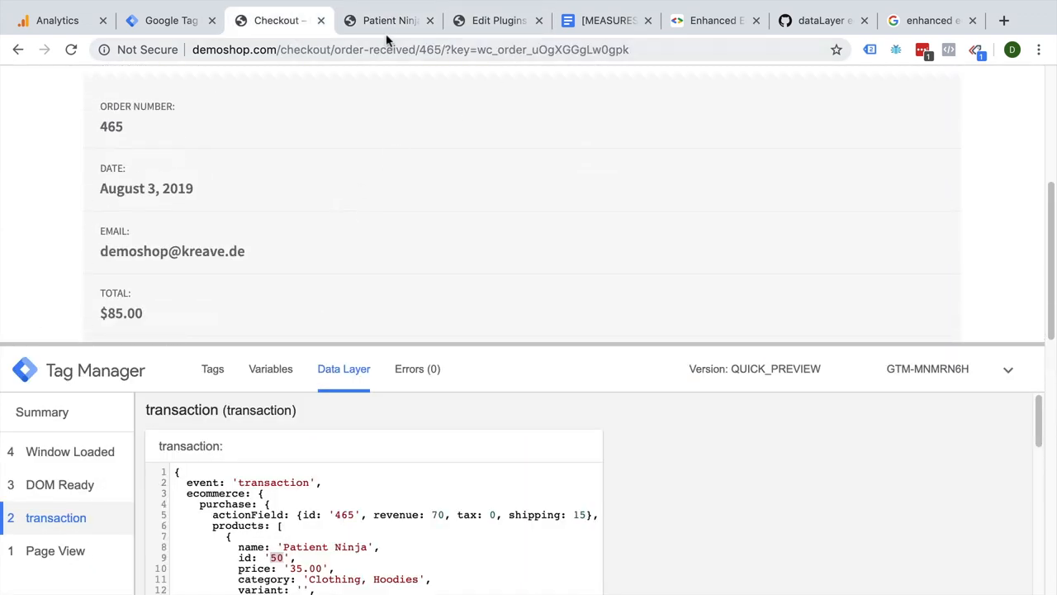